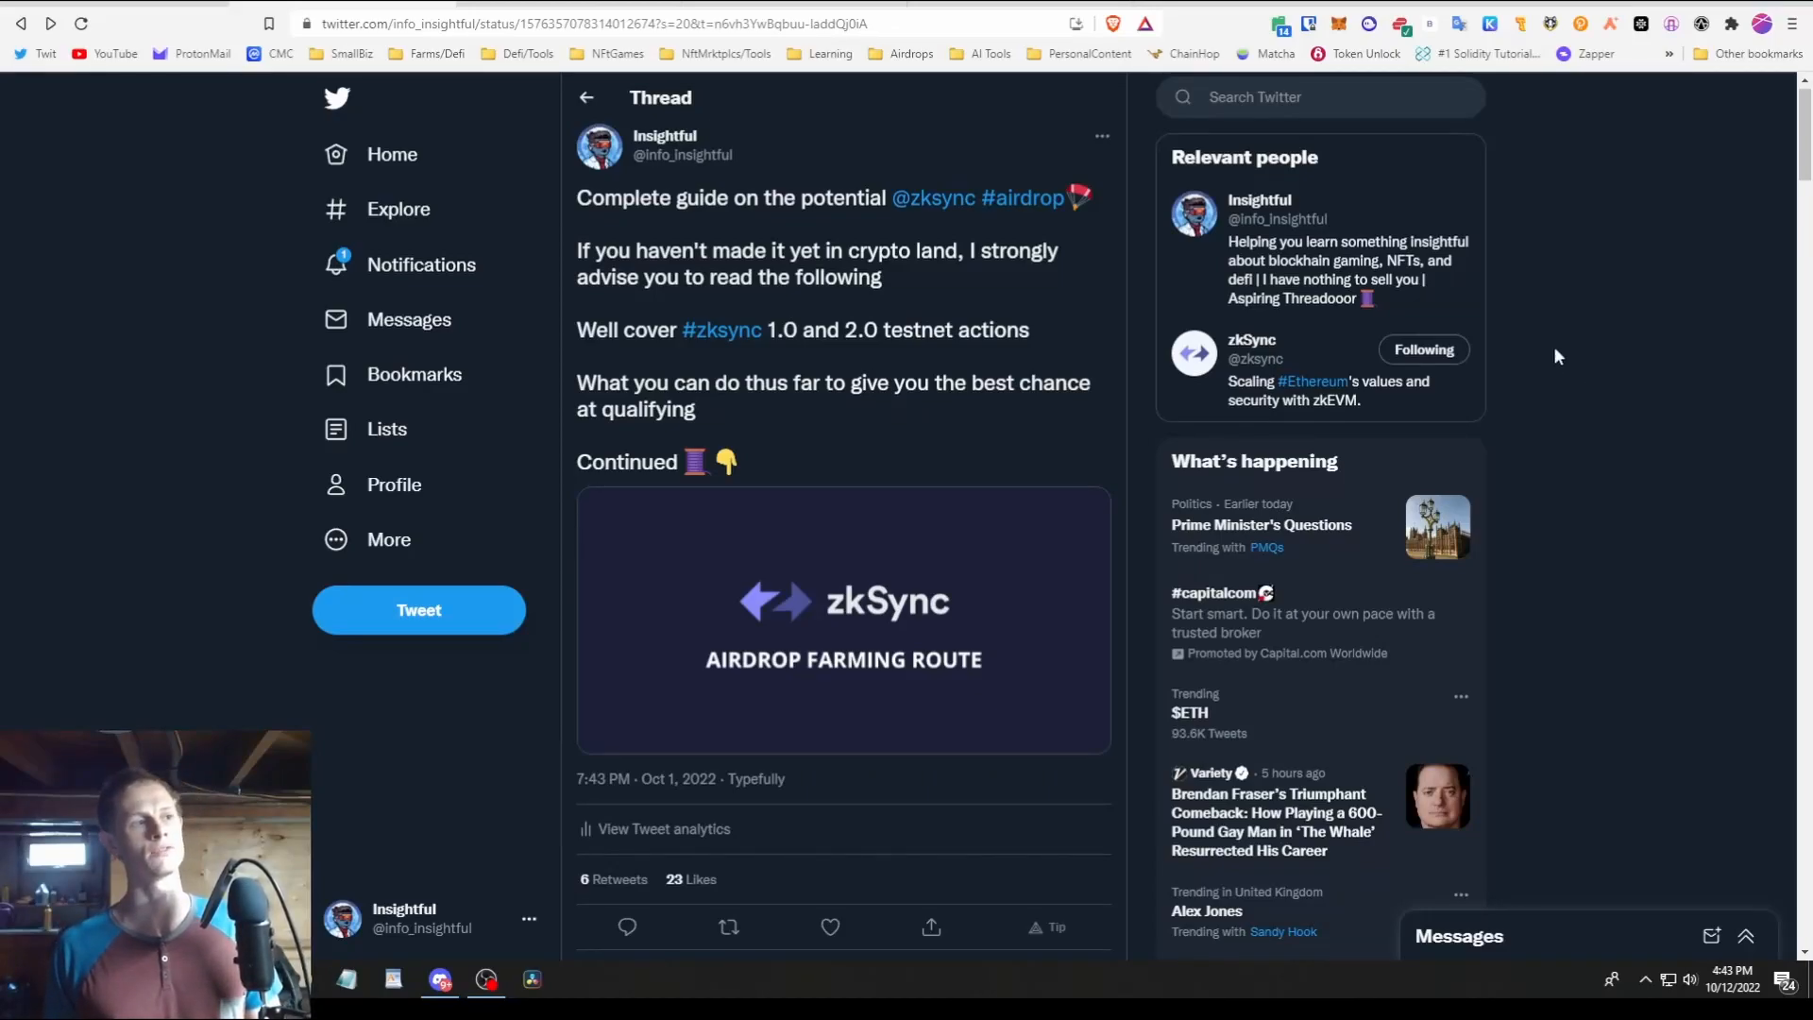
pyautogui.moveTo(717, 221)
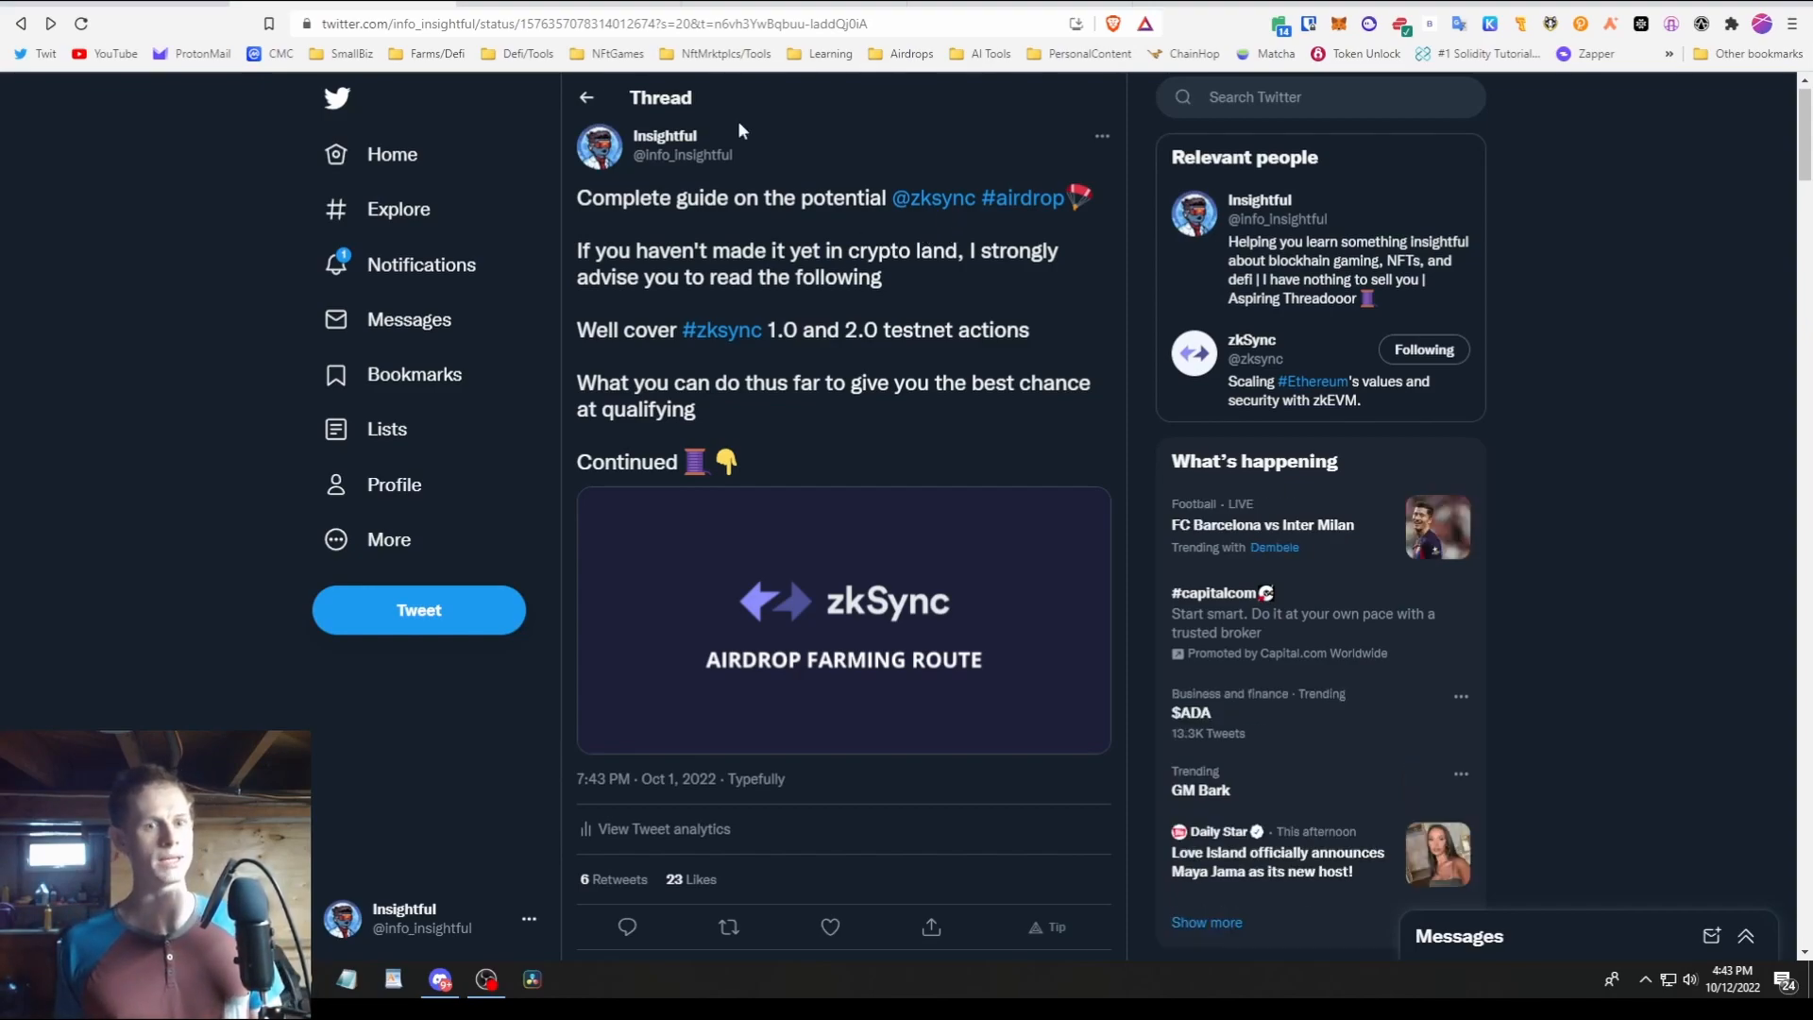
pyautogui.moveTo(805, 185)
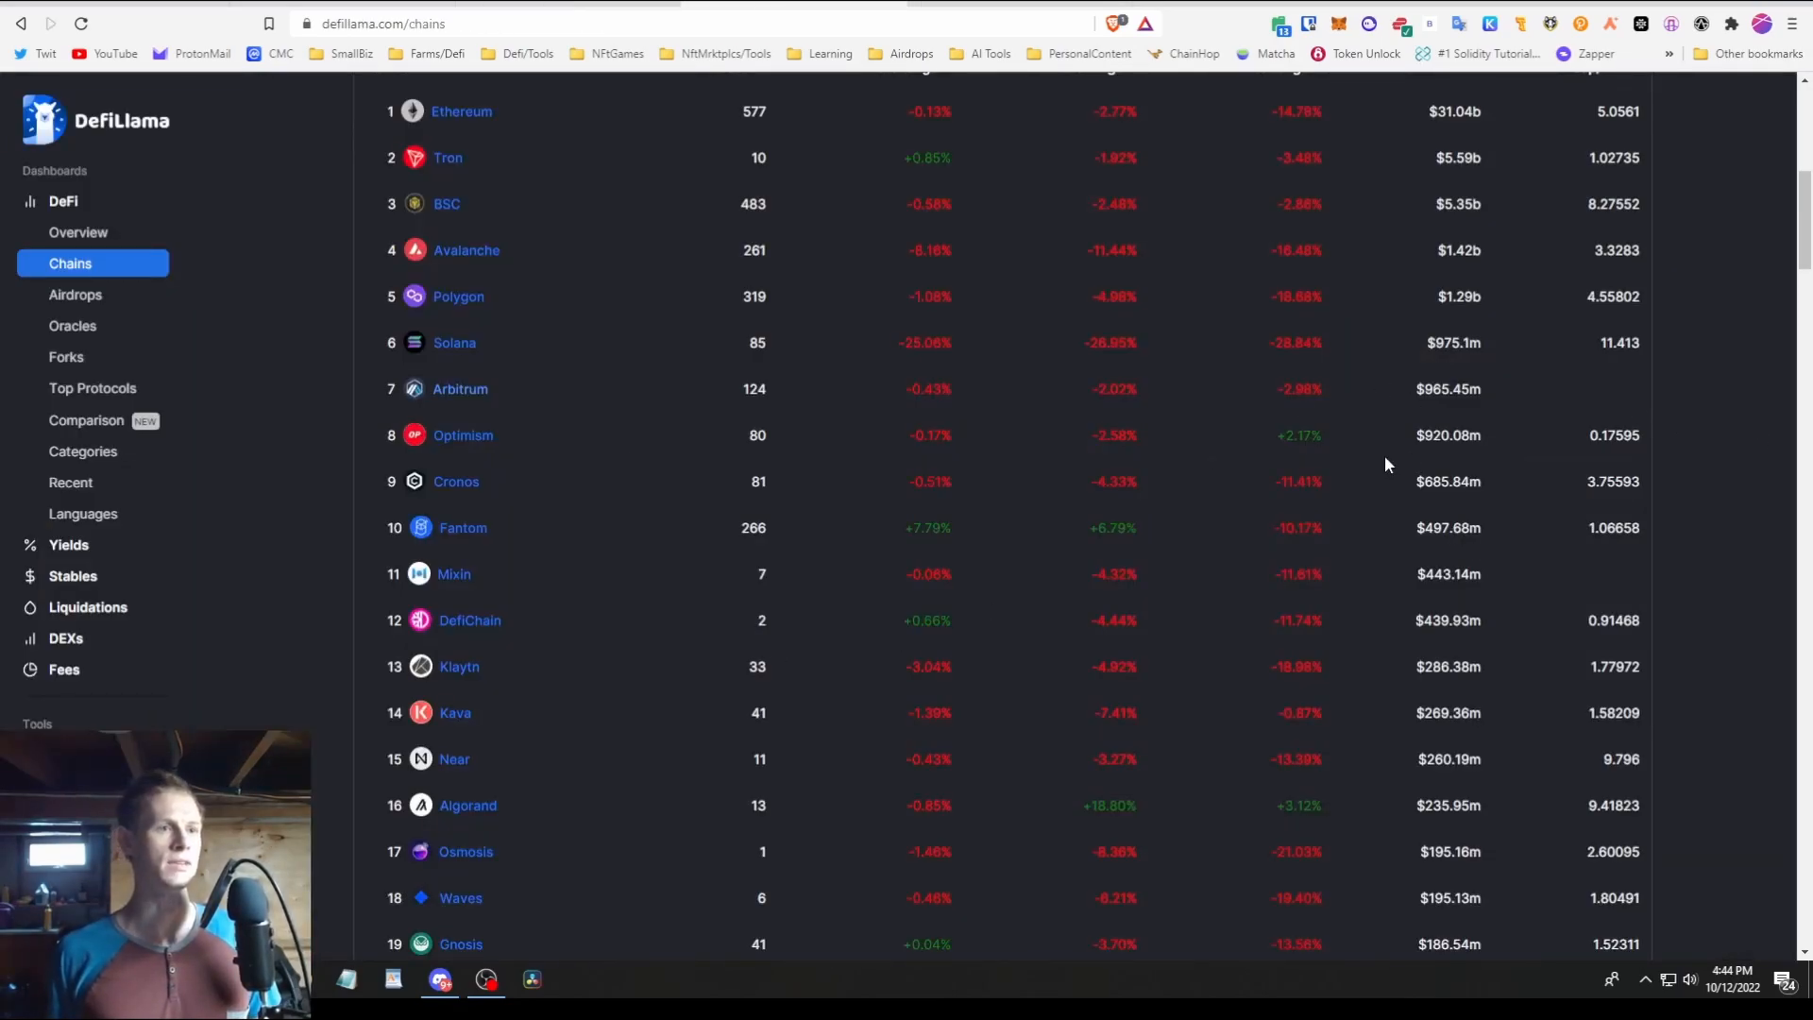
pyautogui.moveTo(414, 419)
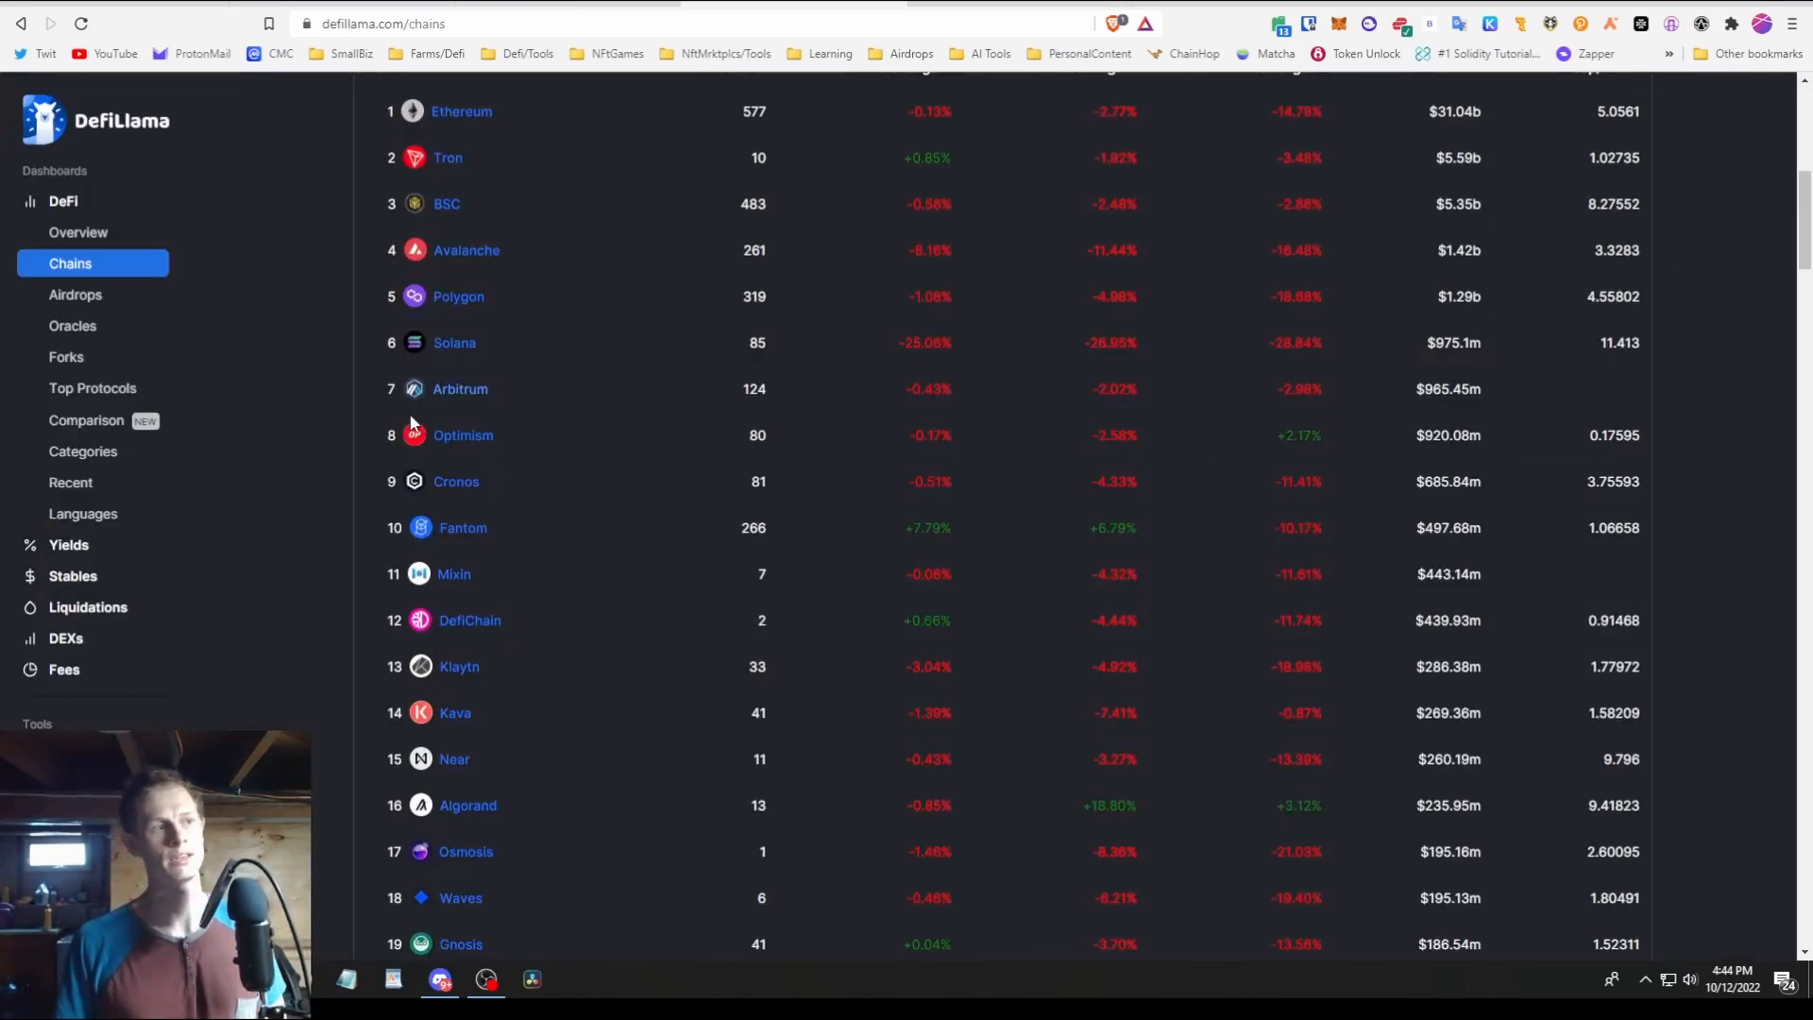
pyautogui.moveTo(515, 411)
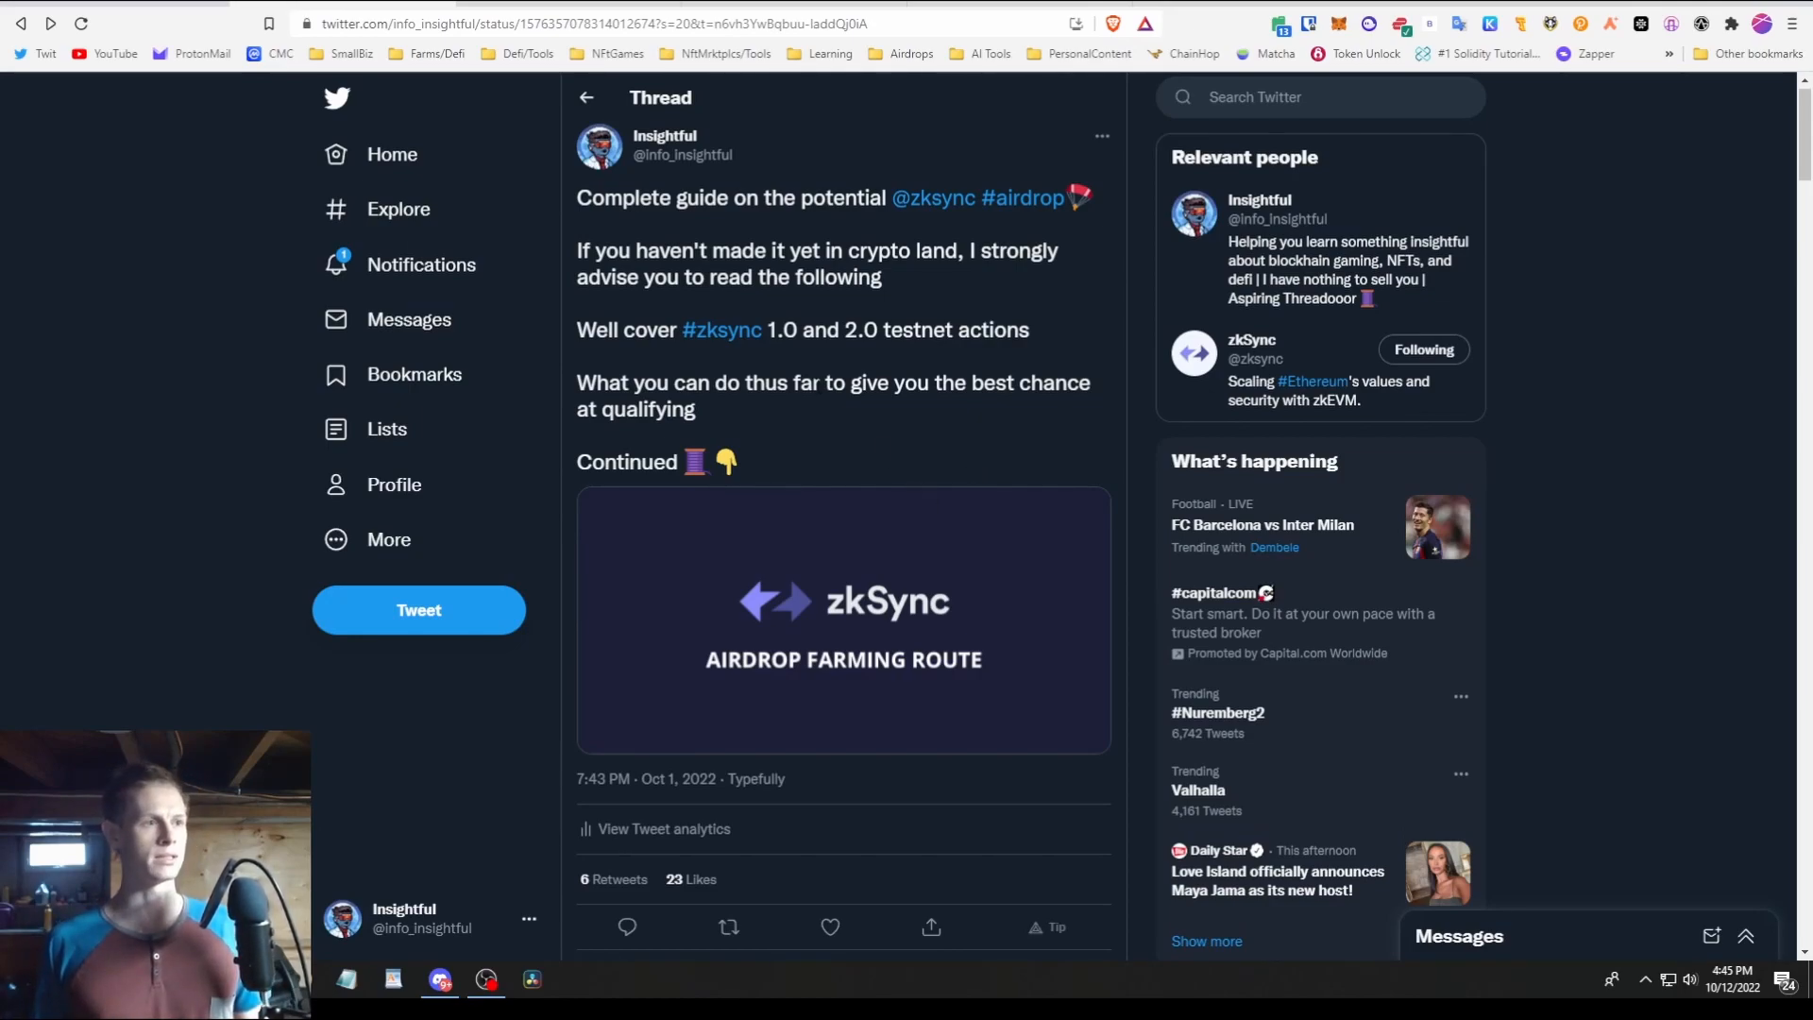
pyautogui.moveTo(787, 356)
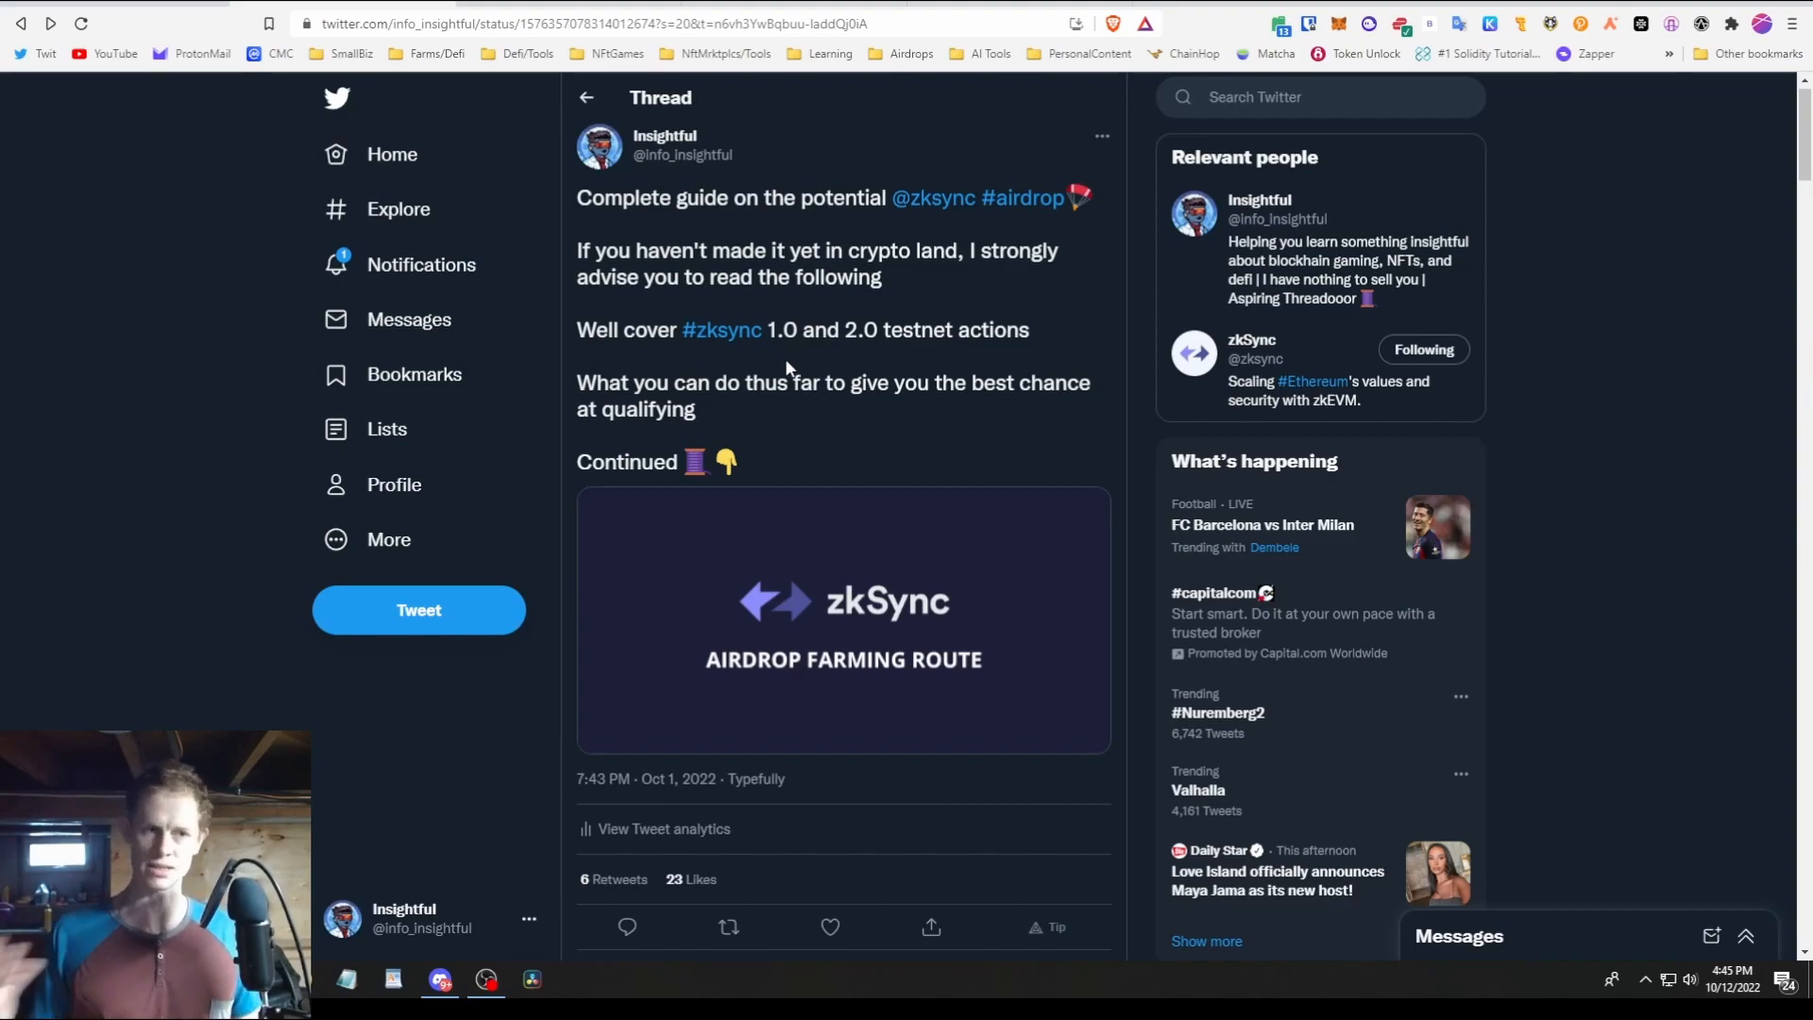
pyautogui.moveTo(882, 351)
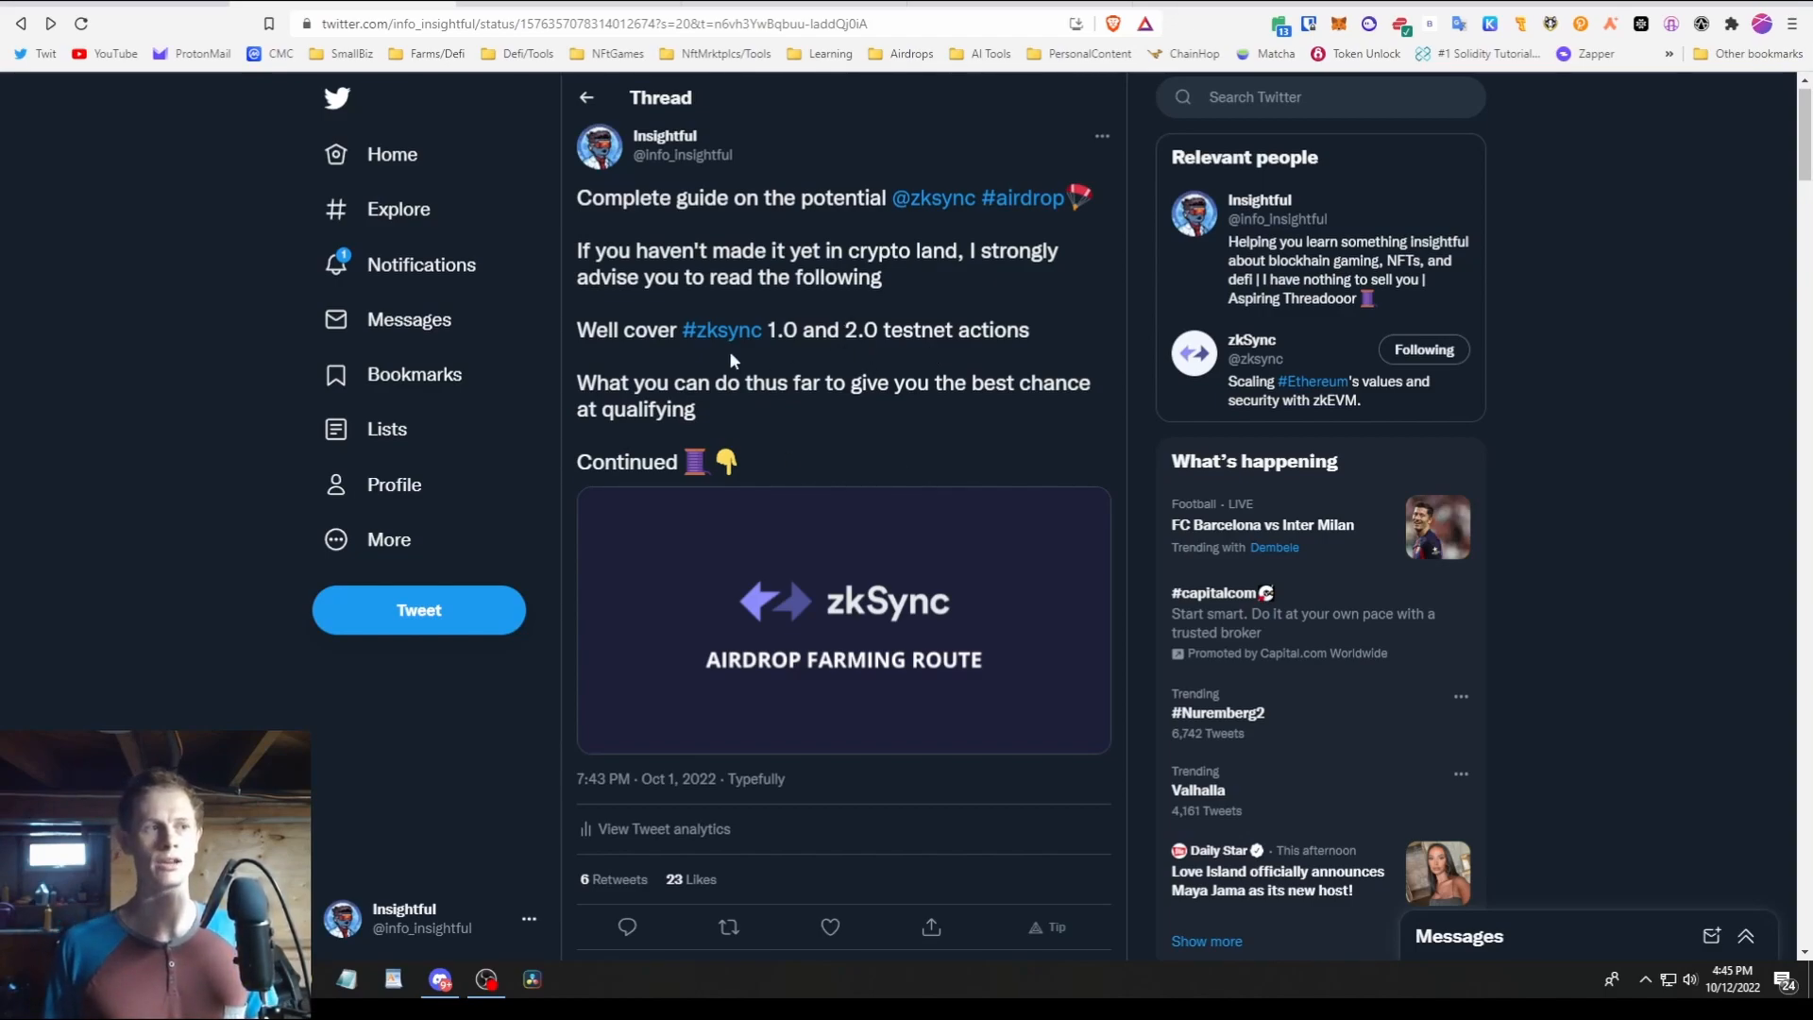
pyautogui.moveTo(721, 330)
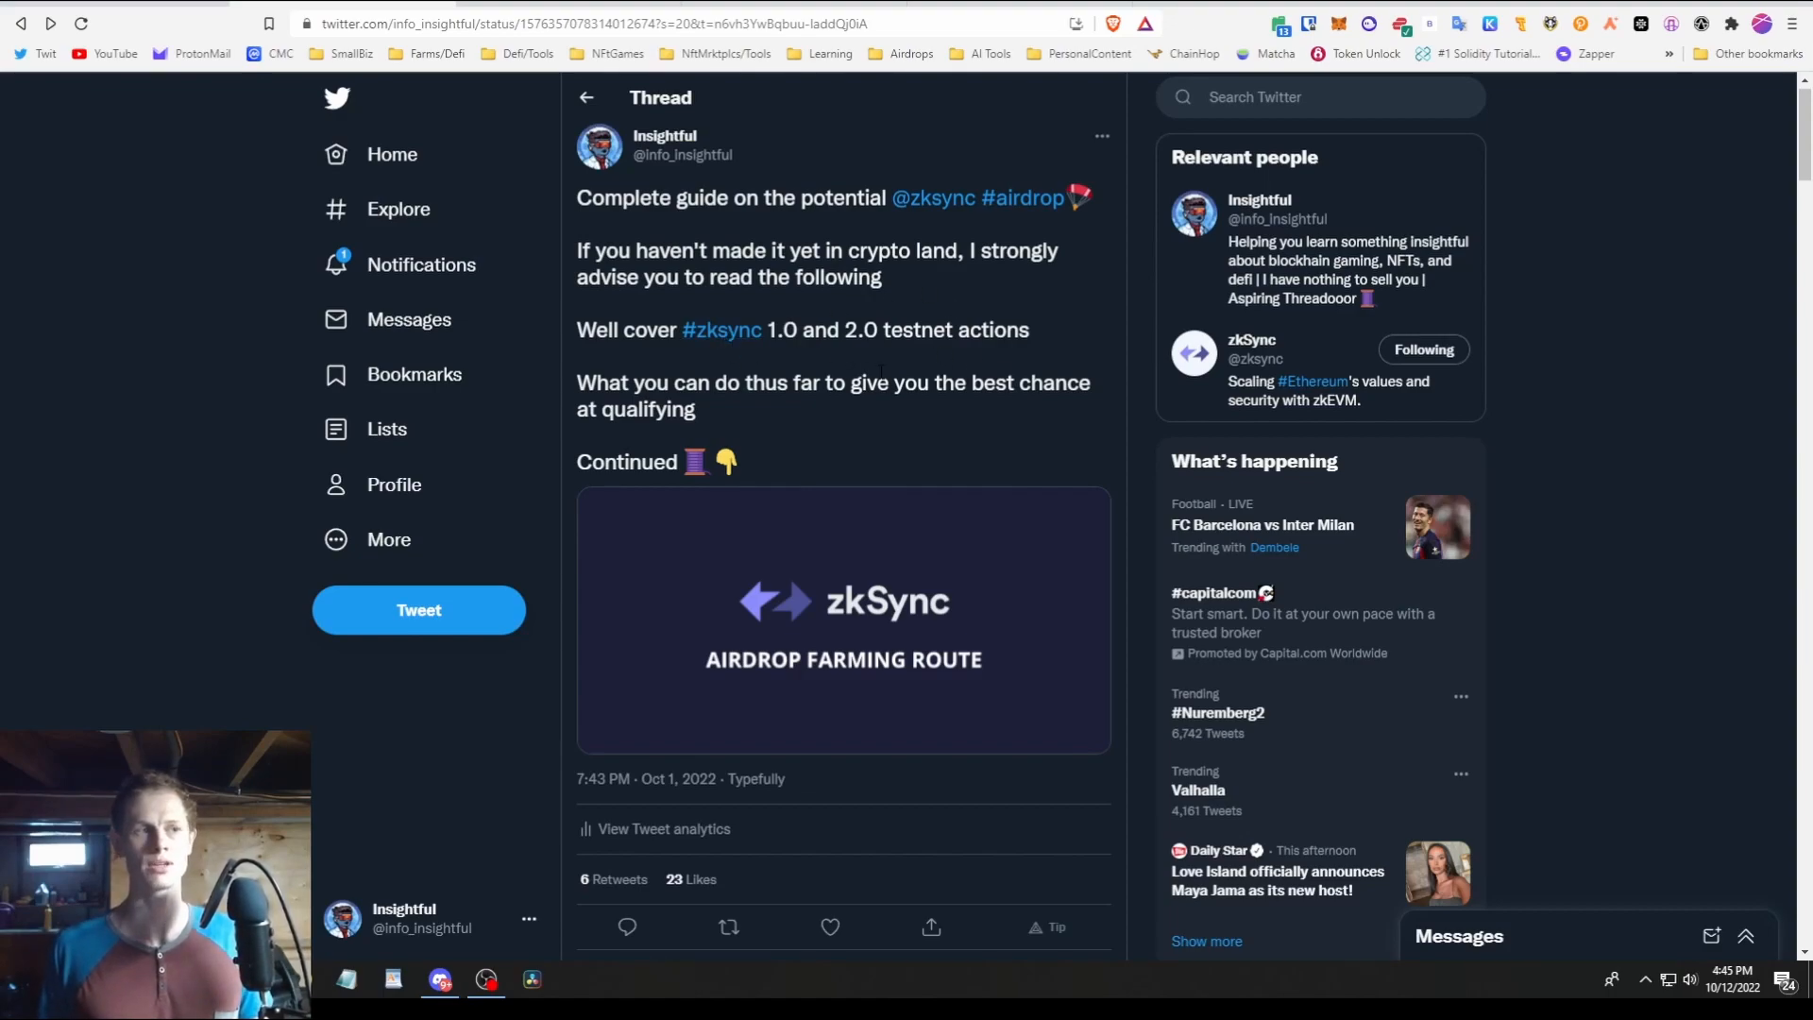
pyautogui.moveTo(880, 372)
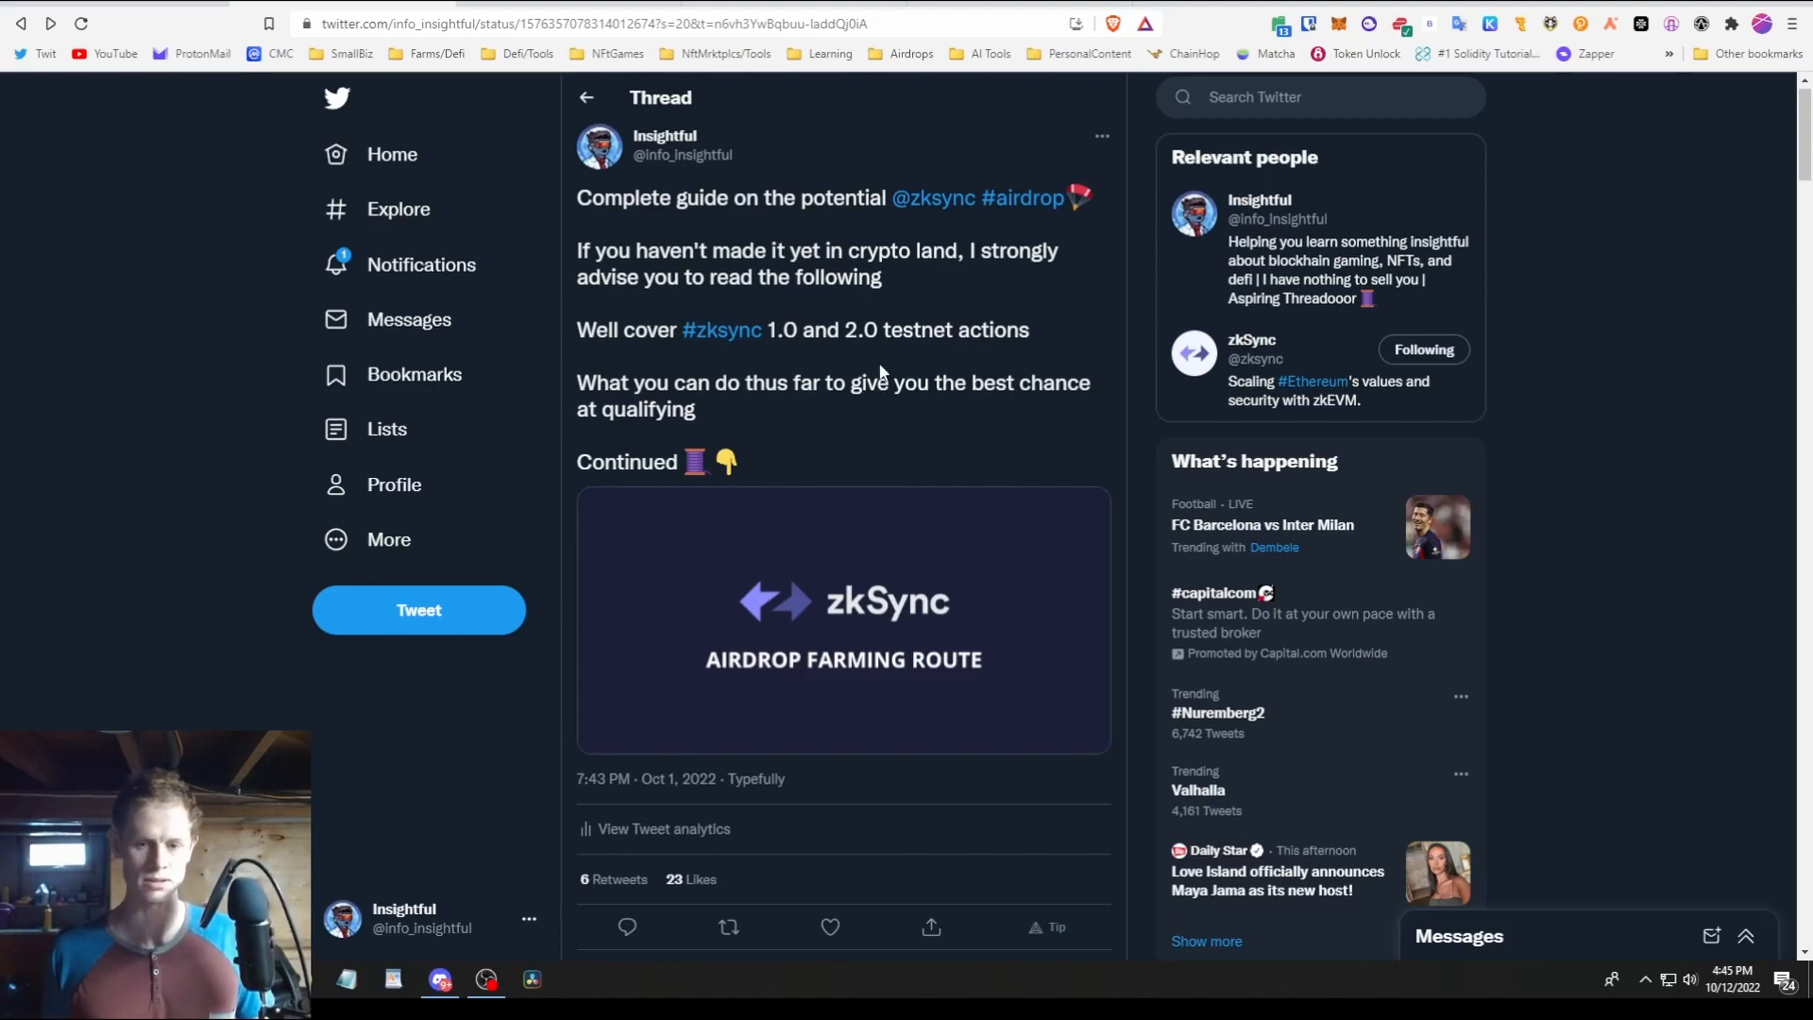
pyautogui.moveTo(841, 362)
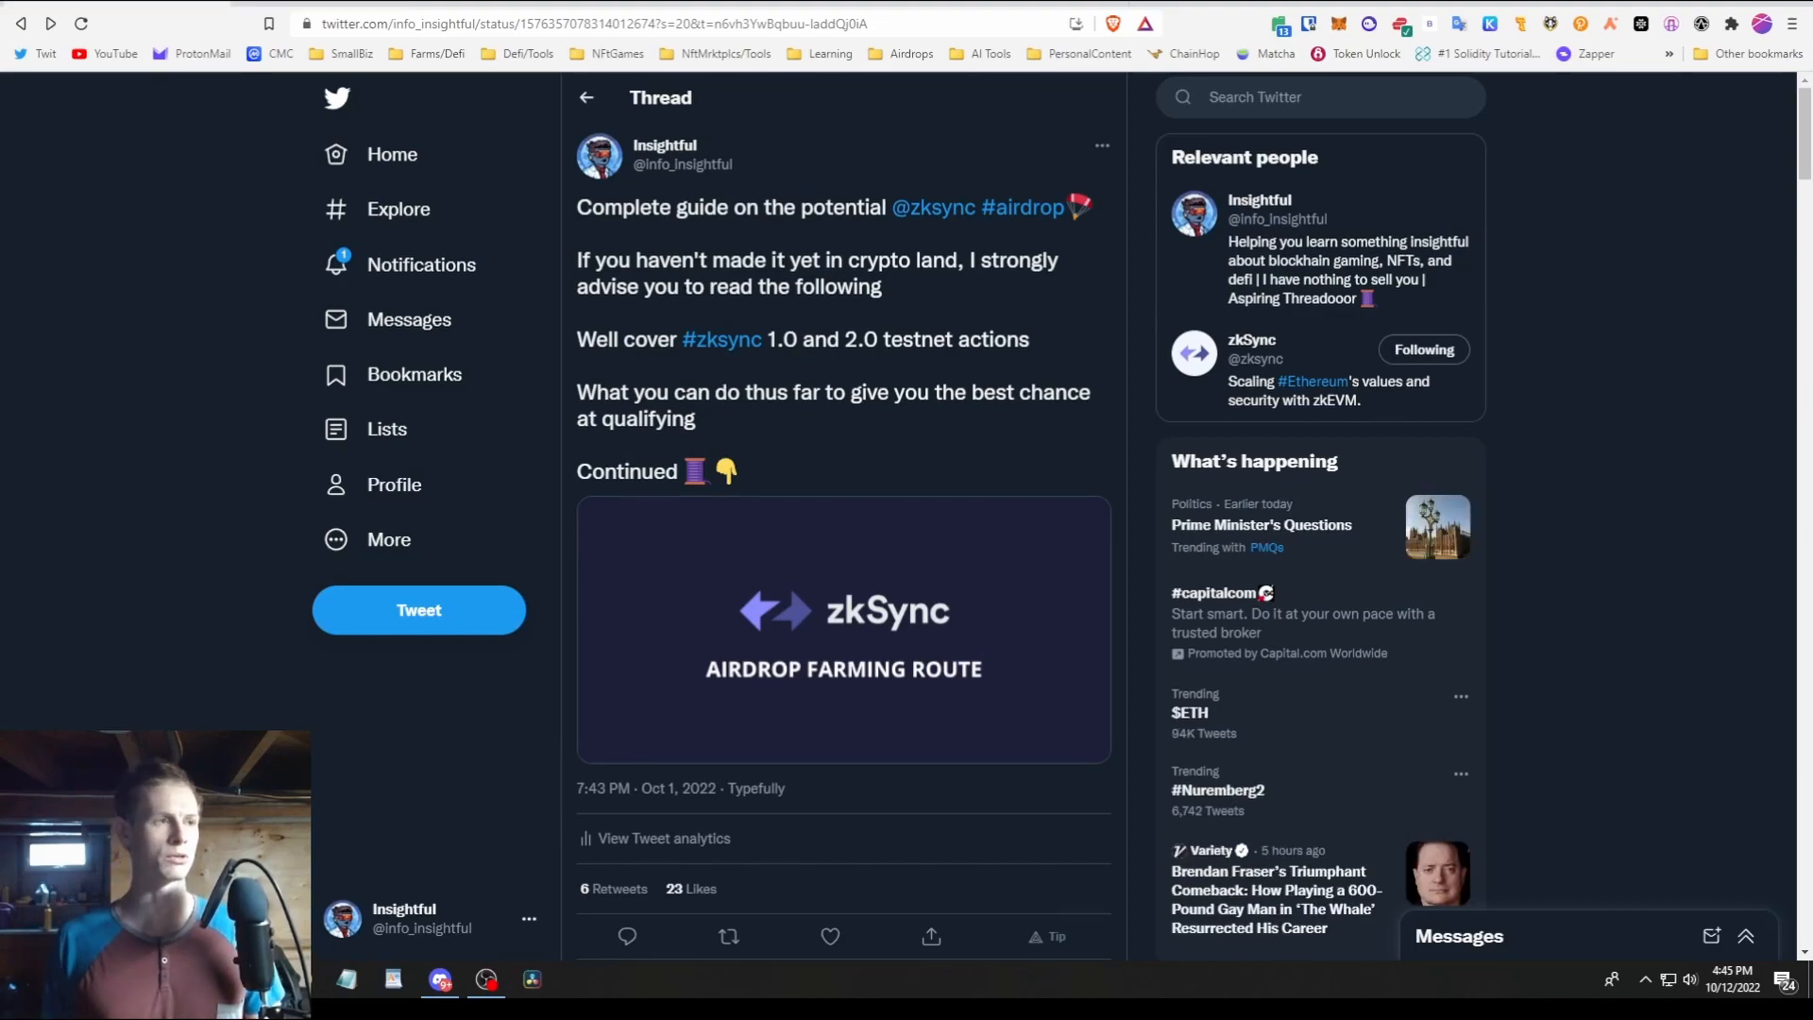
# - Scroll past the token FAQ image to the '1/ ZkSync 1.0 strategy actions' tweet
pyautogui.scroll(-3)
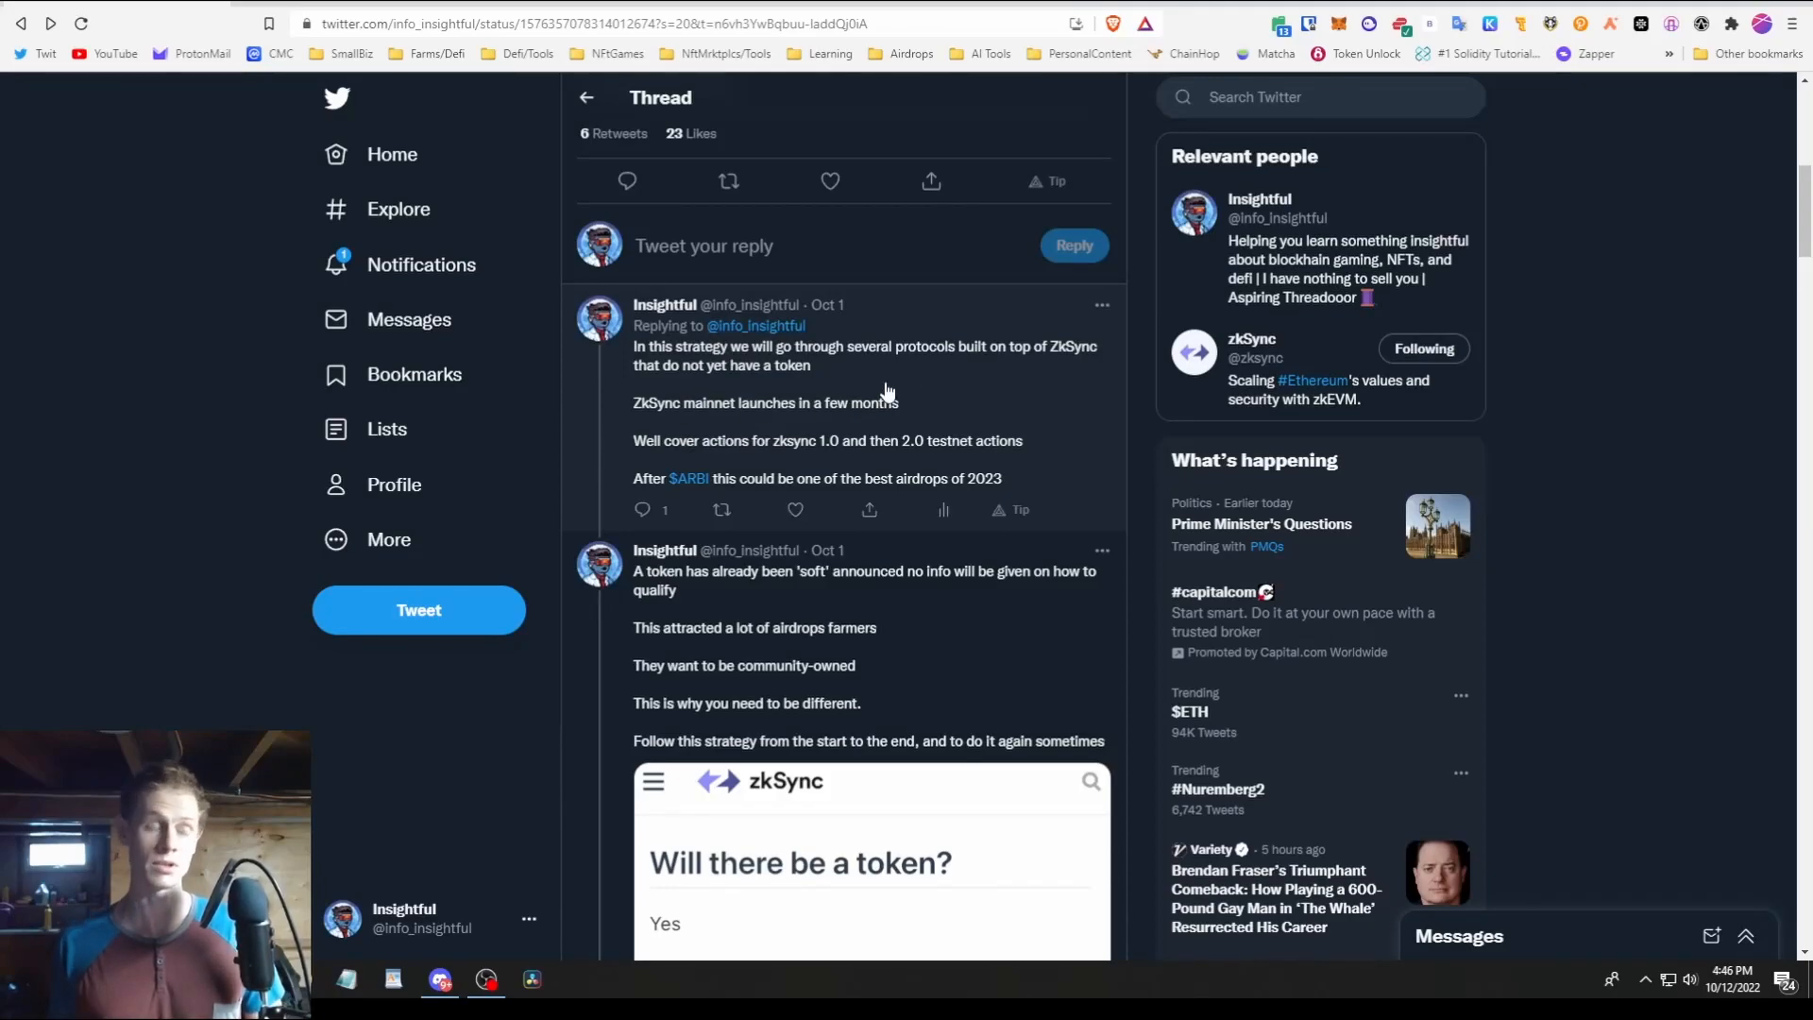
pyautogui.moveTo(784, 463)
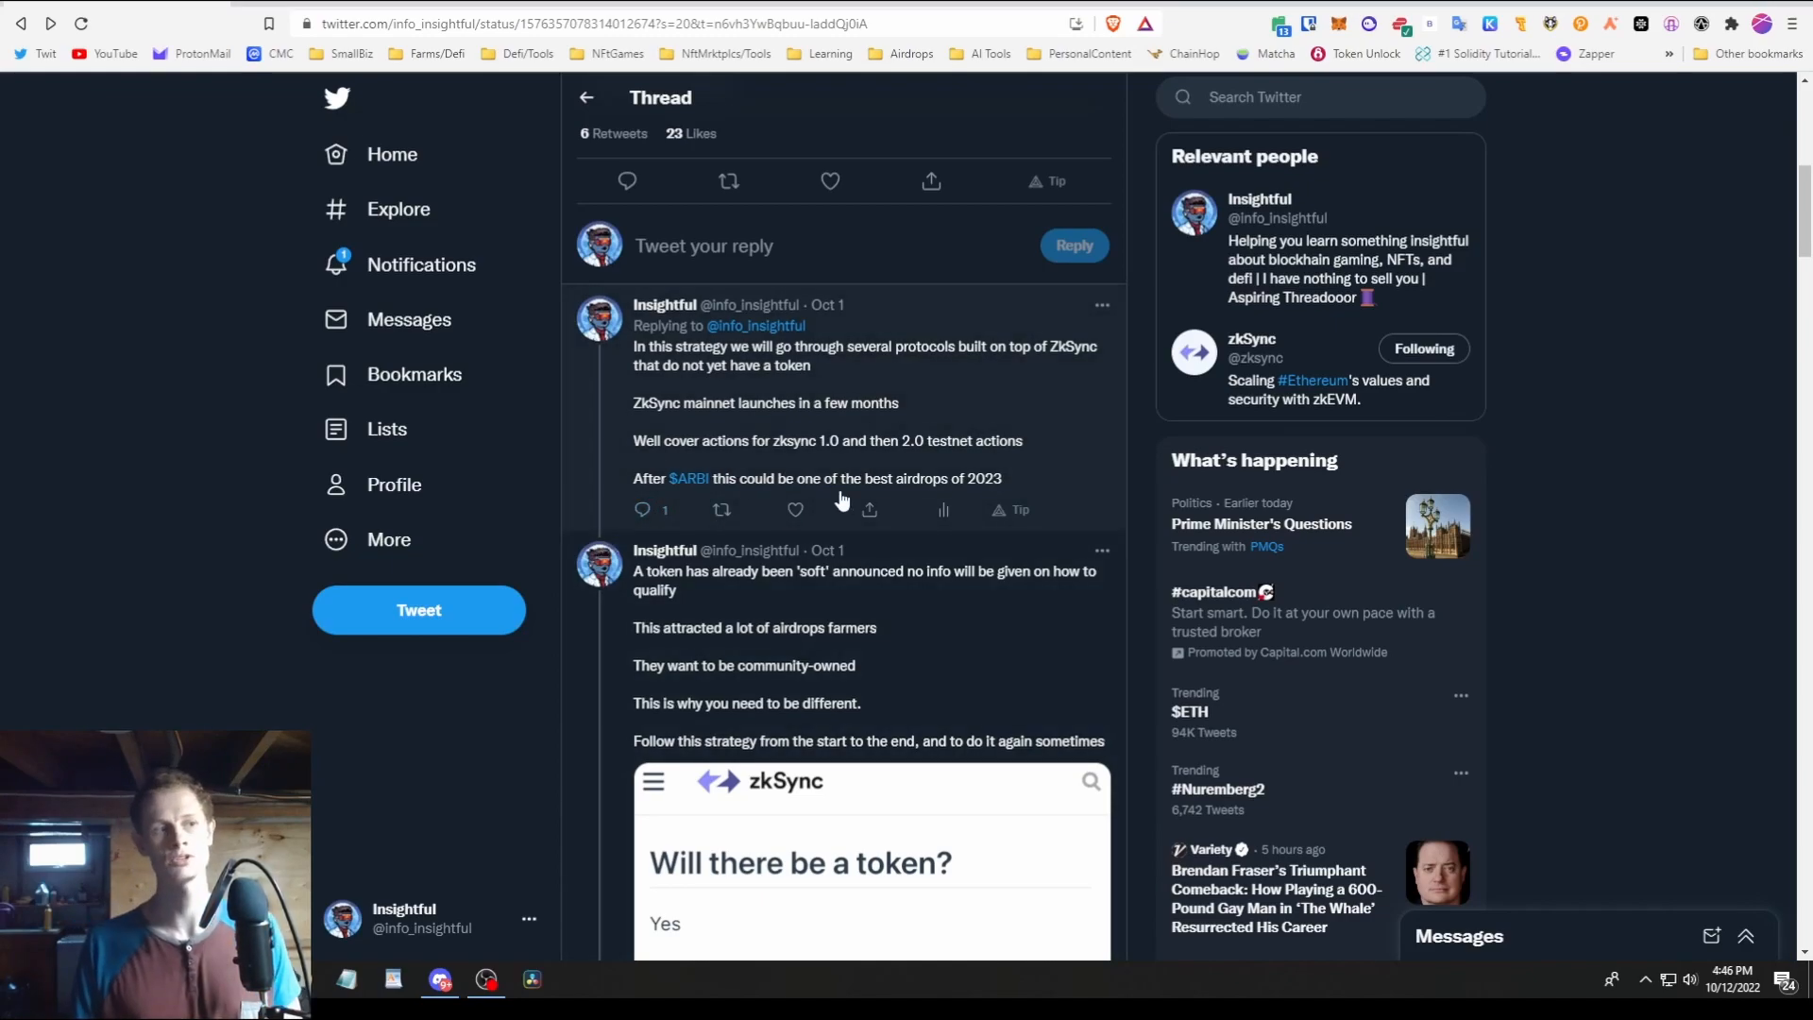
pyautogui.scroll(-3)
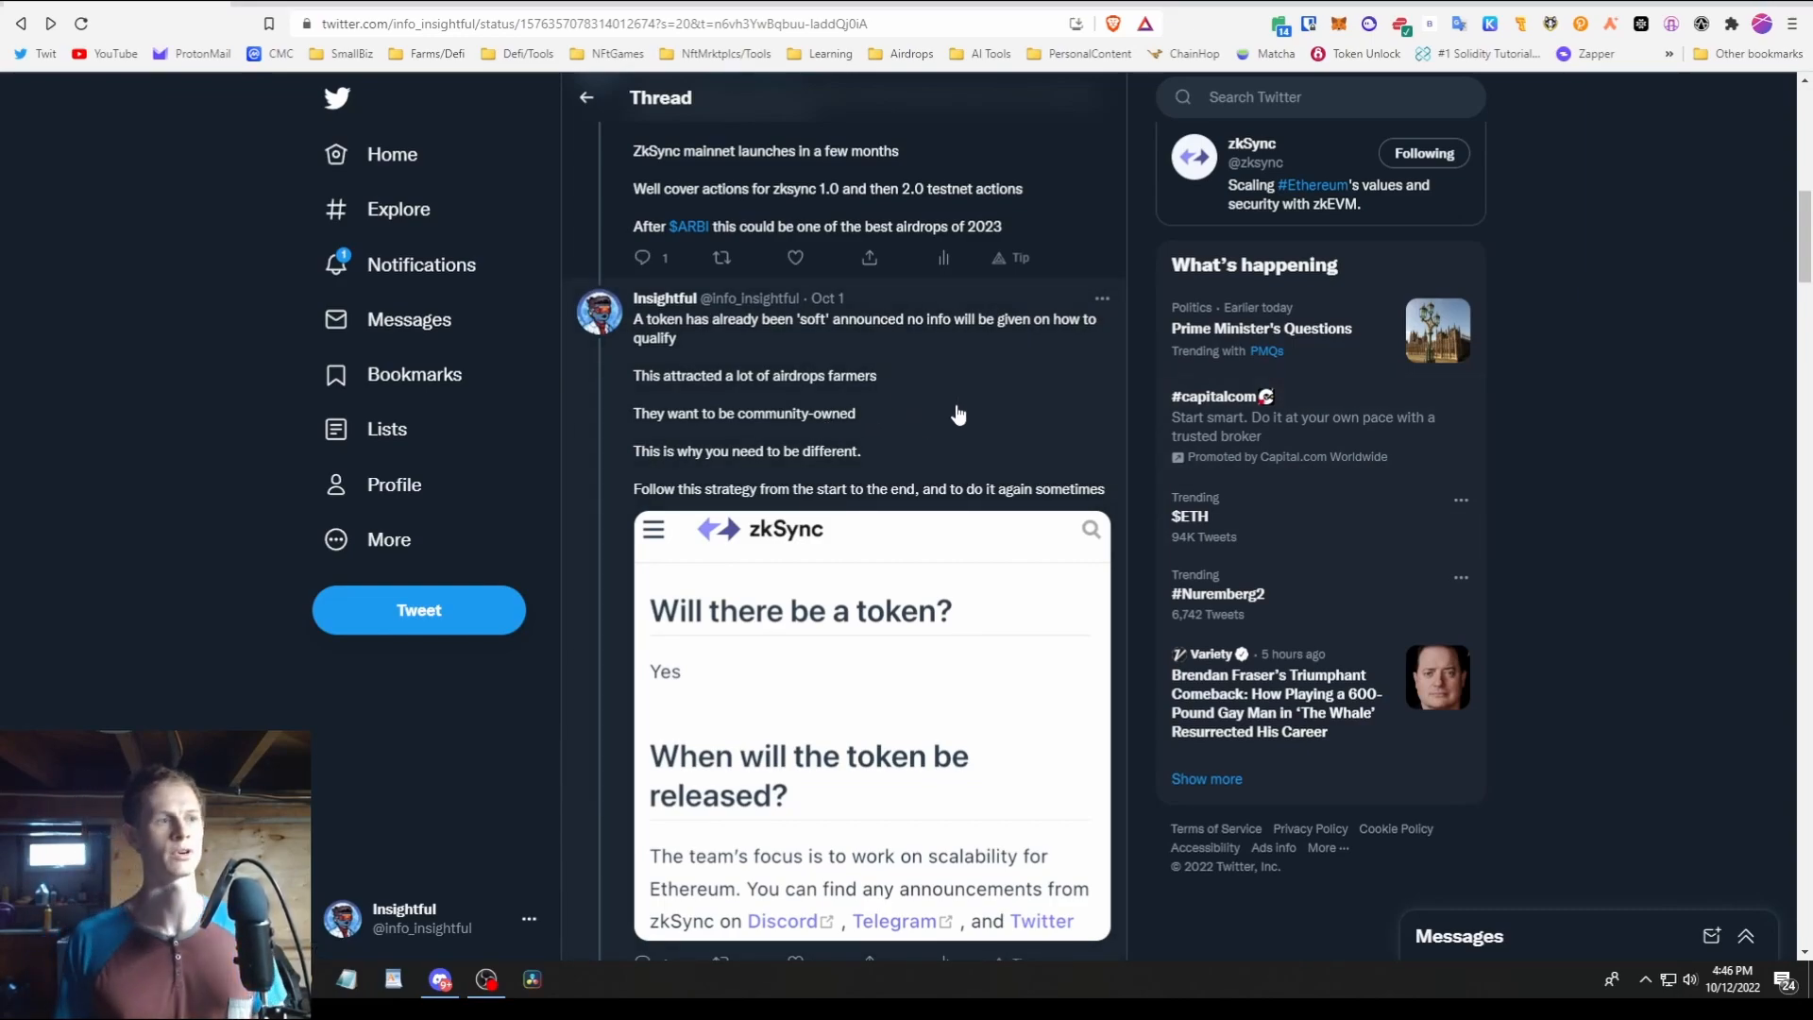
pyautogui.moveTo(810, 429)
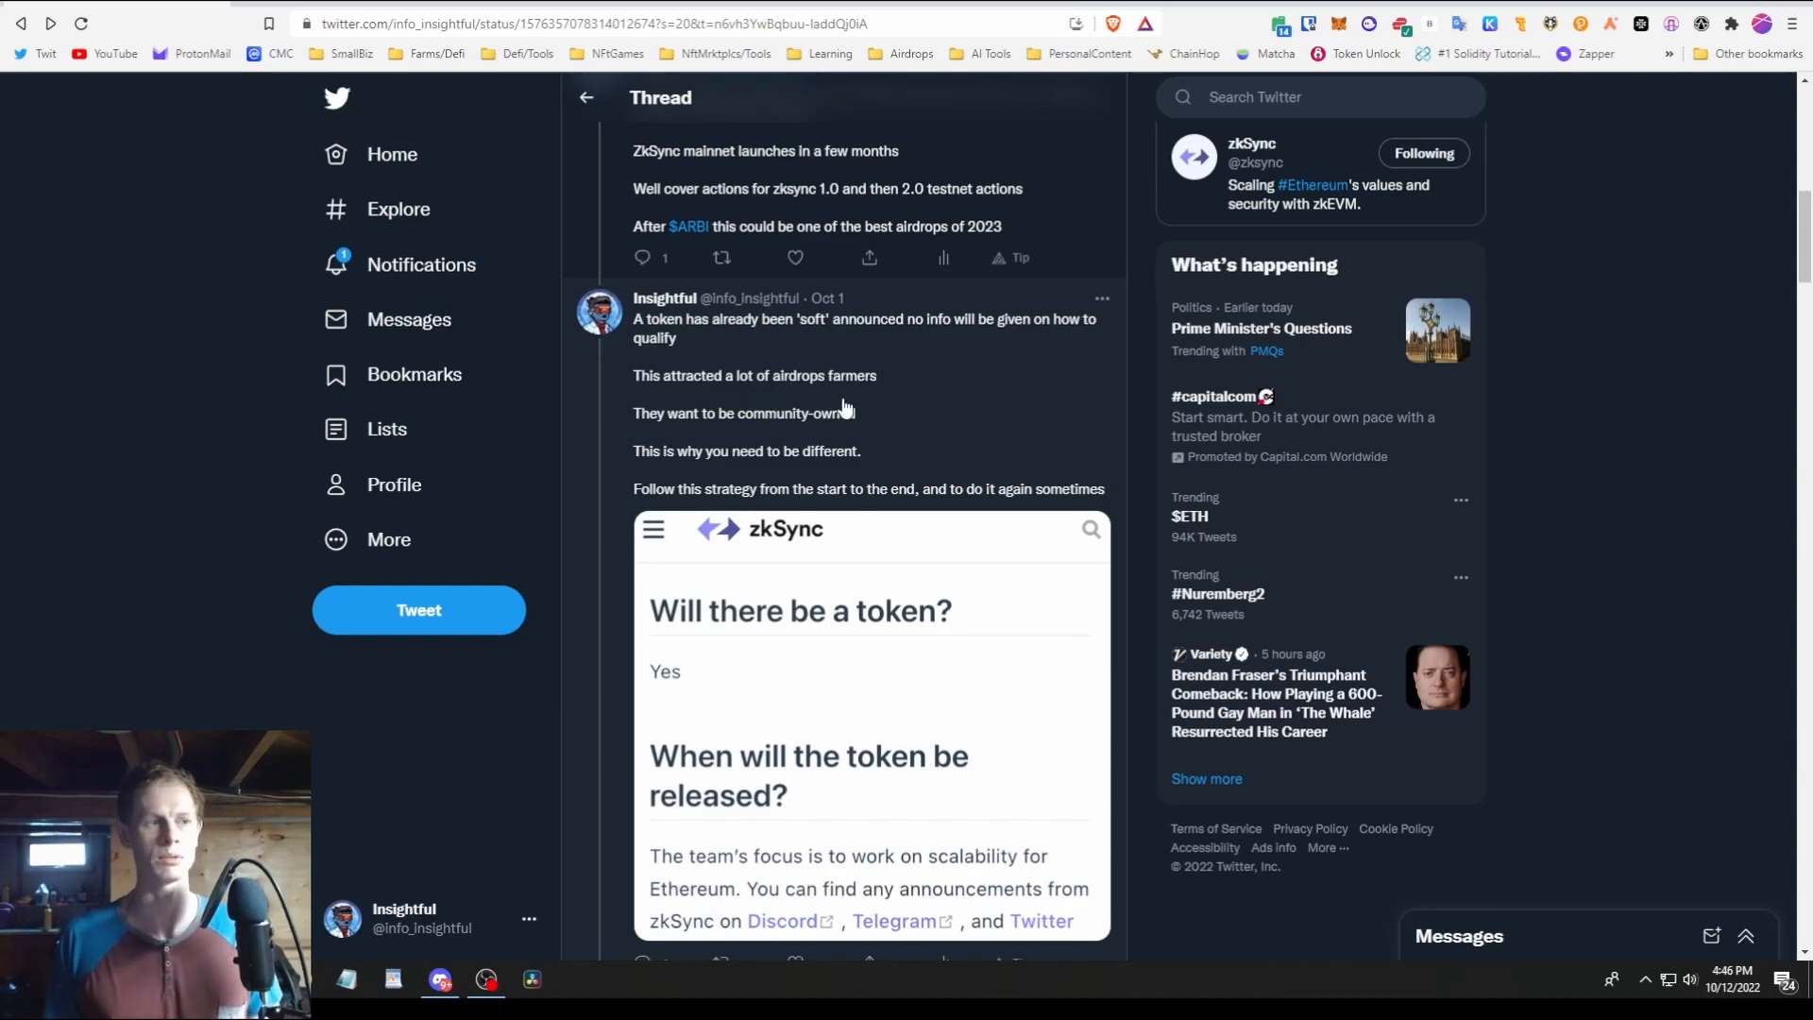
pyautogui.moveTo(813, 505)
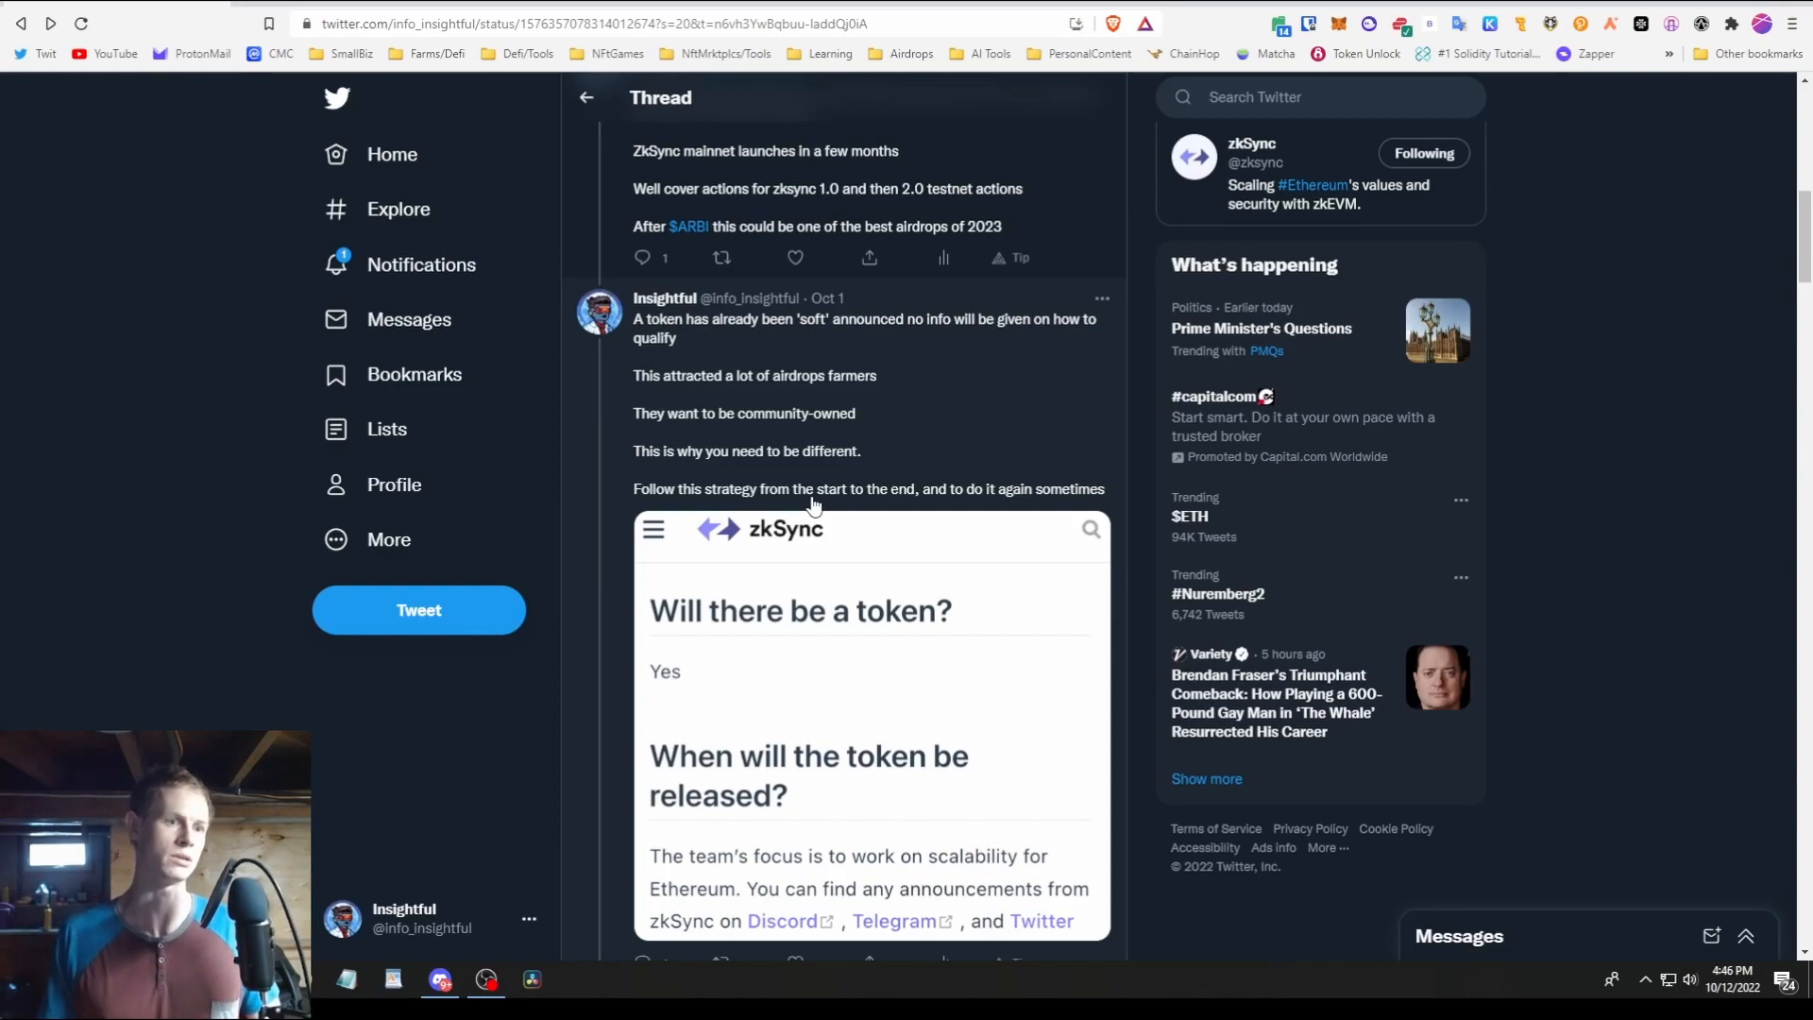
pyautogui.moveTo(794, 651)
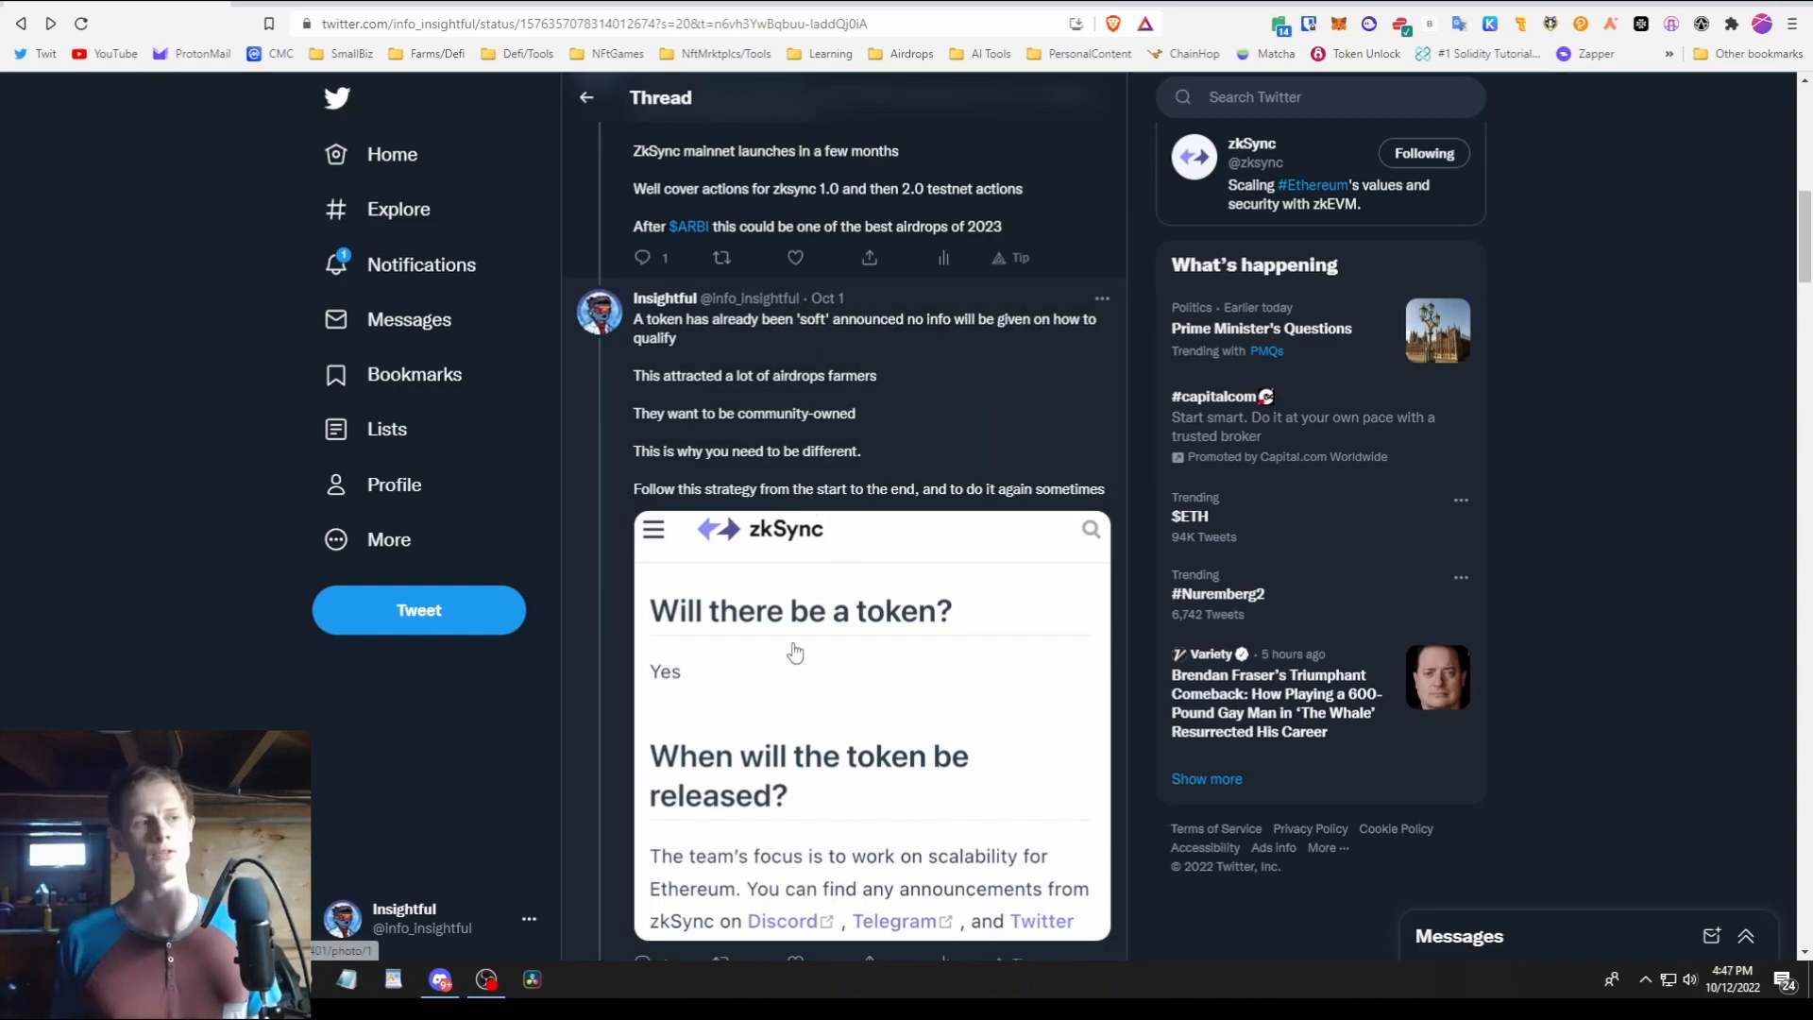
pyautogui.moveTo(820, 693)
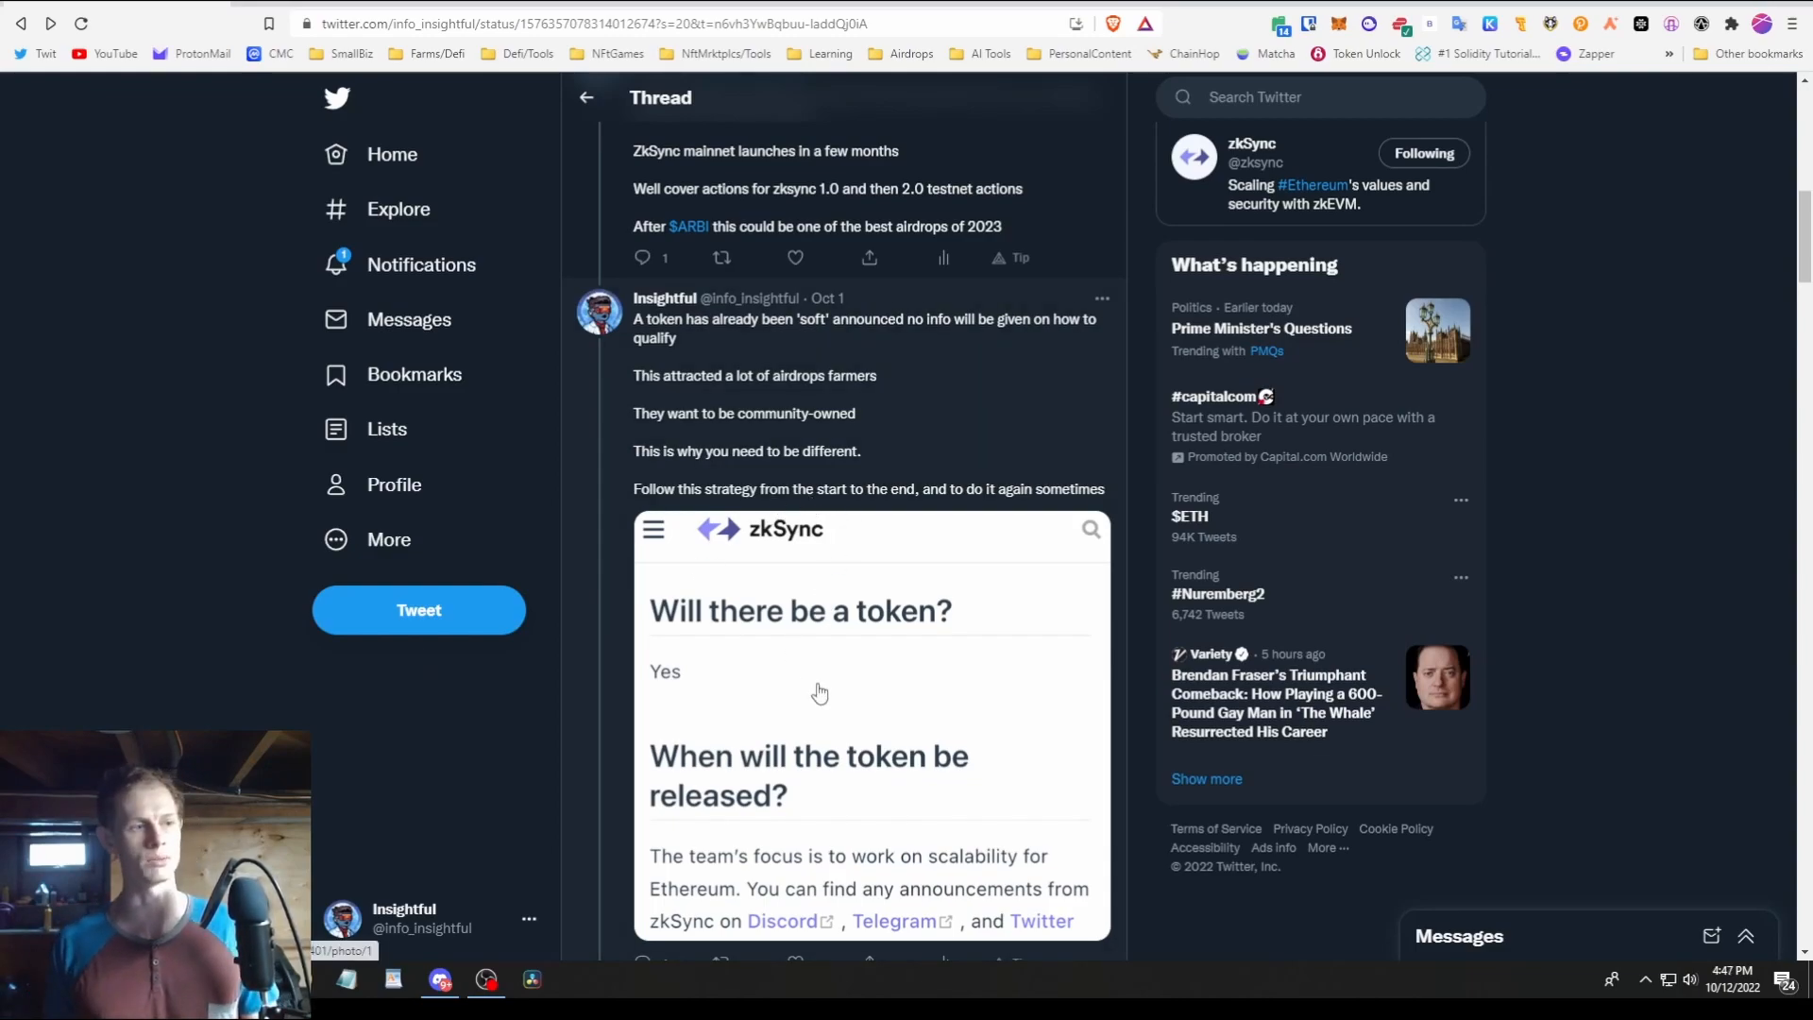
pyautogui.scroll(-3)
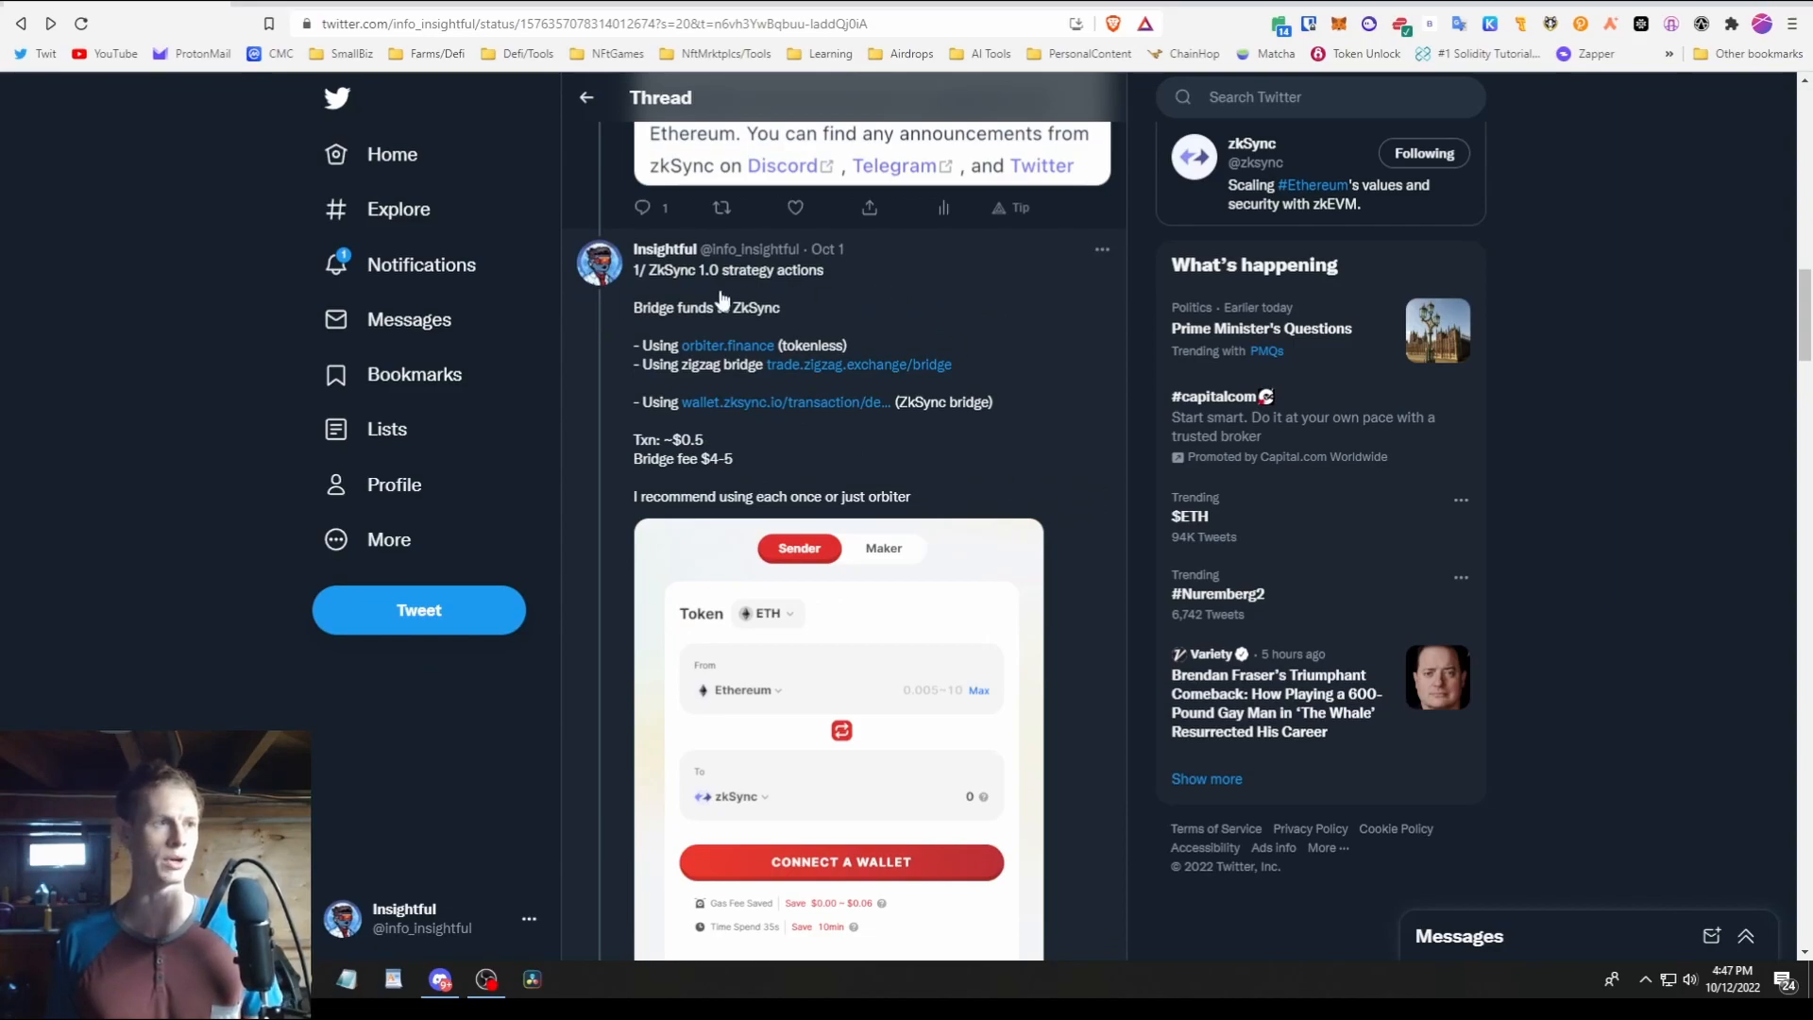
pyautogui.moveTo(835, 312)
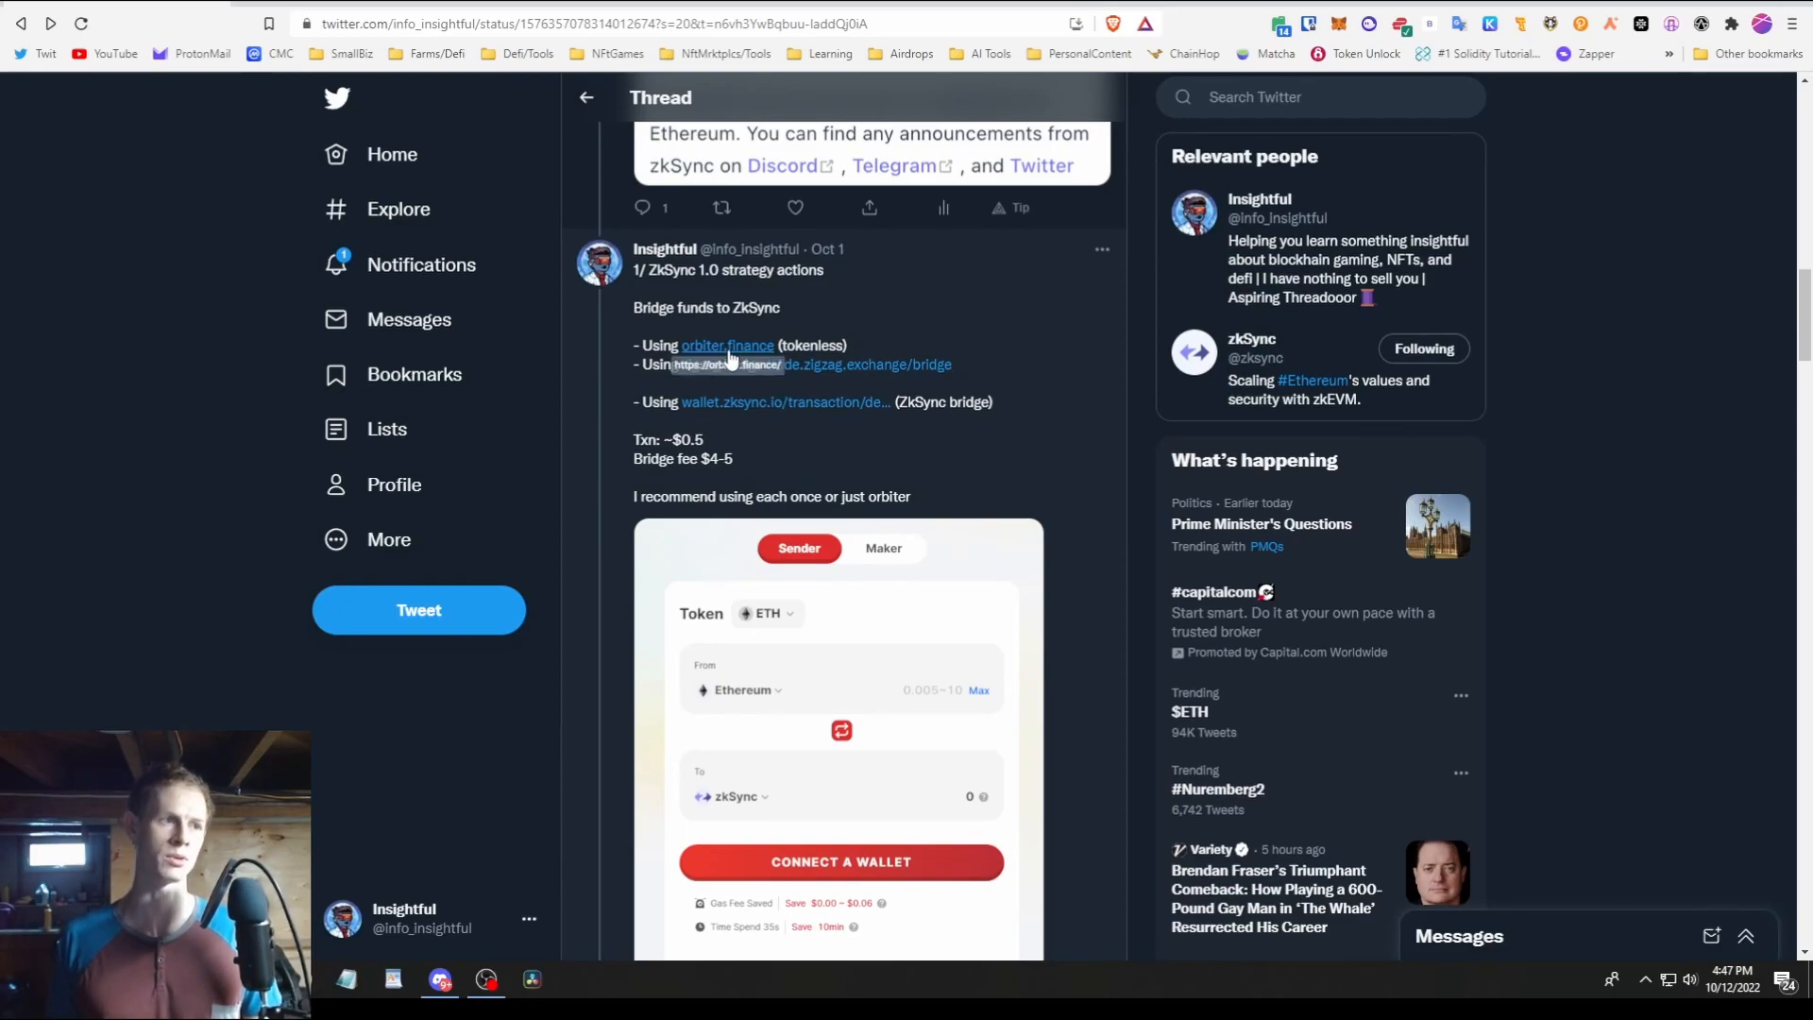
# - Follow the tweet's orbiter.finance link to the Ethereum-to-zkSync ETH bridge
pyautogui.click(726, 345)
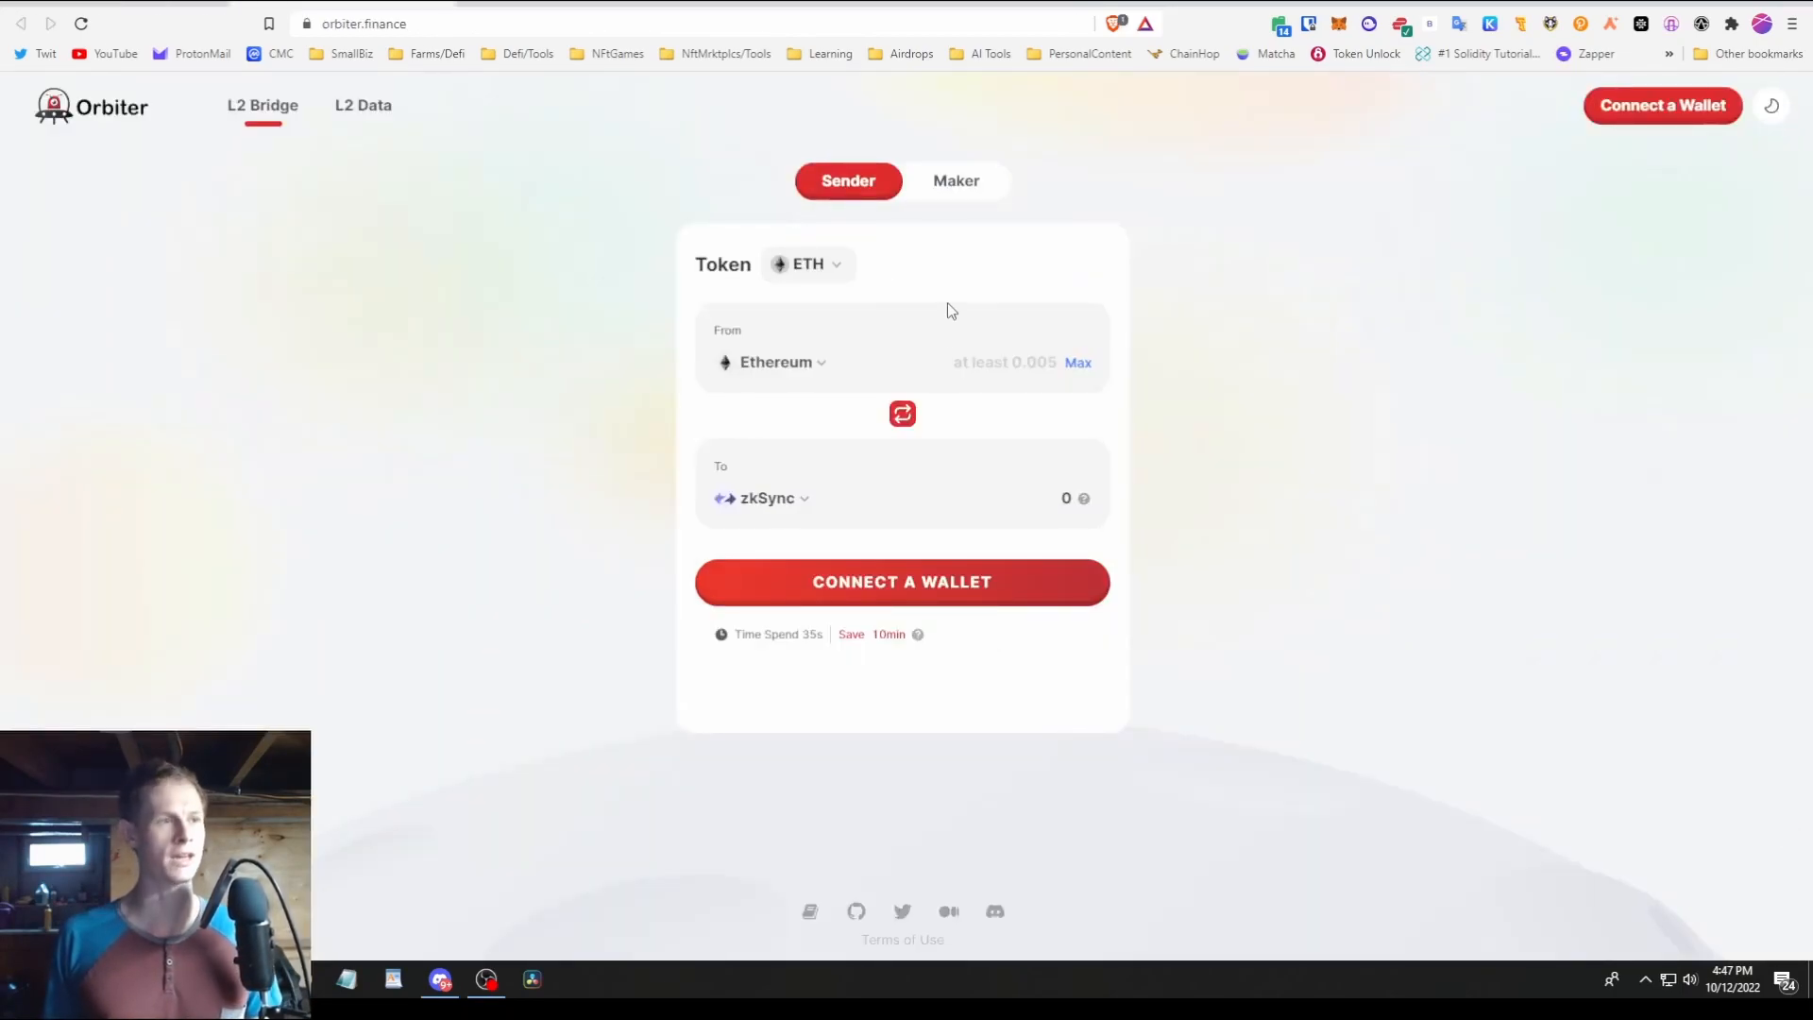
pyautogui.moveTo(757, 370)
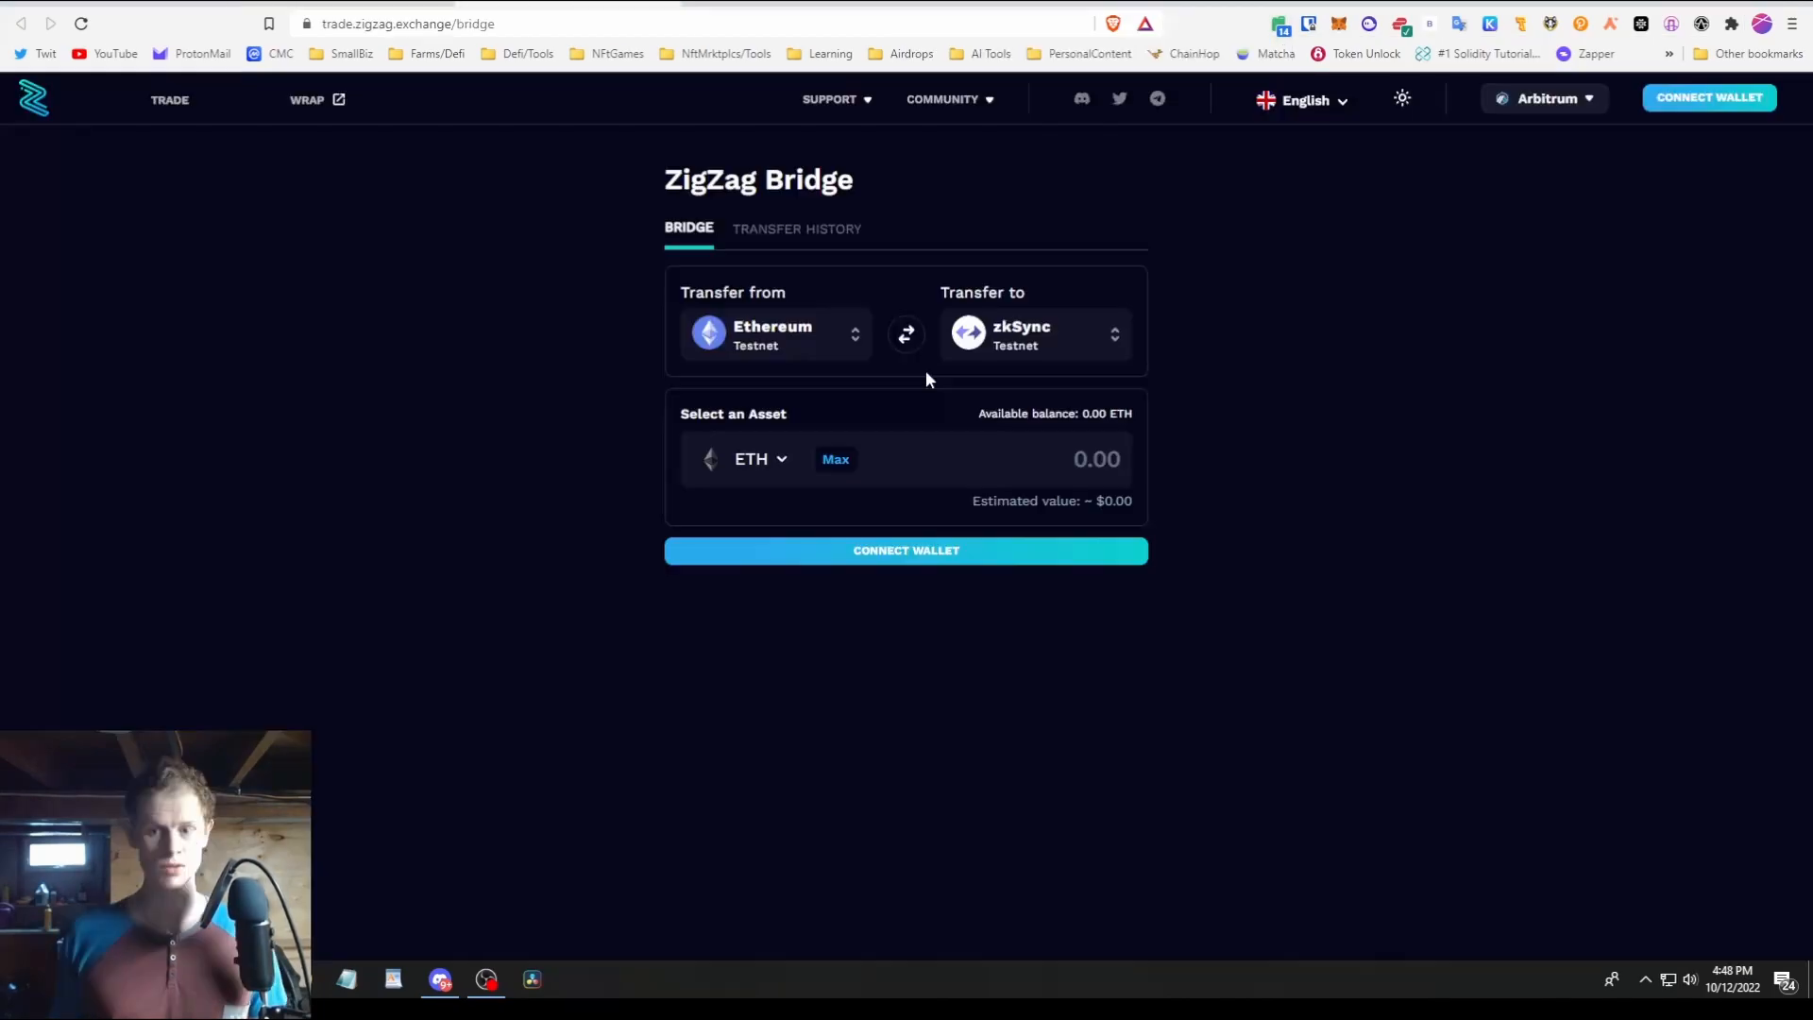
pyautogui.moveTo(1200, 300)
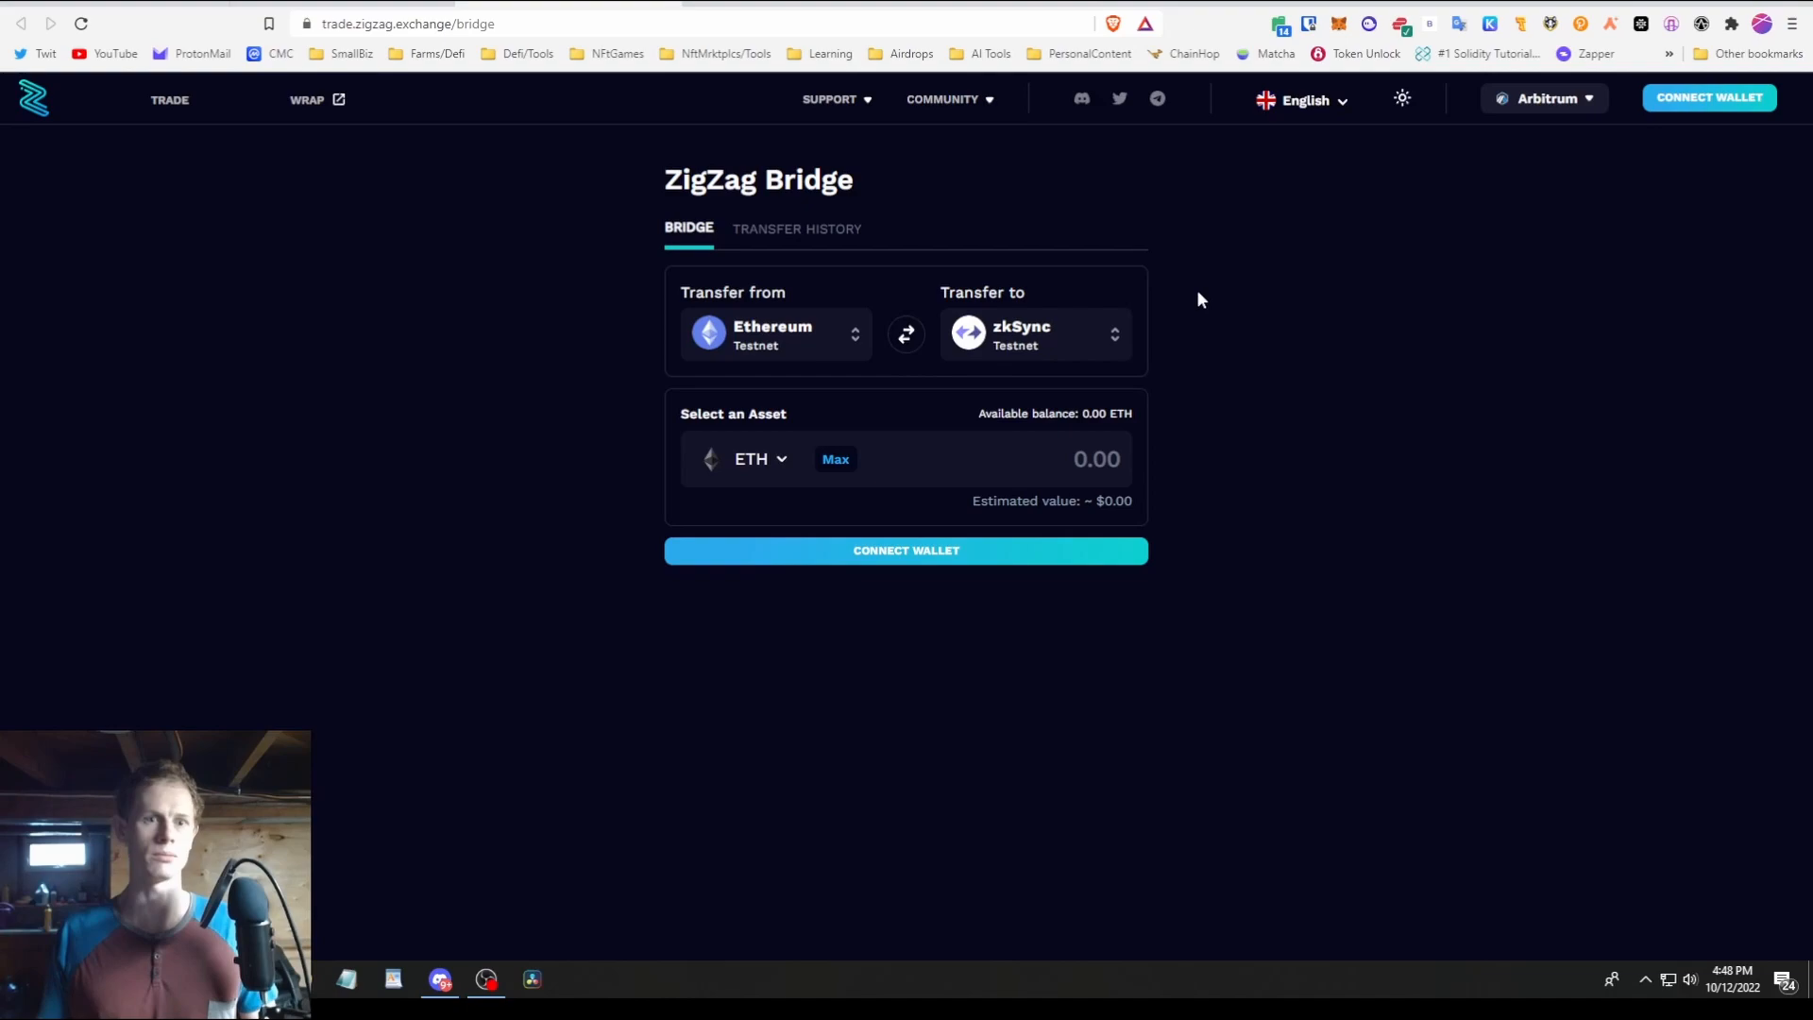
pyautogui.moveTo(1160, 338)
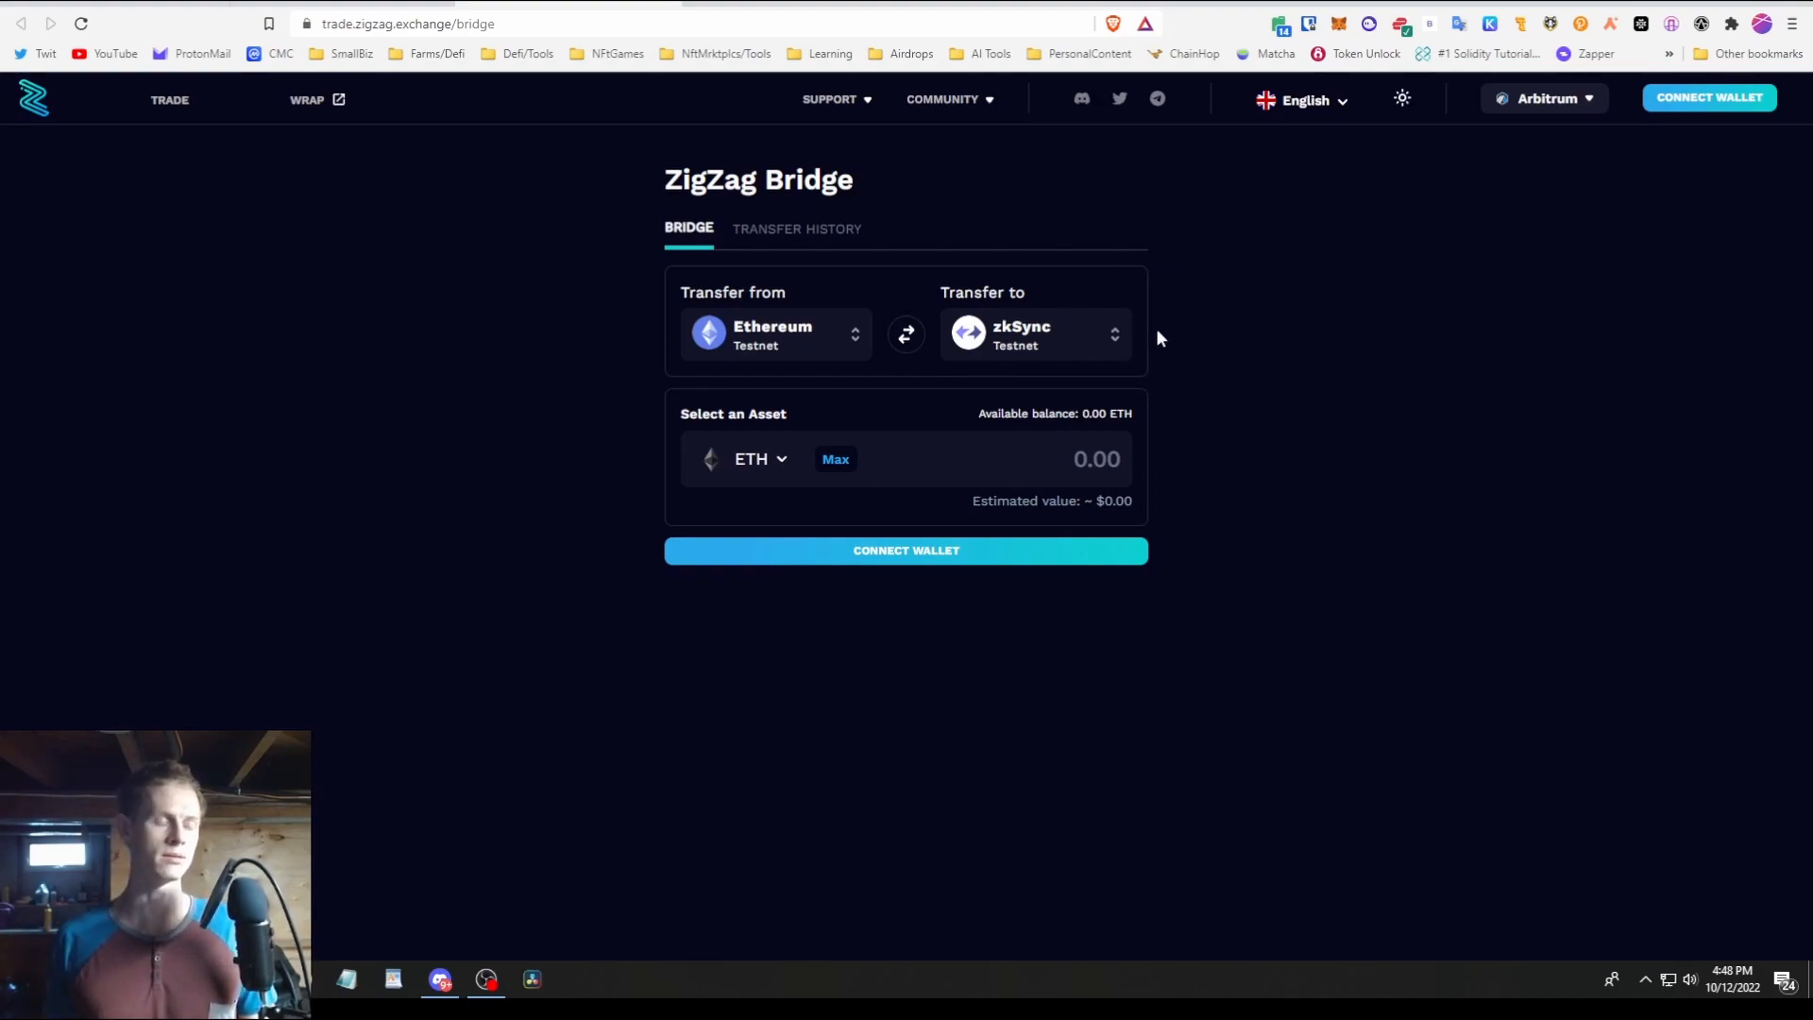
pyautogui.moveTo(1073, 679)
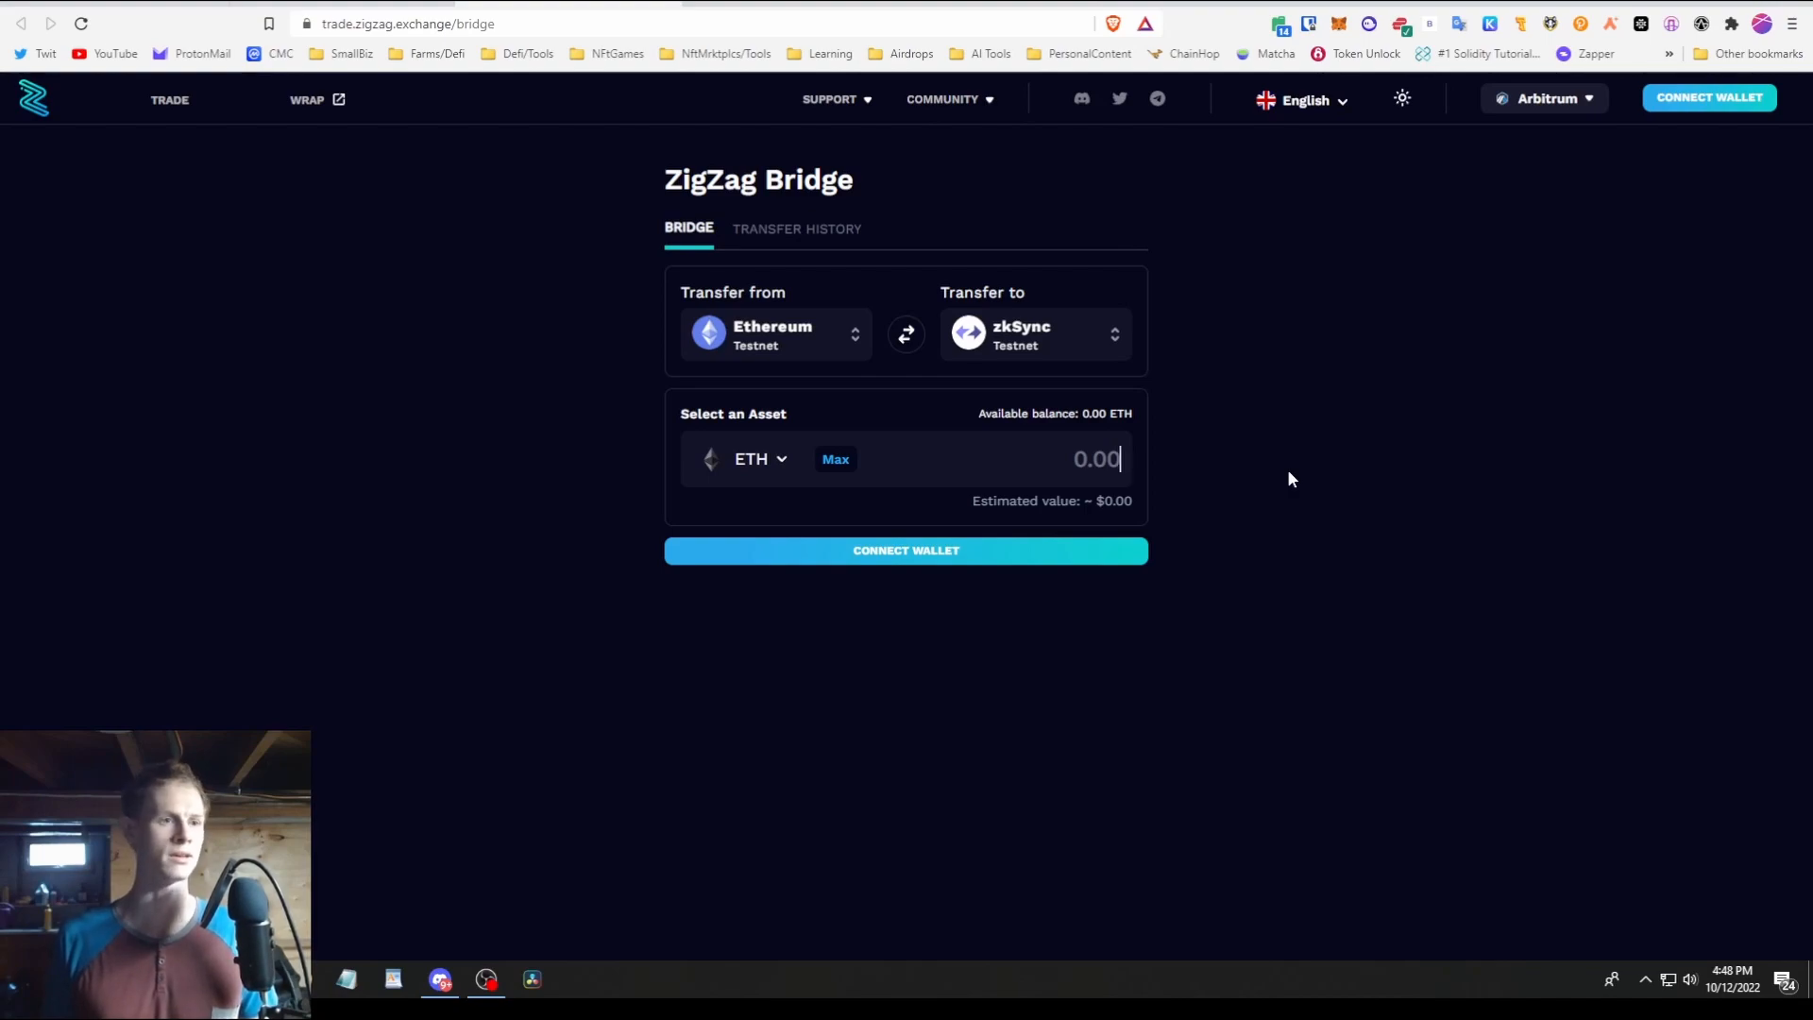
pyautogui.click(169, 100)
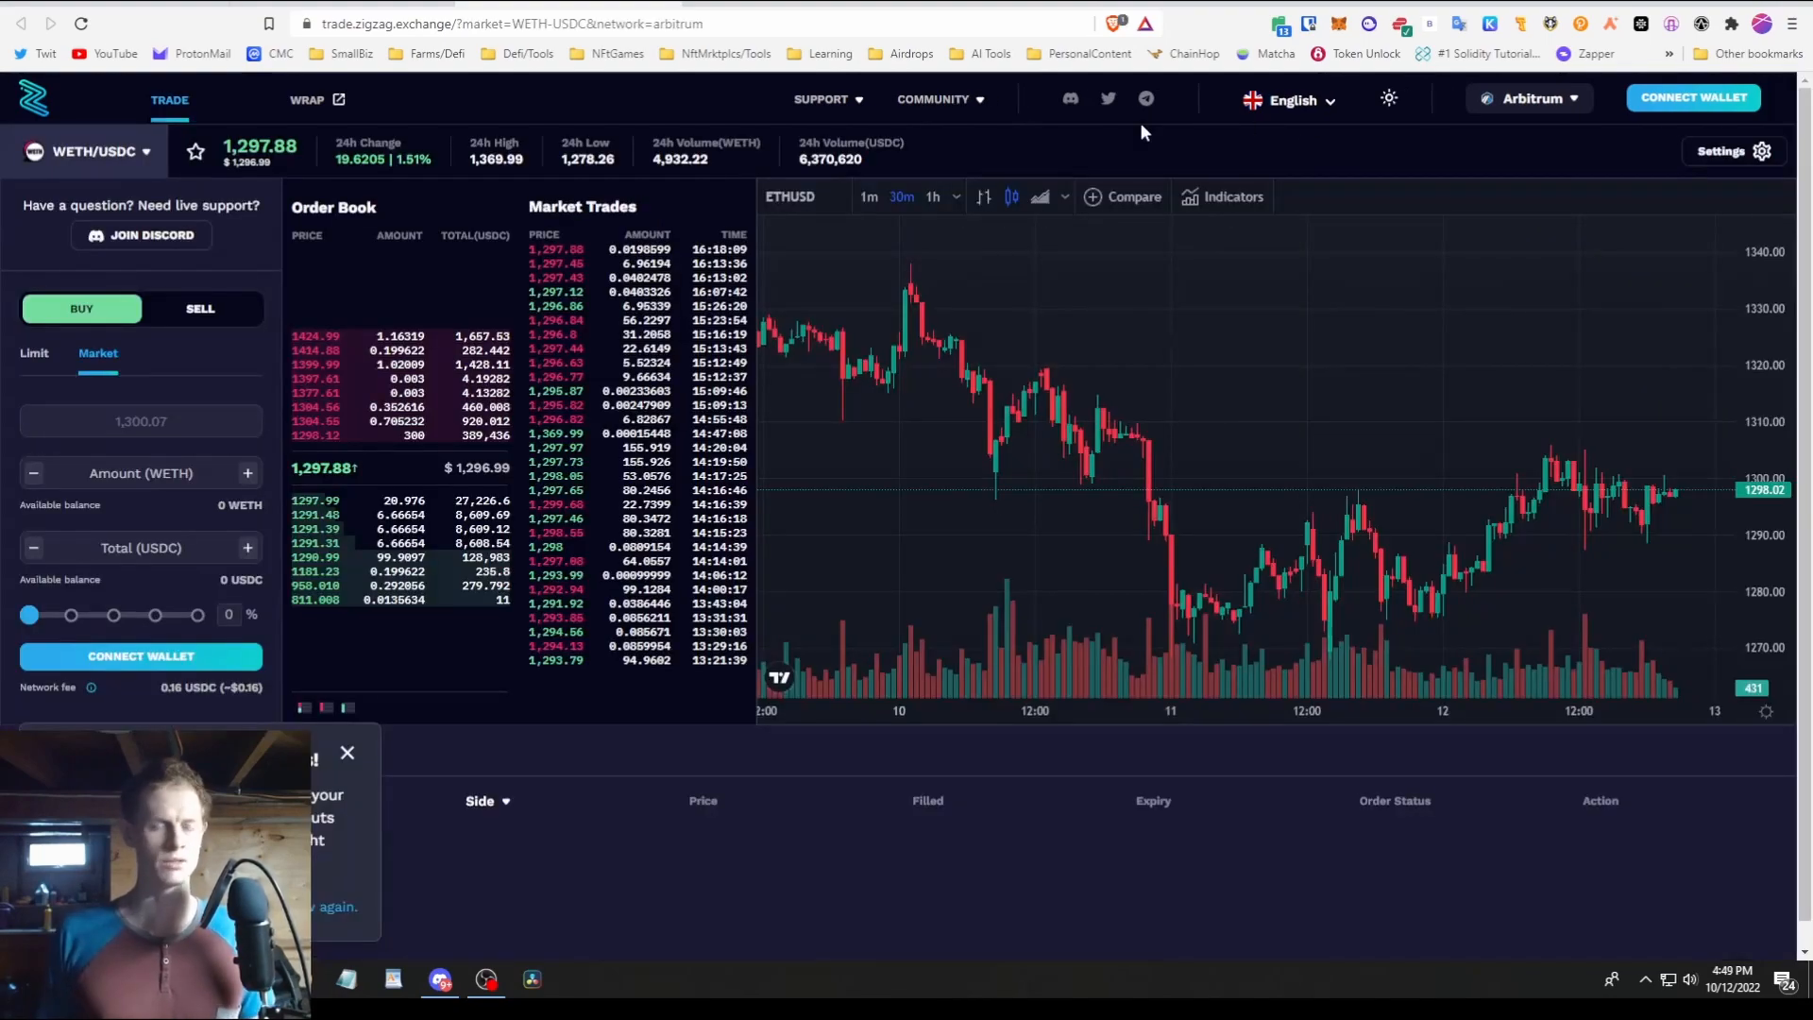
pyautogui.moveTo(1096, 169)
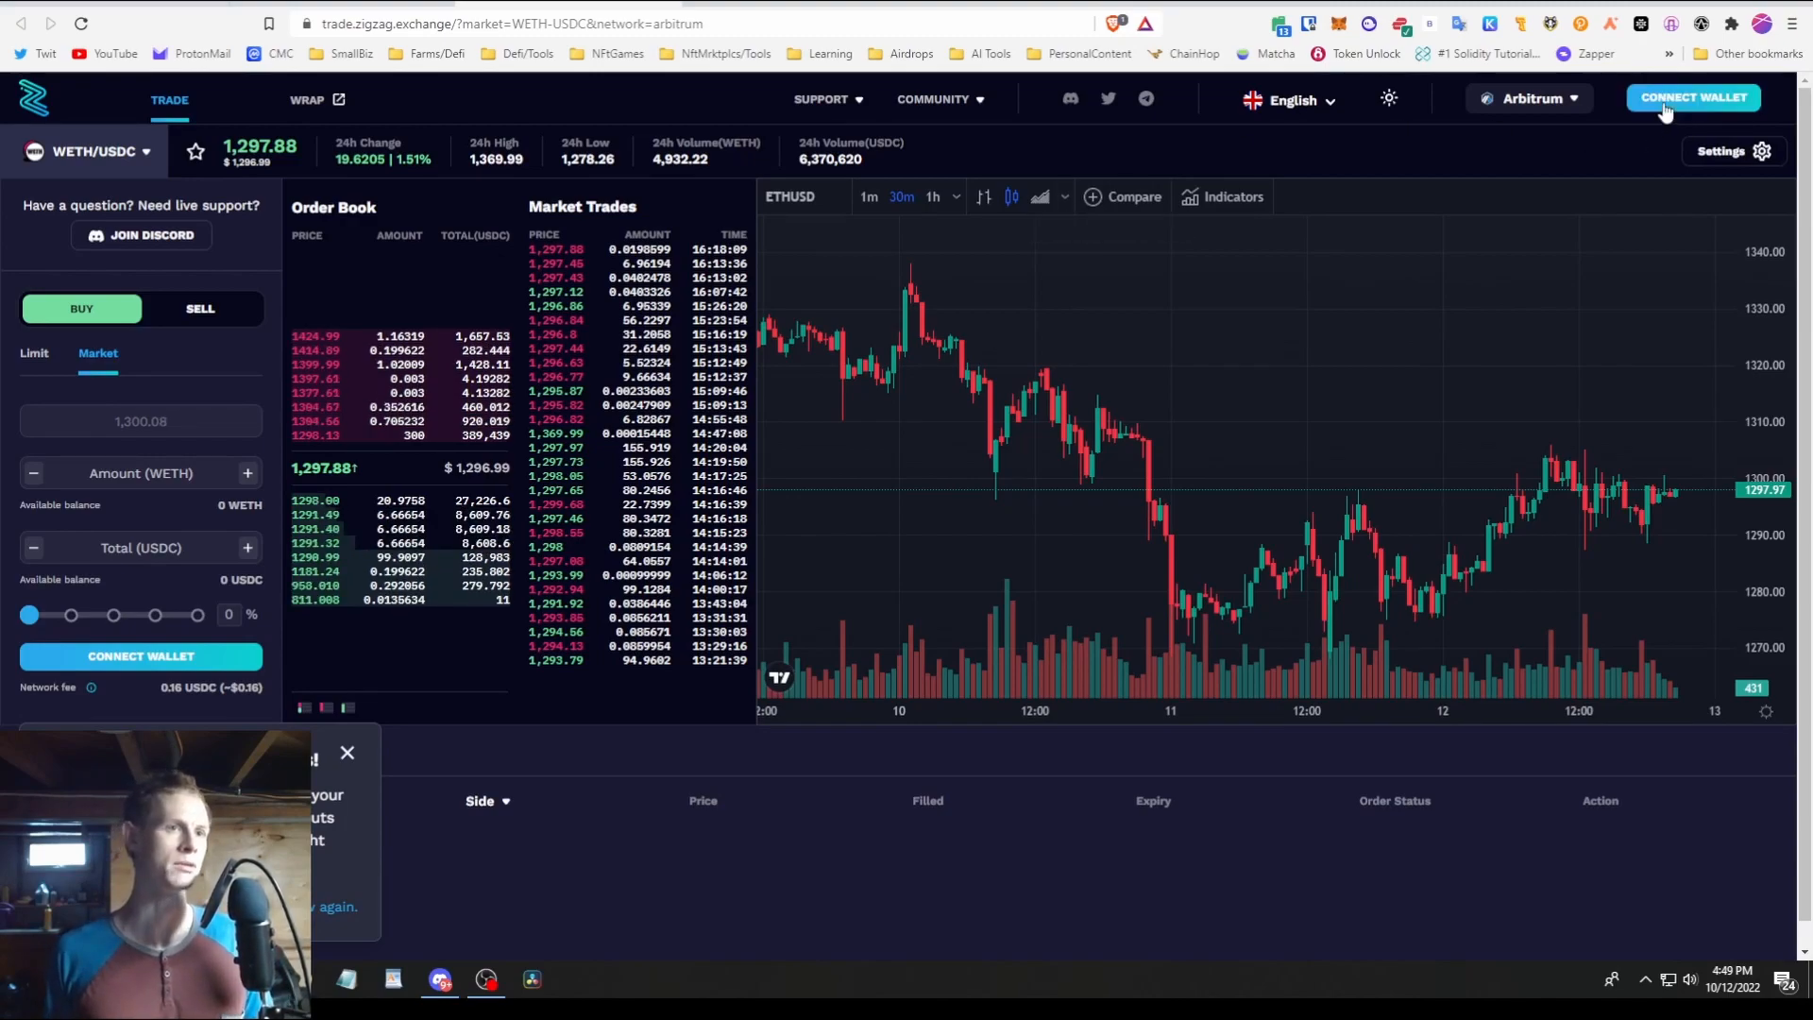
pyautogui.click(1692, 98)
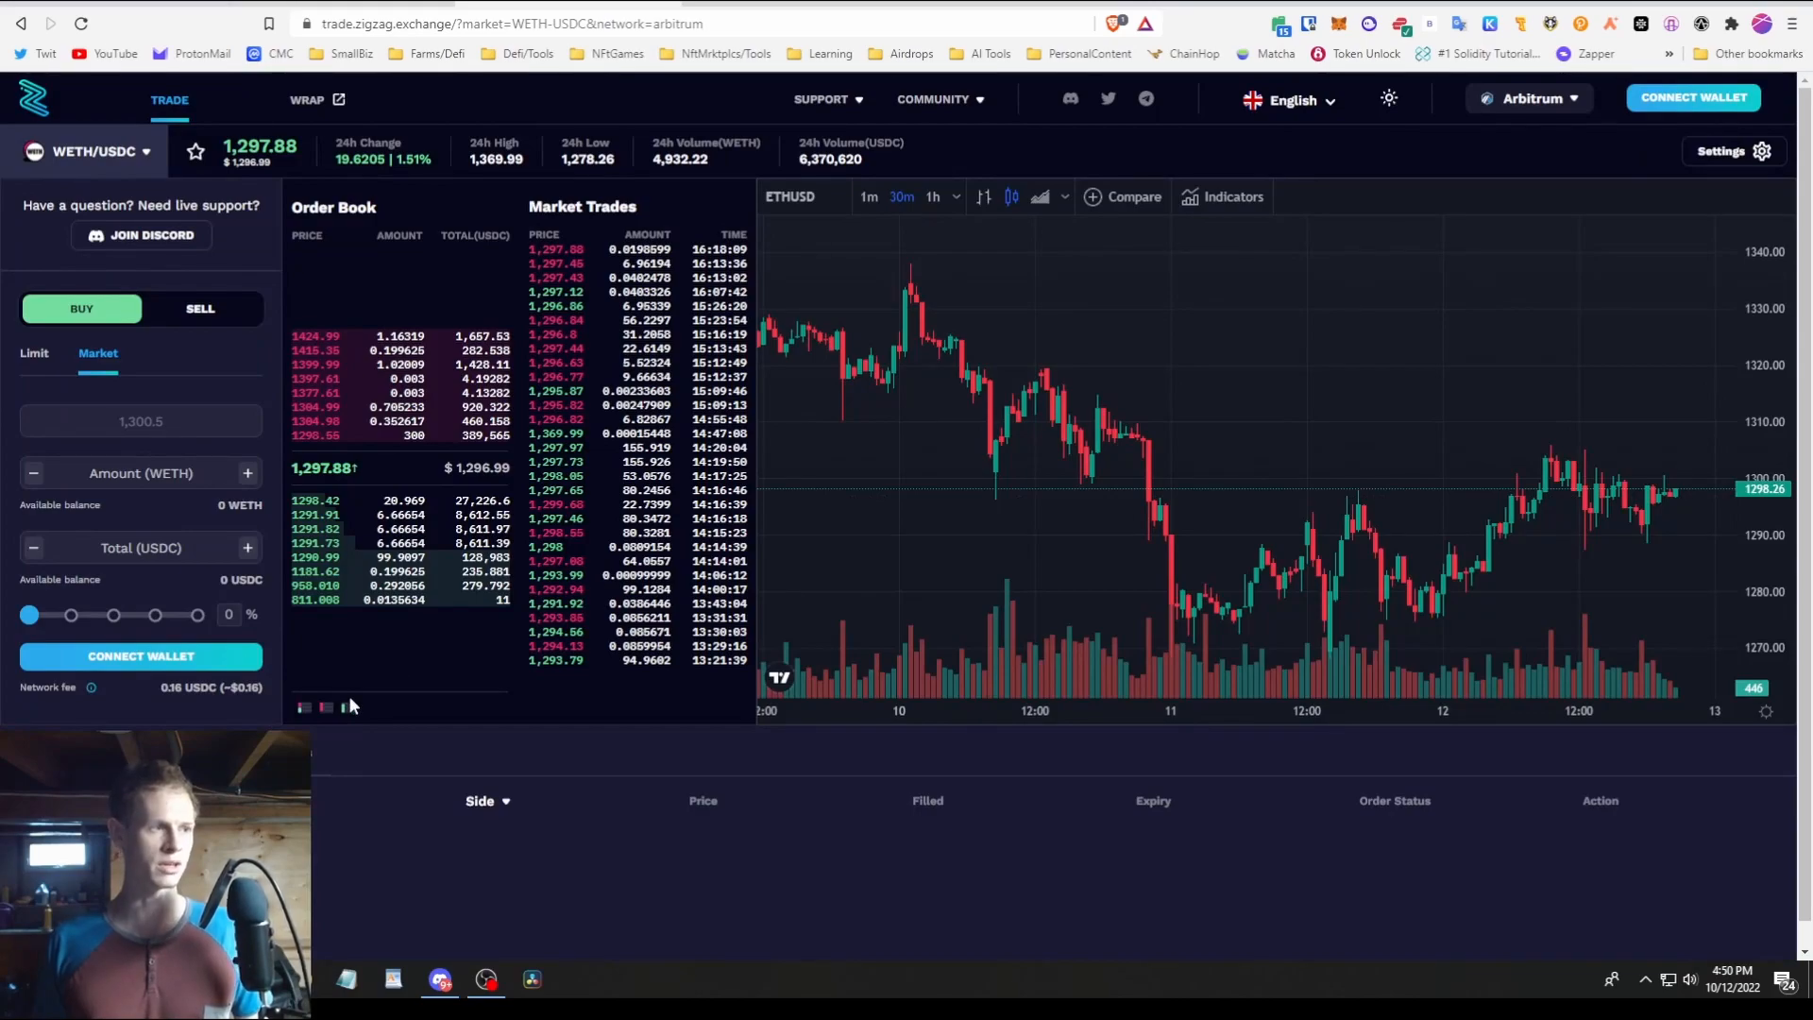
pyautogui.moveTo(132, 629)
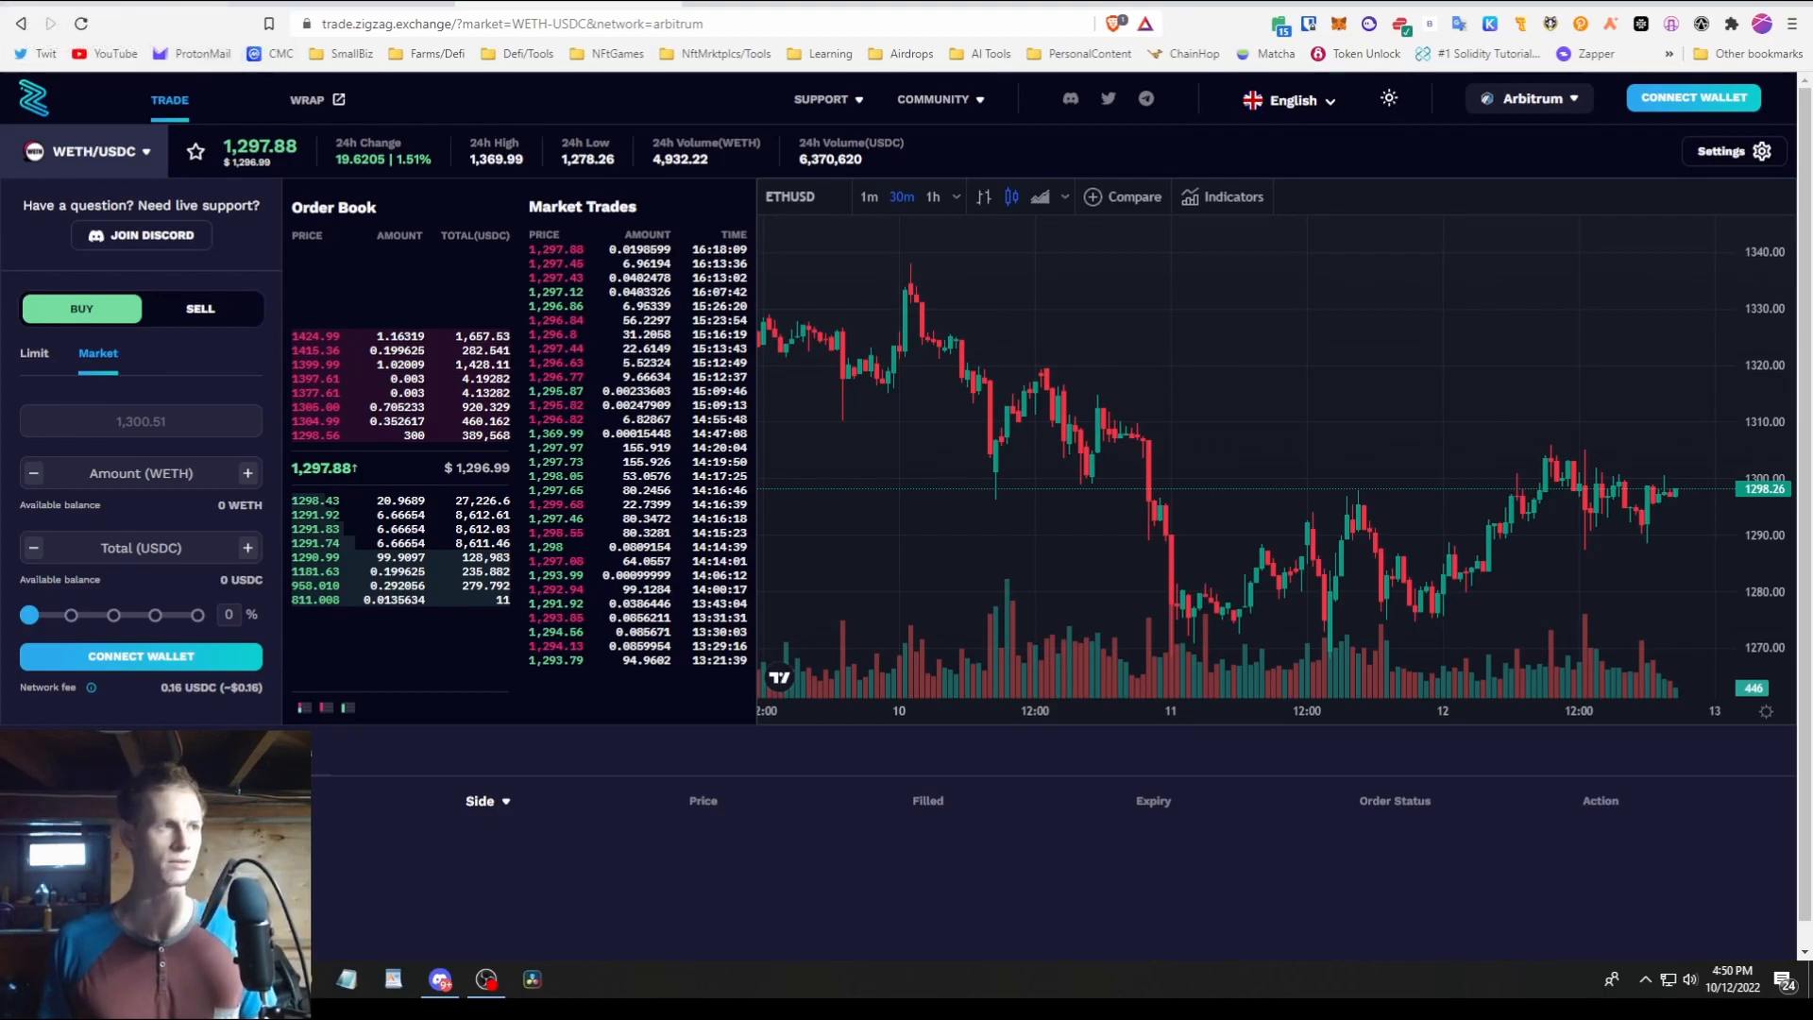
pyautogui.moveTo(192, 53)
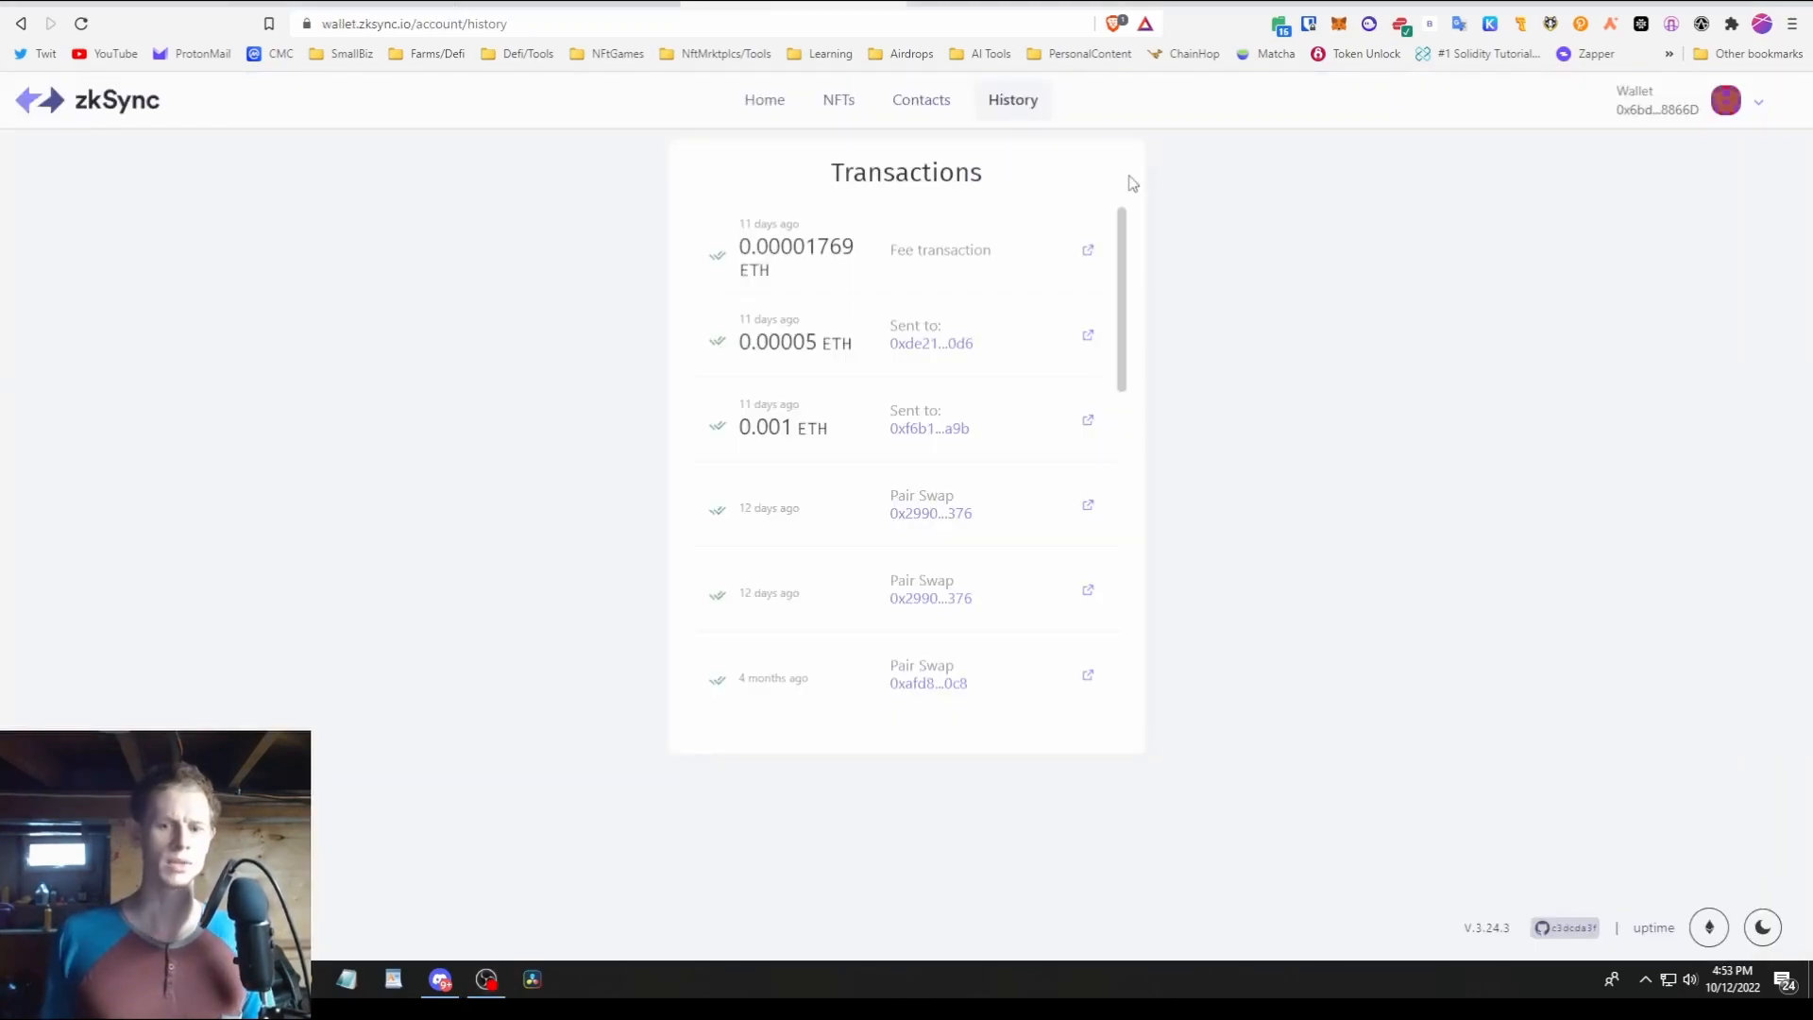
pyautogui.moveTo(1421, 122)
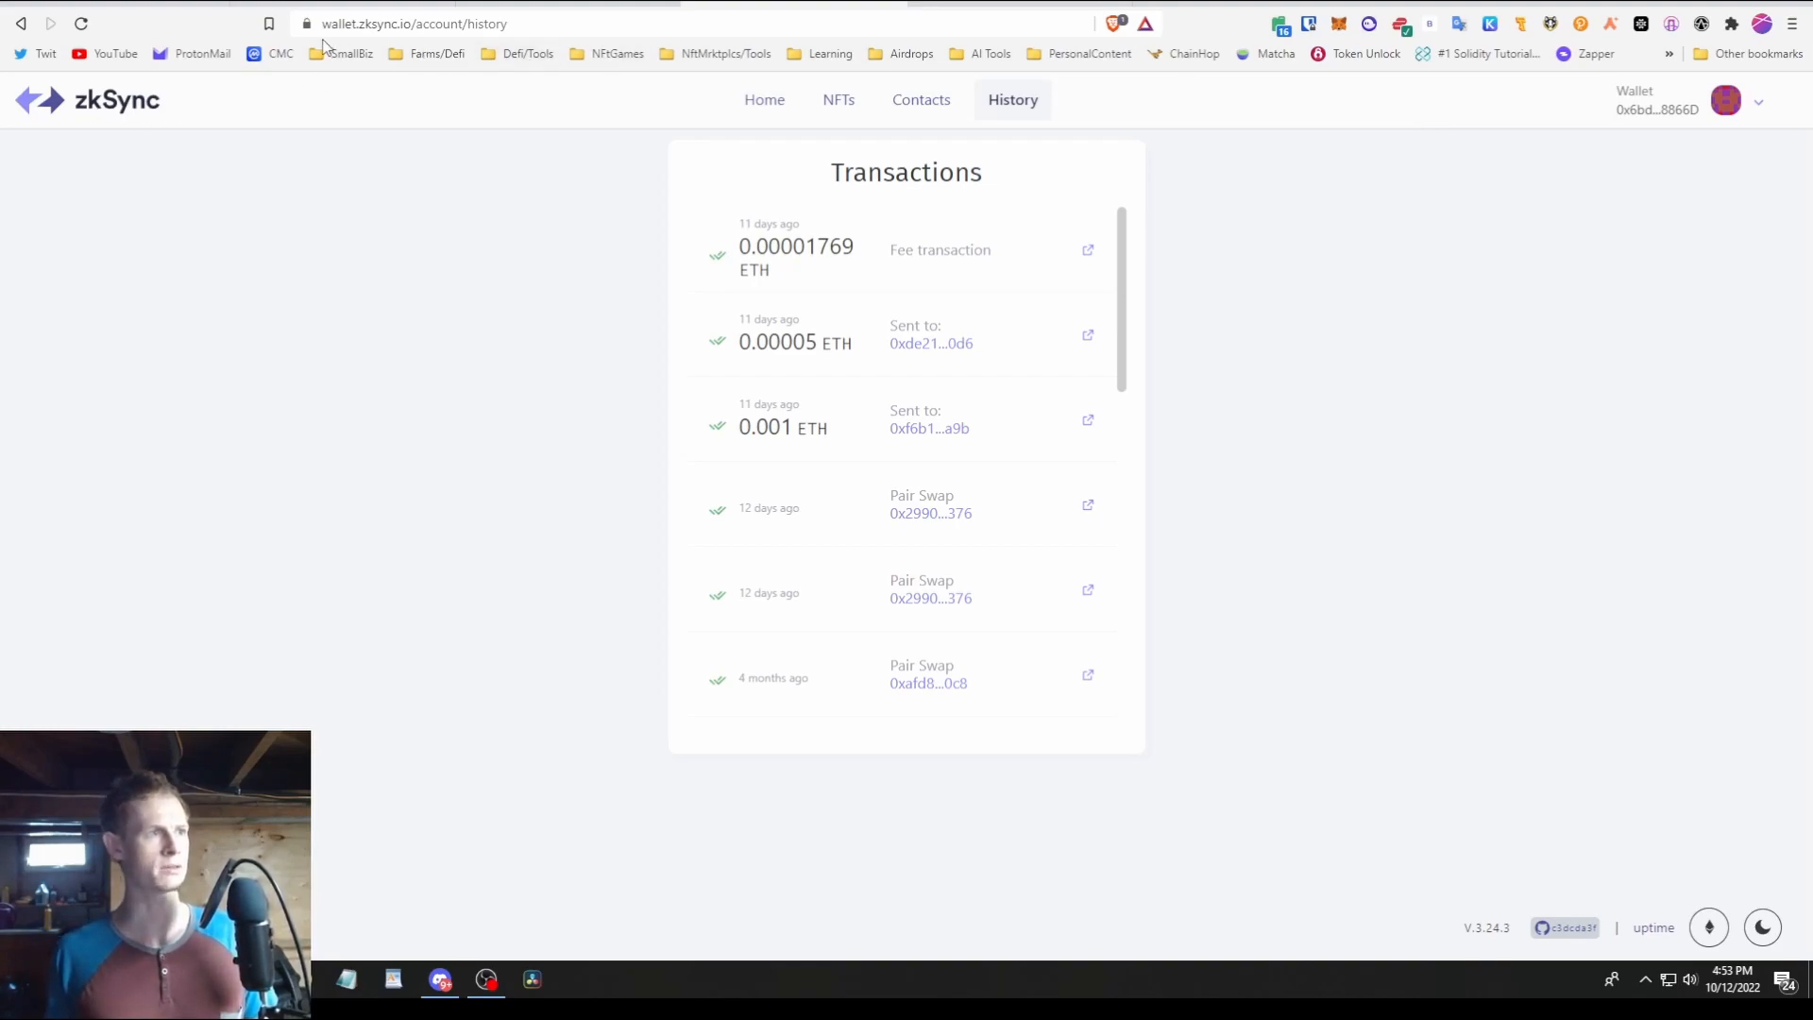
pyautogui.moveTo(742, 162)
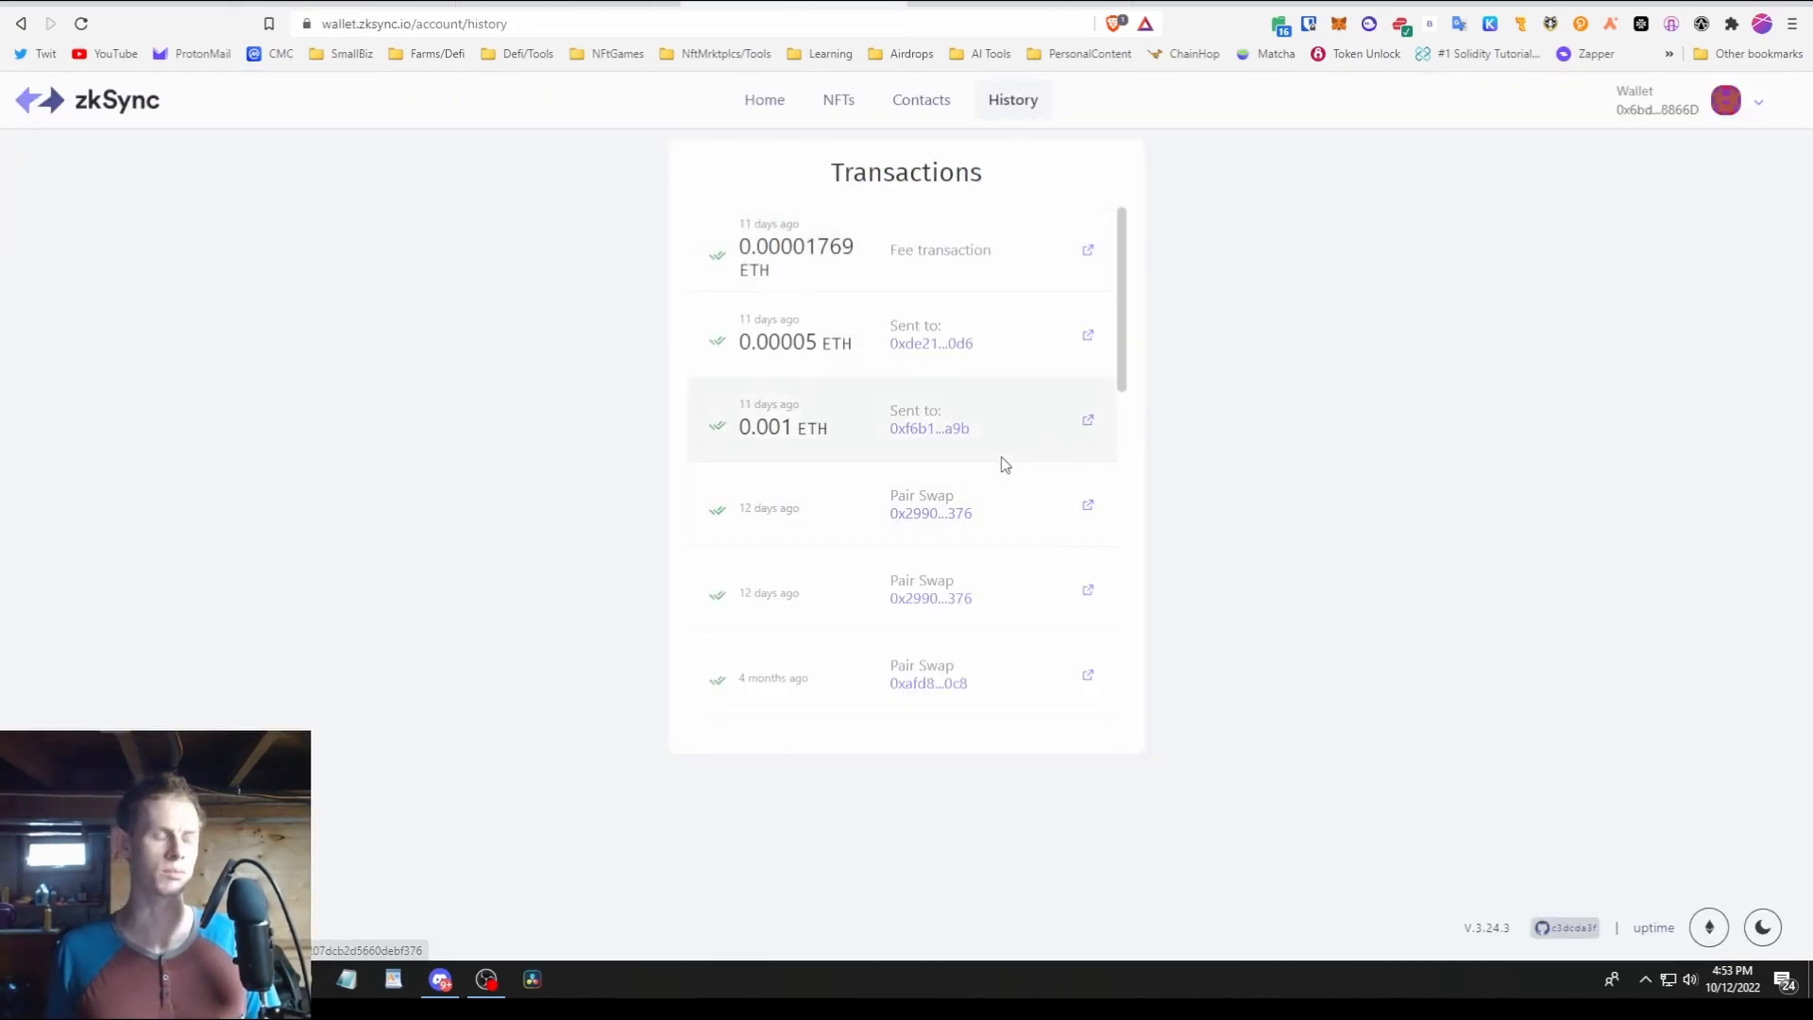
pyautogui.moveTo(1056, 99)
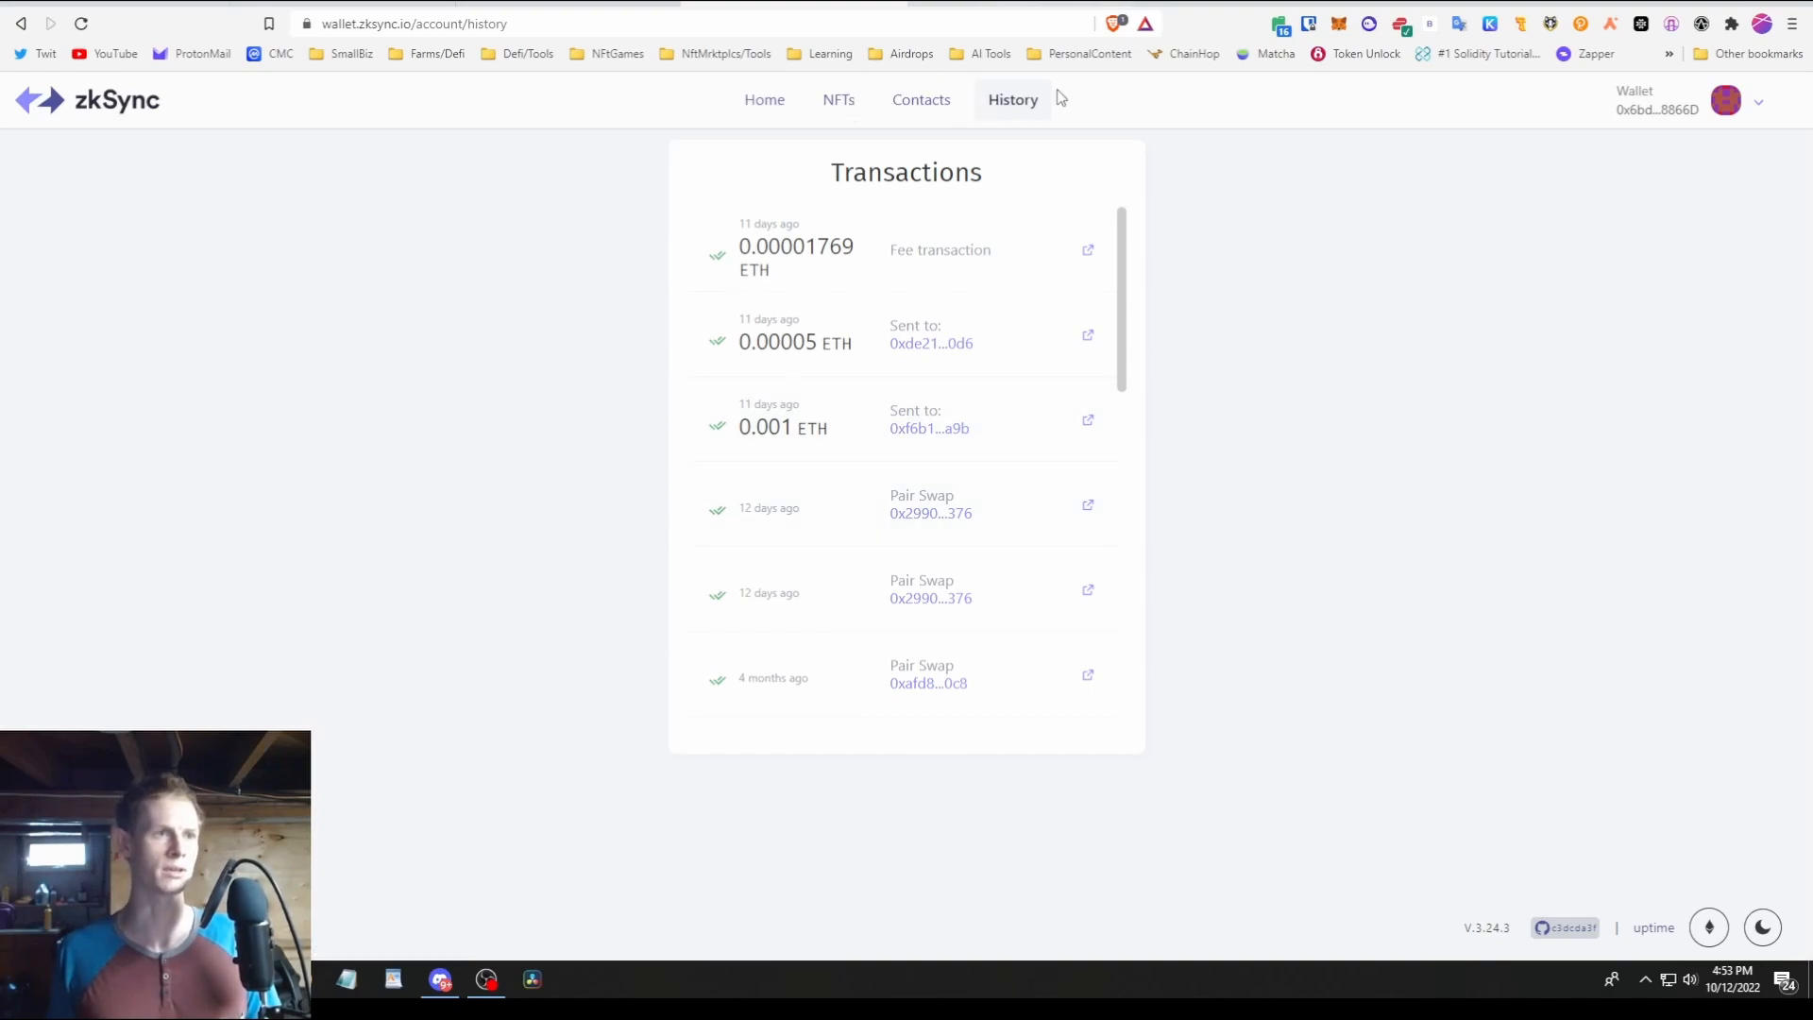
# - Review the zkSync Wallet History tab's ETH transfers and pair swaps
pyautogui.click(839, 99)
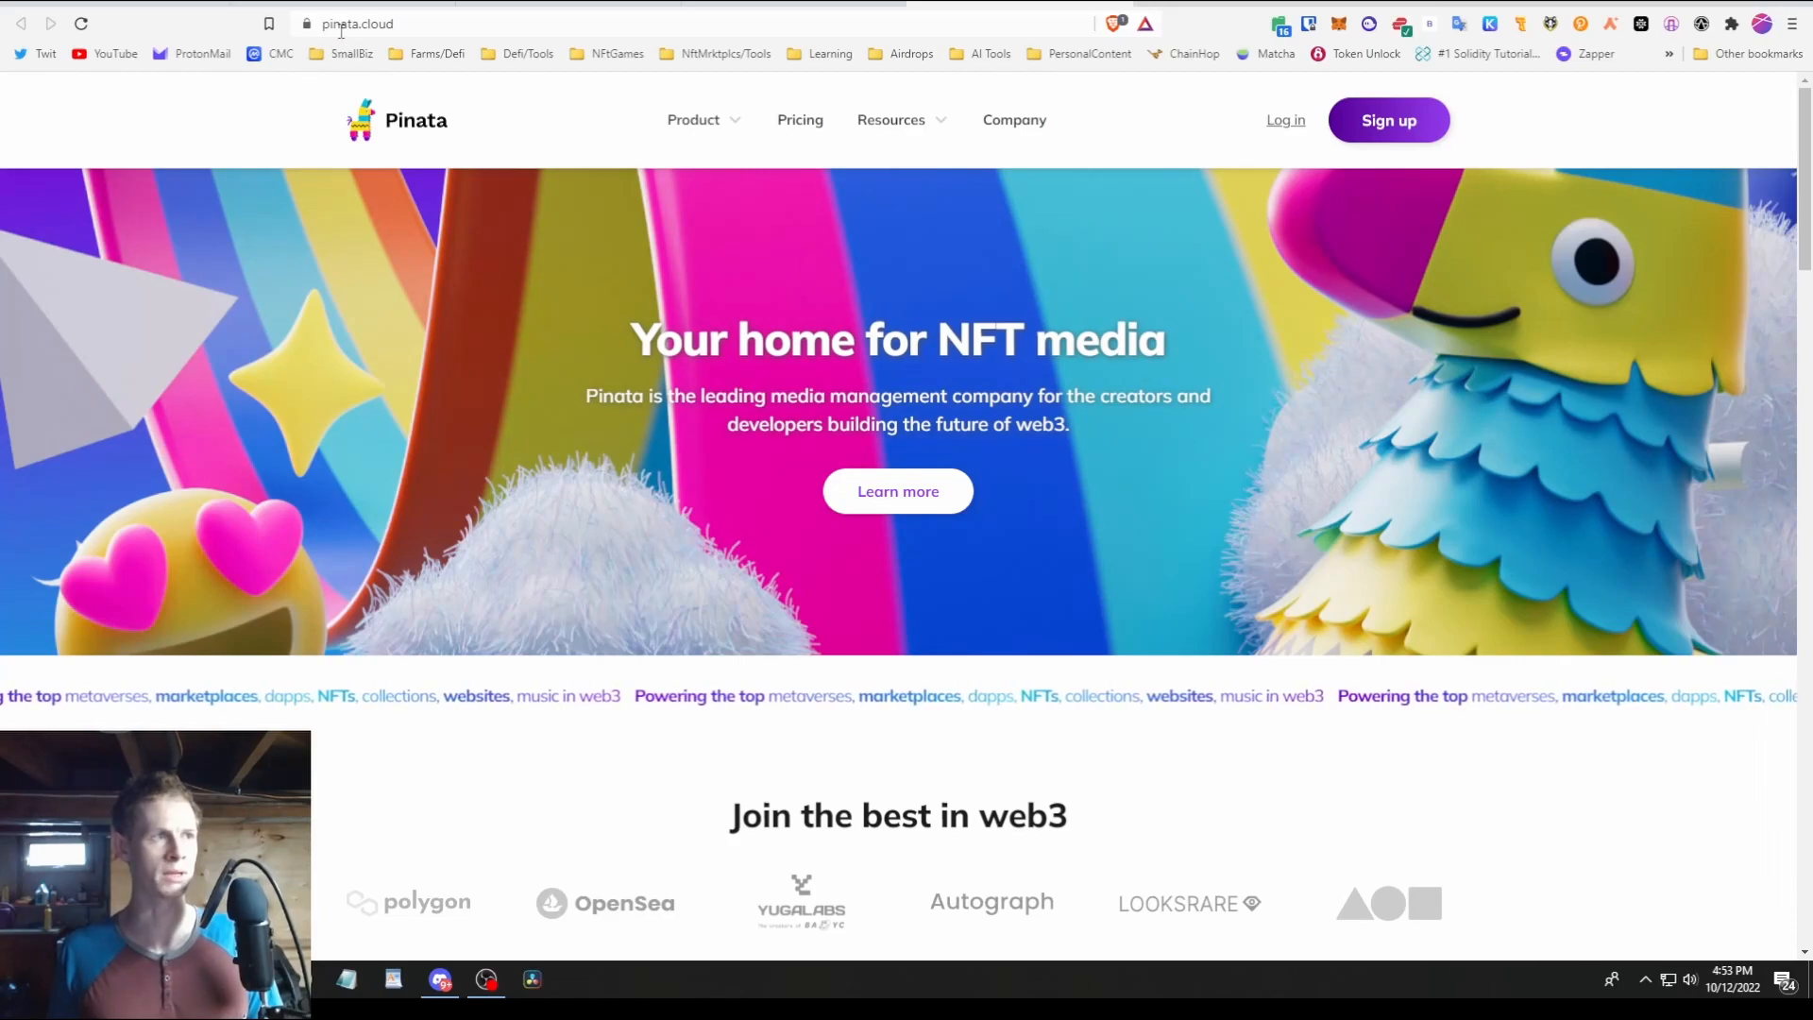
pyautogui.moveTo(1284, 120)
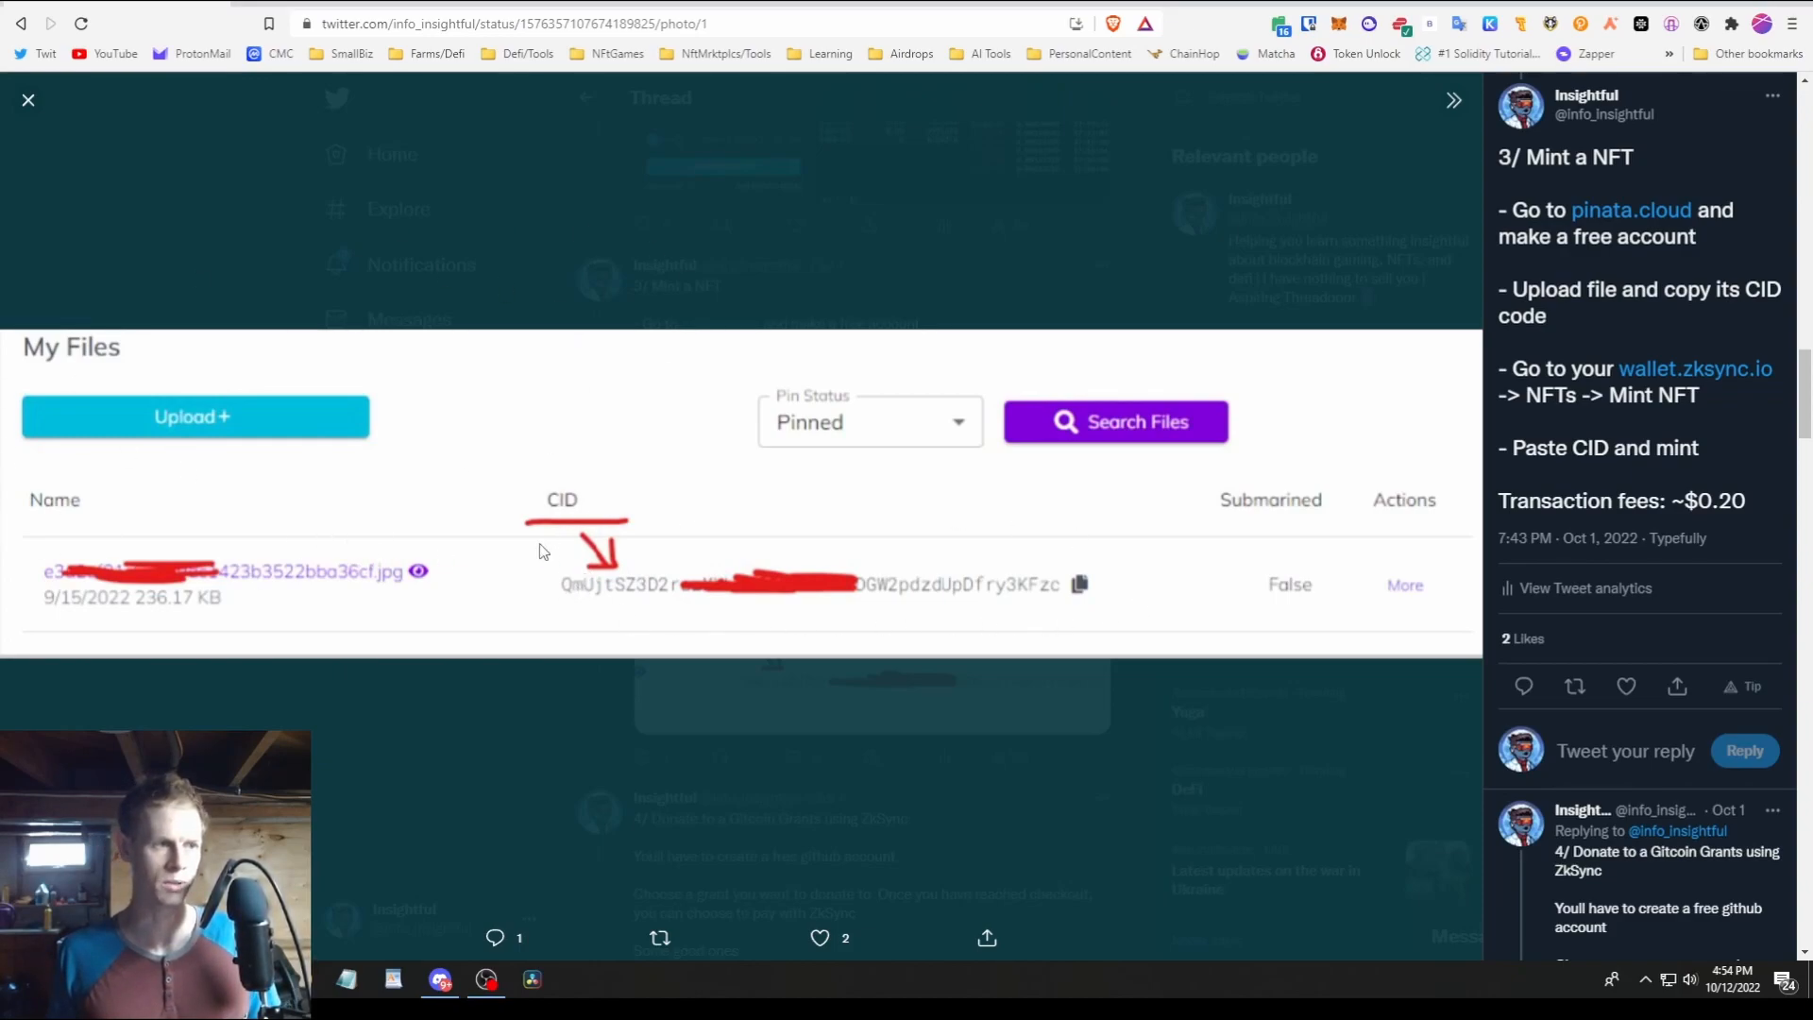
pyautogui.moveTo(969, 526)
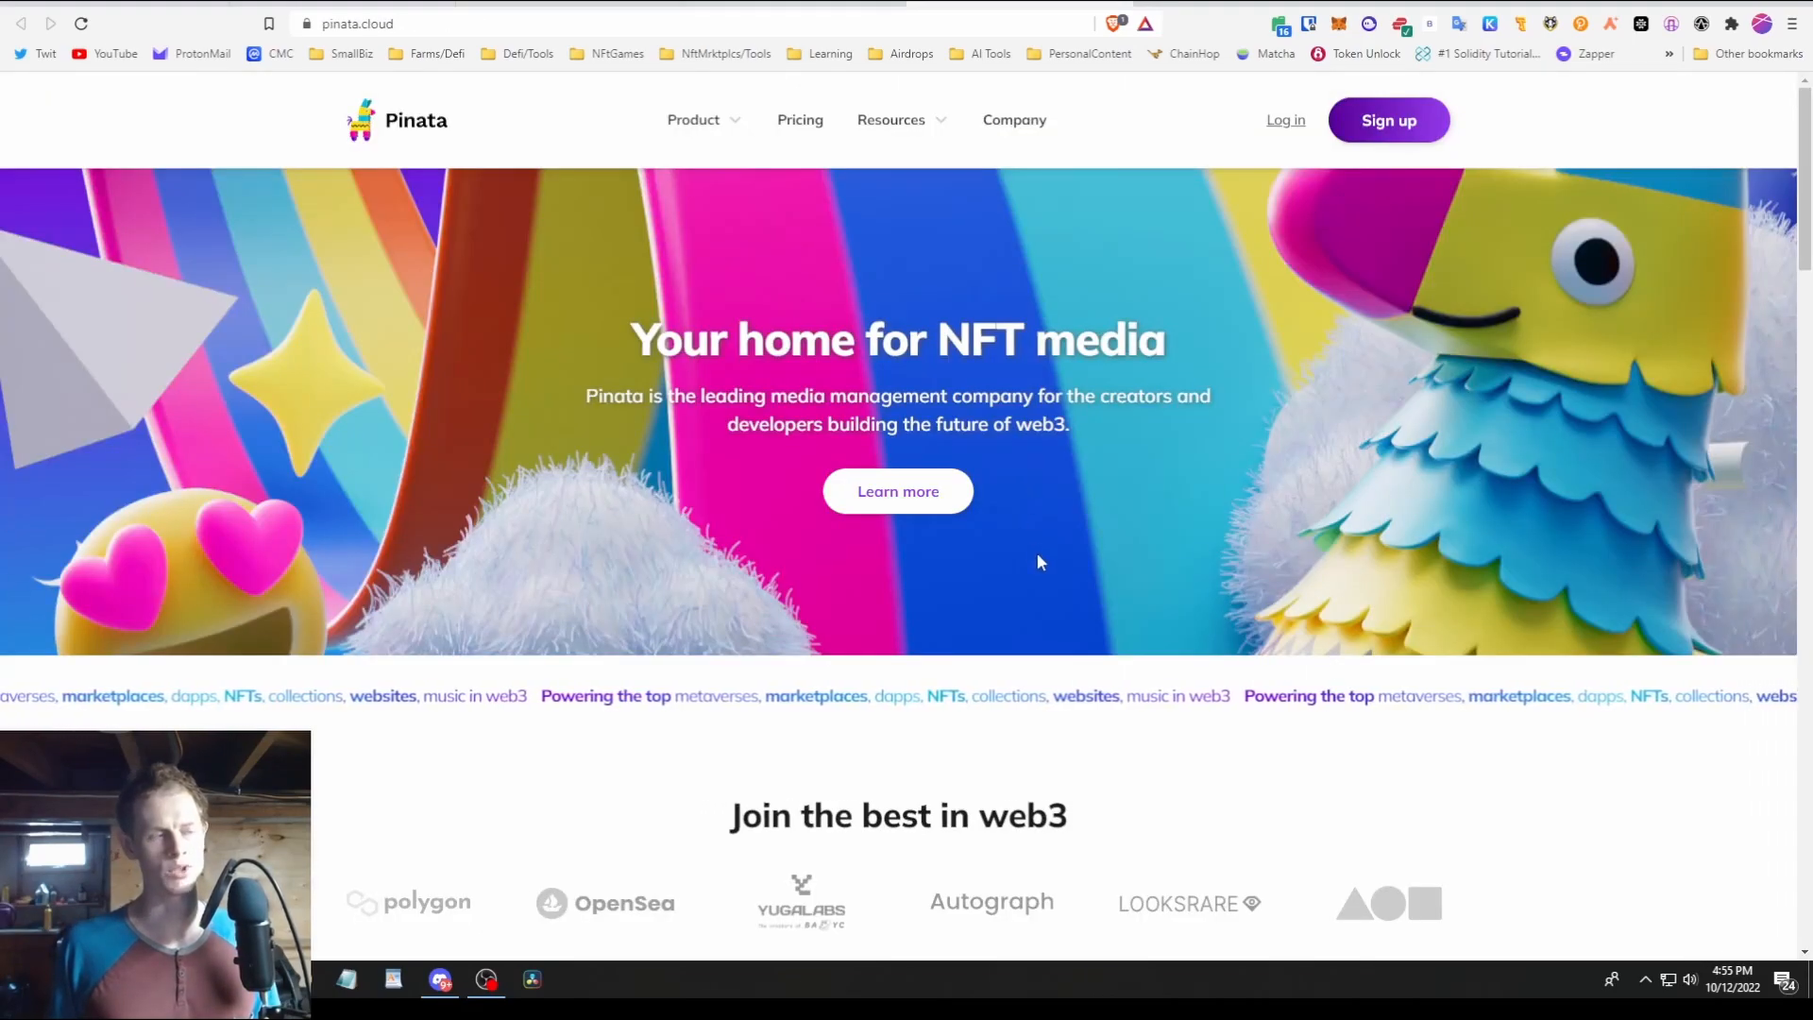
# - Scroll down and back up through the pinata.cloud NFT media homepage
pyautogui.scroll(-3)
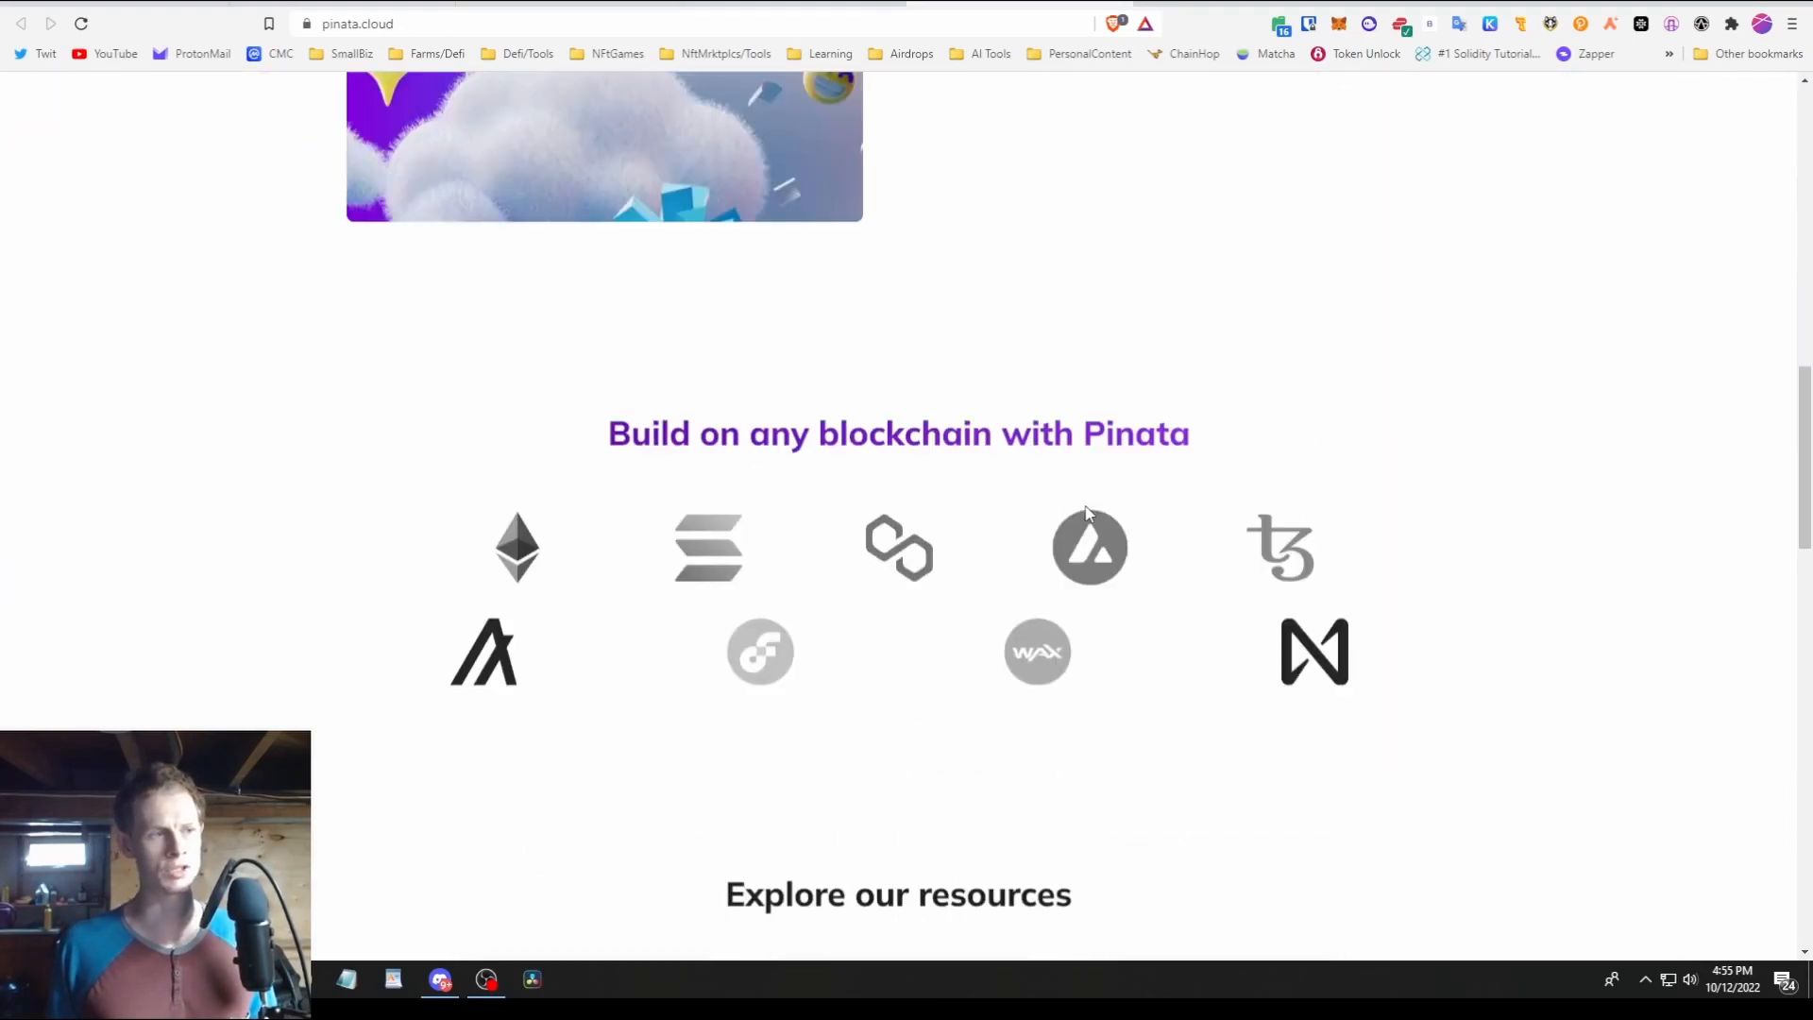
pyautogui.scroll(3)
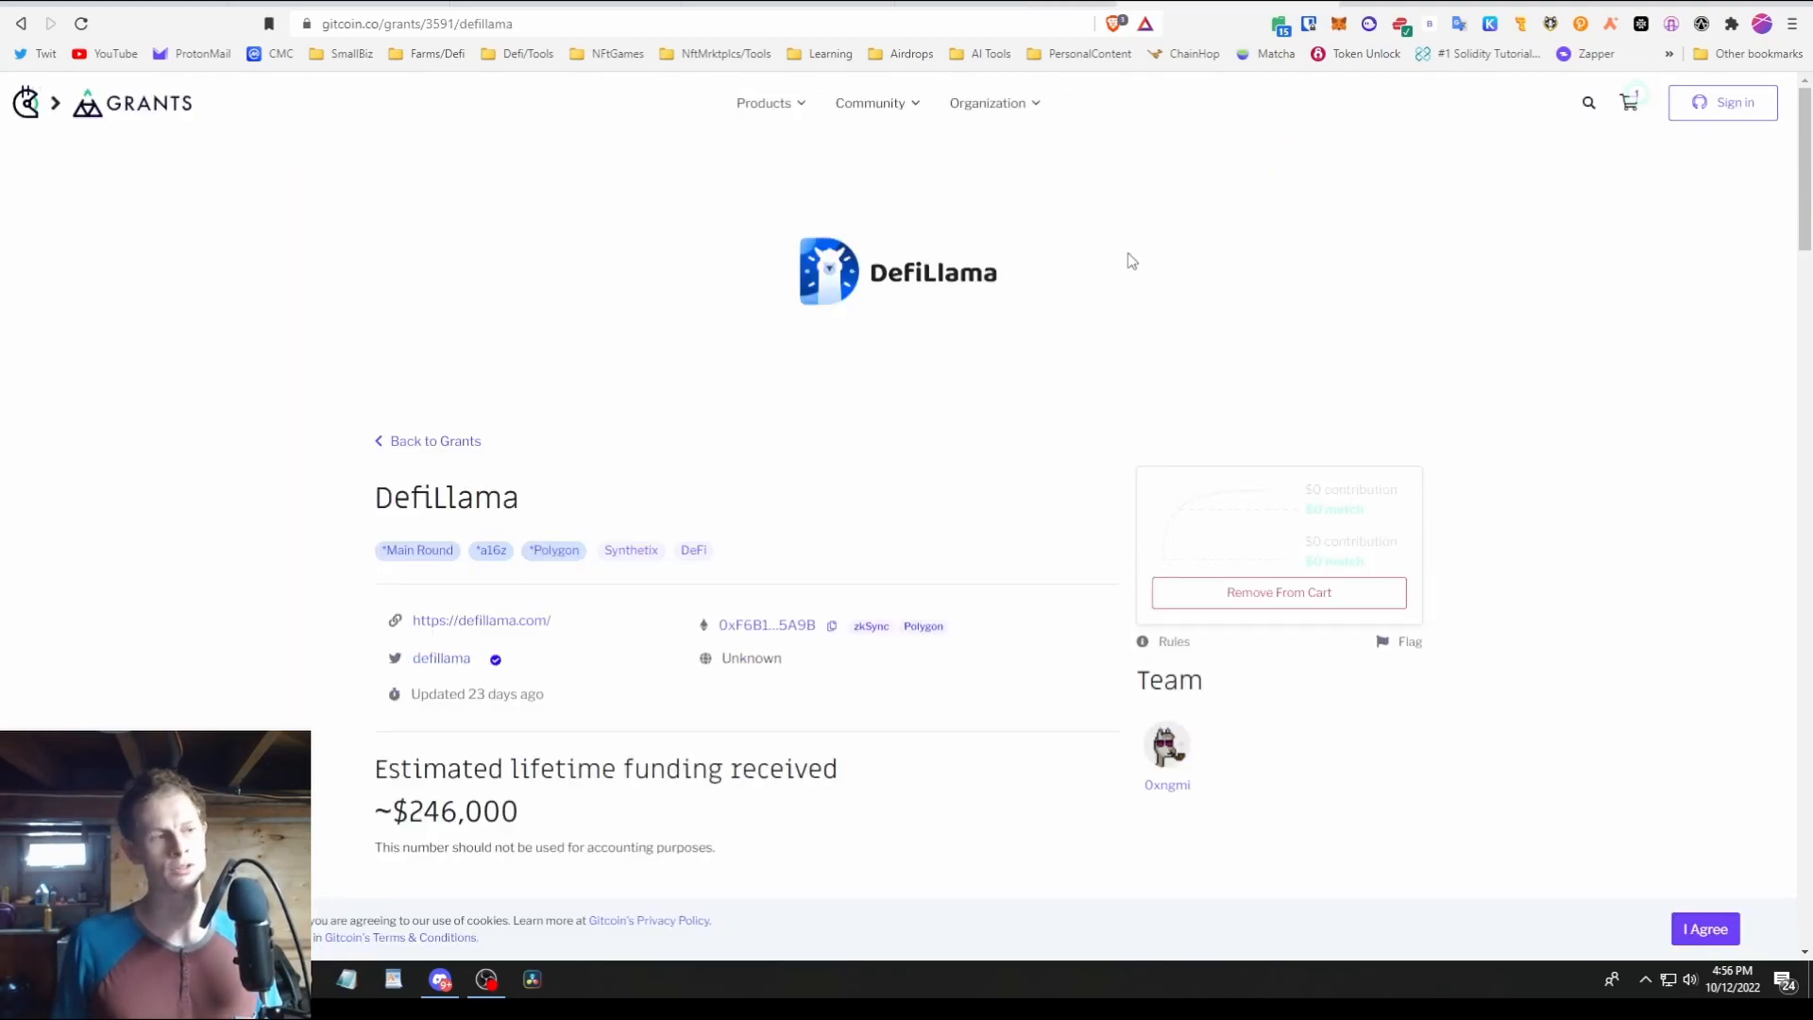
# - Scroll the DefiLlama grant page to its zkSync donation address and lifetime funding
pyautogui.scroll(-3)
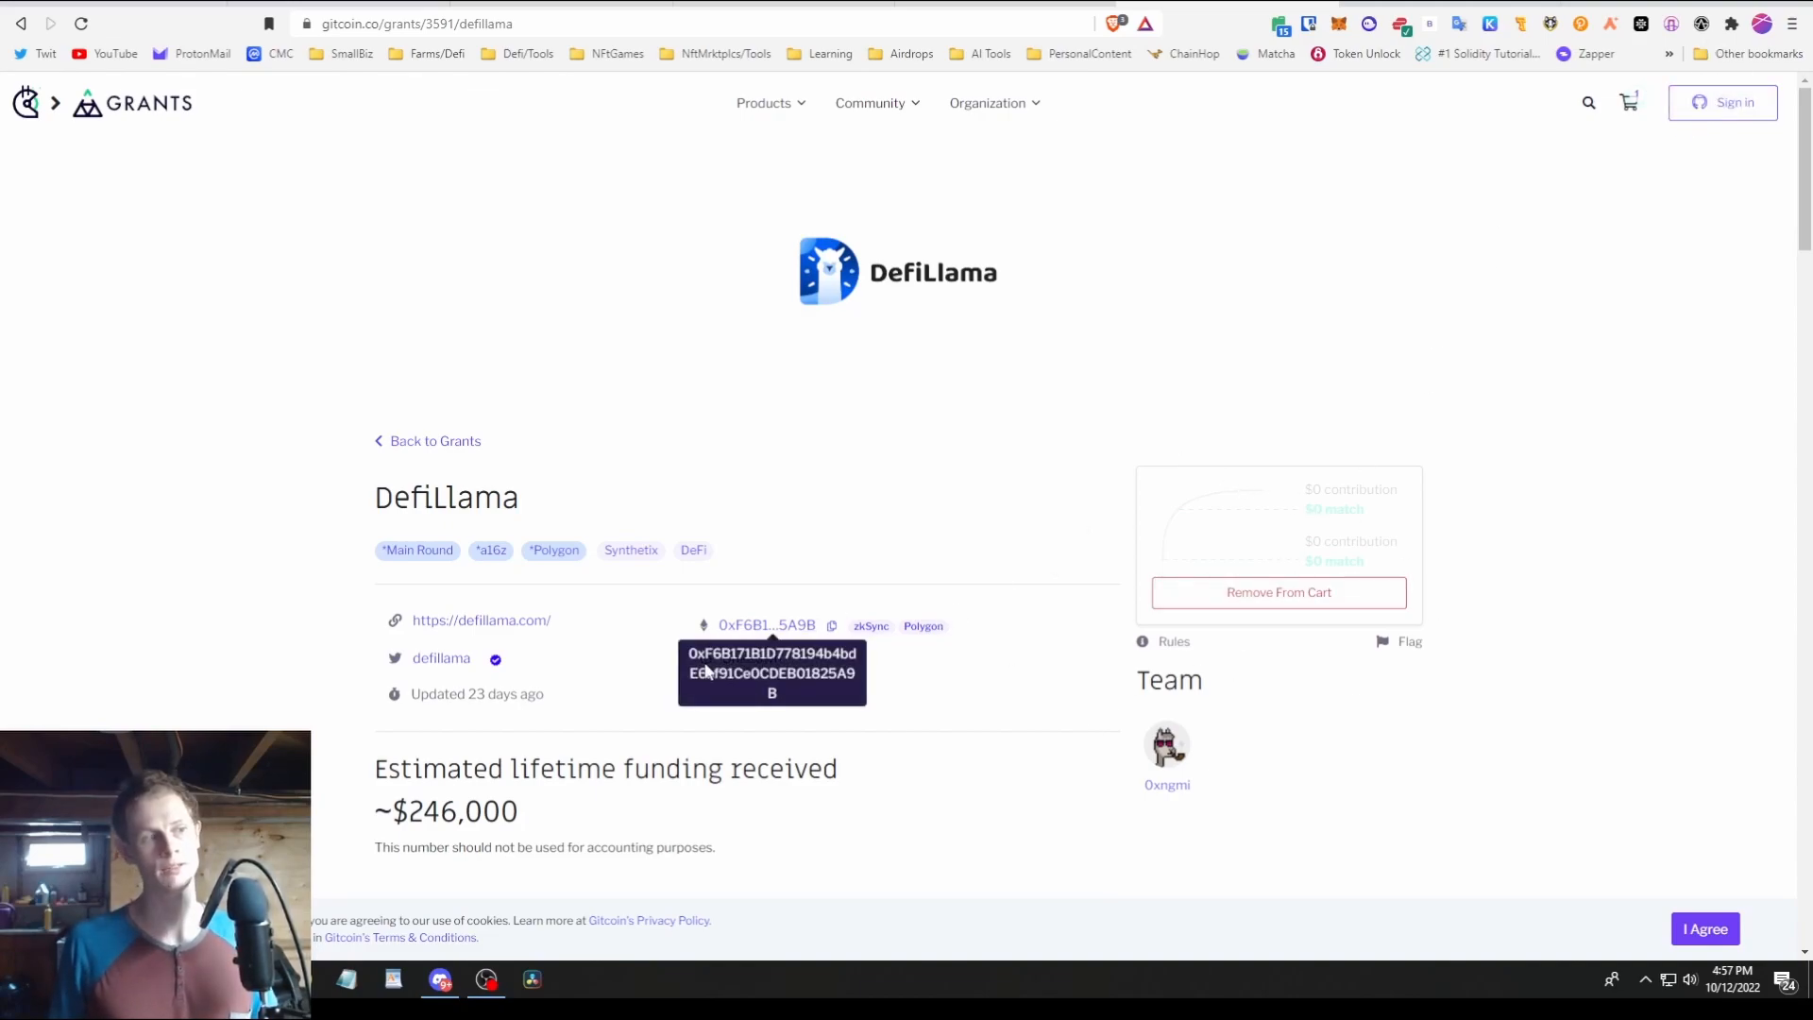
pyautogui.moveTo(1324, 532)
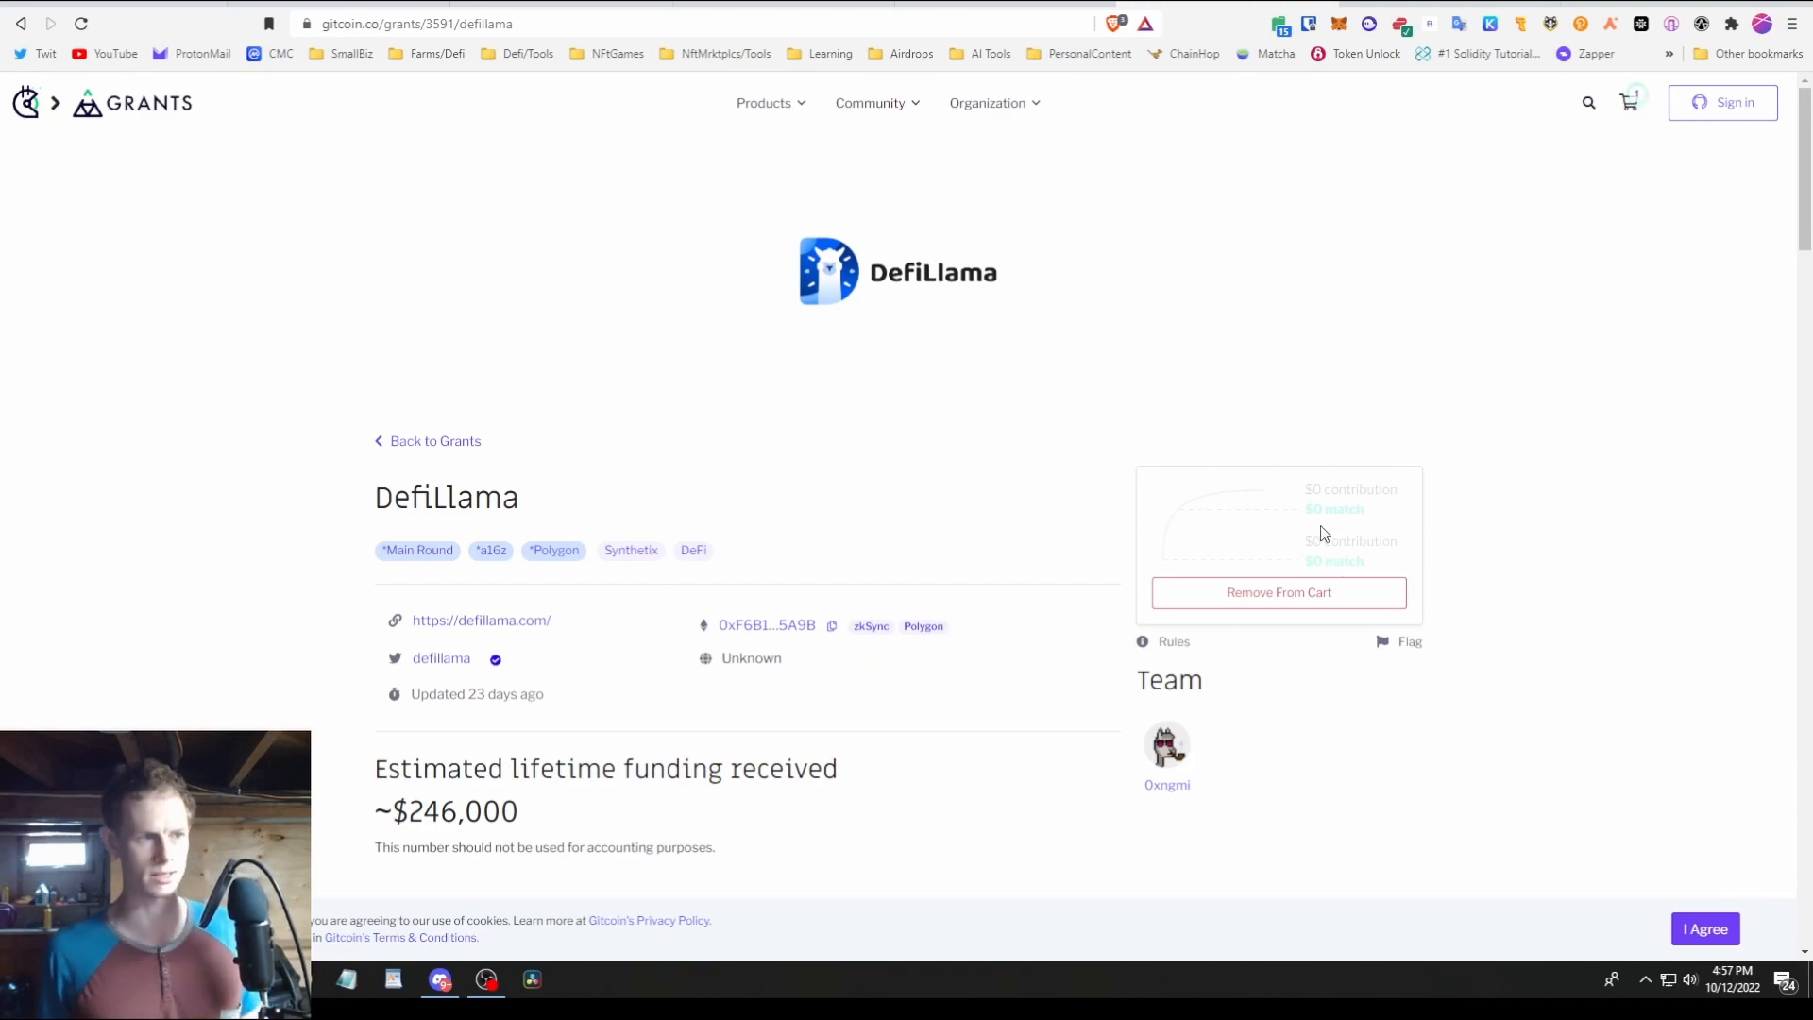
pyautogui.moveTo(1279, 592)
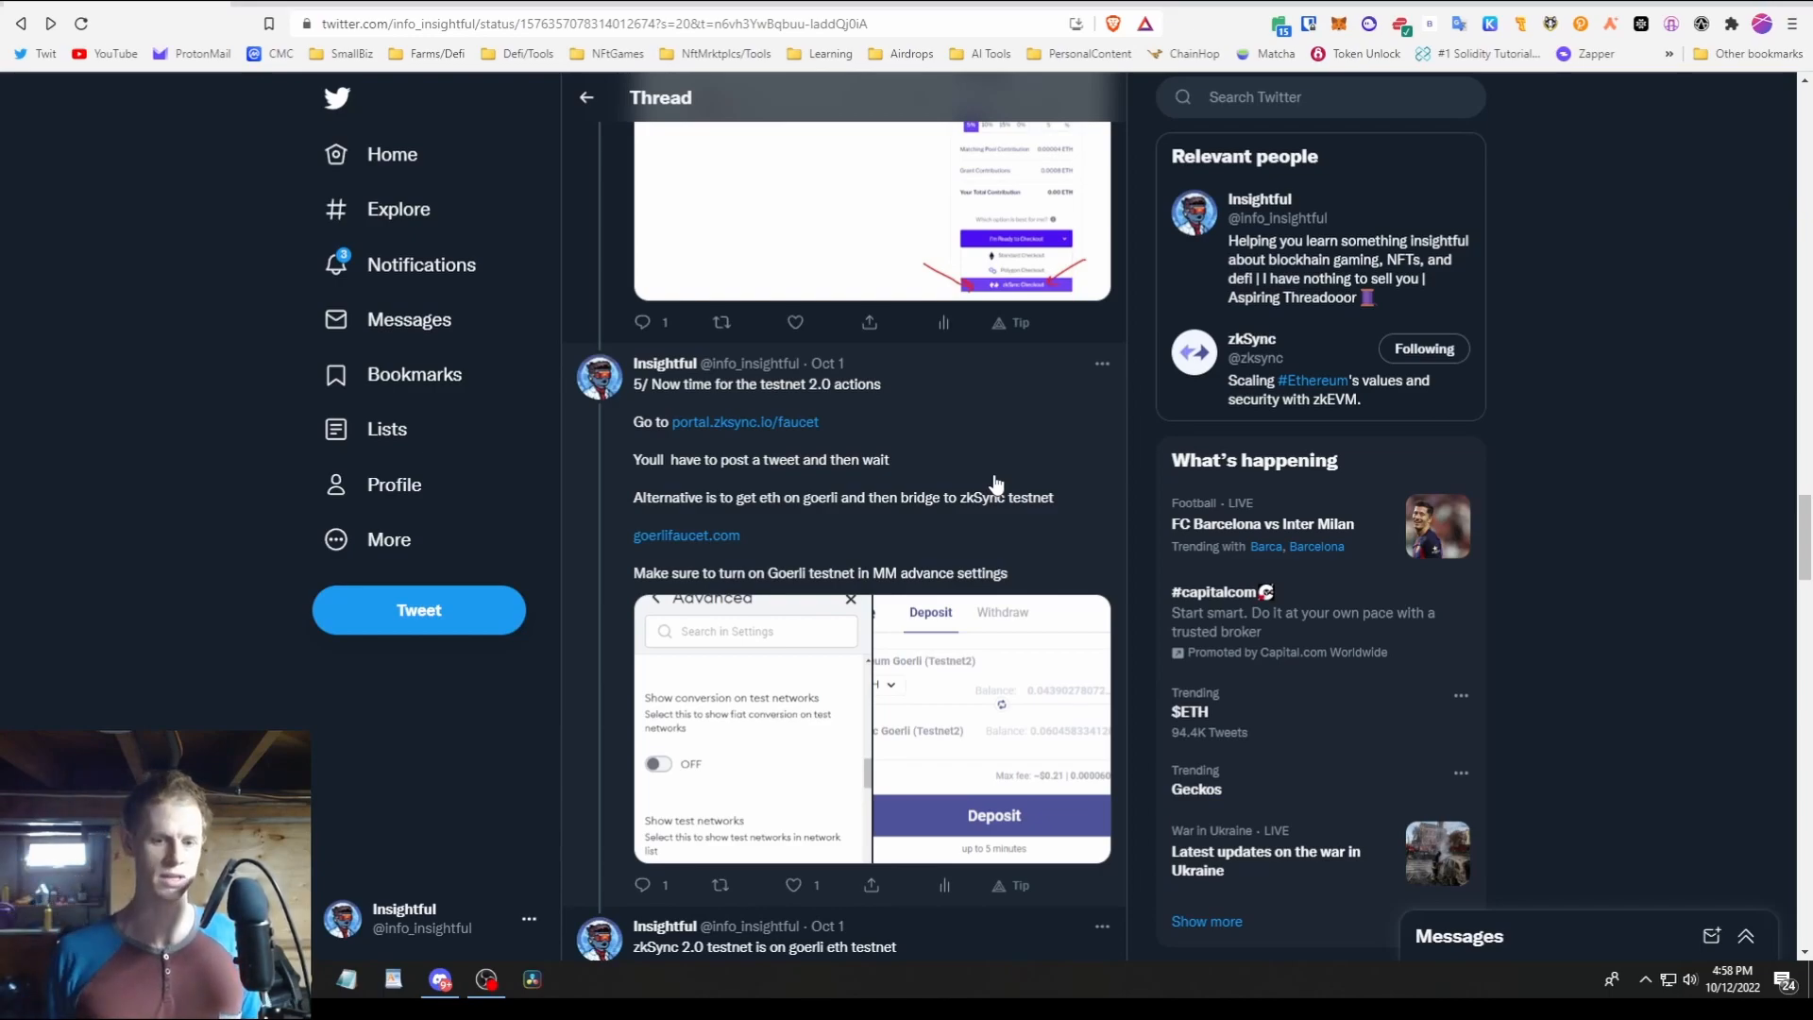
pyautogui.moveTo(901, 278)
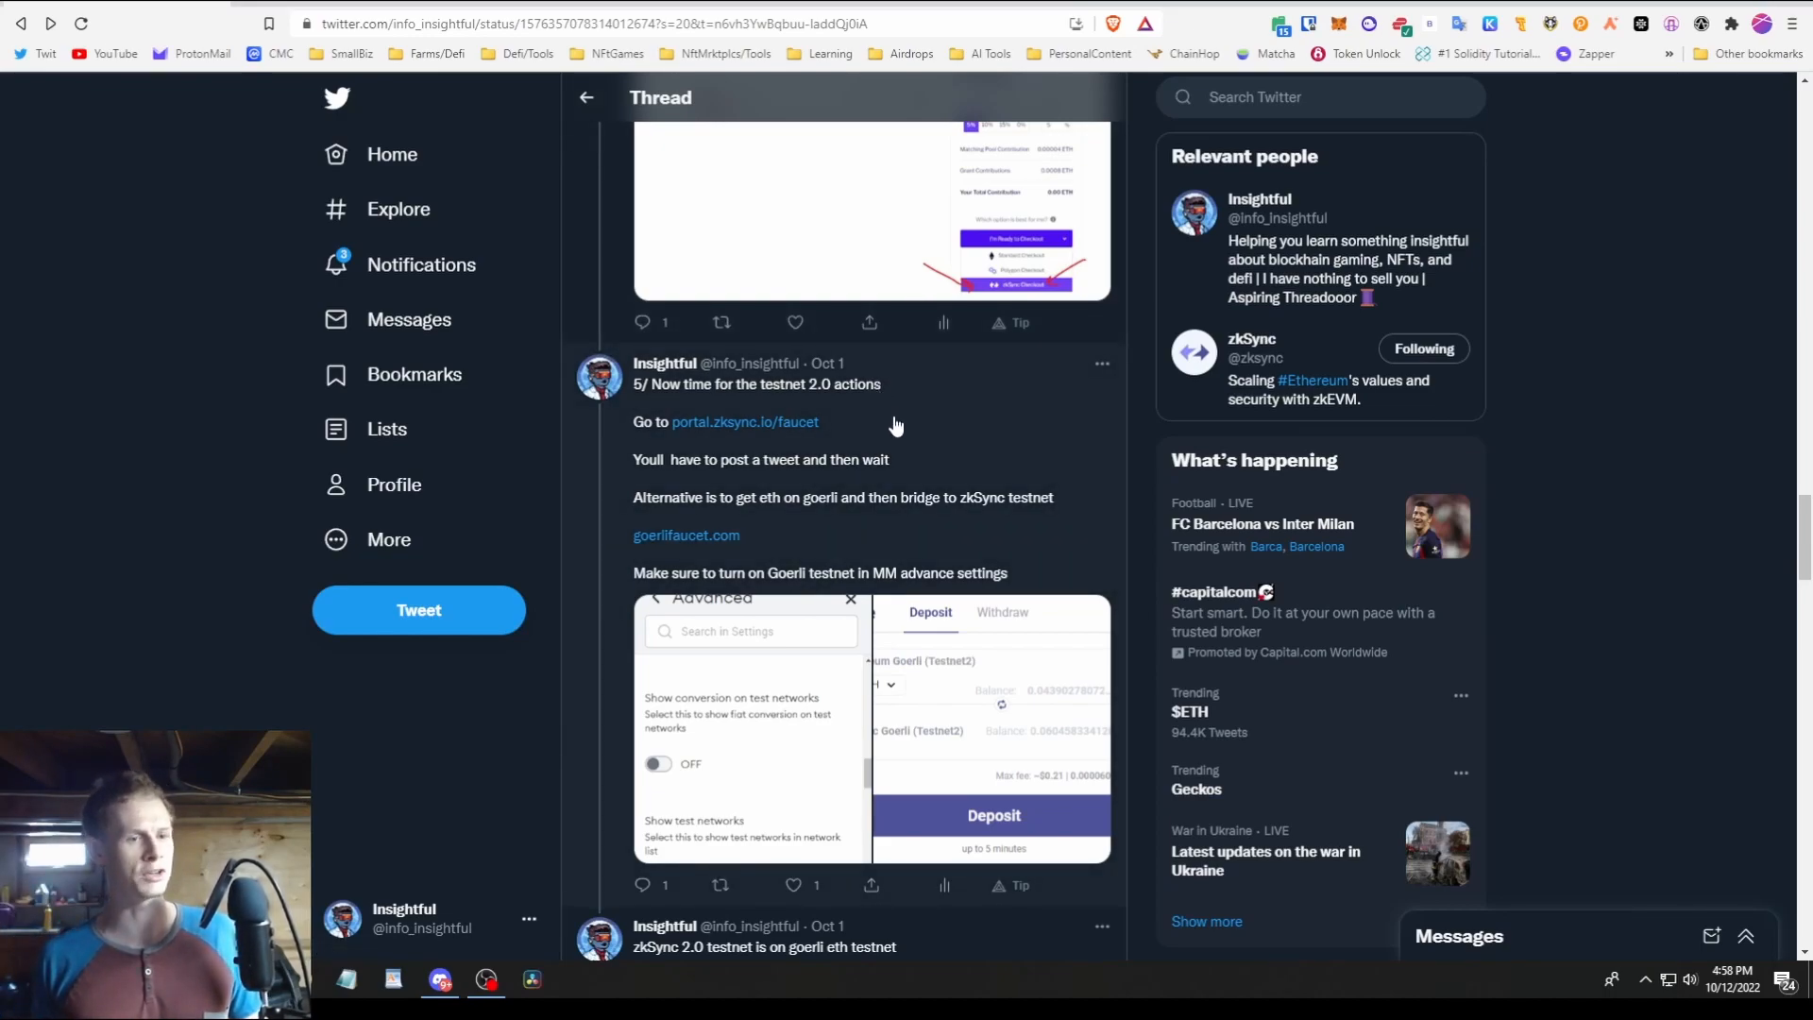
pyautogui.moveTo(958, 405)
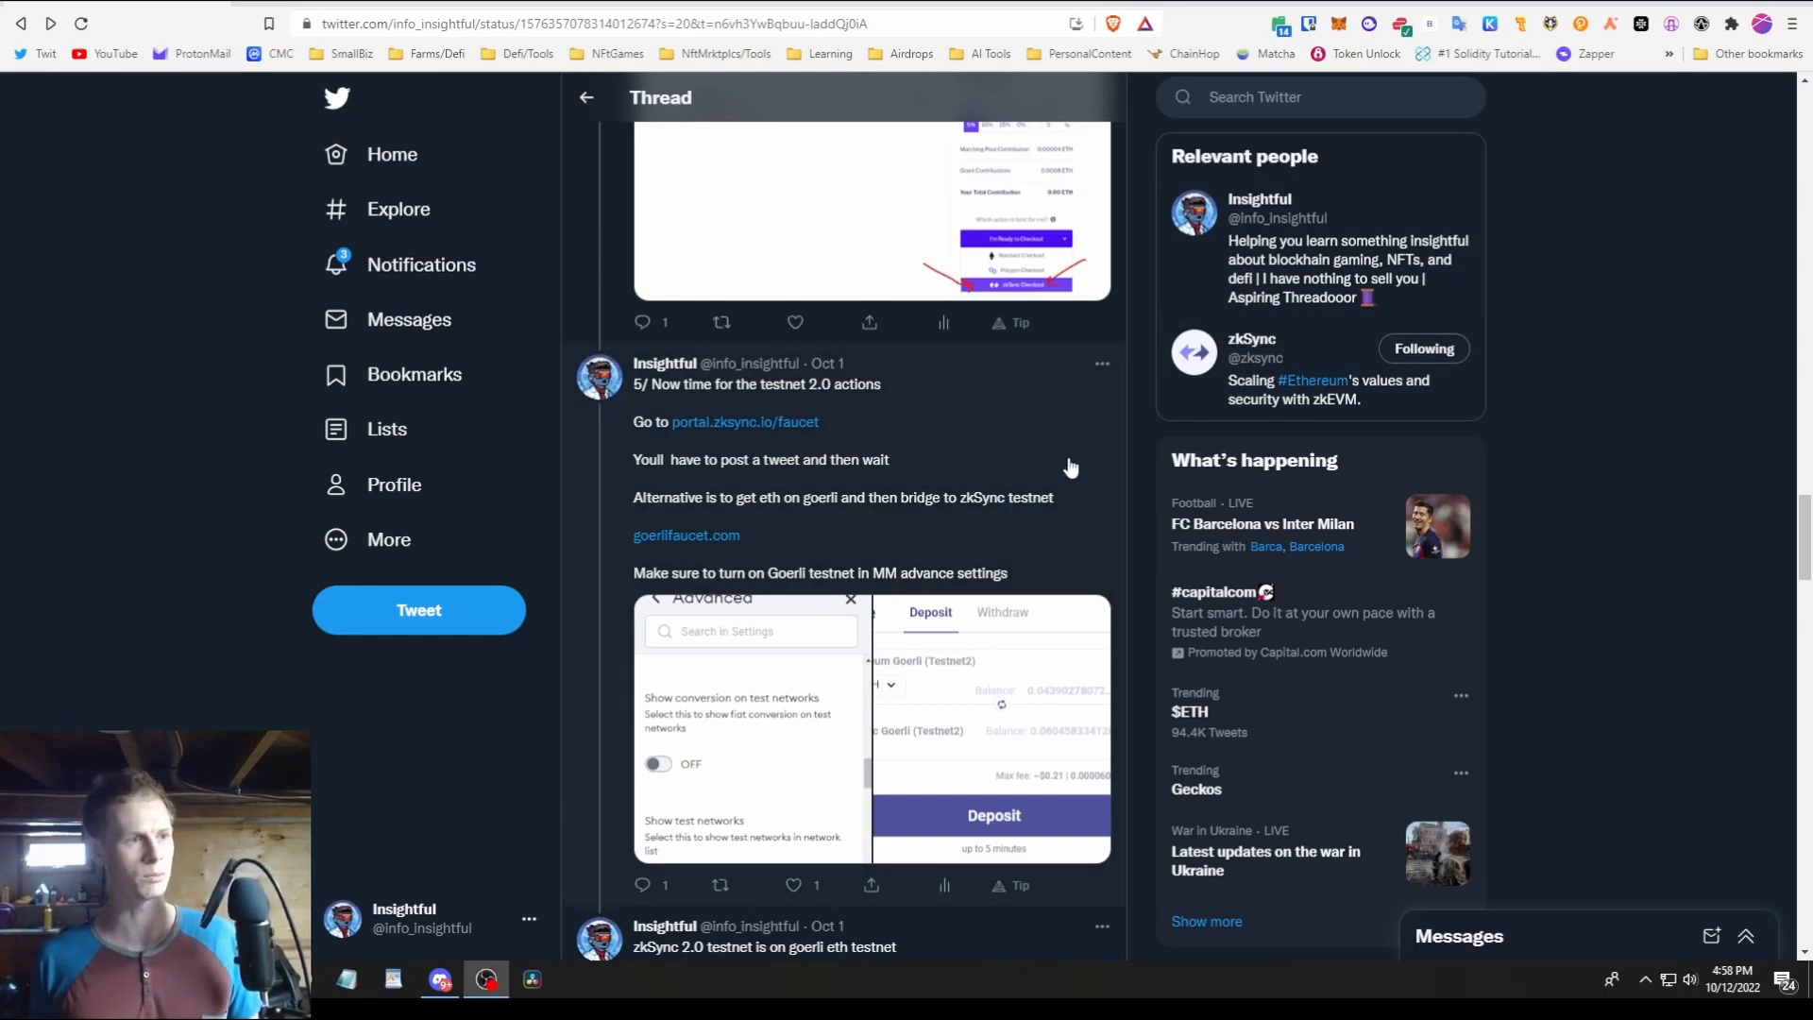
# - Reach tweet 5/ on testnet 2.0 actions, the zkSync faucet and Goerli bridging
pyautogui.click(1339, 23)
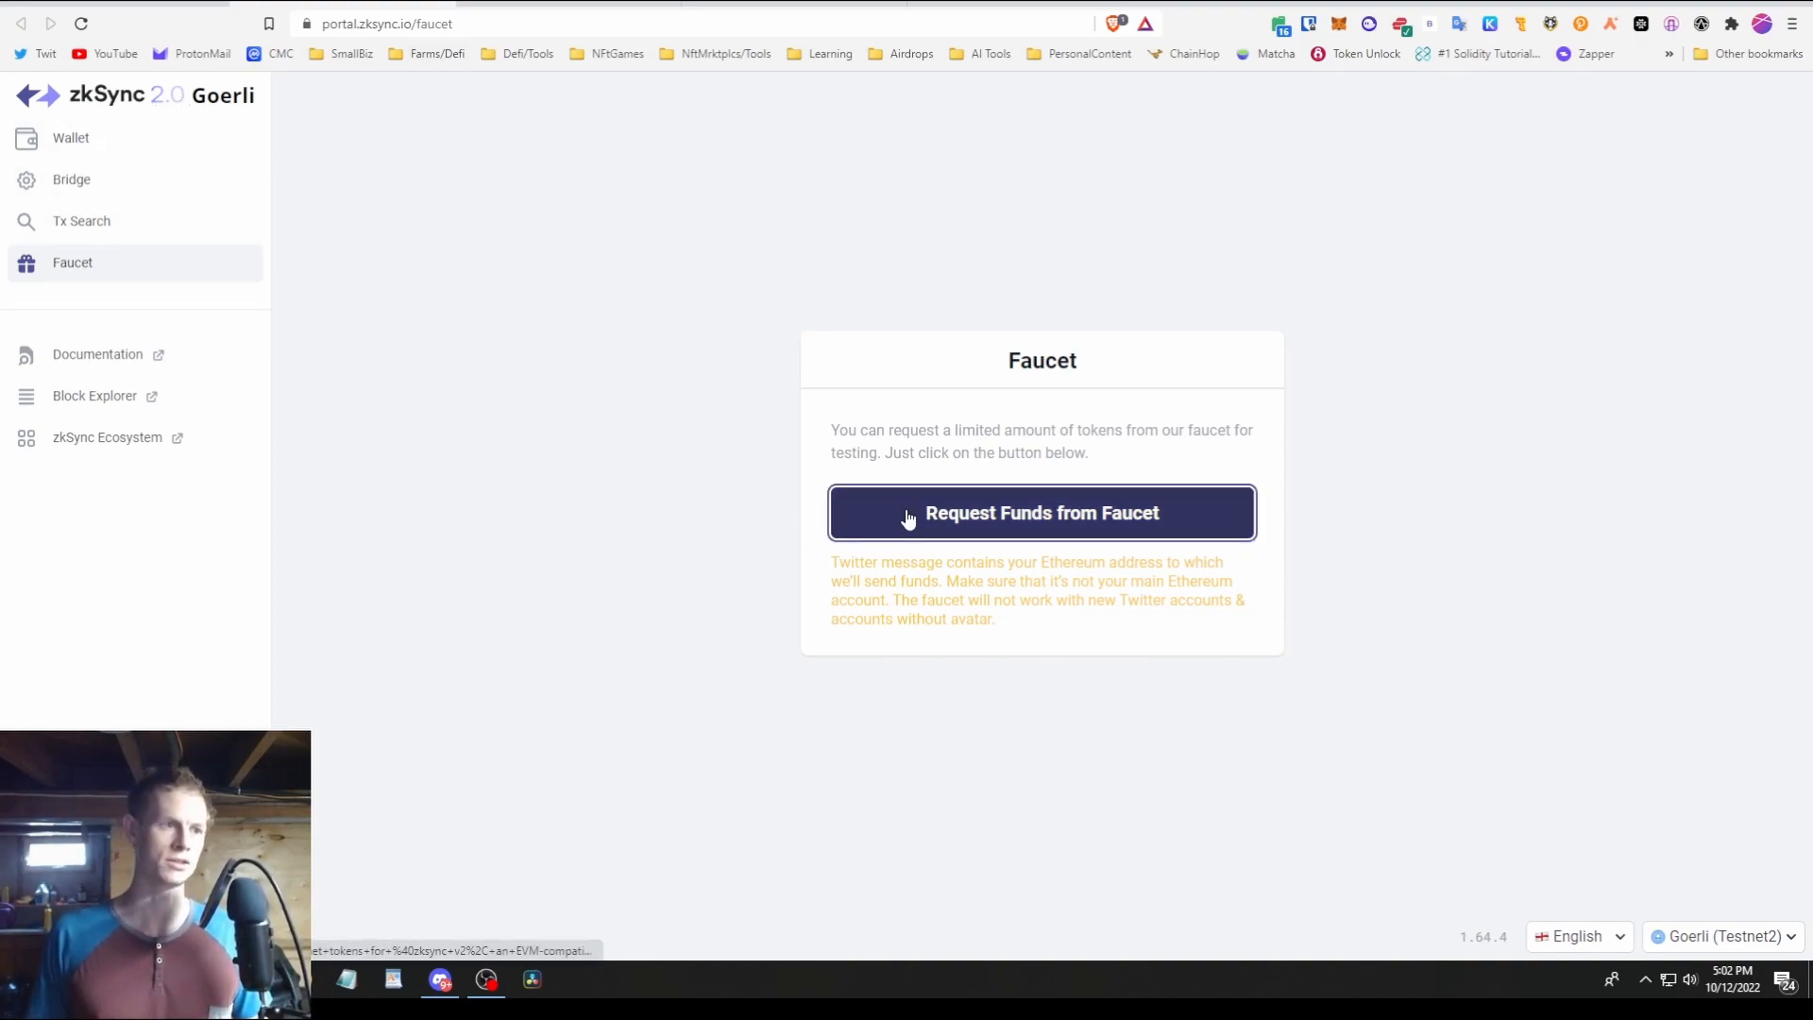
# - Point at Request Funds from Faucet on portal.zksync.io/faucet
pyautogui.click(1040, 512)
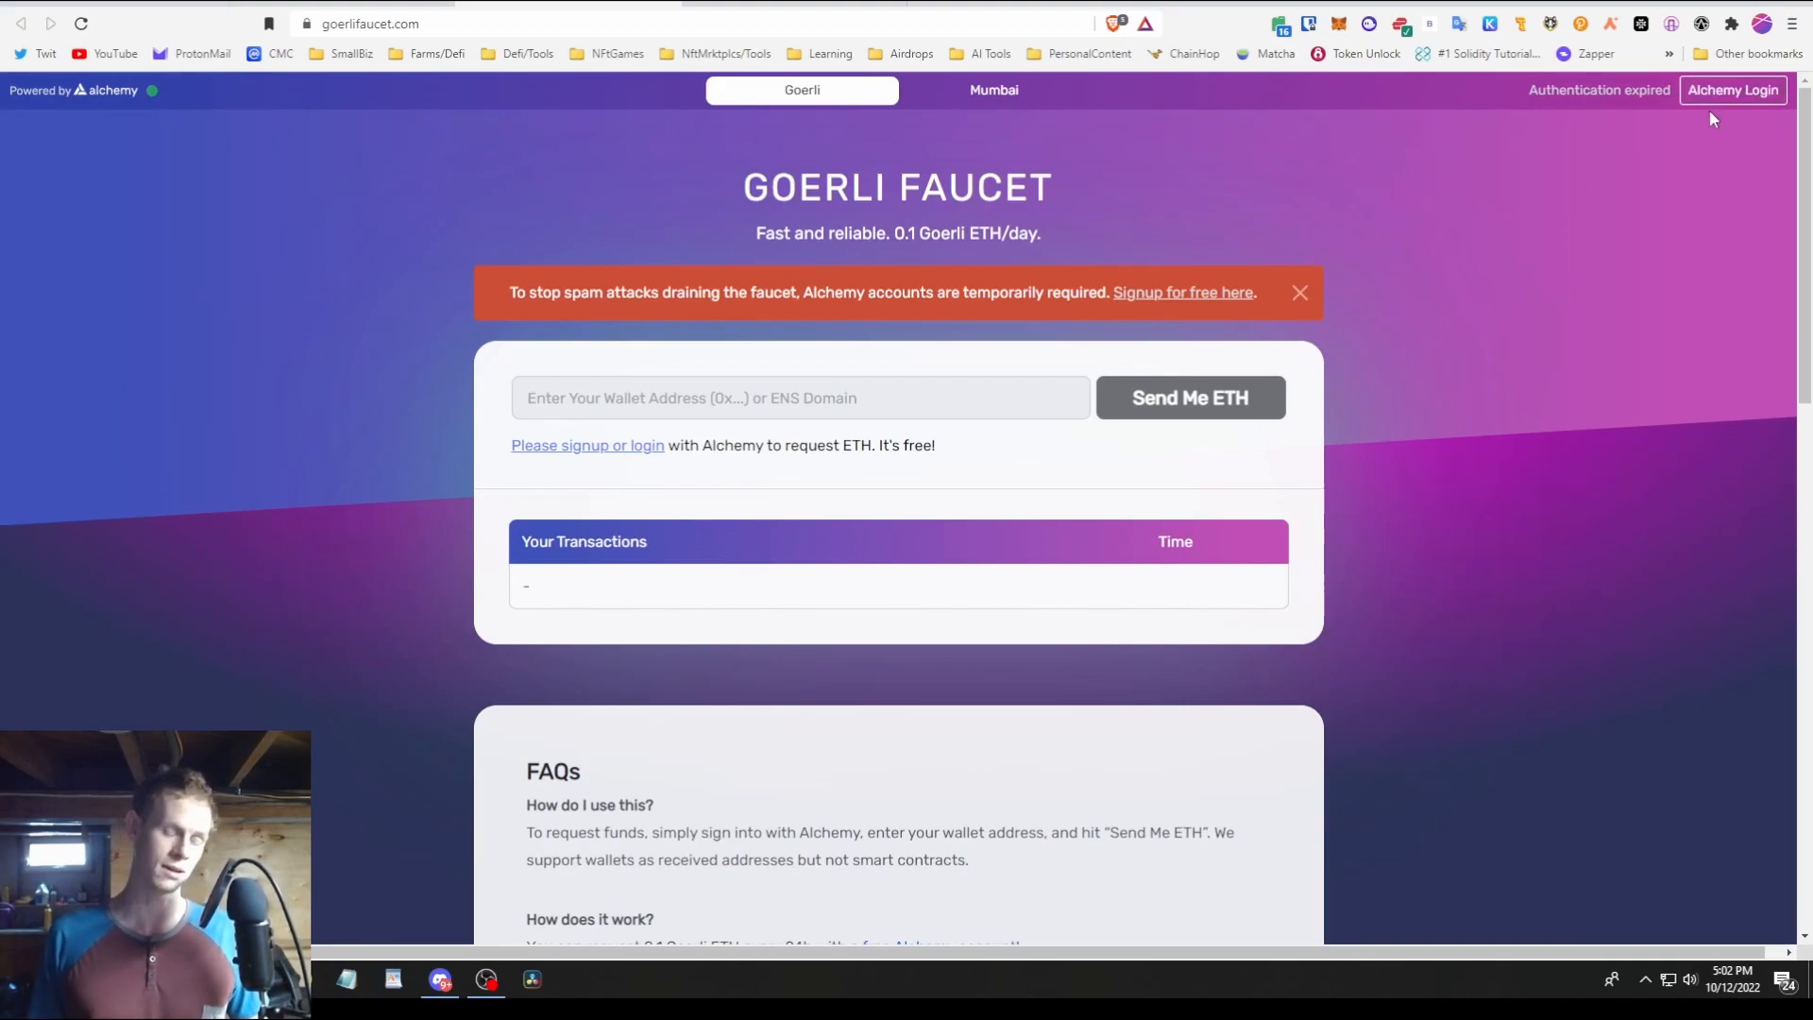
pyautogui.moveTo(1277, 312)
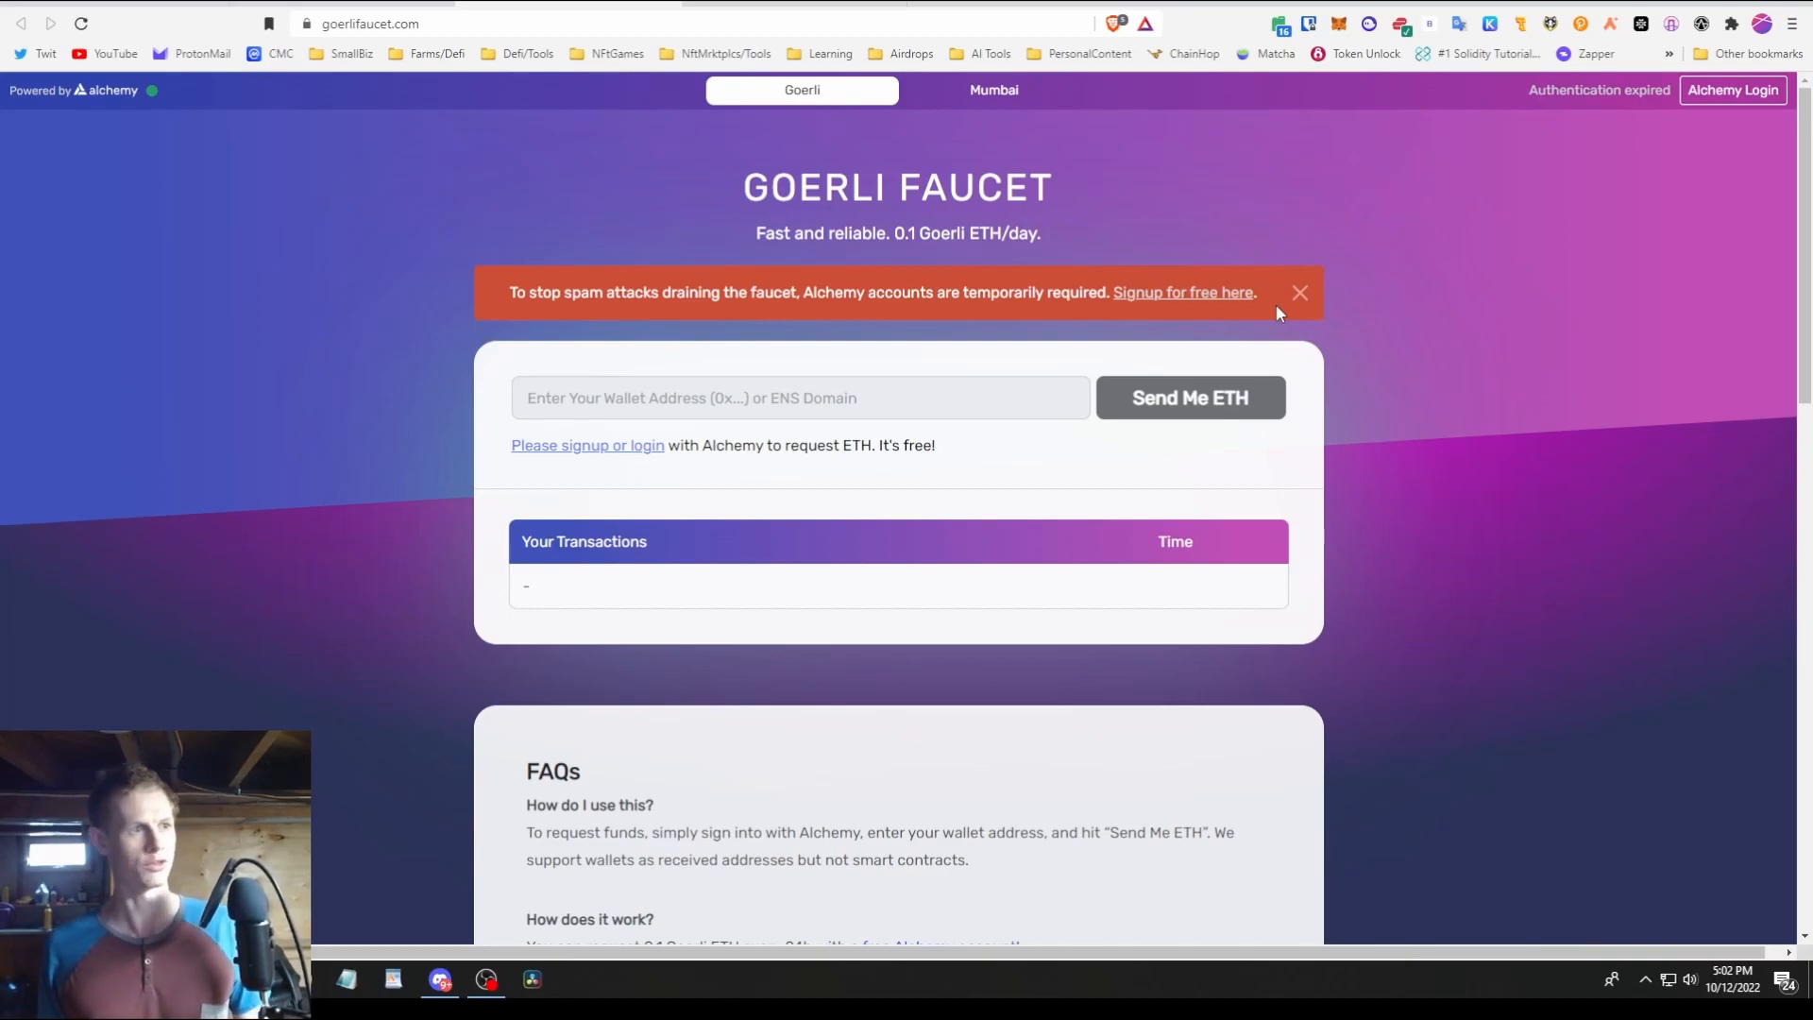
pyautogui.moveTo(1288, 191)
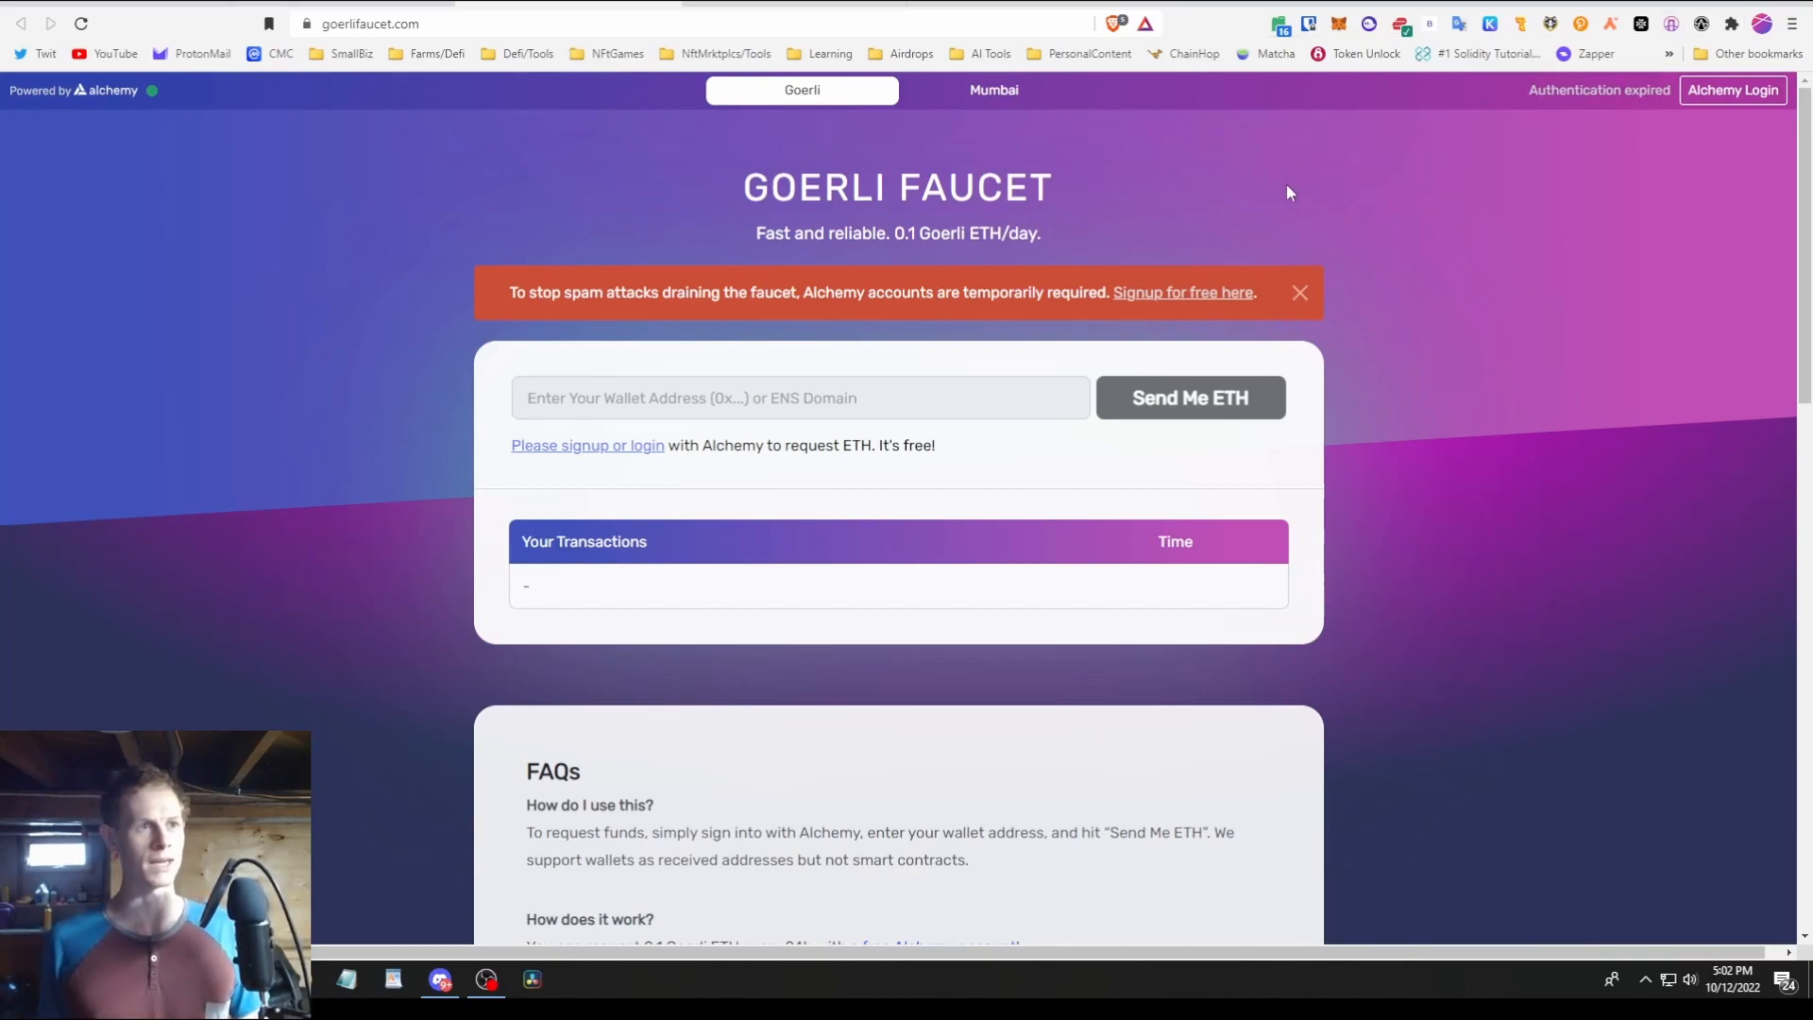
pyautogui.moveTo(1368, 158)
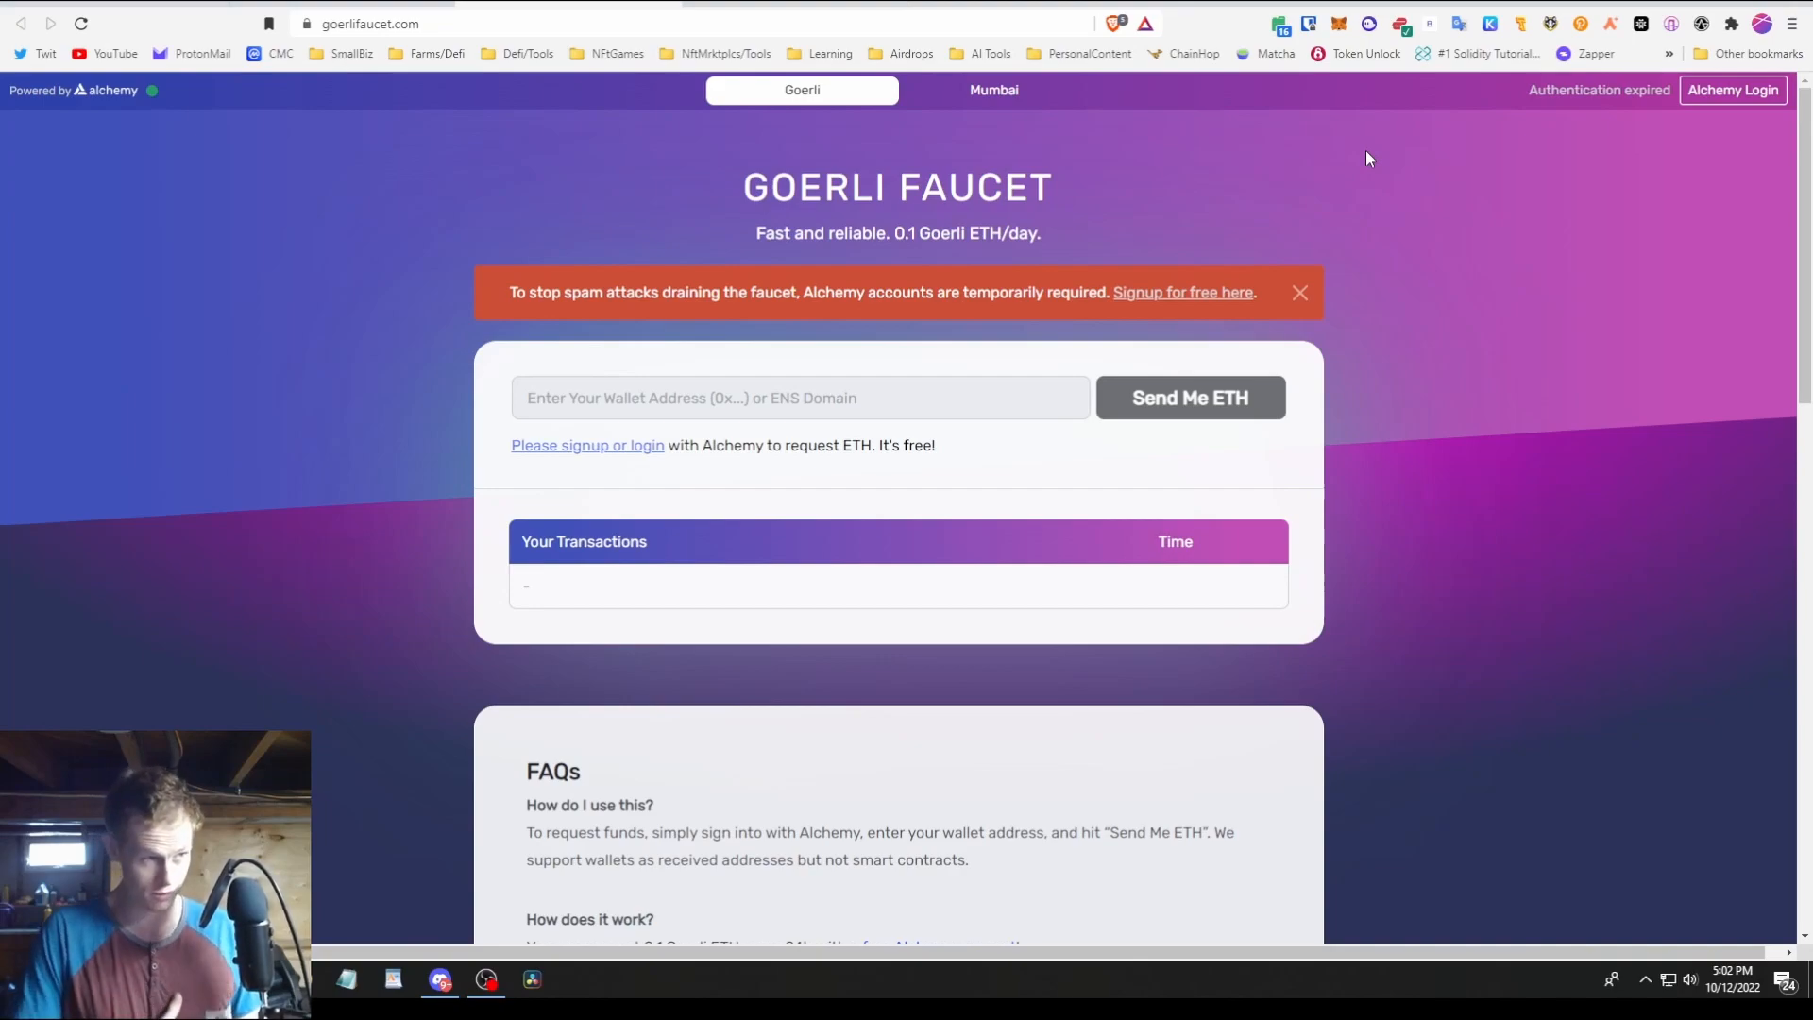
pyautogui.moveTo(1692, 139)
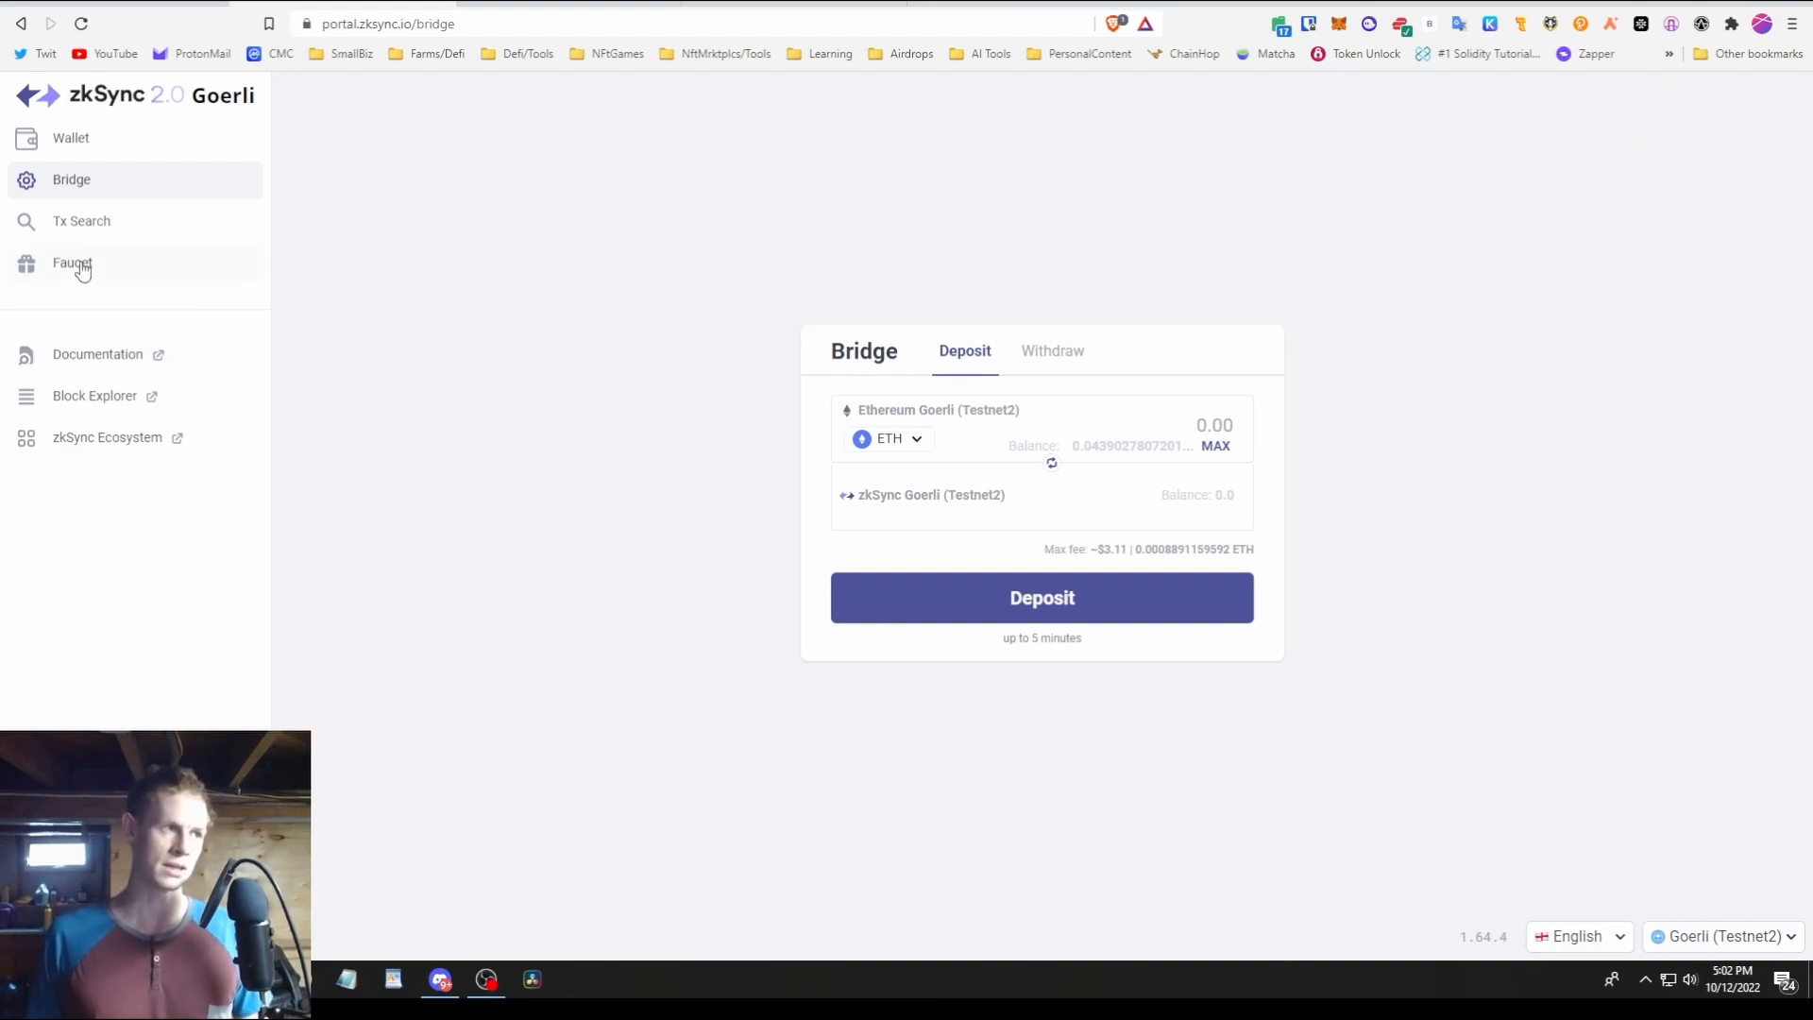
pyautogui.moveTo(806, 506)
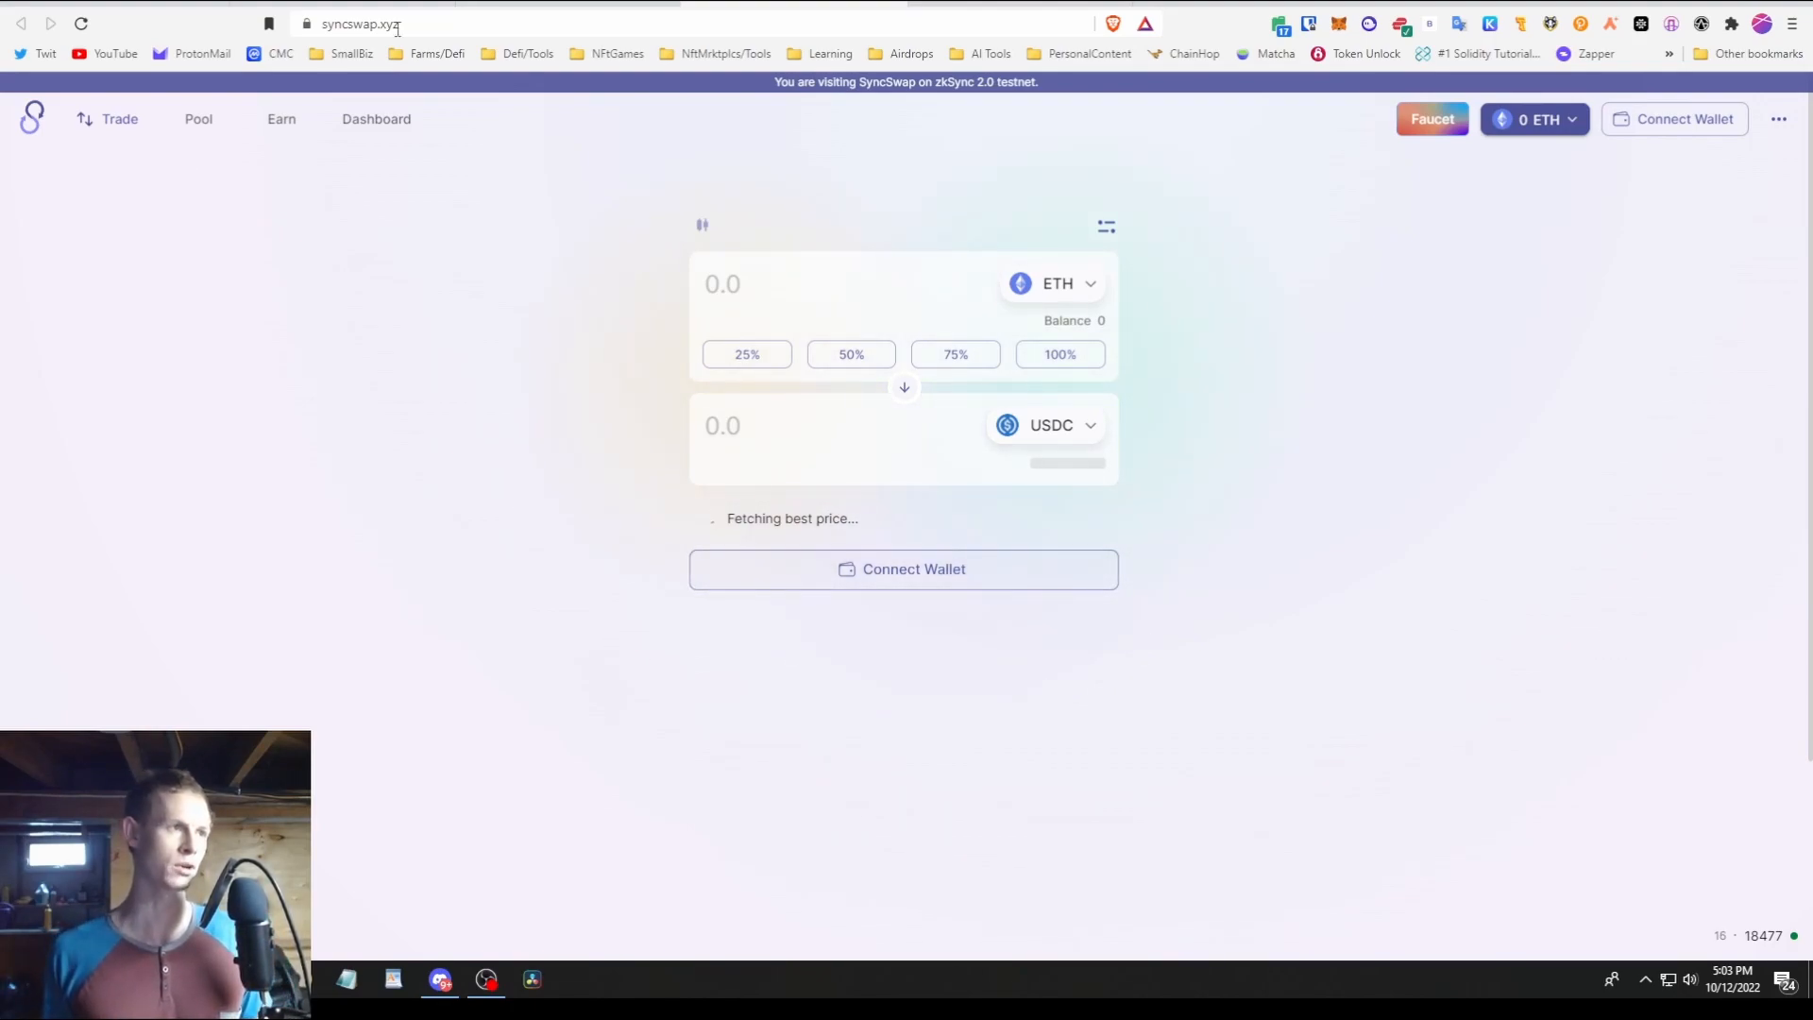
pyautogui.moveTo(1200, 276)
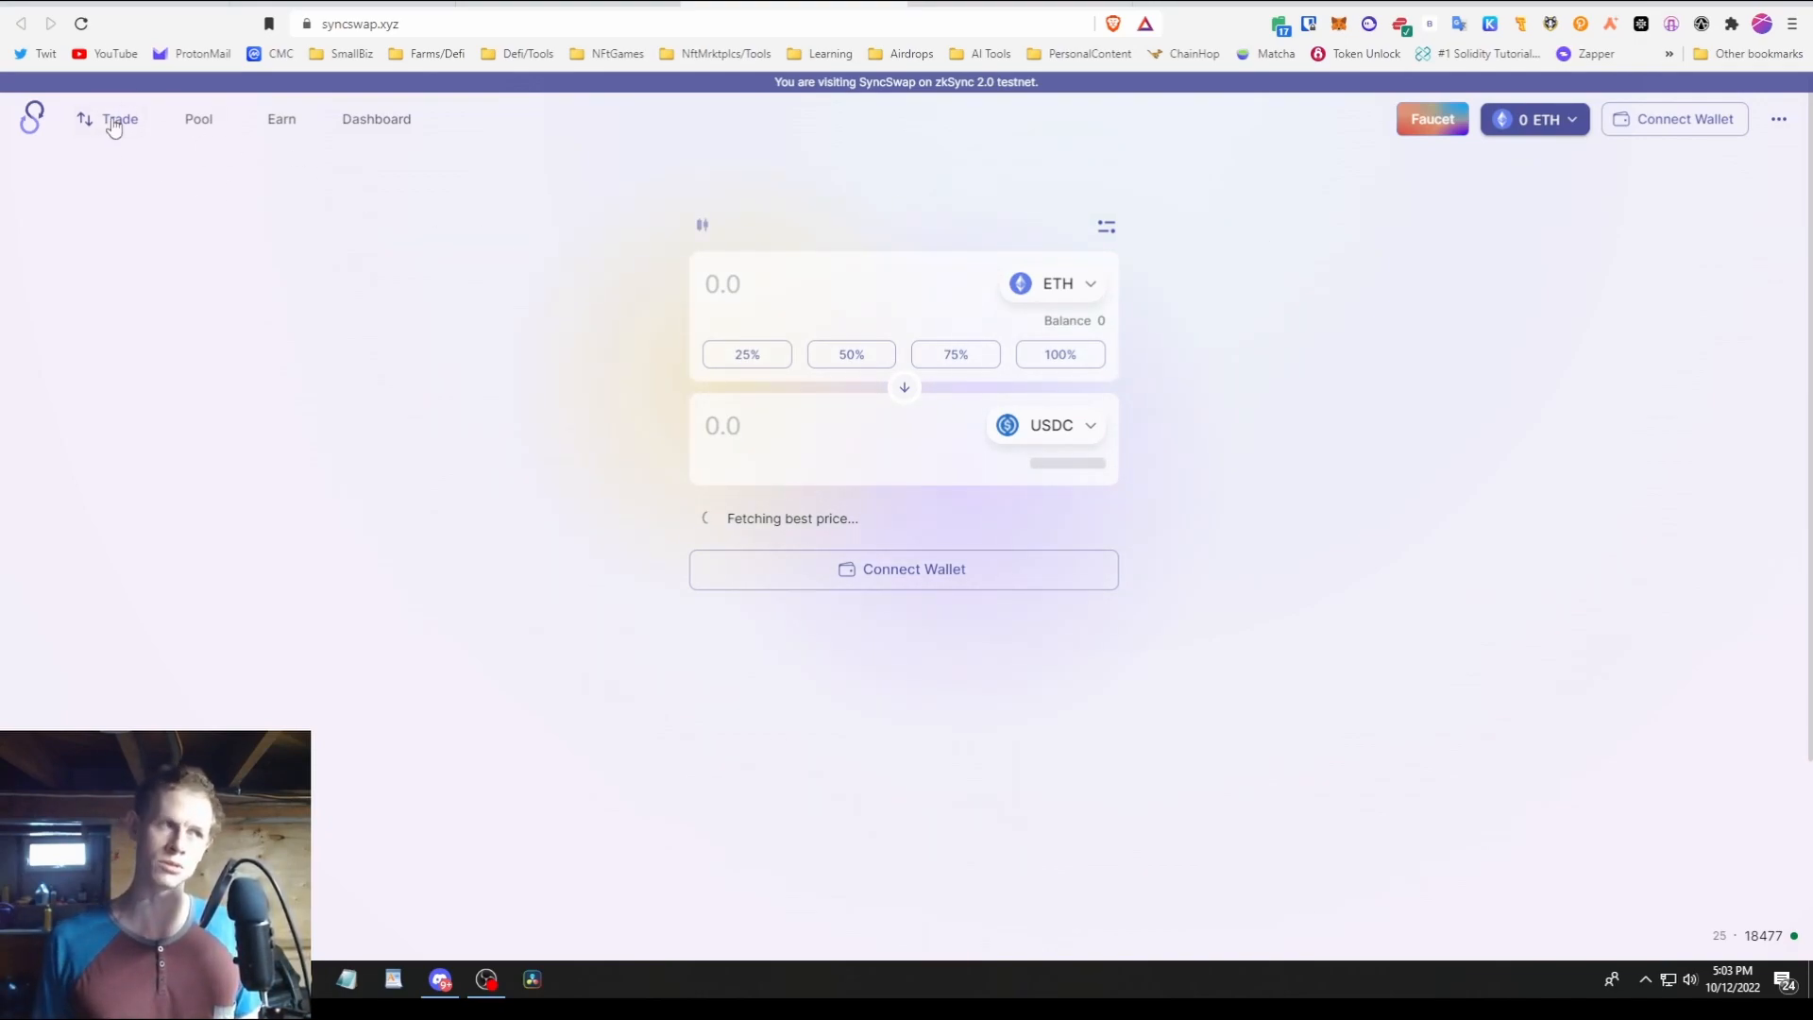
pyautogui.moveTo(1457, 220)
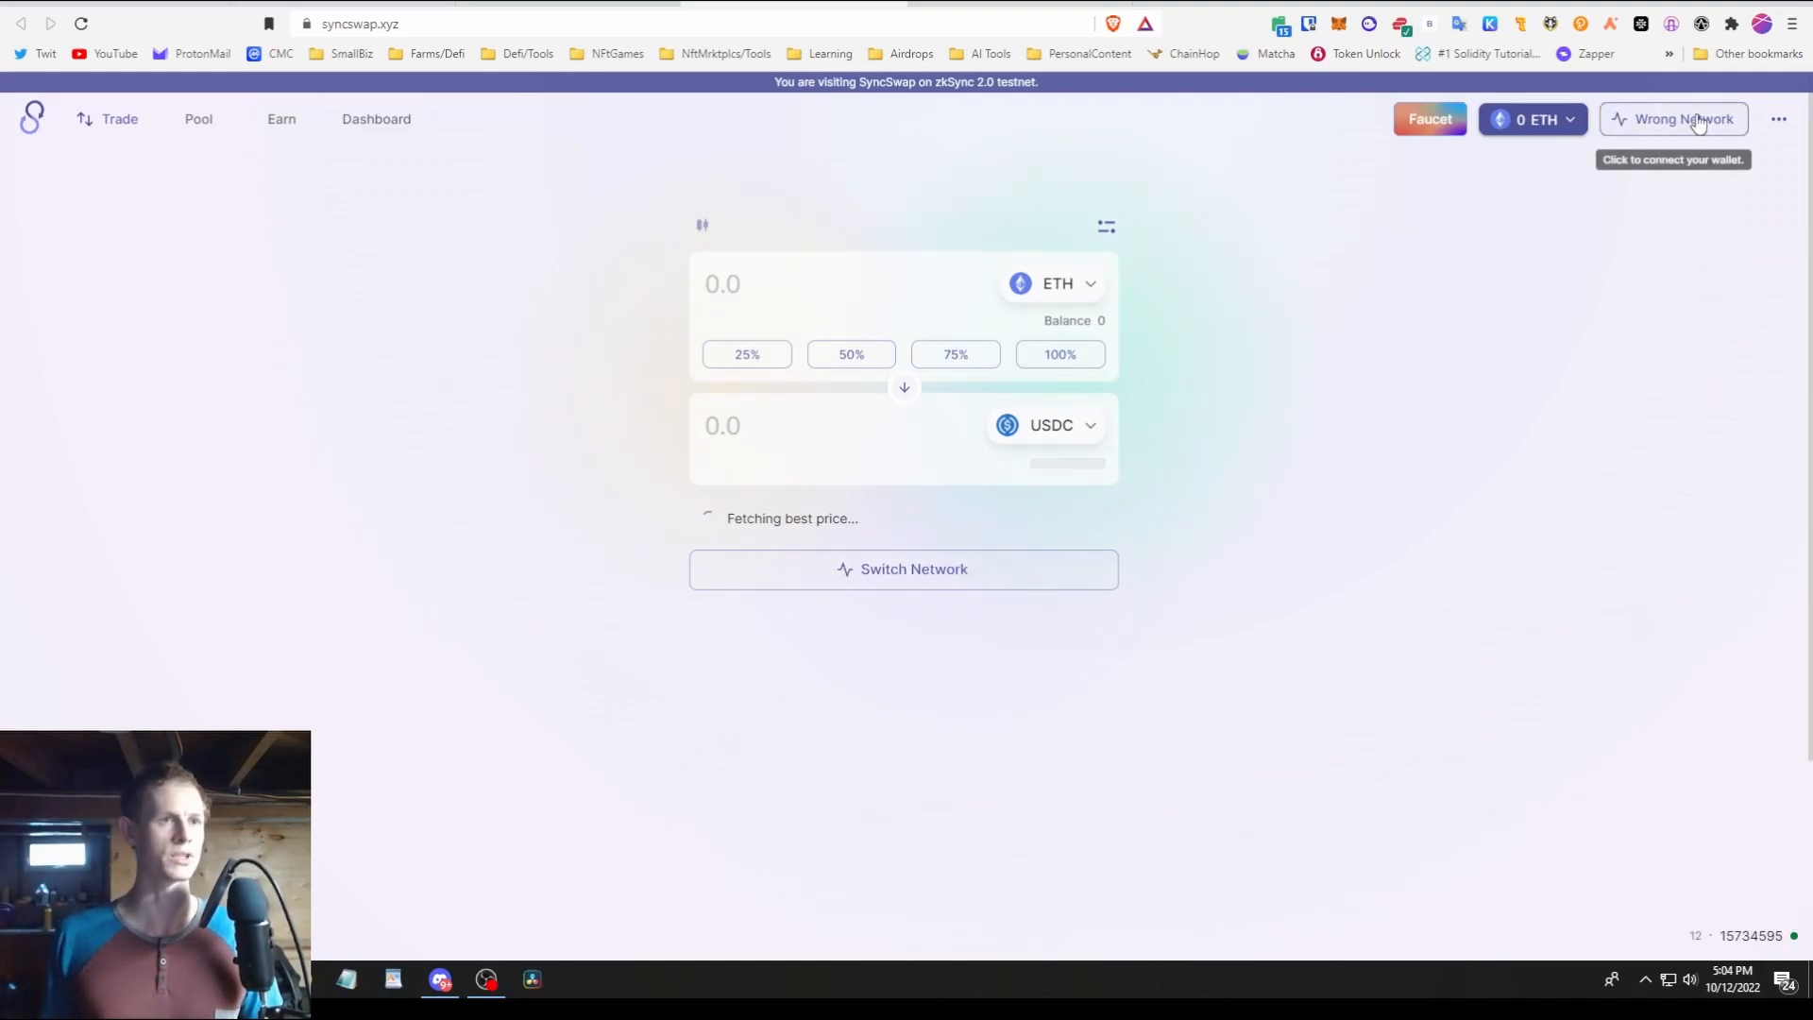
# - Approve switching MetaMask from Ethereum Mainnet to the zkSync alpha testnet
pyautogui.click(1673, 118)
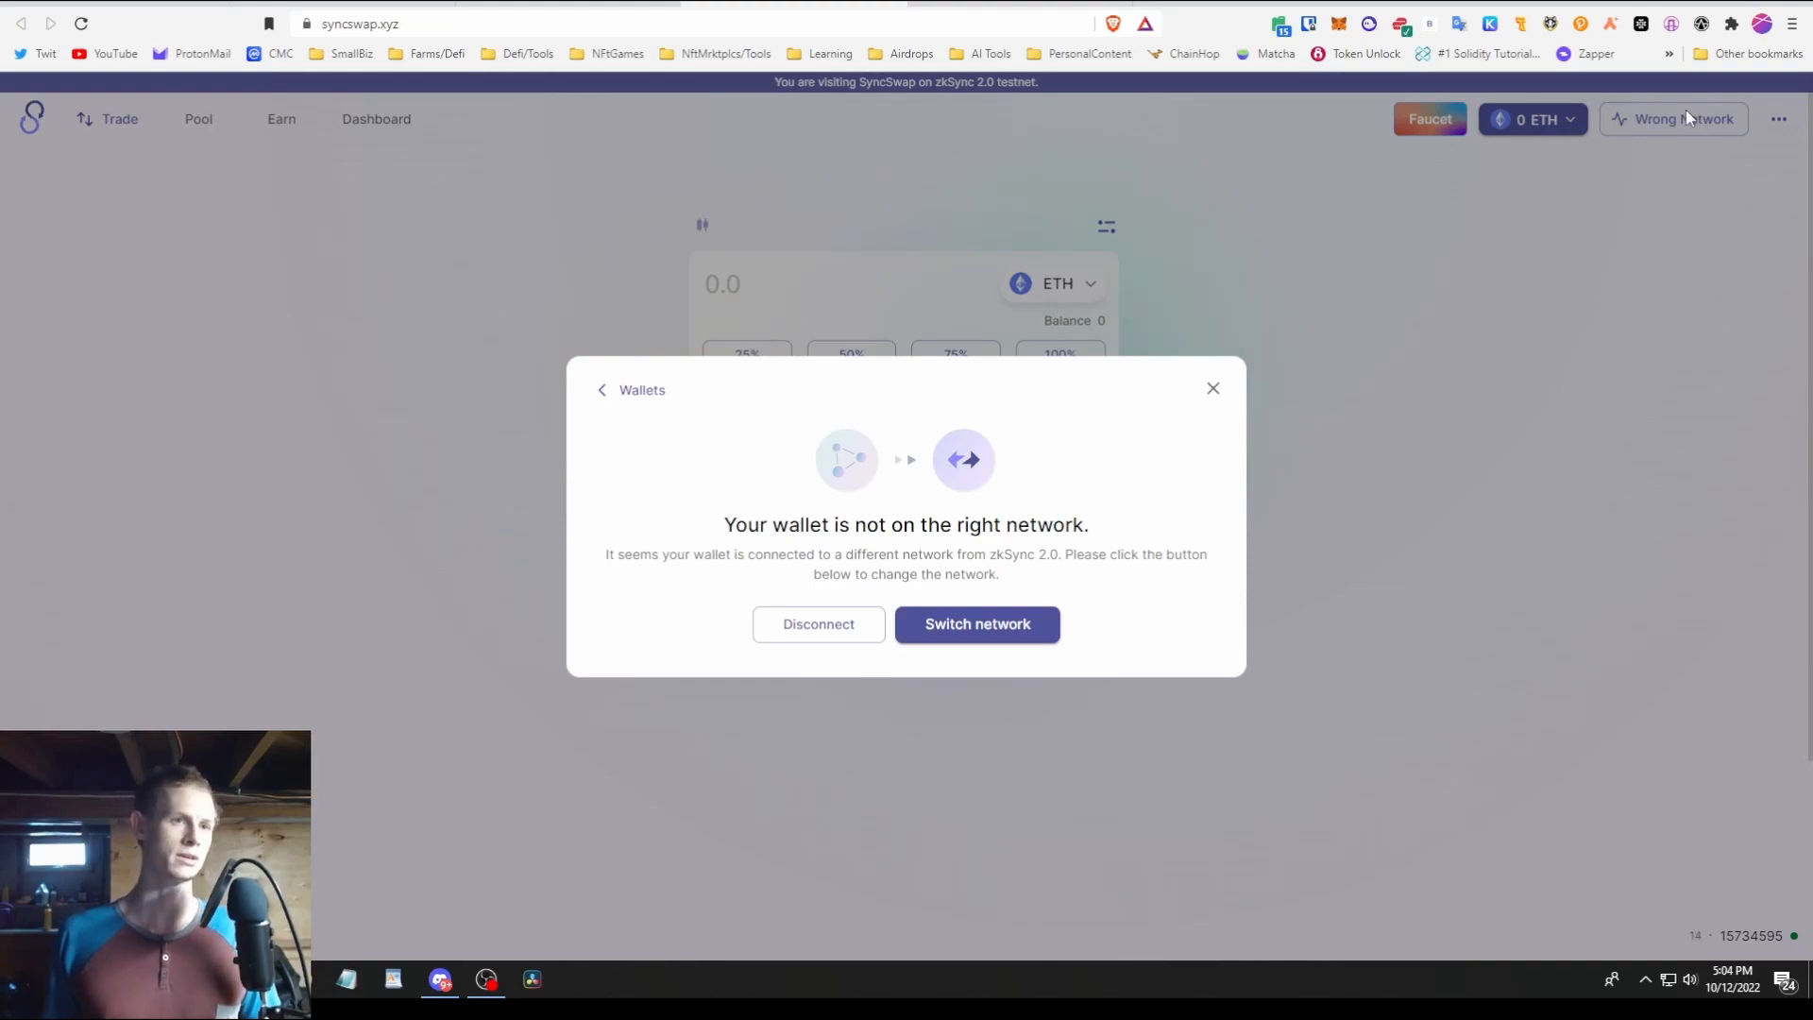
pyautogui.click(975, 624)
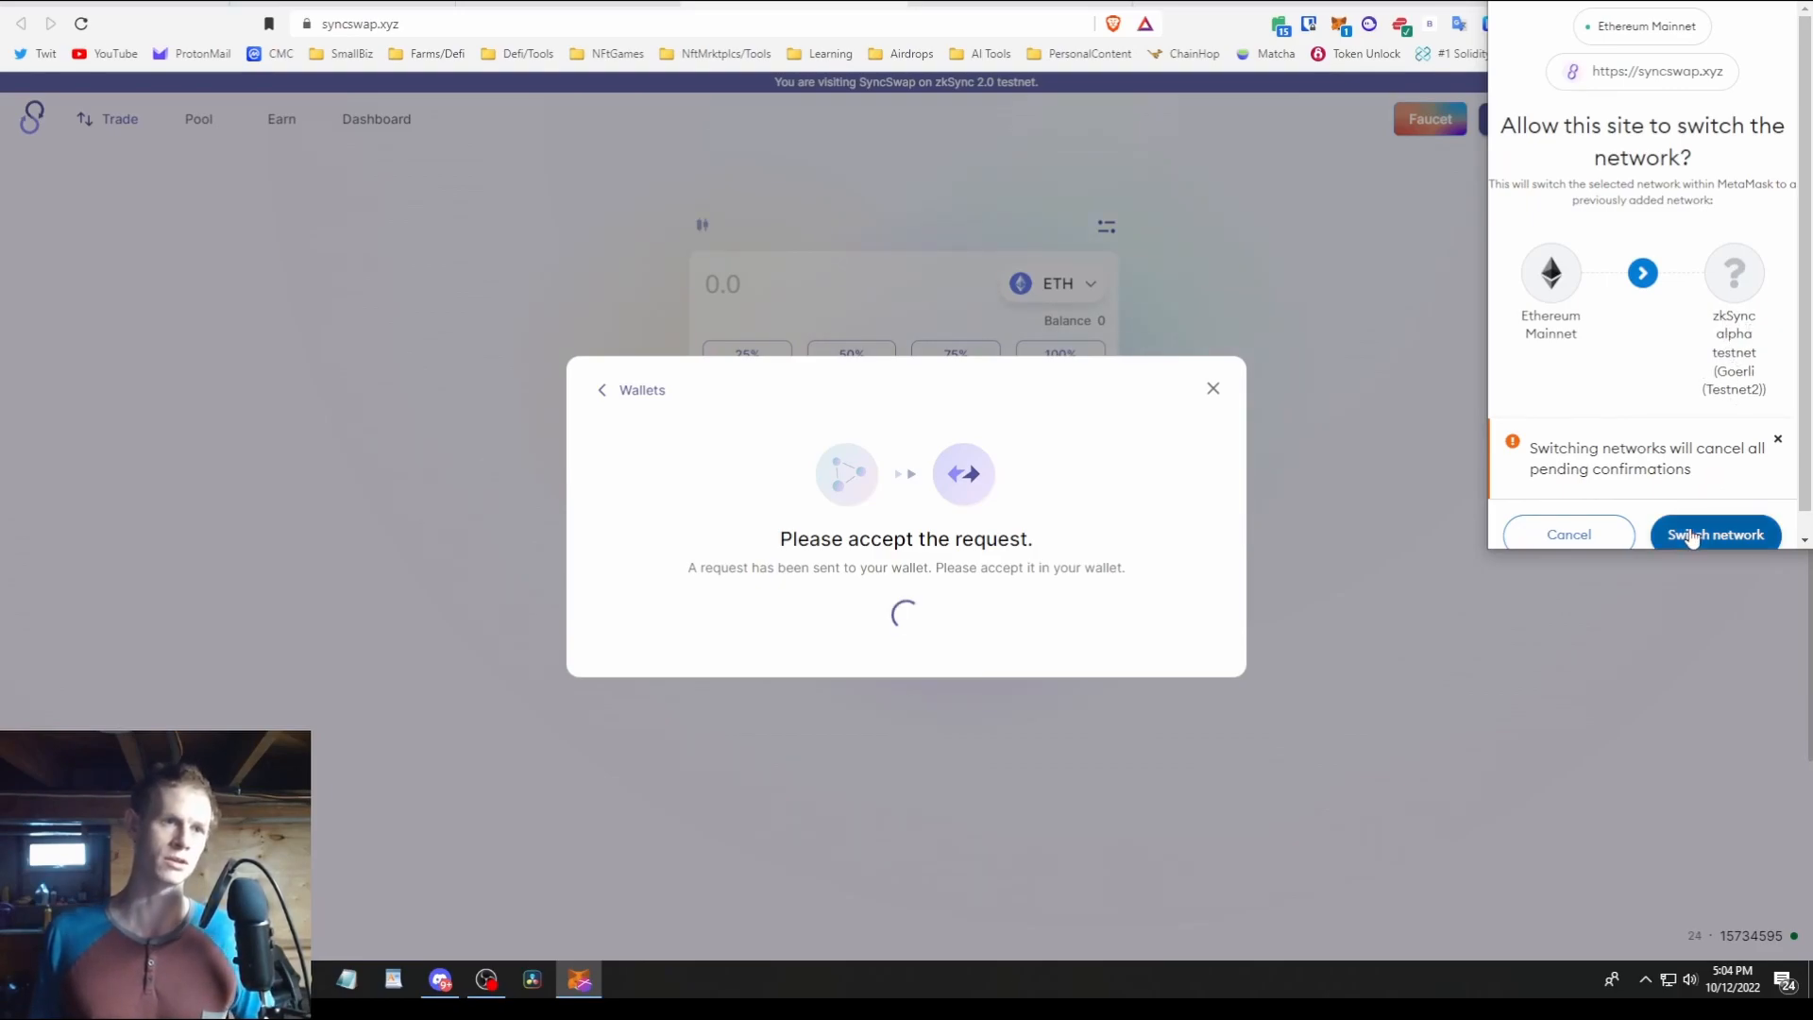
pyautogui.click(1715, 535)
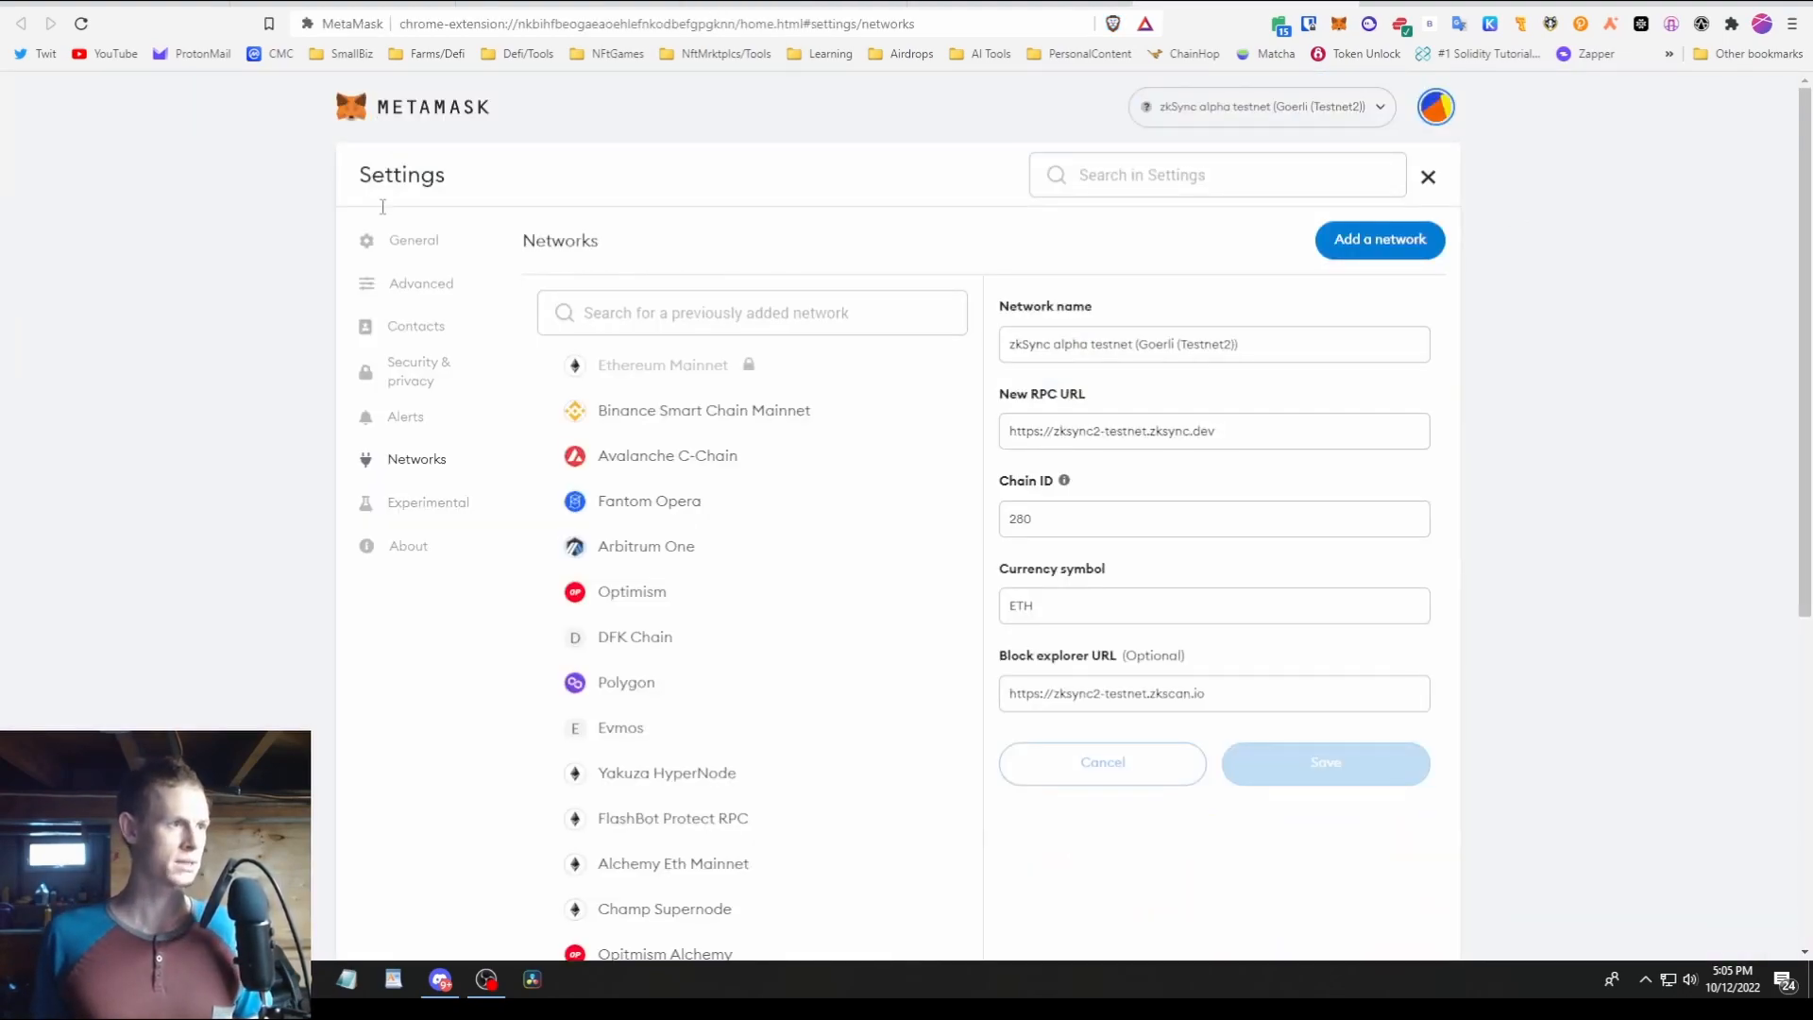
# - Inspect the zkSync alpha testnet's network name and RPC URL in MetaMask settings
pyautogui.scroll(-3)
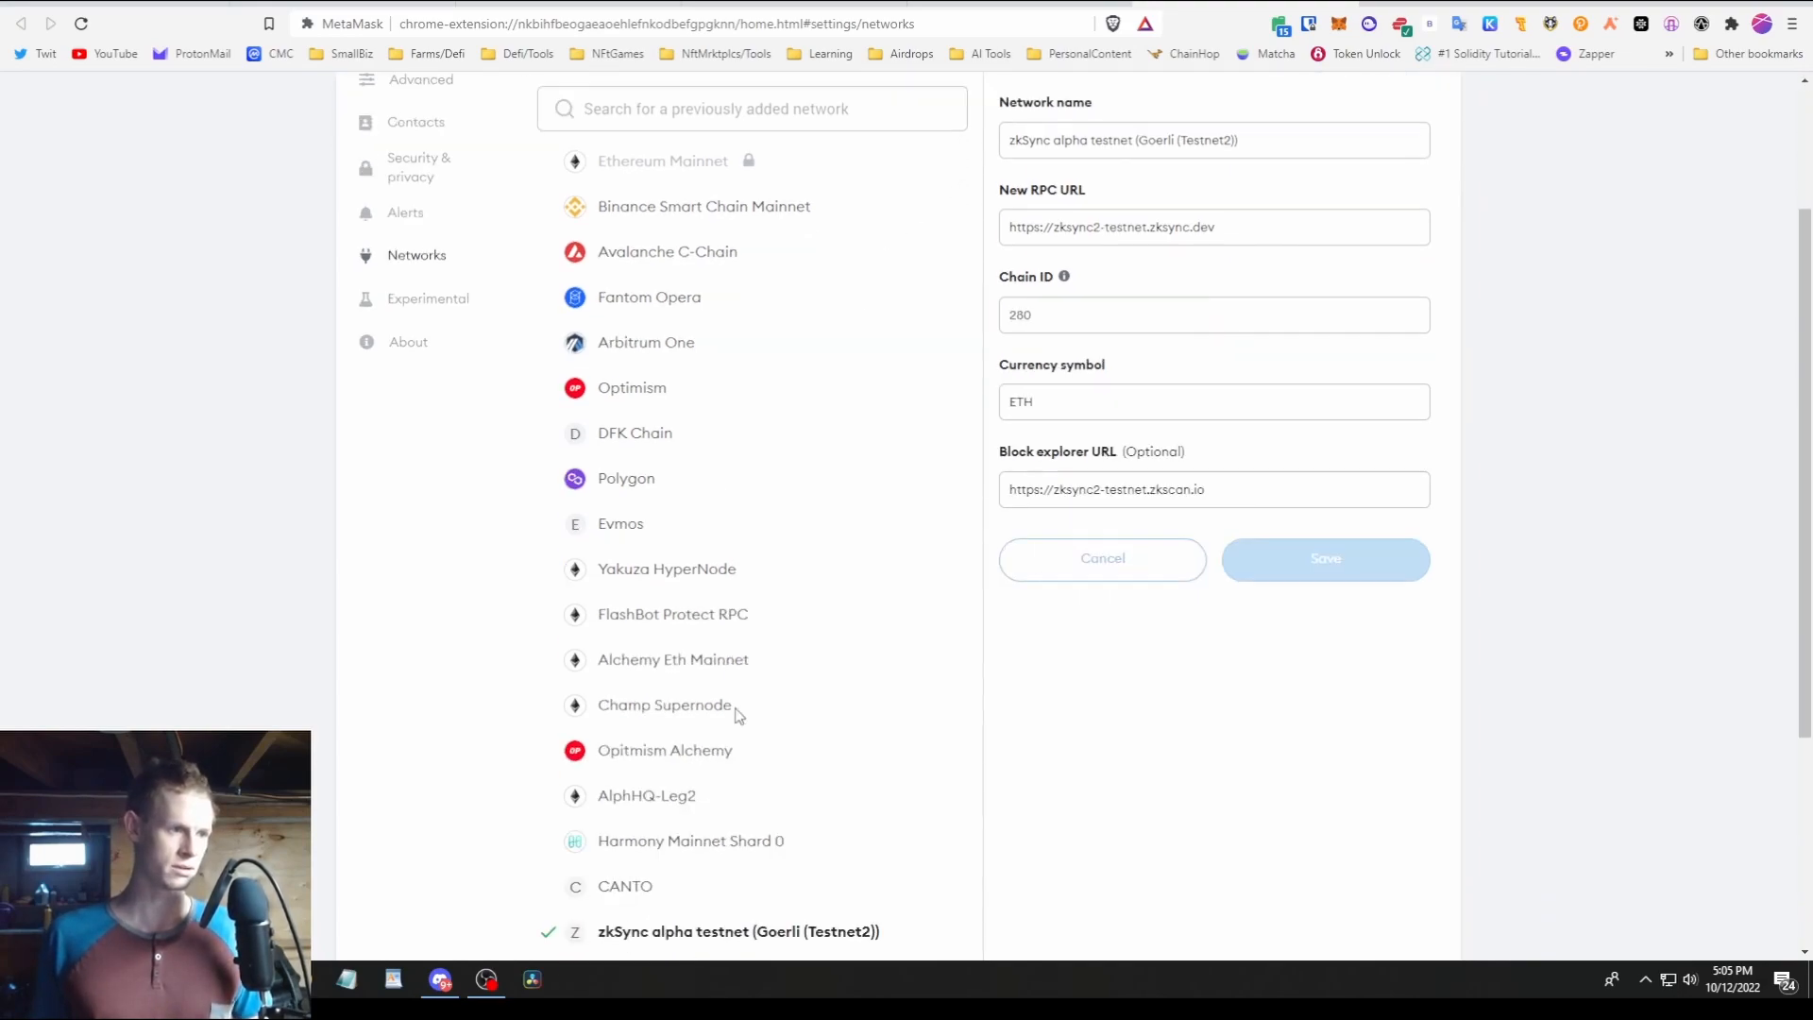
pyautogui.scroll(3)
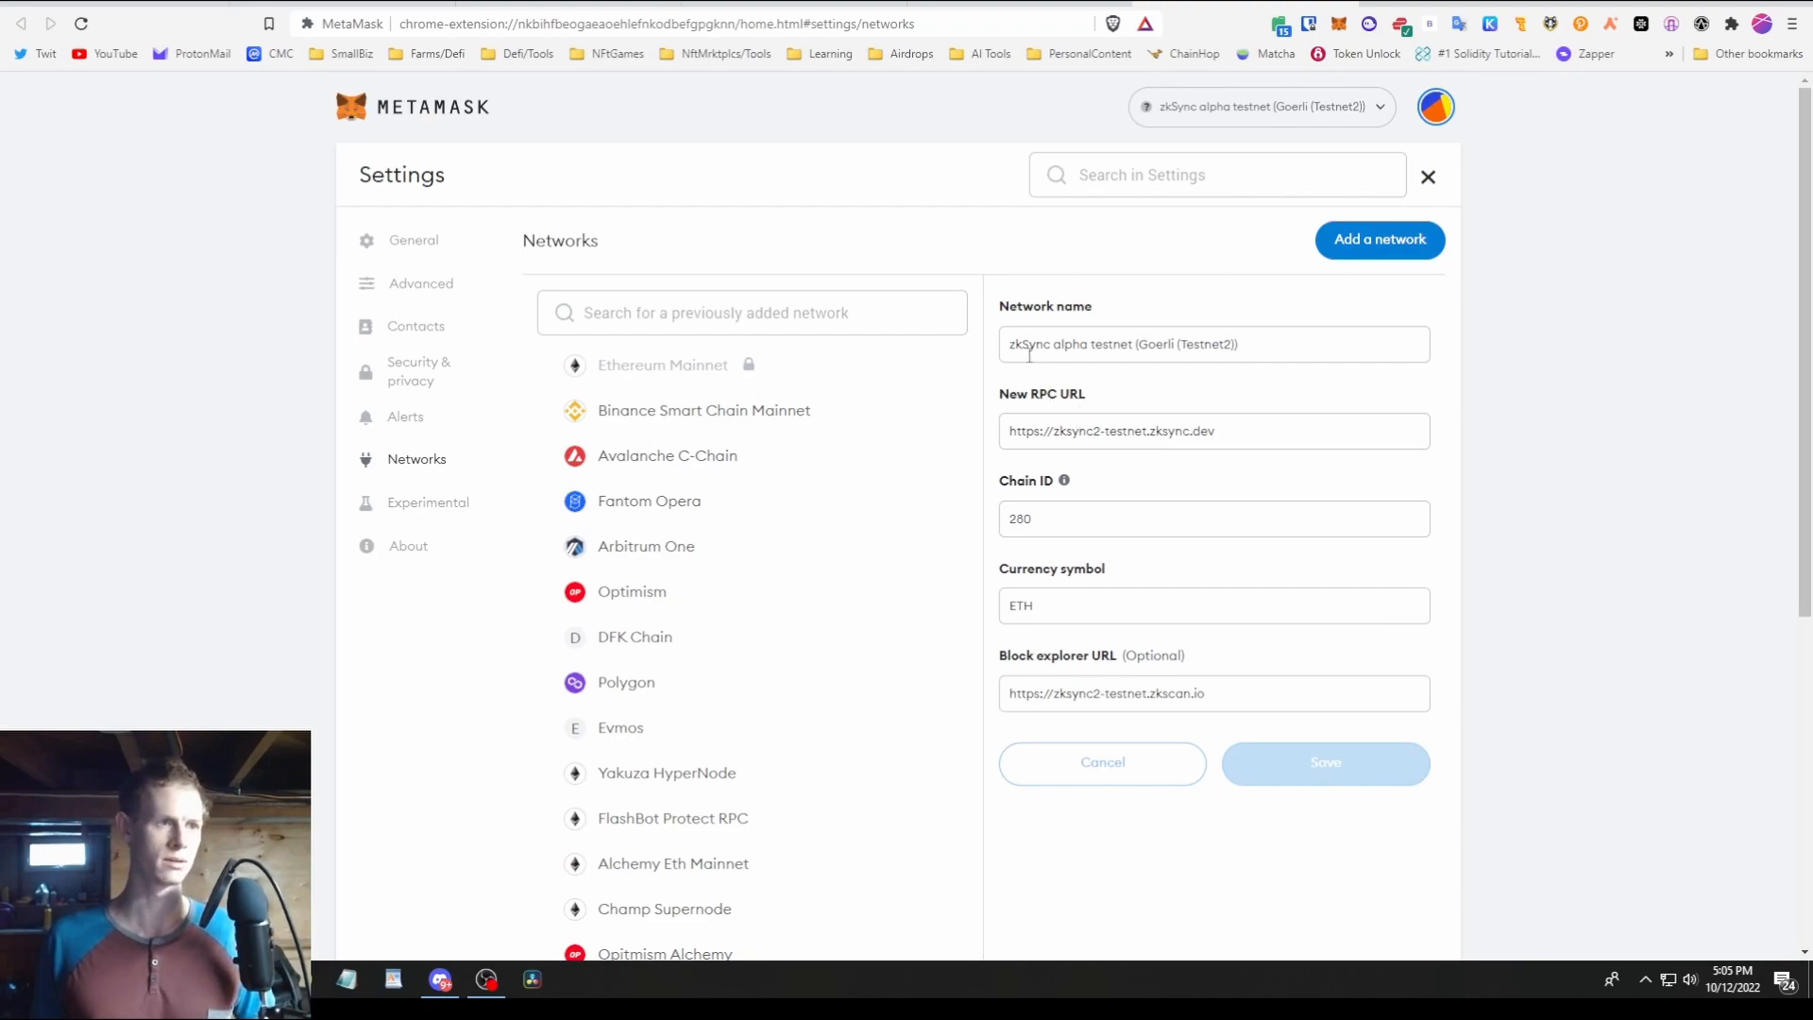
pyautogui.click(1213, 431)
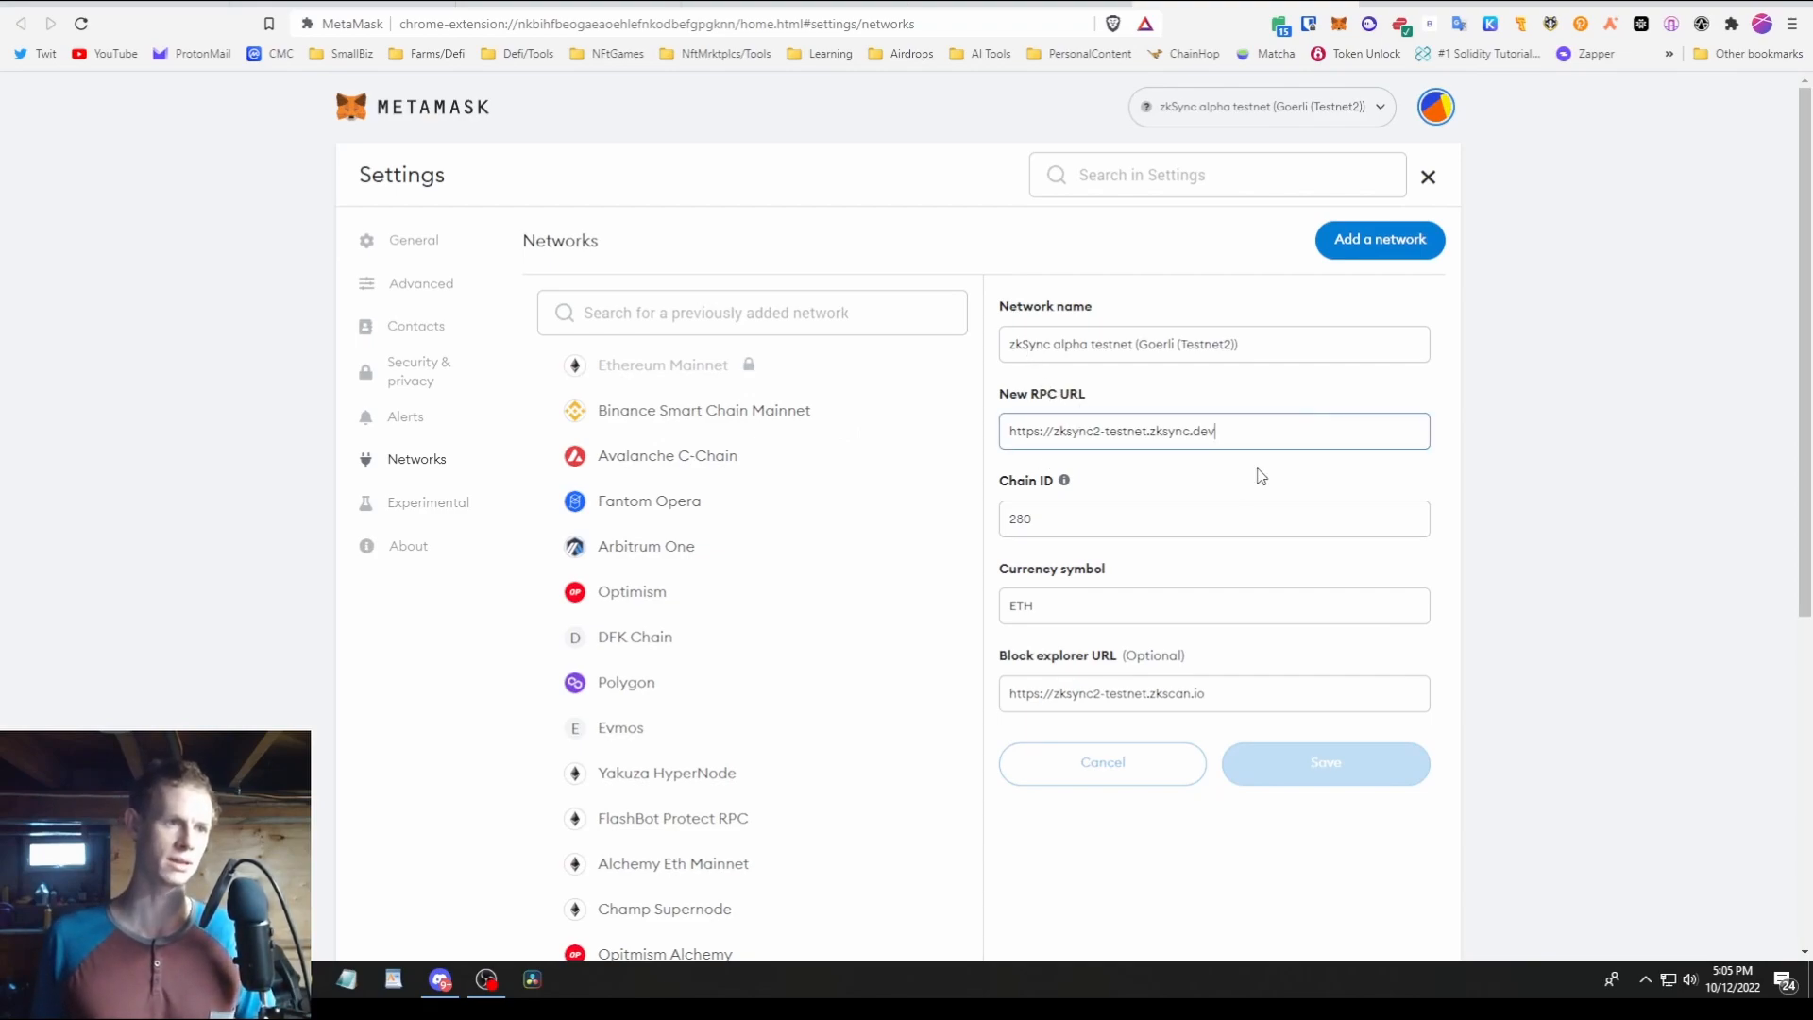
pyautogui.click(1215, 692)
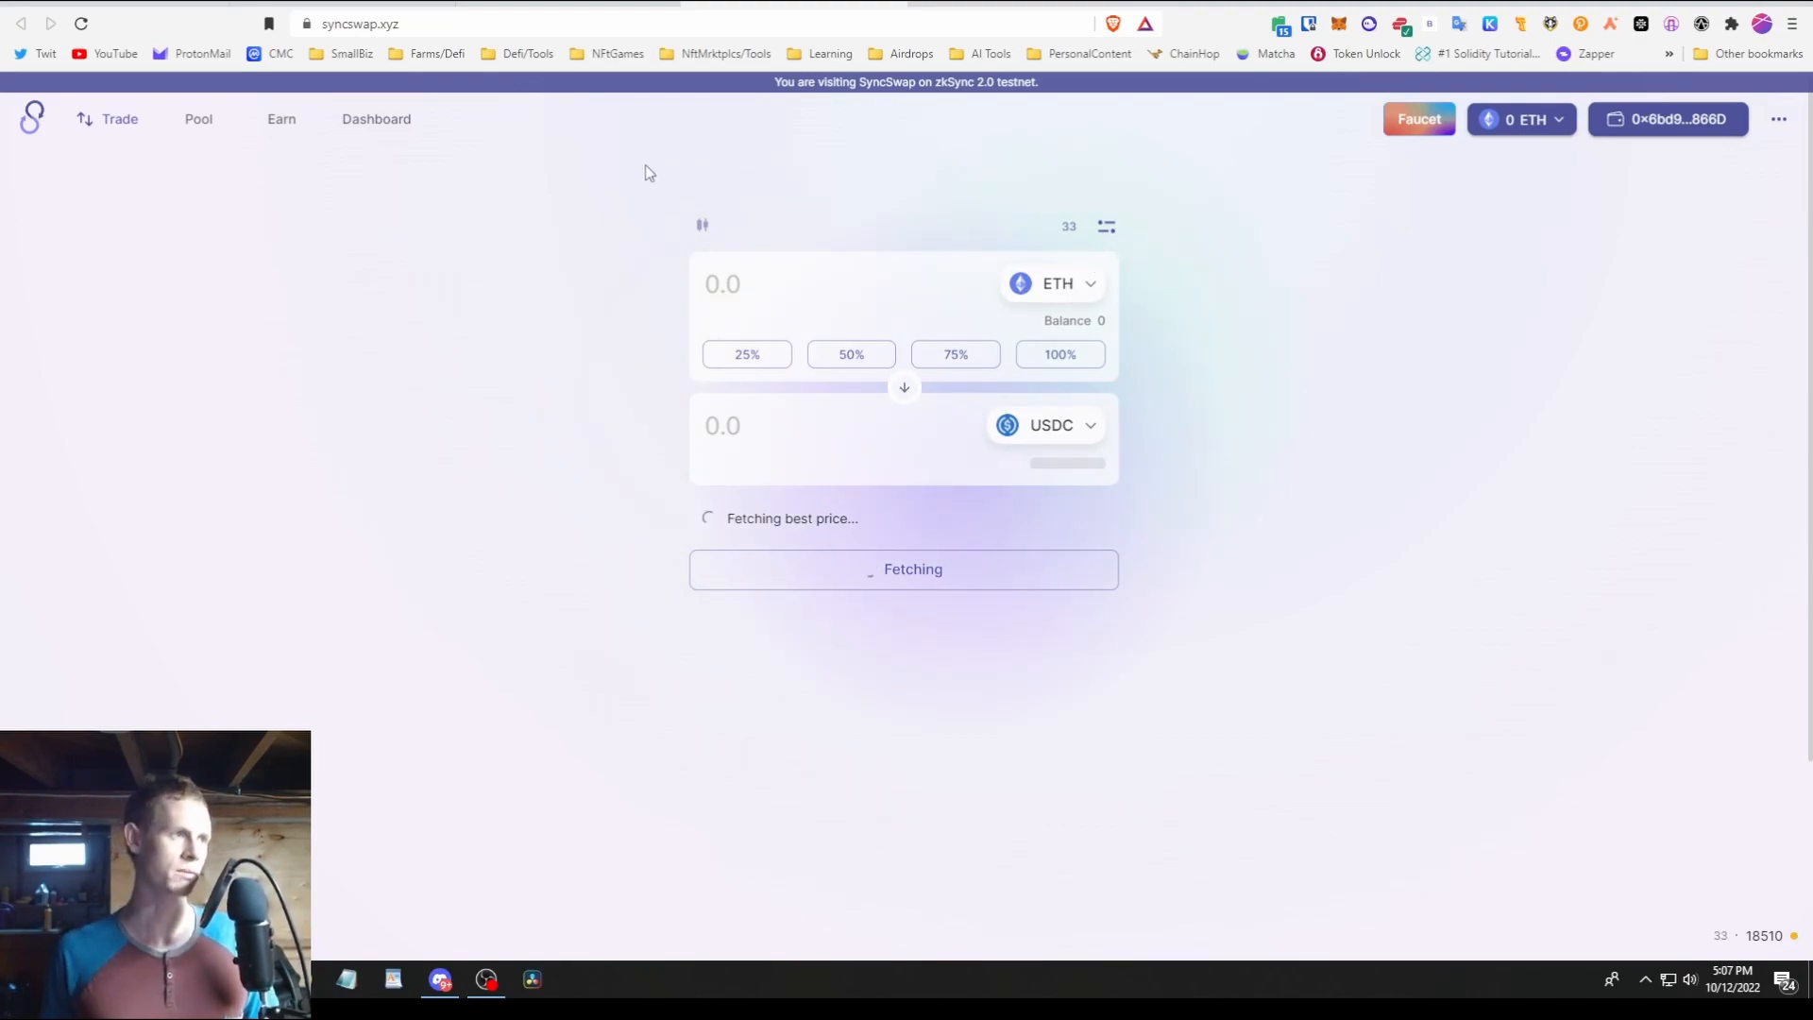
# - Start a new DAI/USDC position under Pool, then view the empty Earn page
pyautogui.click(197, 119)
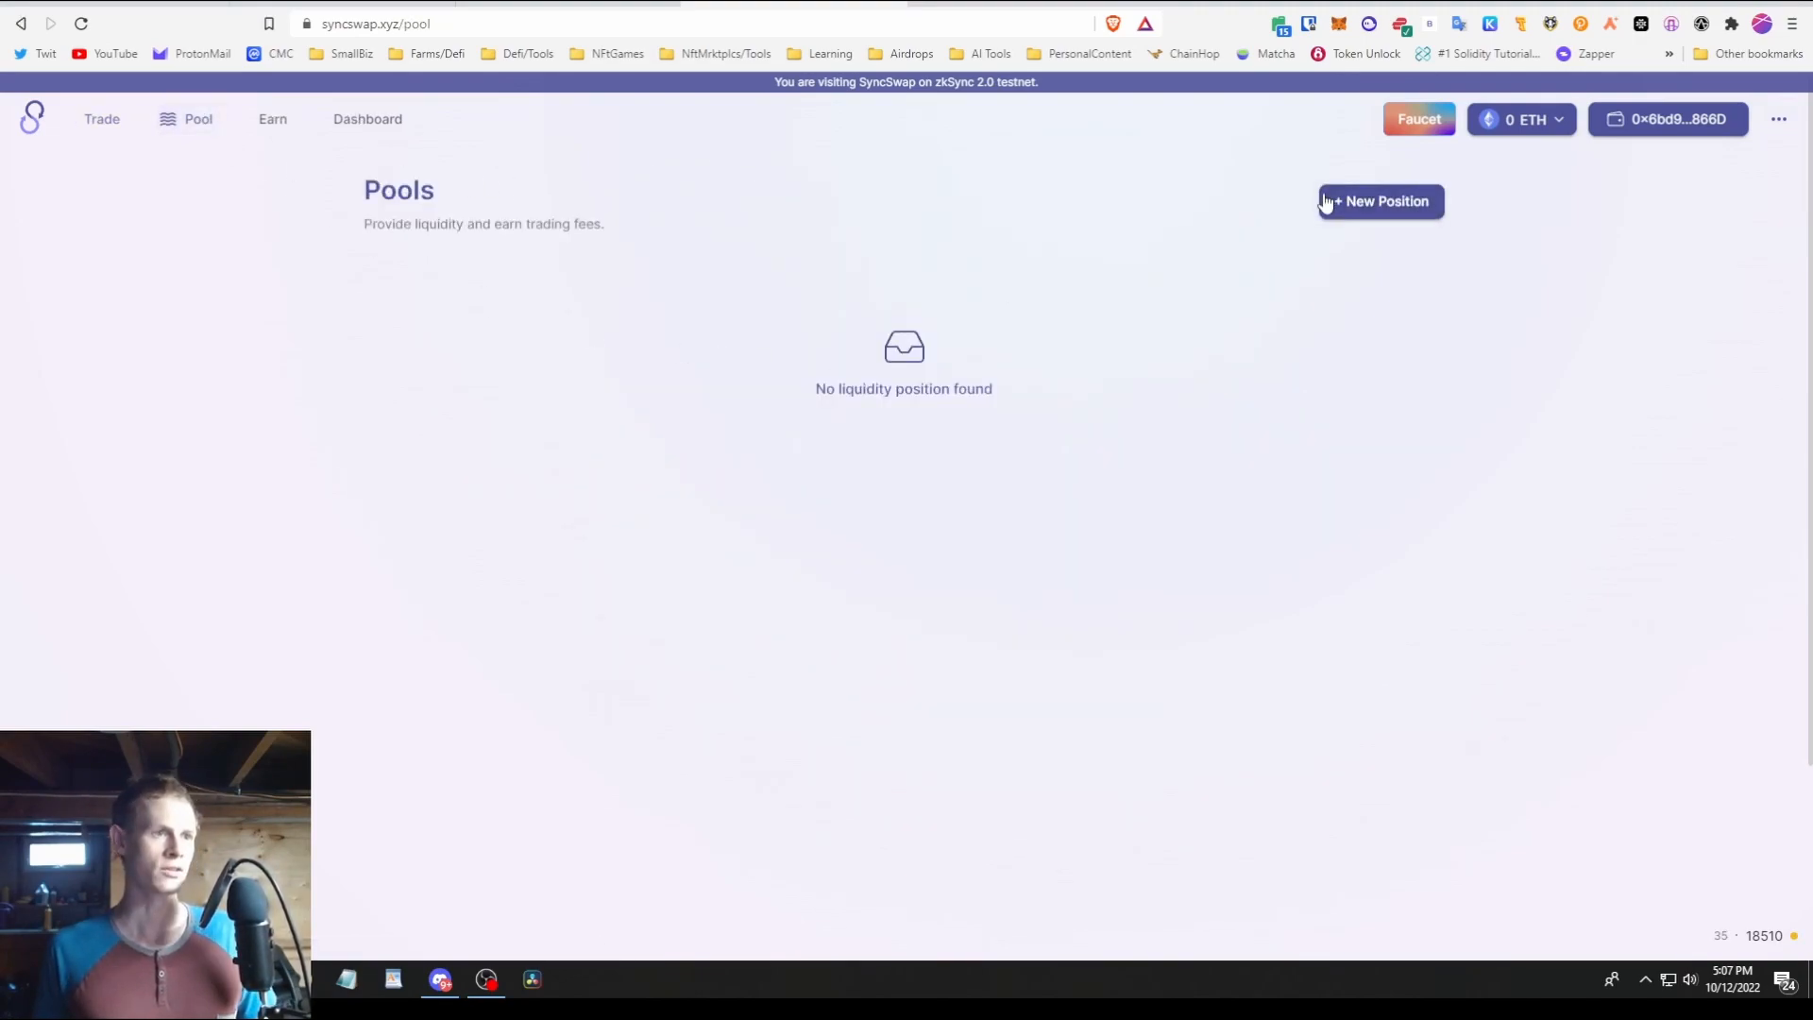
pyautogui.click(1380, 201)
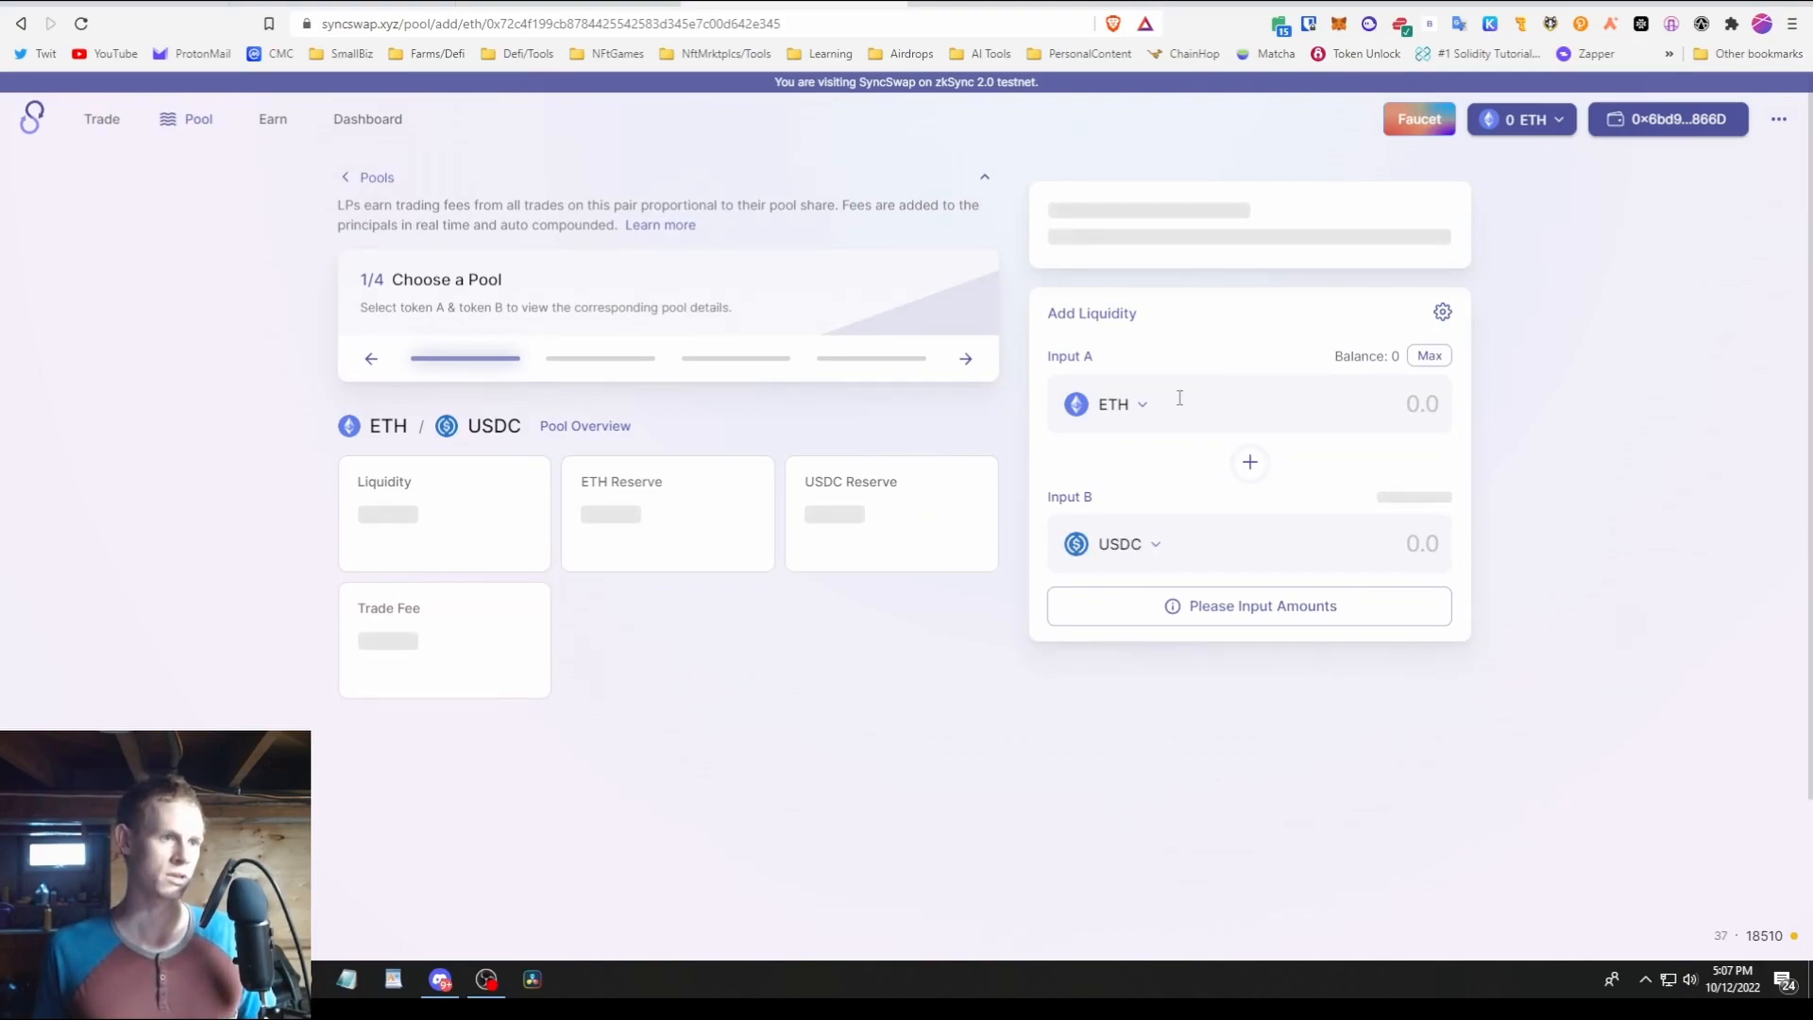
pyautogui.click(1105, 403)
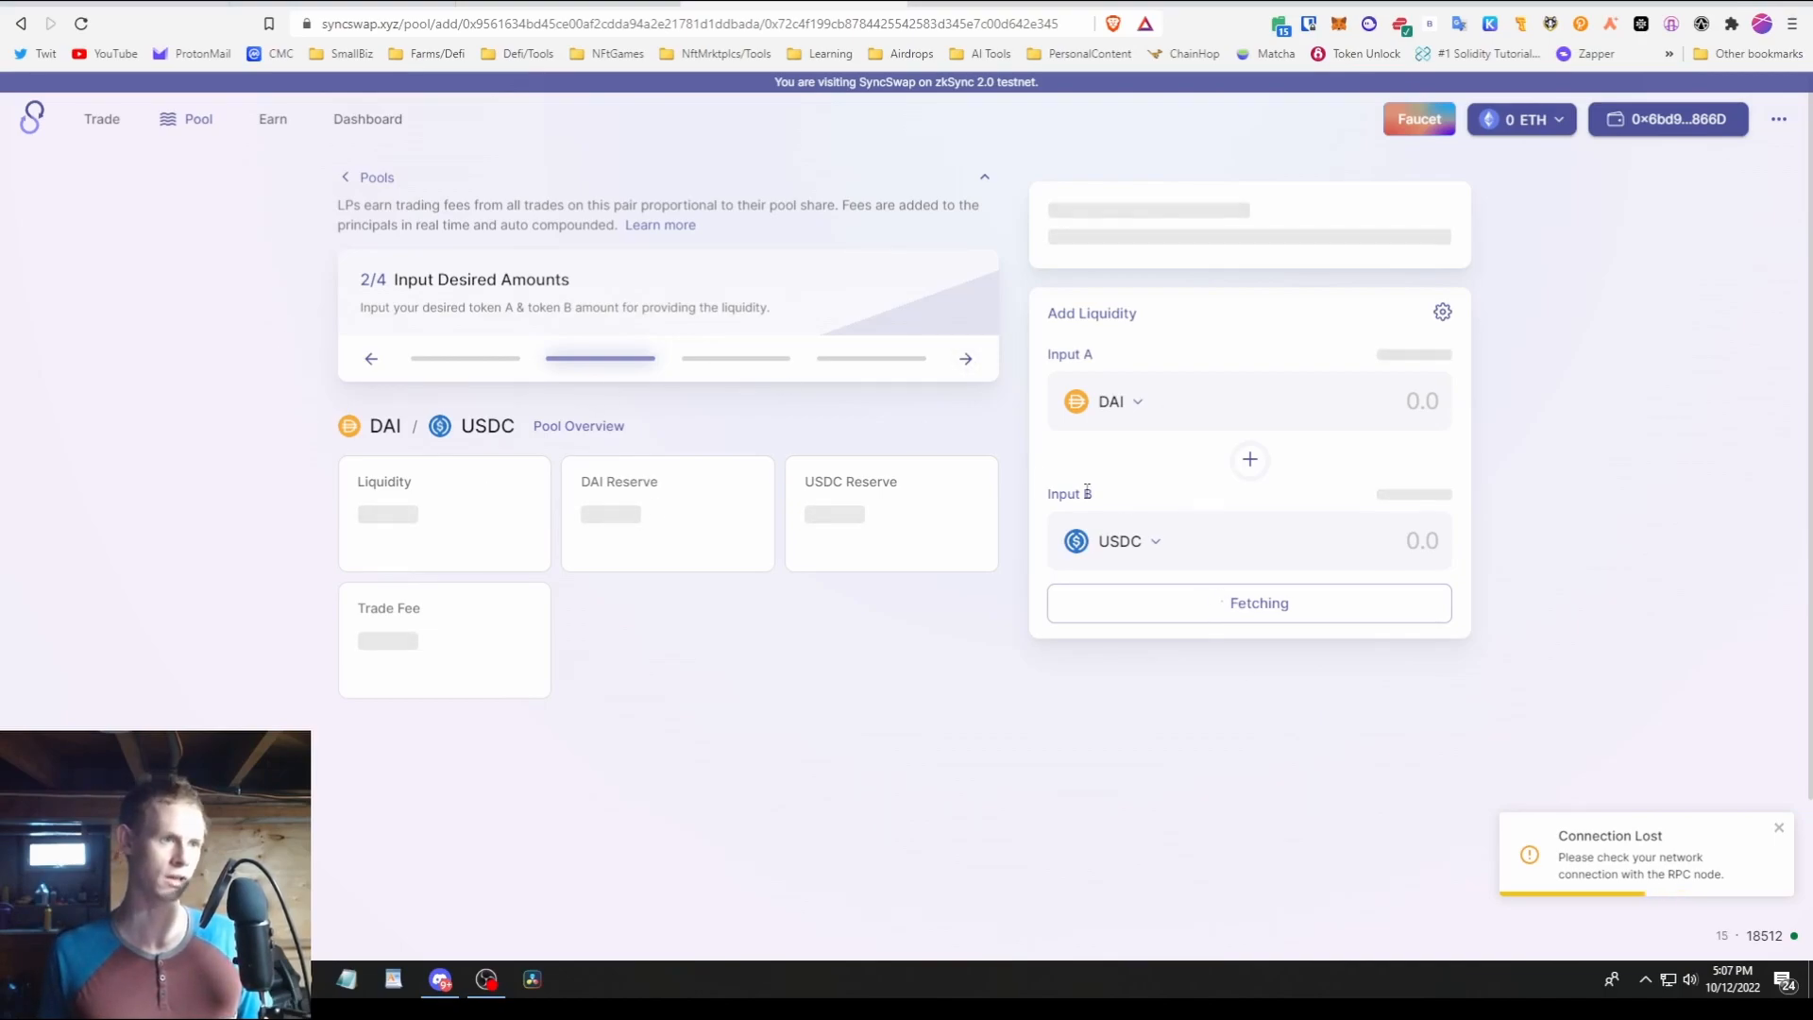
pyautogui.click(273, 119)
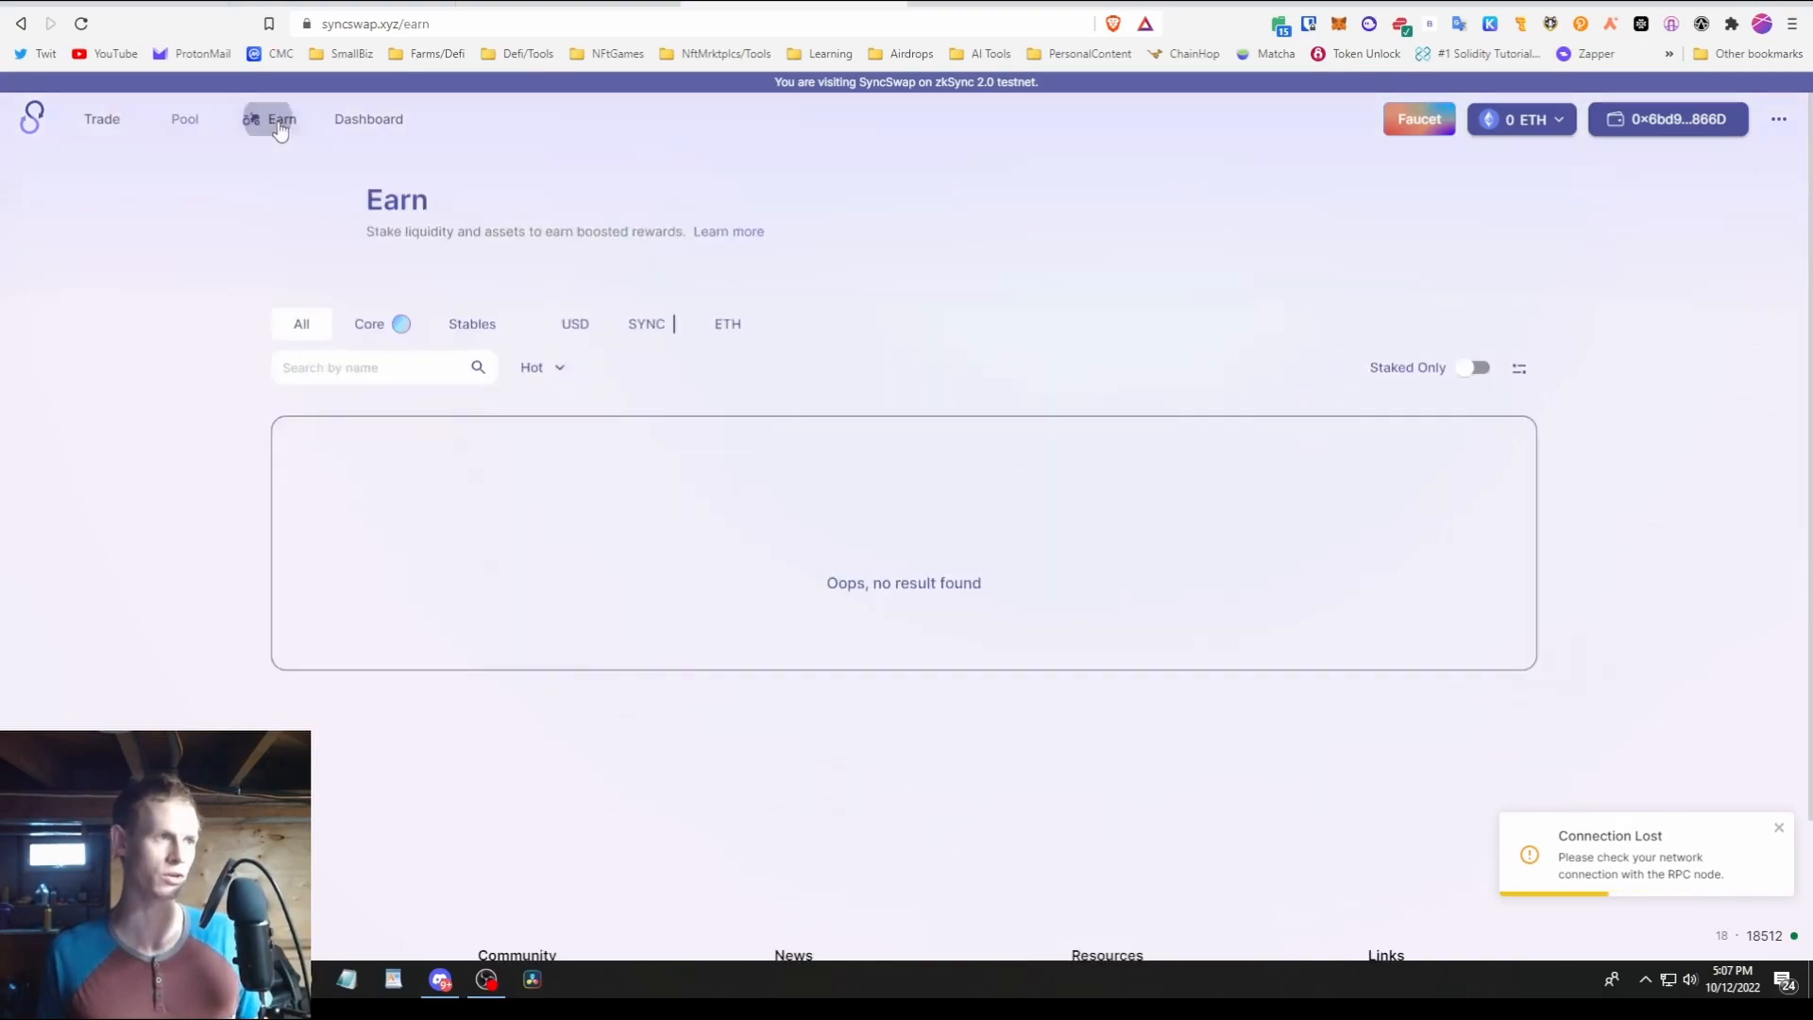
pyautogui.click(385, 118)
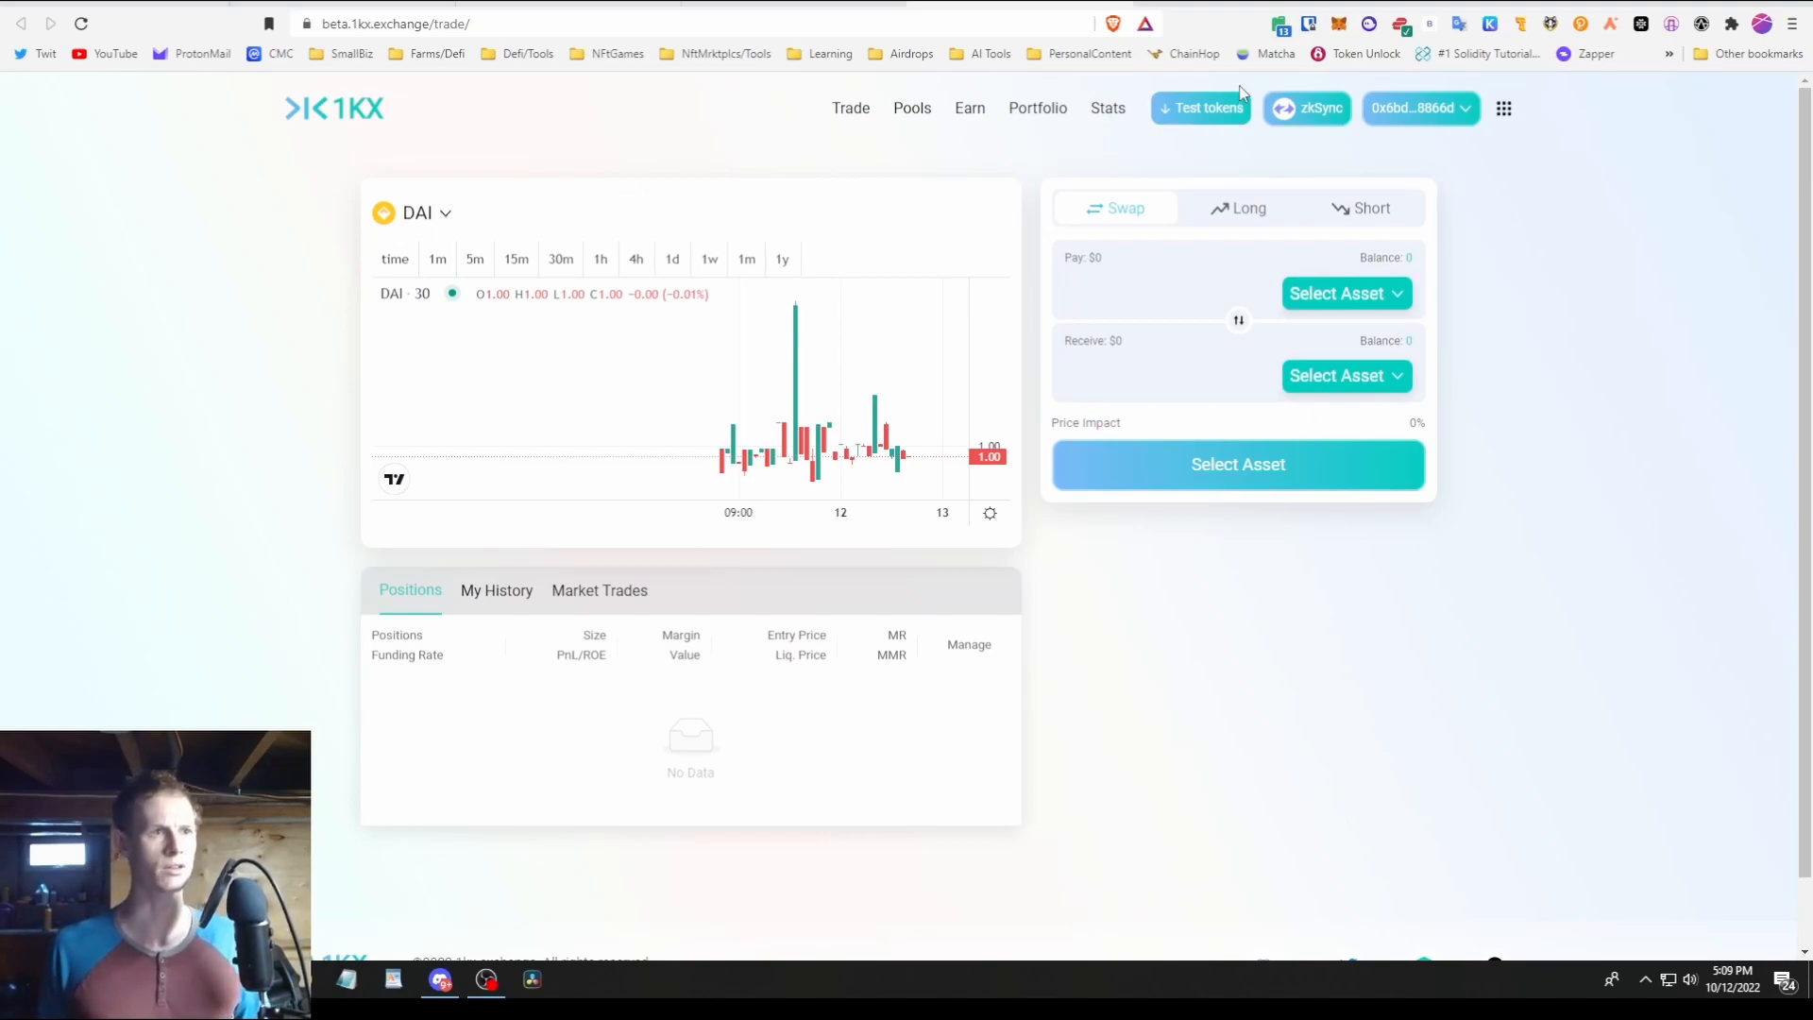
pyautogui.moveTo(1182, 236)
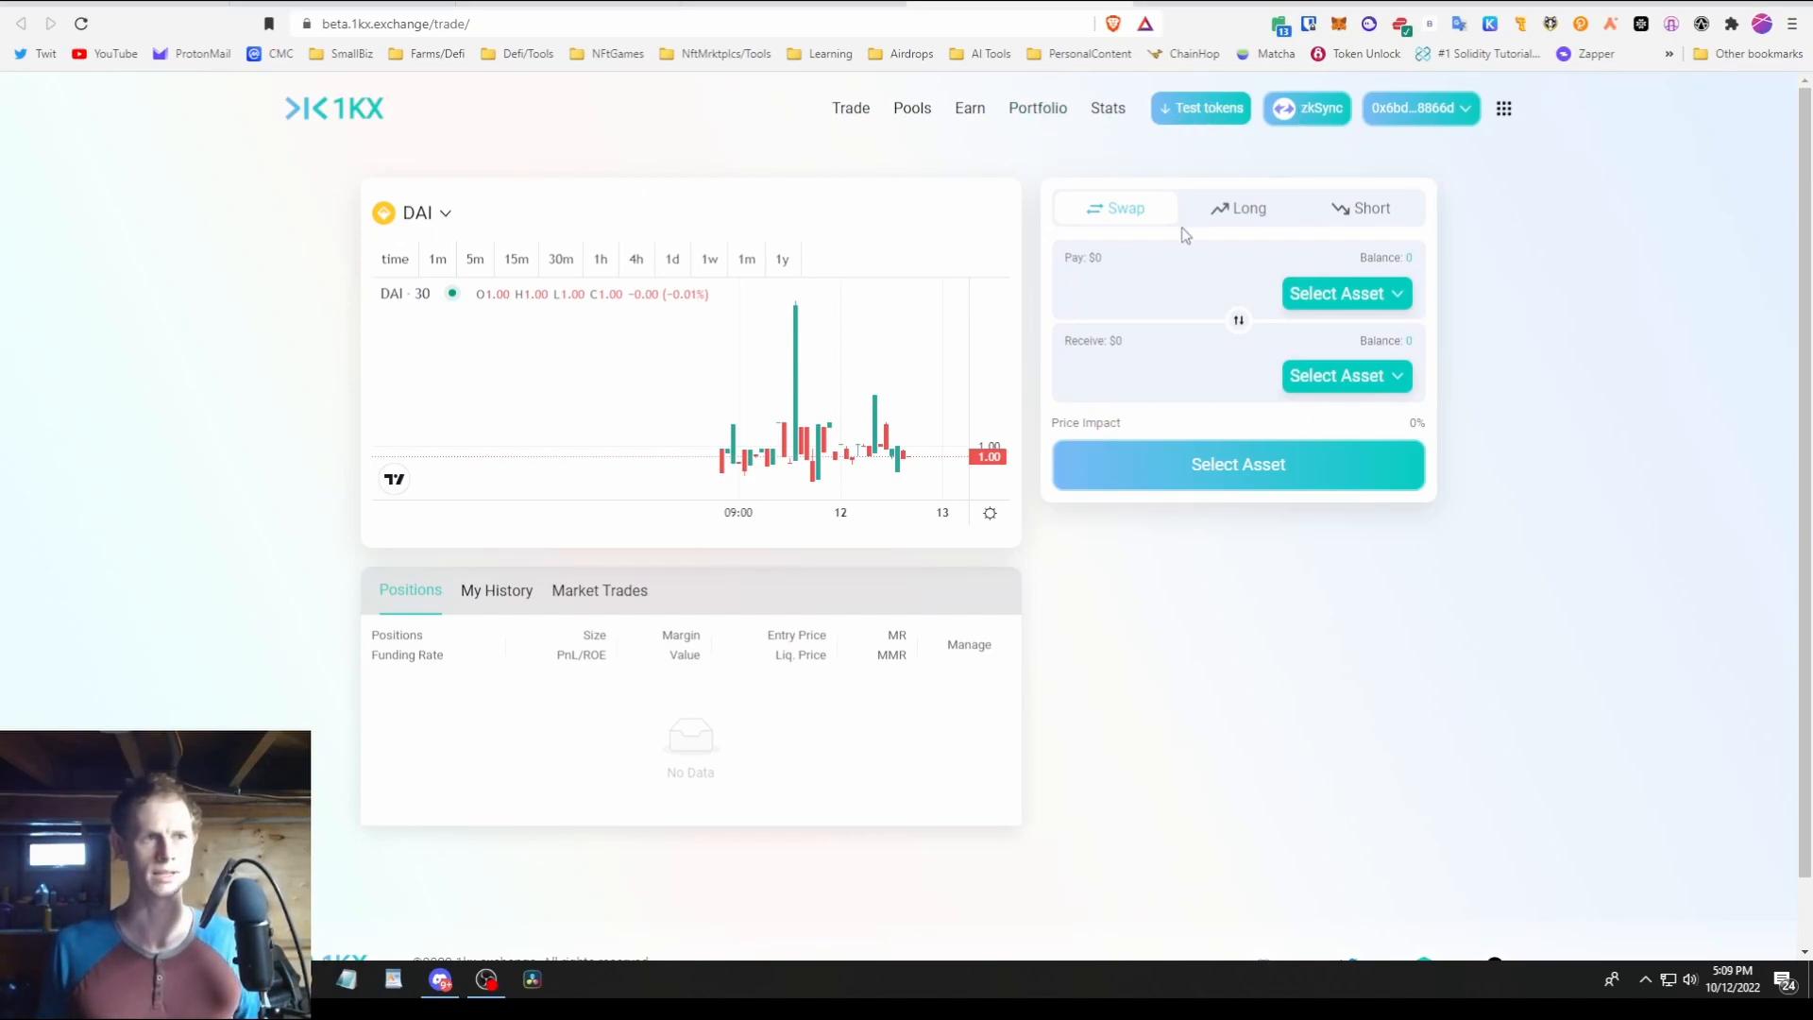
# - Request 1KX test tokens, set a LINK-to-ETH swap, and view the BTC, ETH, LINK, DAI, USDC pools
pyautogui.click(1200, 107)
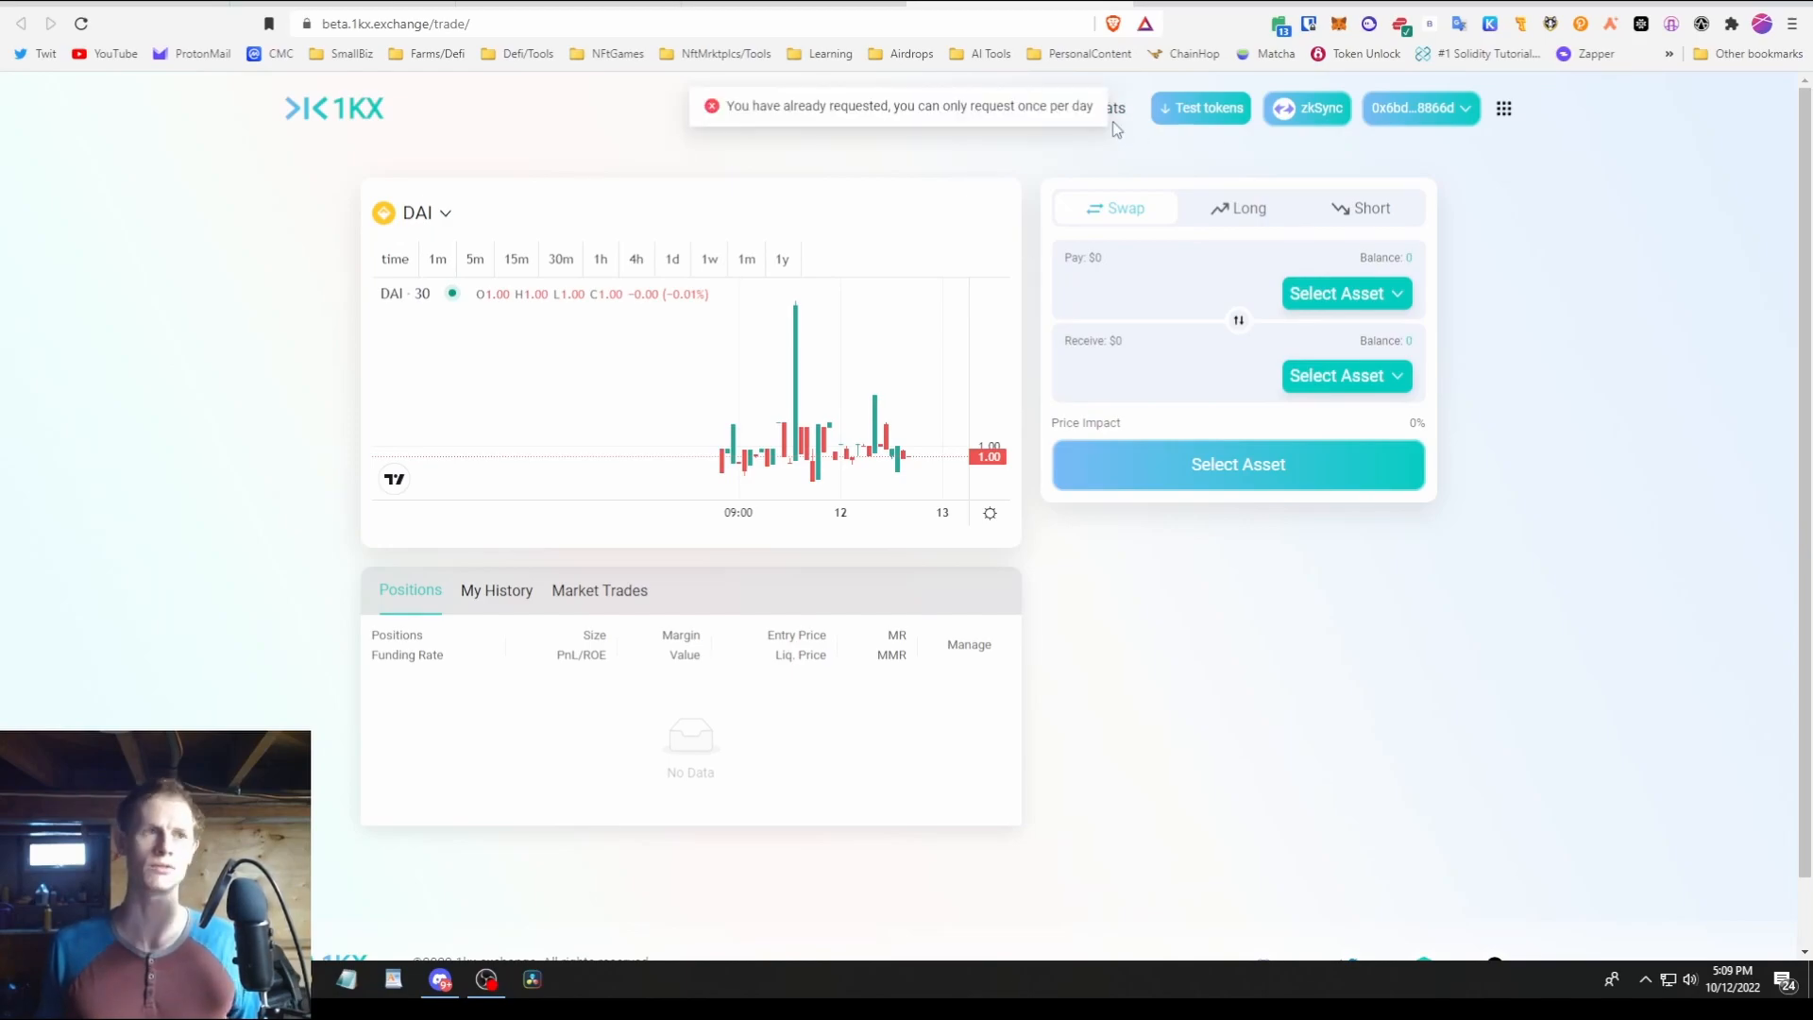
pyautogui.click(1417, 107)
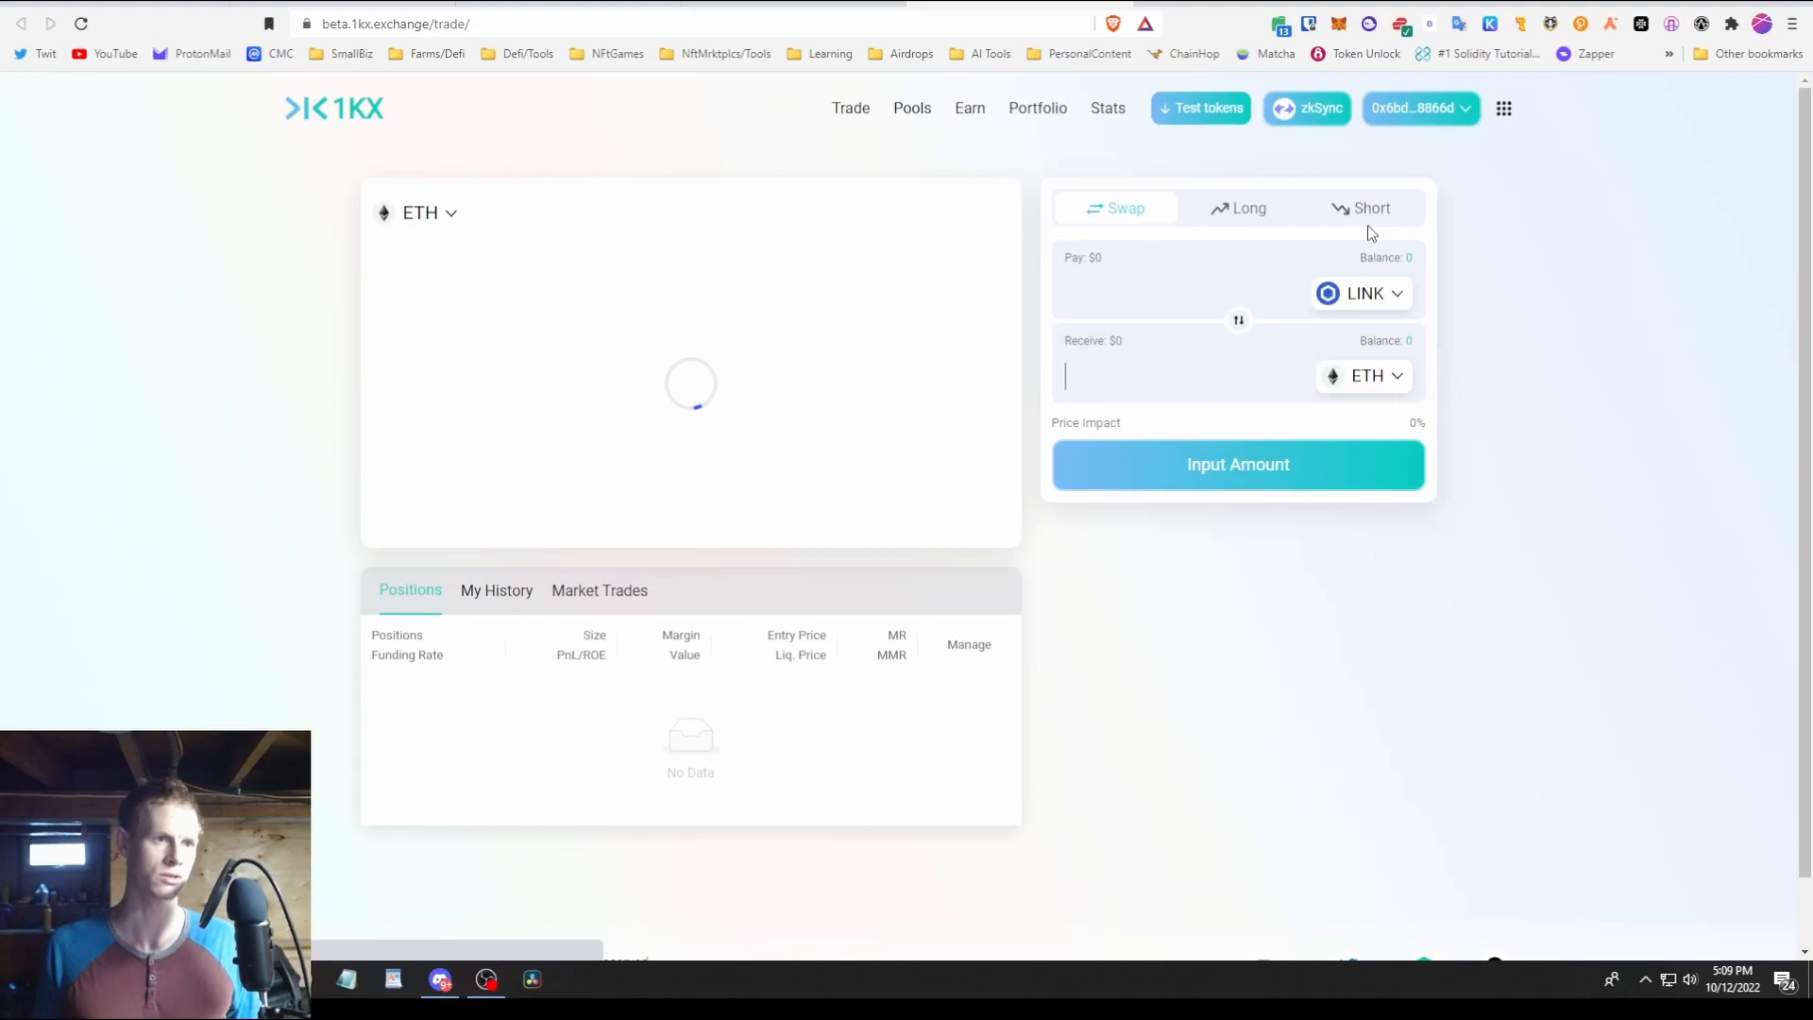
pyautogui.click(911, 108)
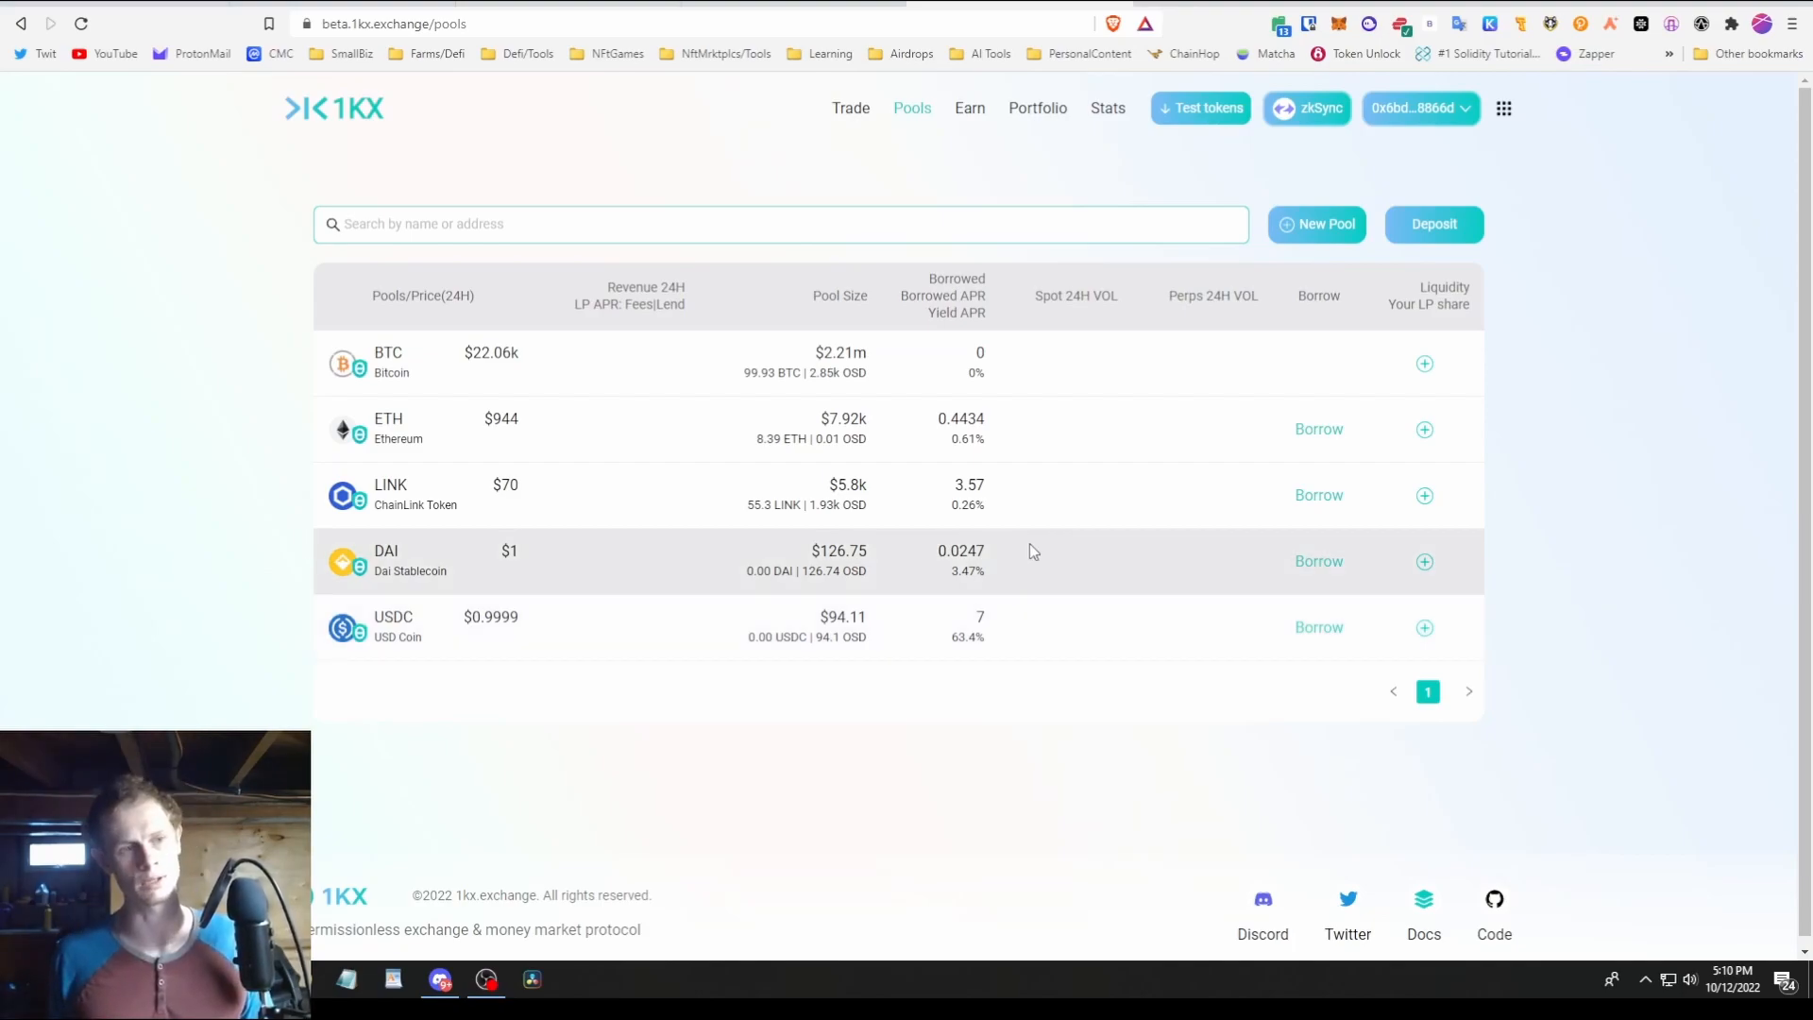
pyautogui.moveTo(1130, 611)
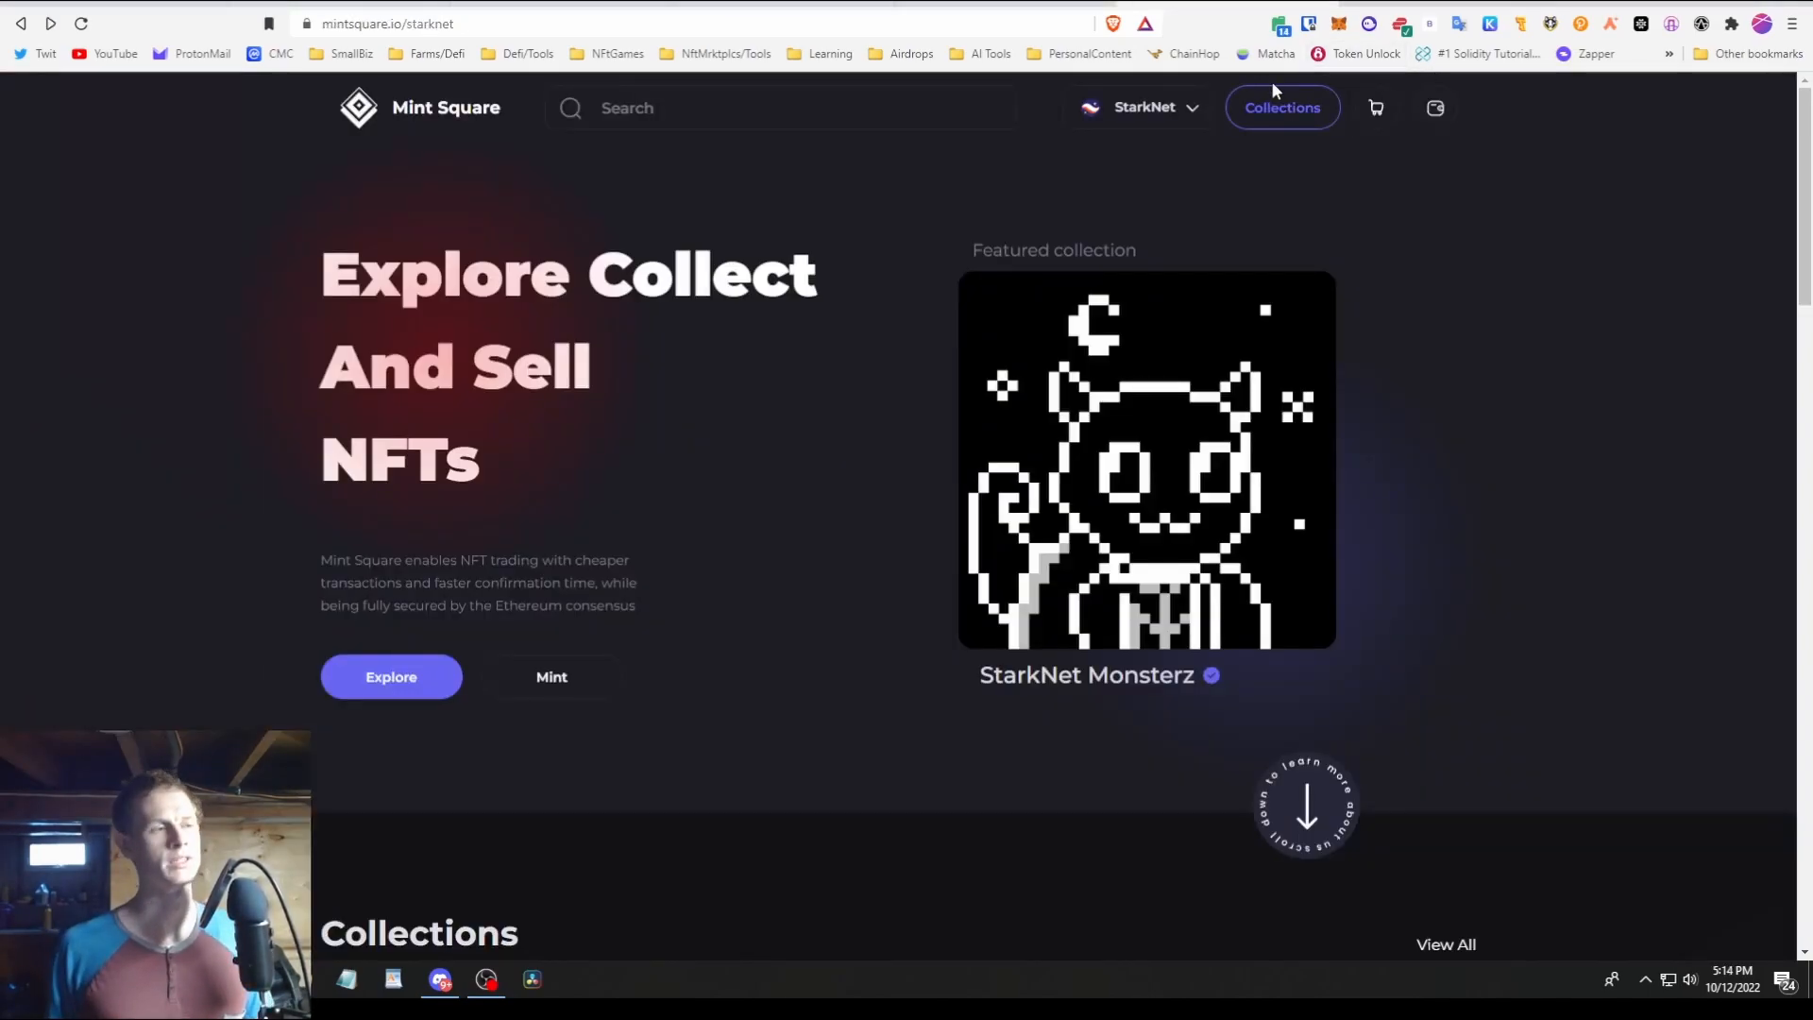
pyautogui.moveTo(1138, 108)
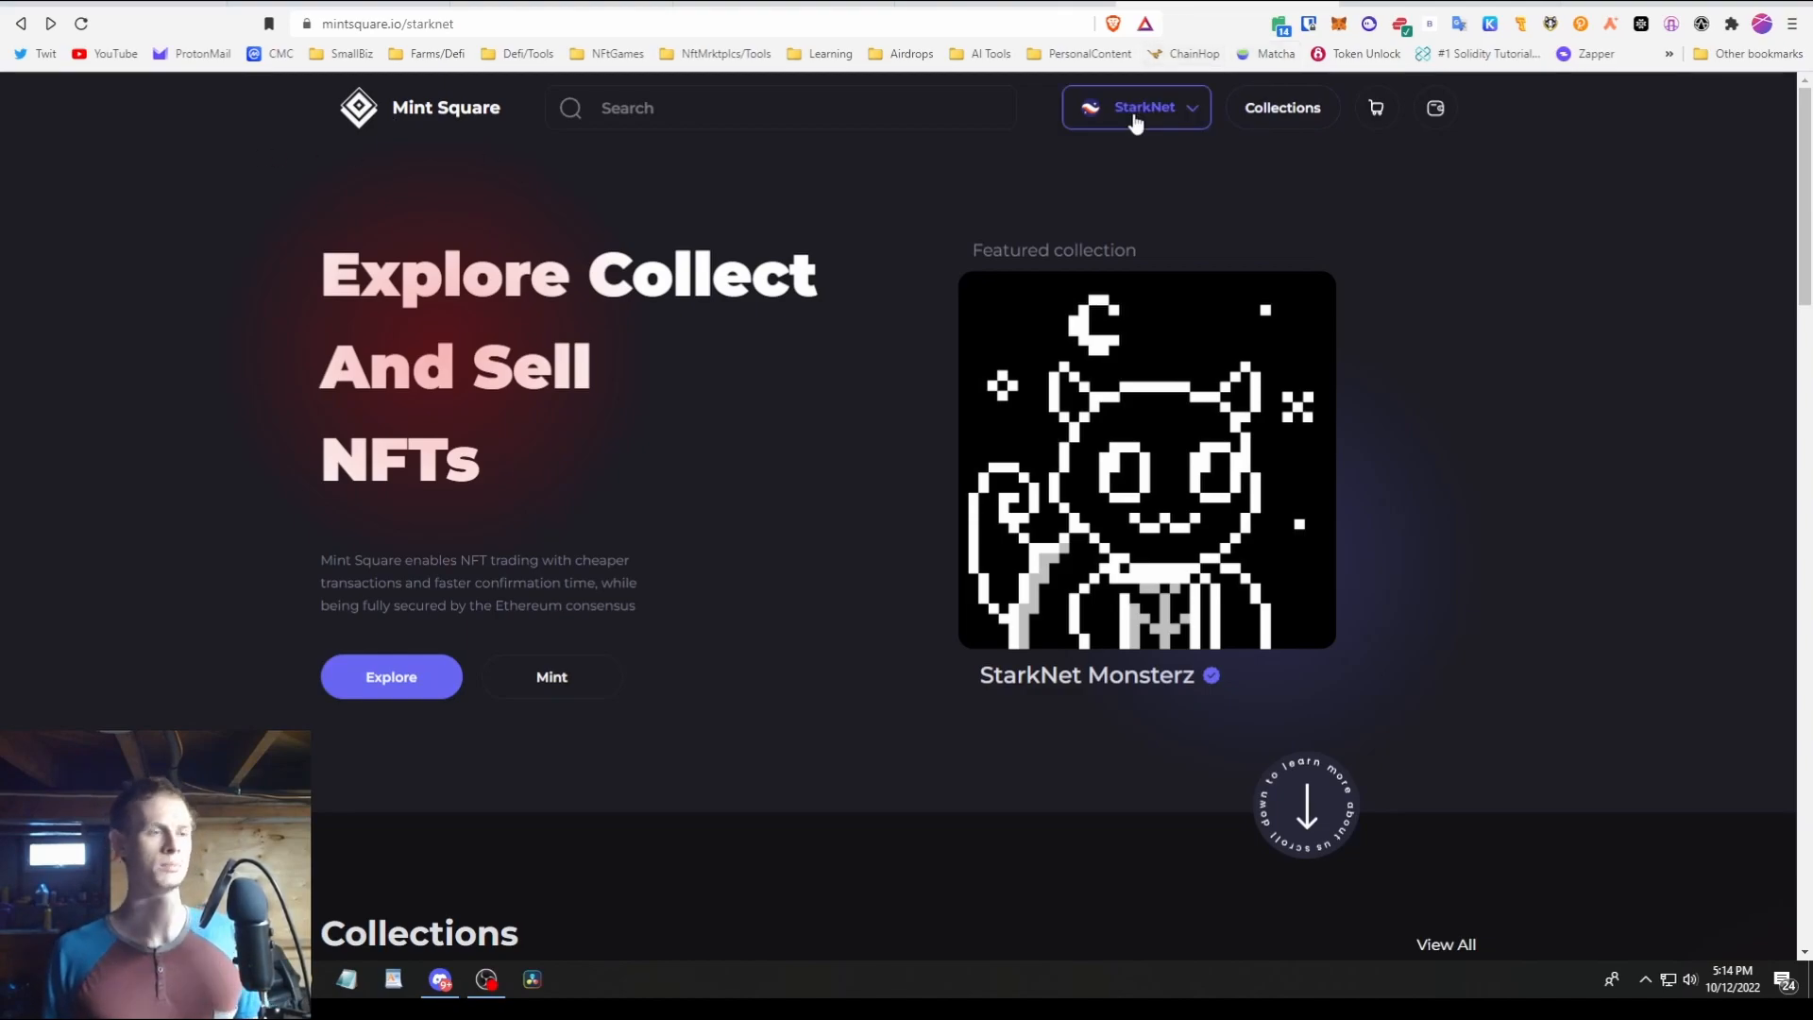
# - Open Mint Square's 'Mint a new NFT' form and scroll through it
pyautogui.click(551, 676)
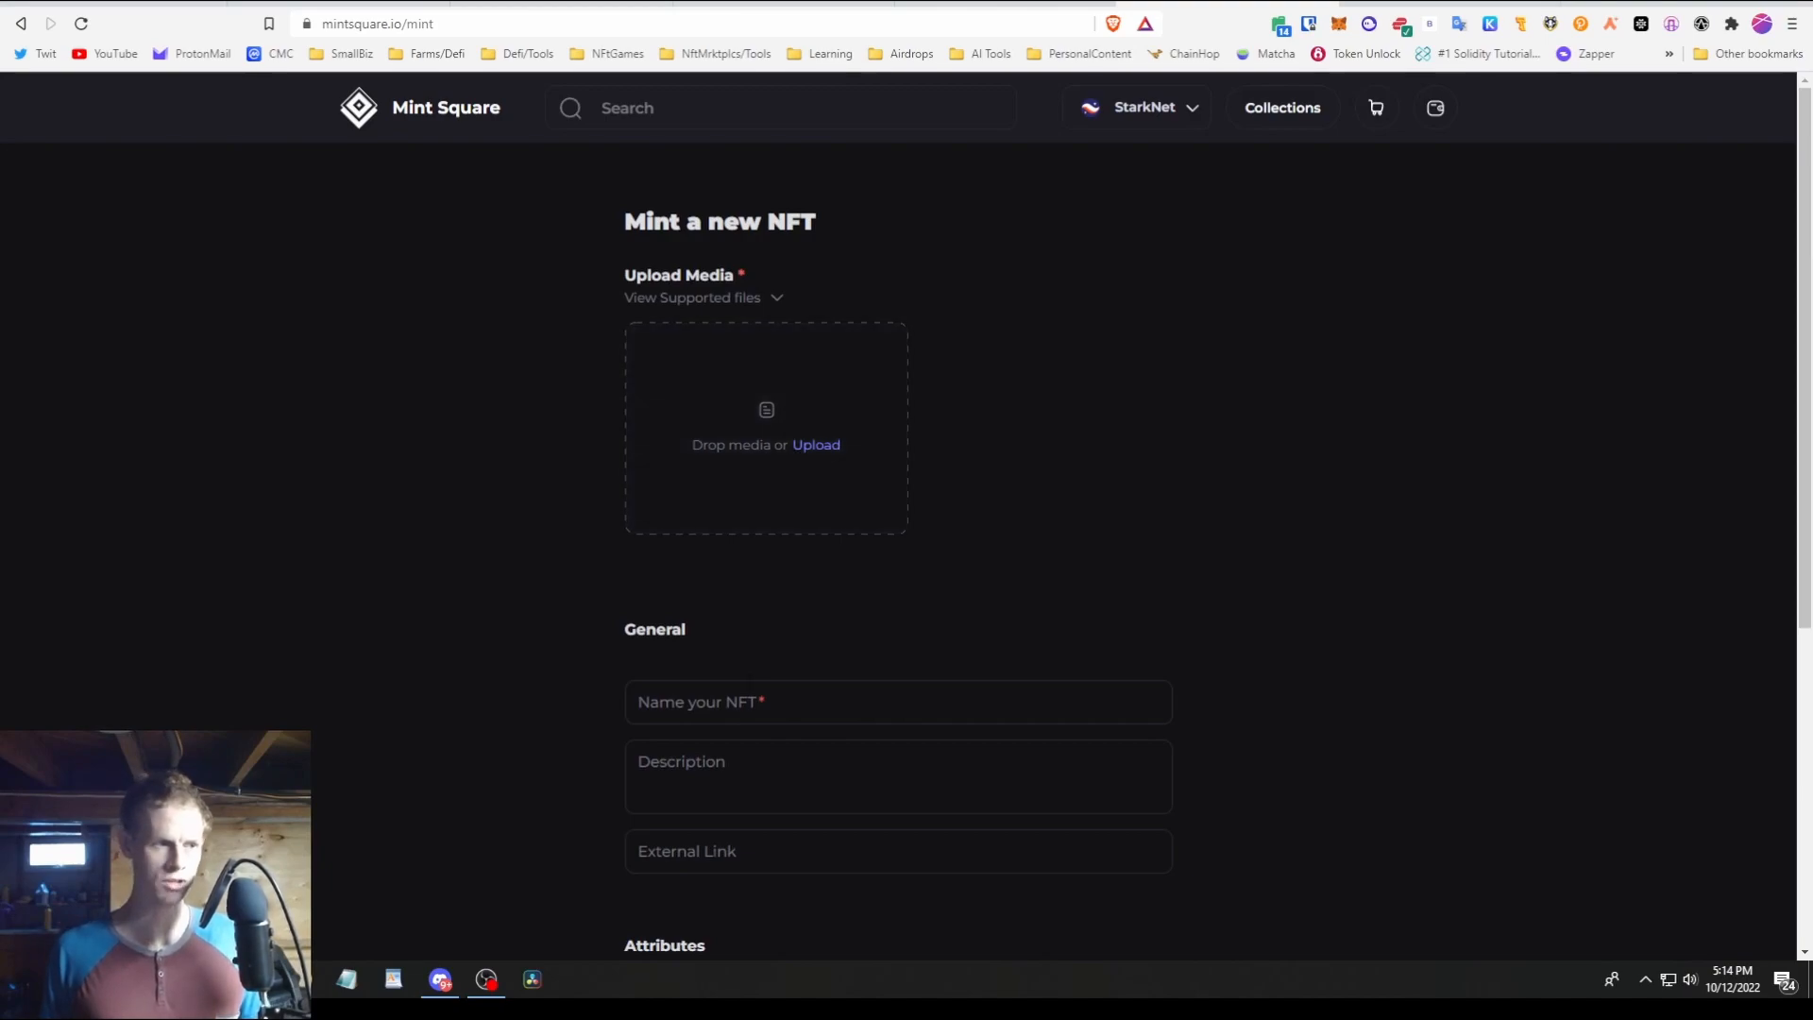
pyautogui.scroll(-3)
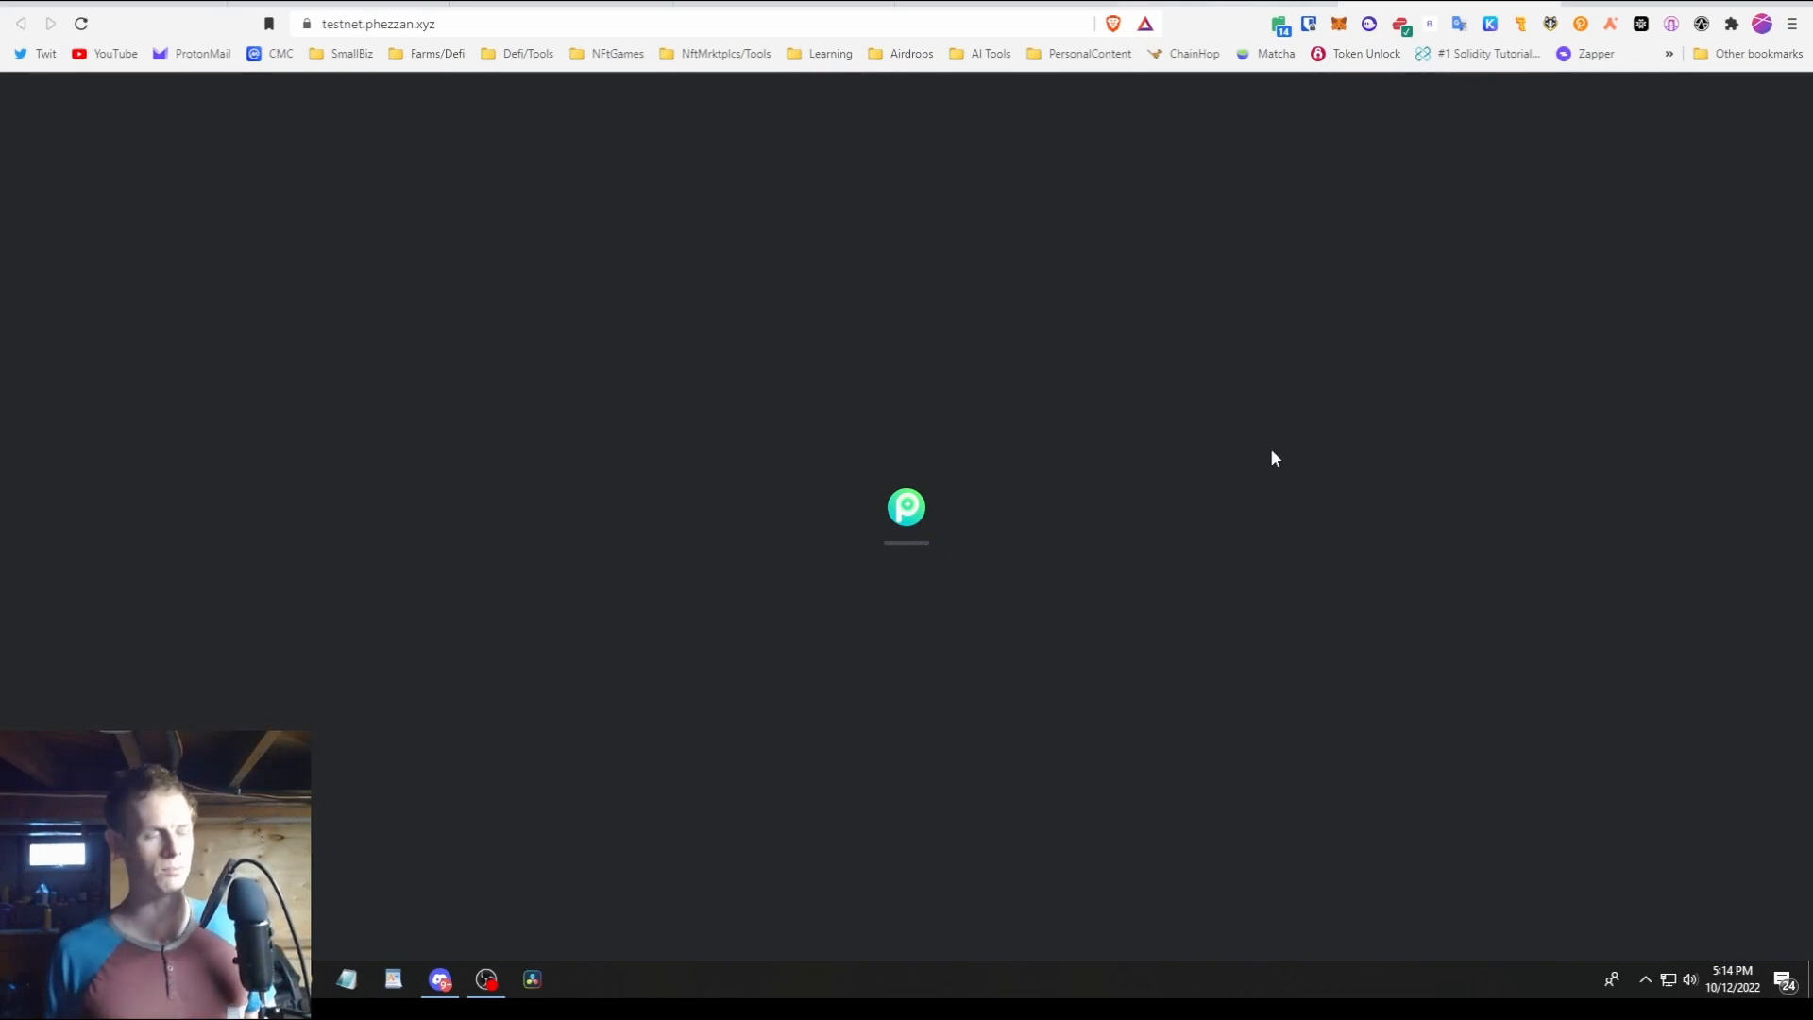
pyautogui.moveTo(694, 584)
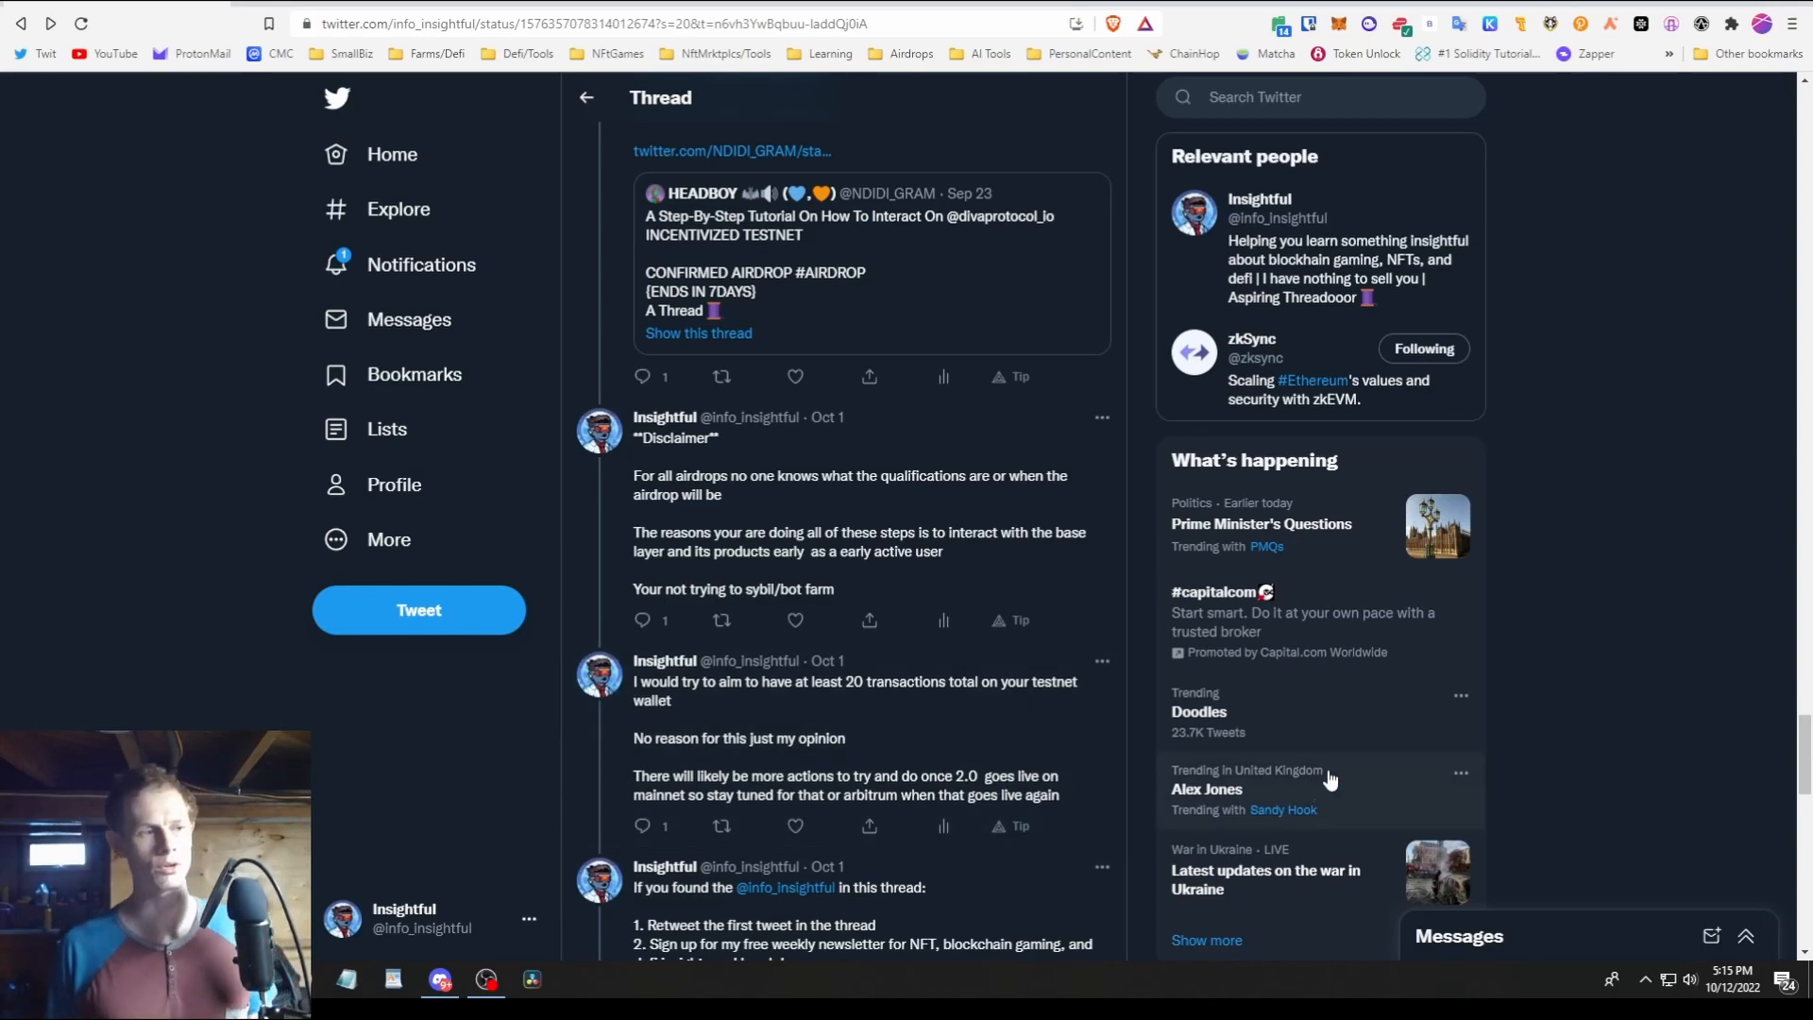
# - Scroll the zkSync thread past the newsletter sign-up and replies, and back down to the disclaimer
pyautogui.scroll(-3)
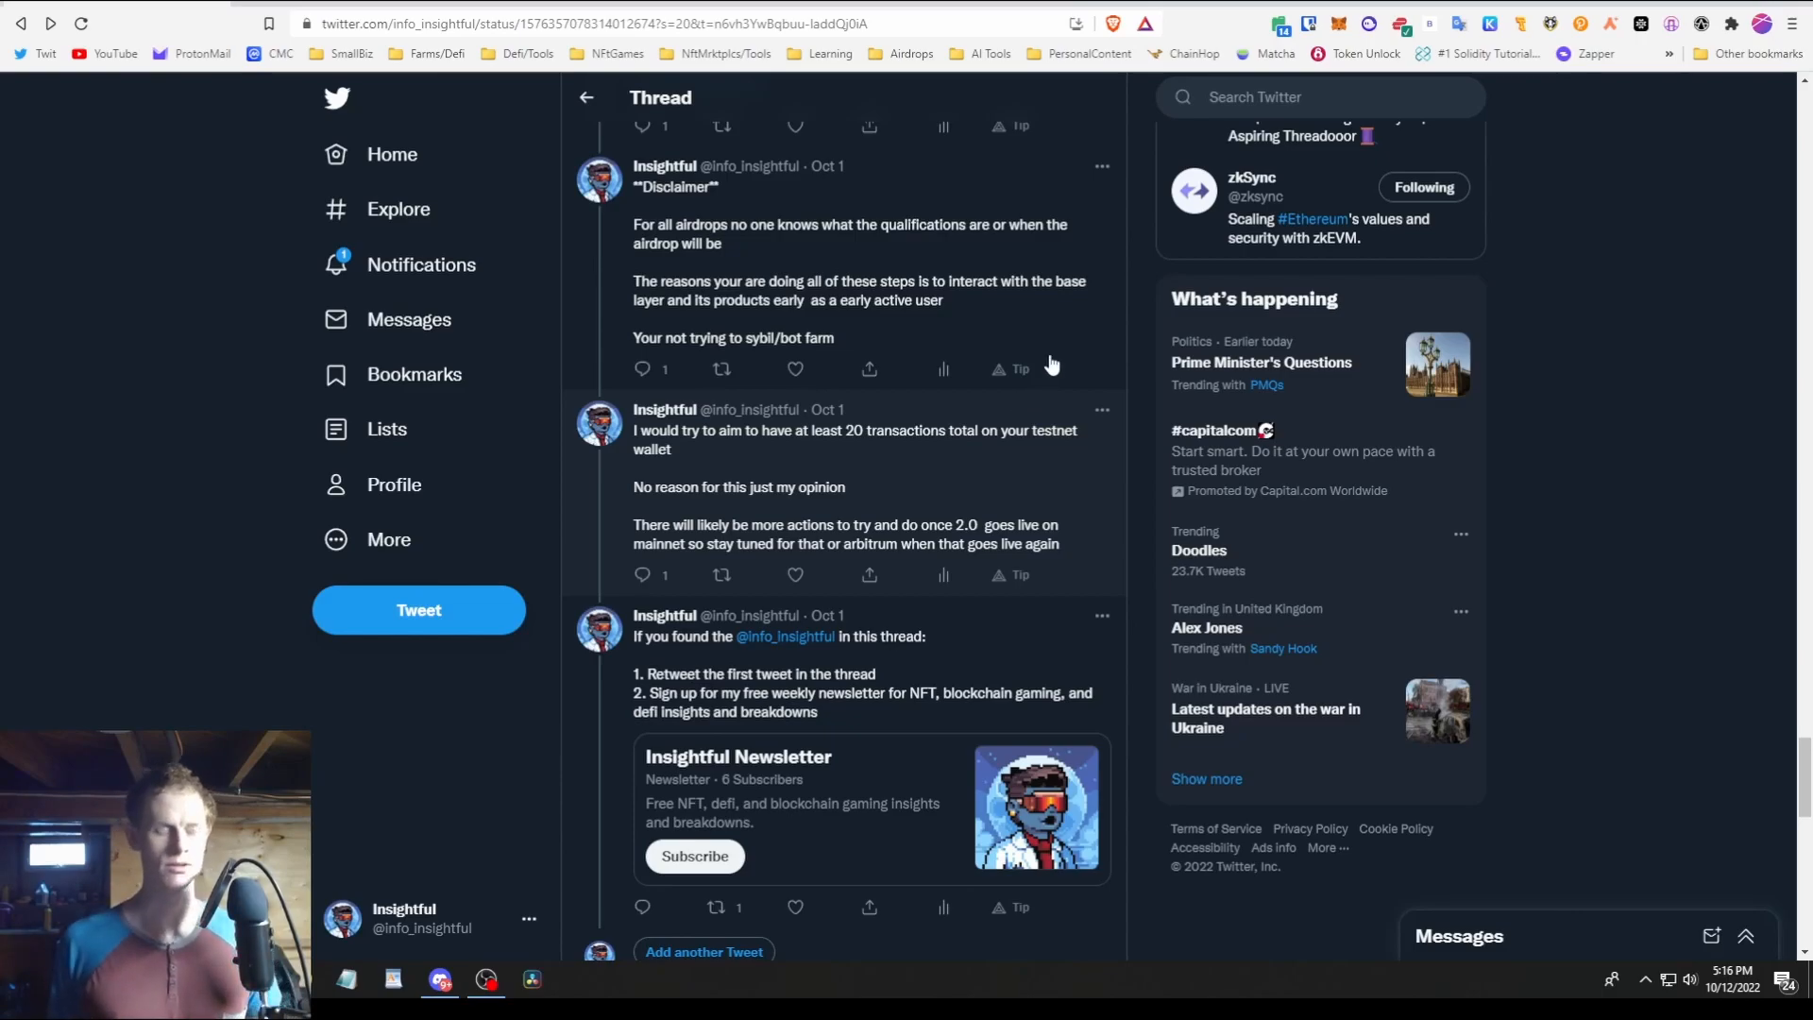
pyautogui.scroll(-3)
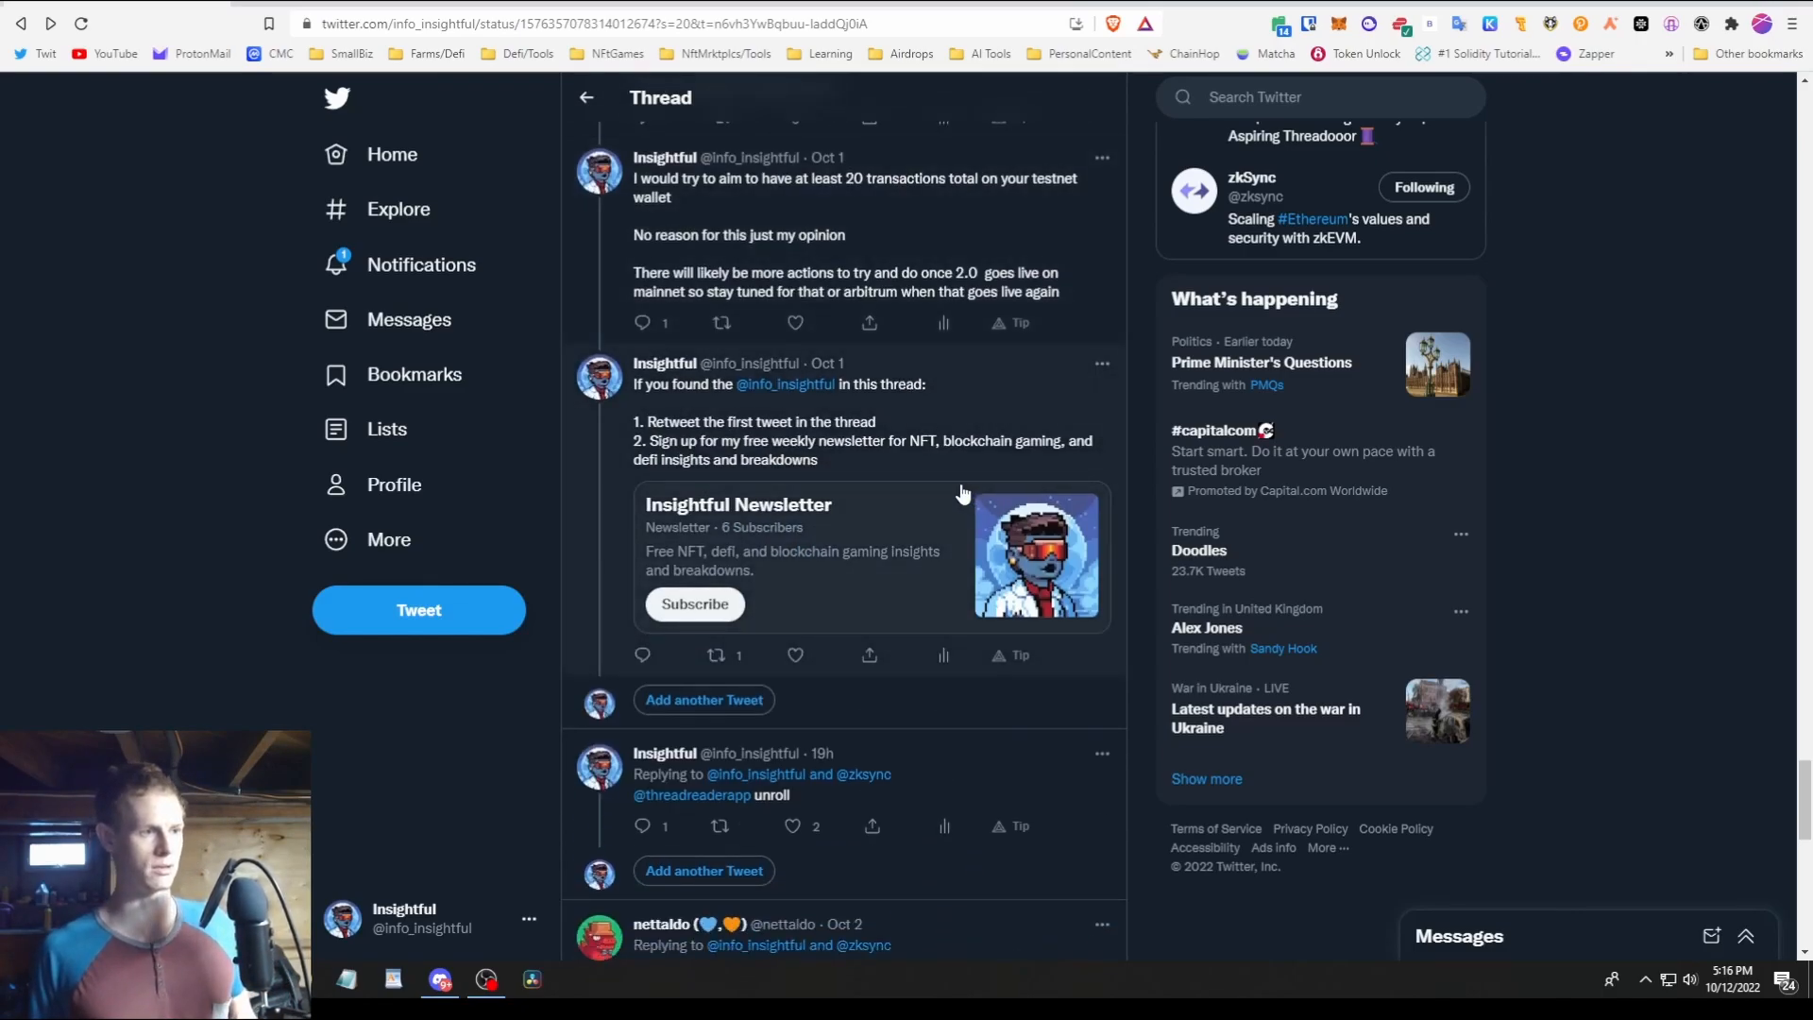
pyautogui.scroll(-3)
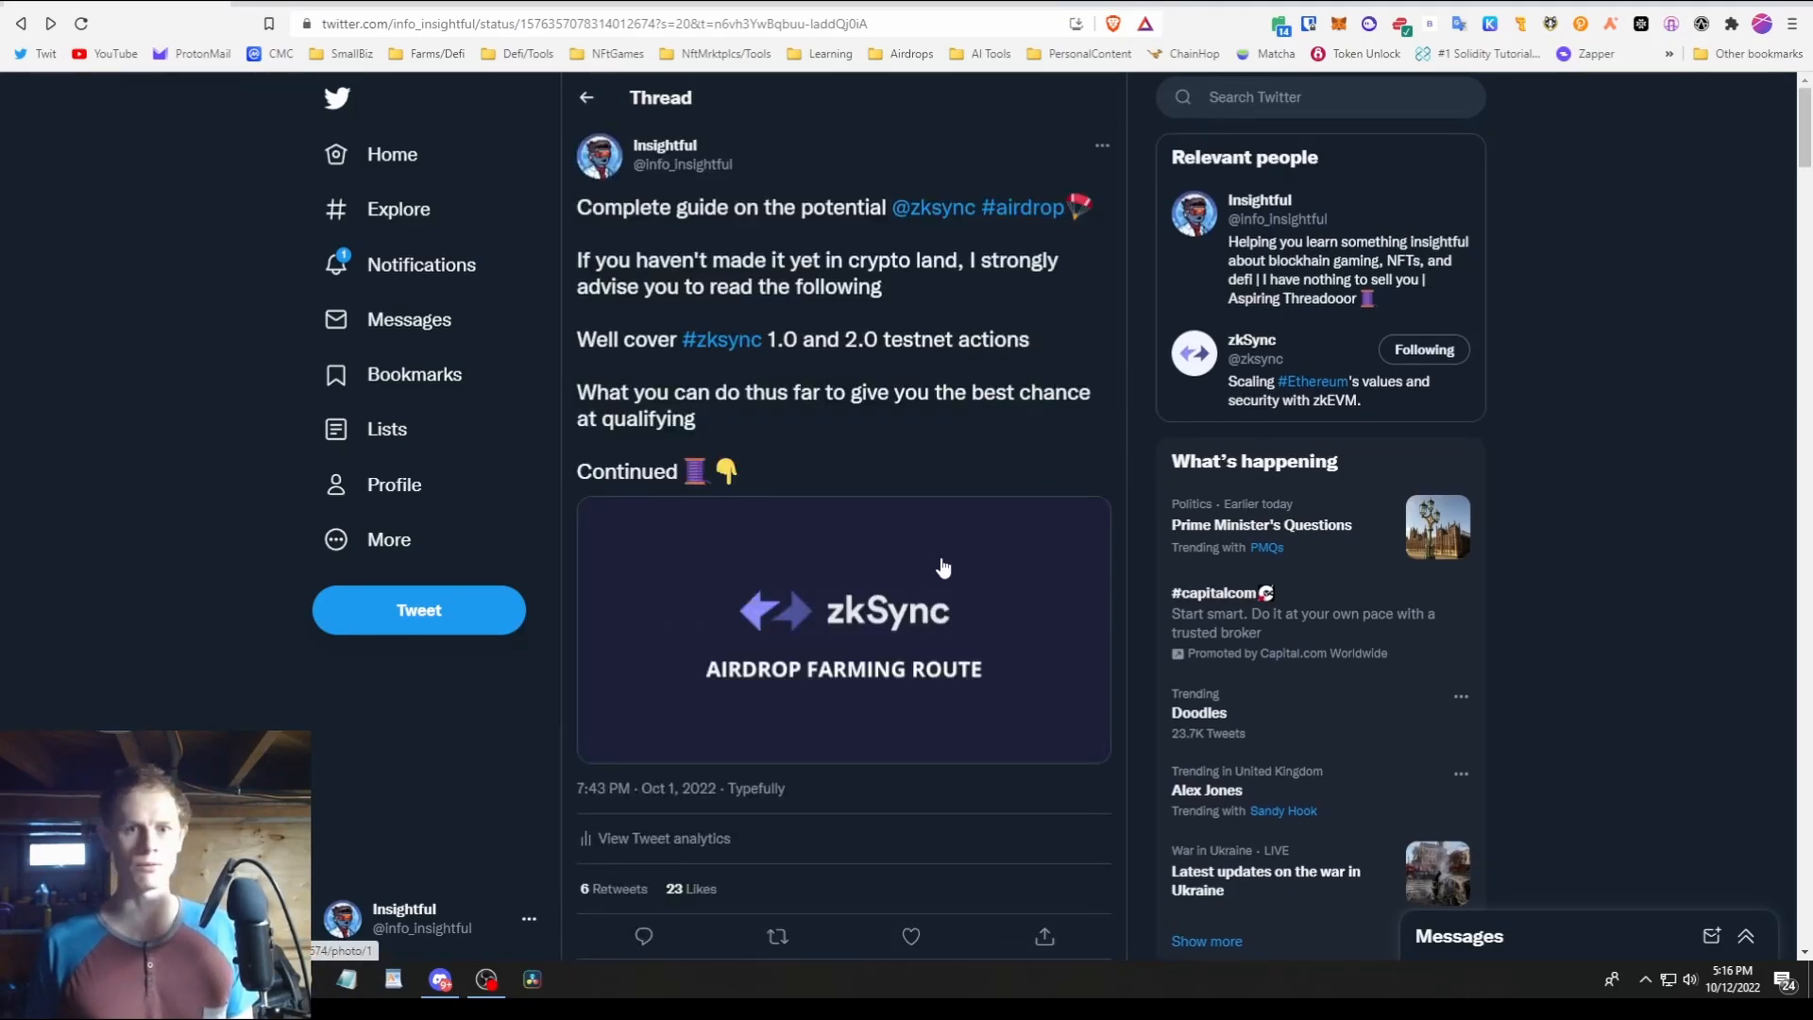
pyautogui.scroll(-3)
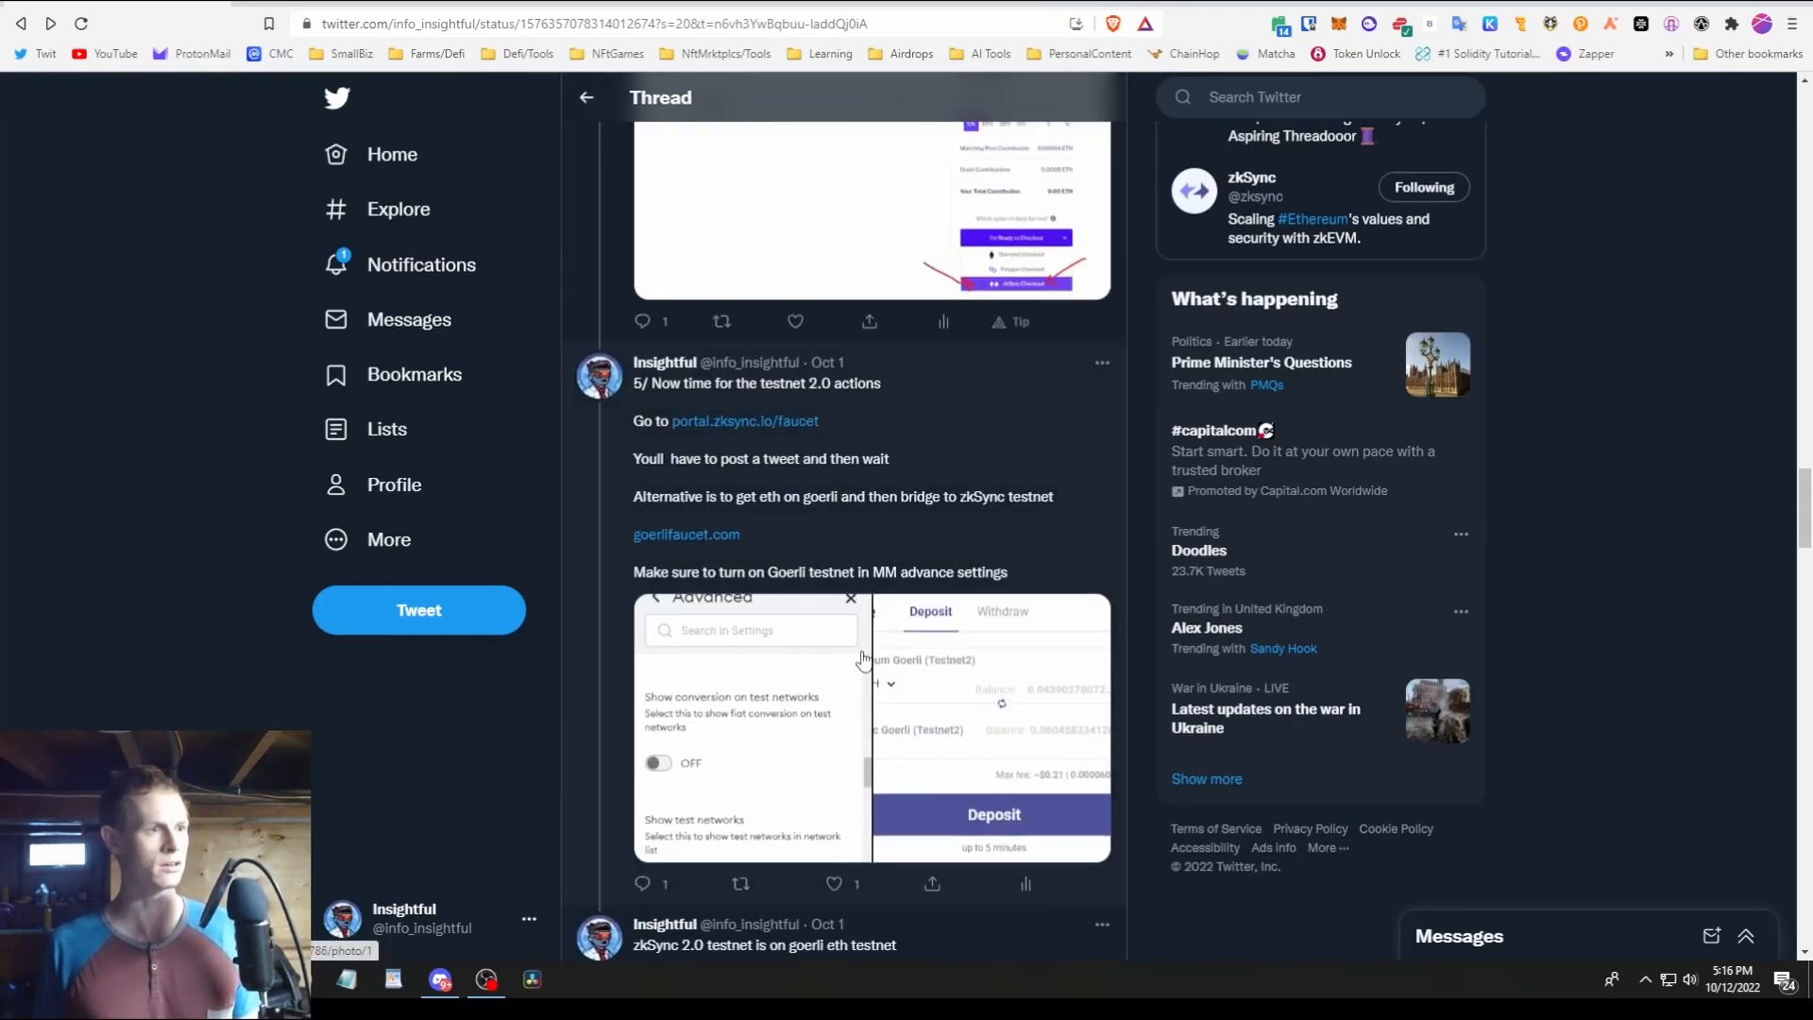
pyautogui.scroll(-3)
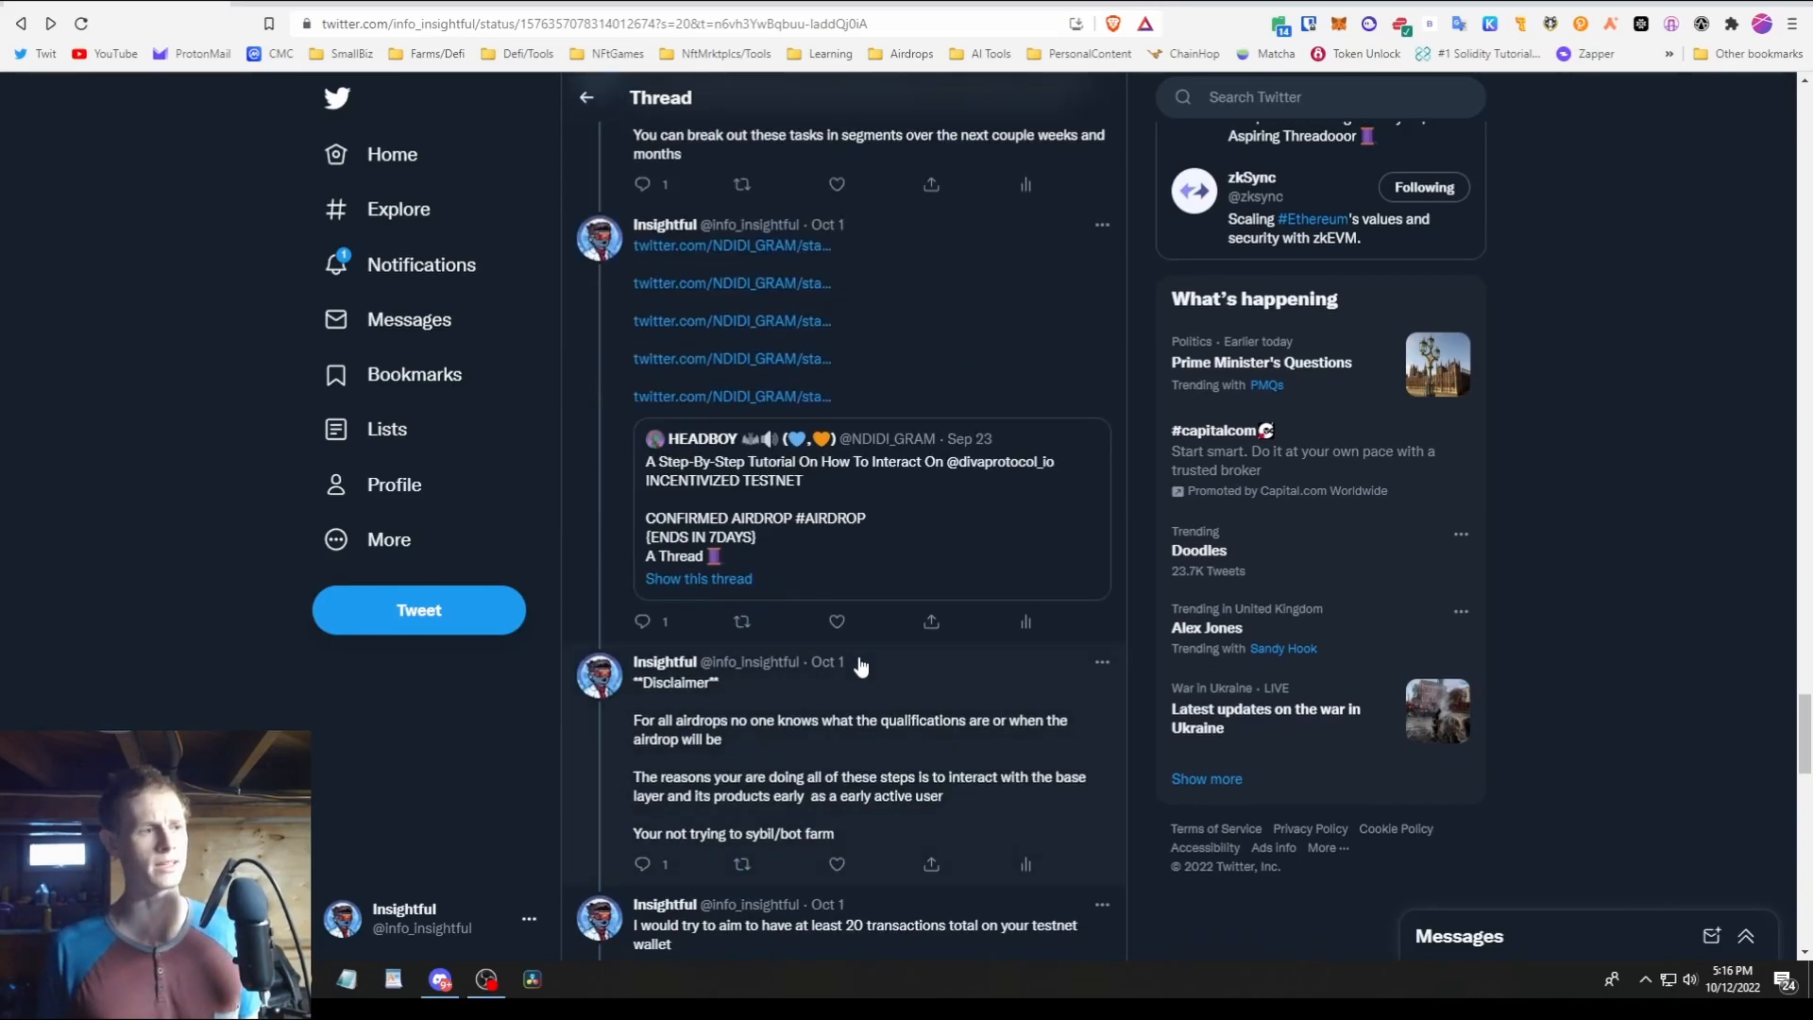